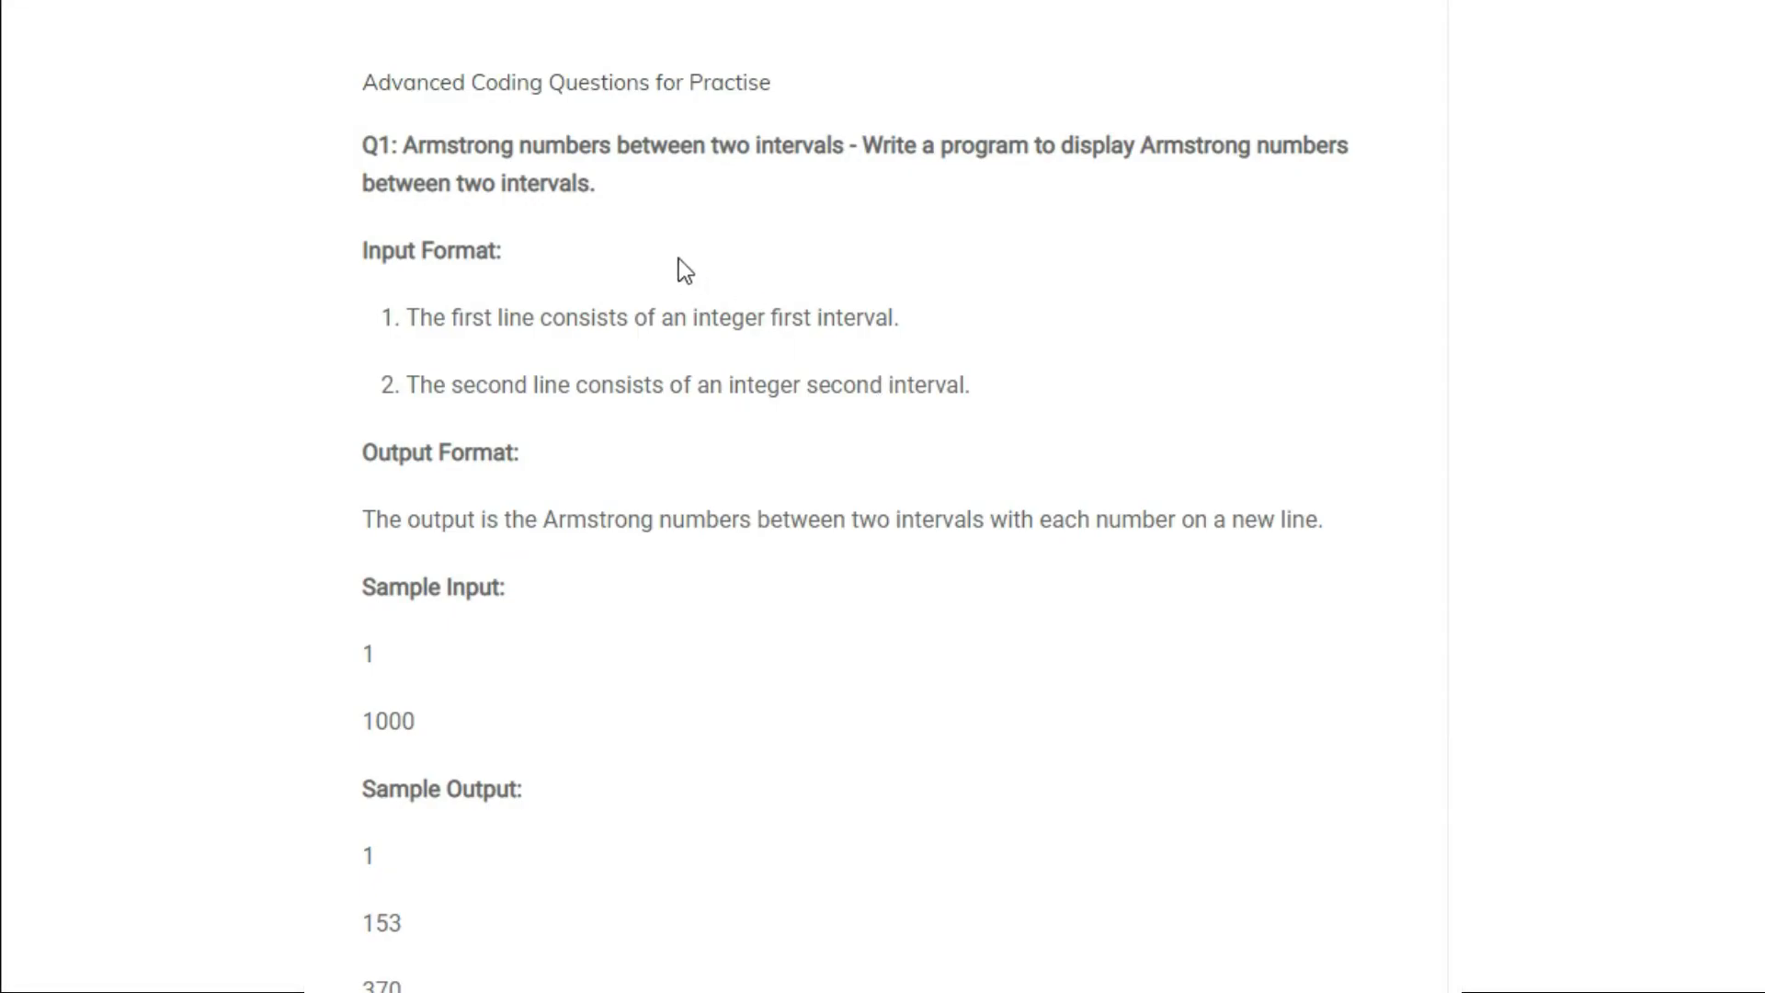
mouse_move(671, 263)
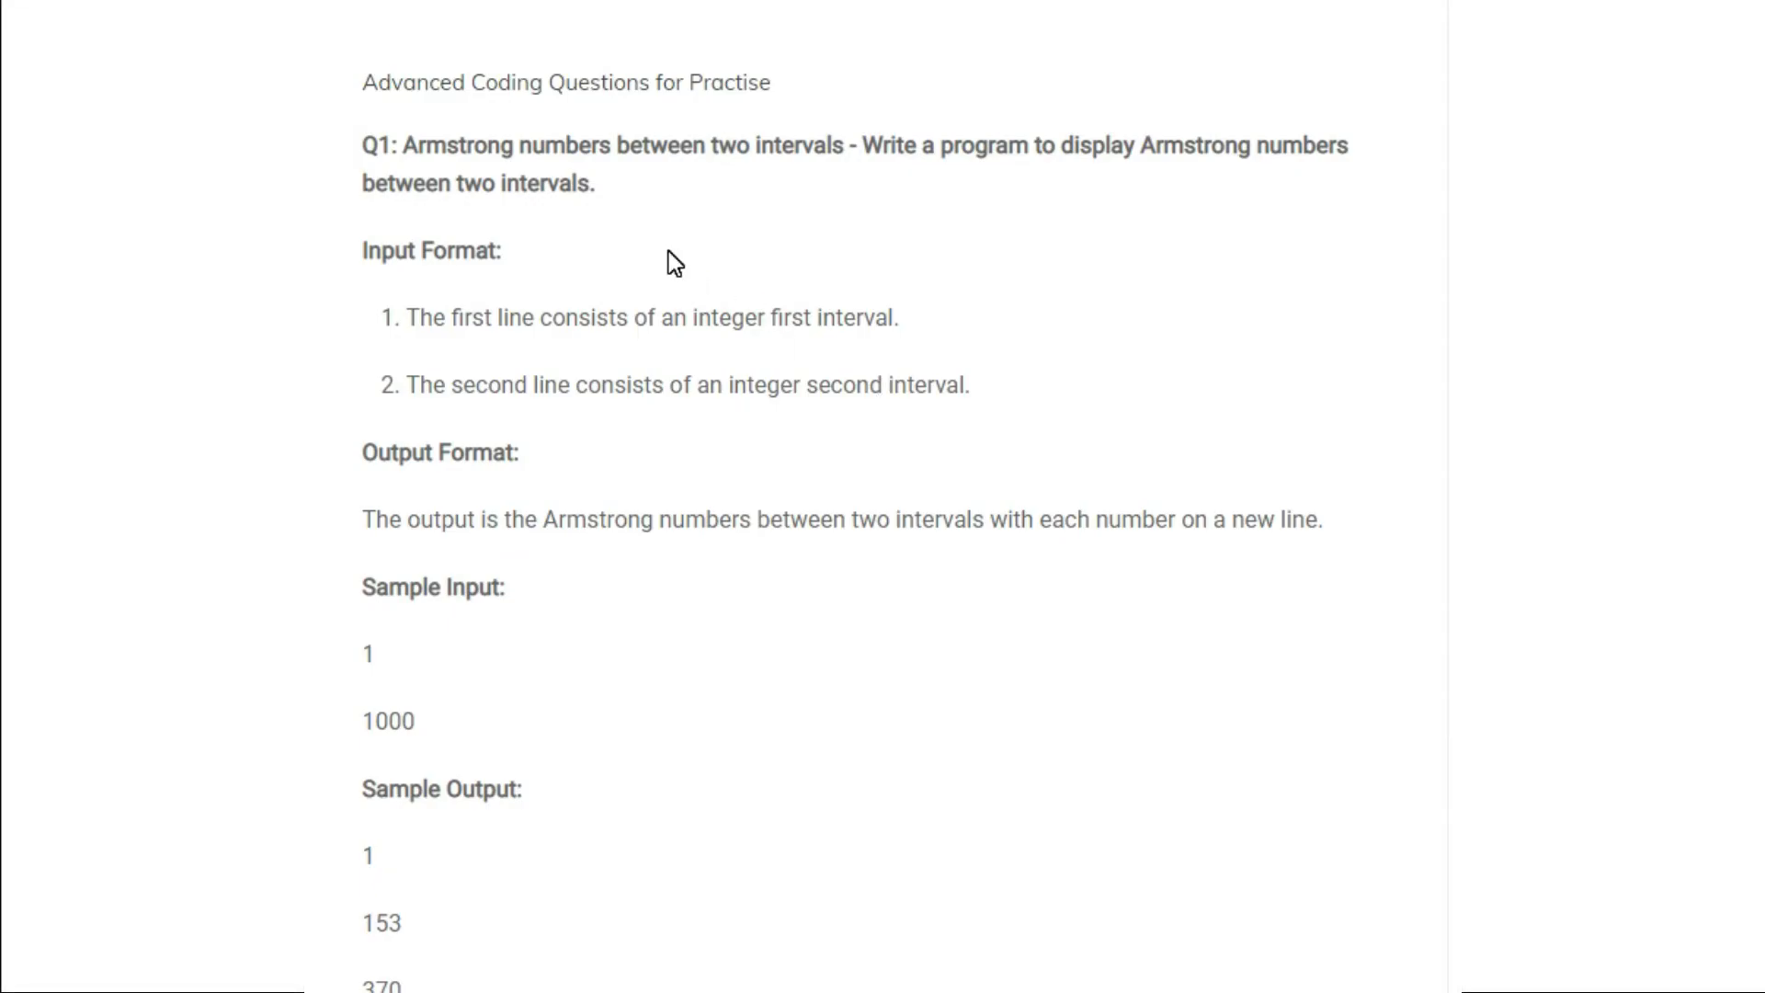
- Highlight the problem statement's first and second interval integer inputs while reading it
left_click_drag(414, 145, 596, 184)
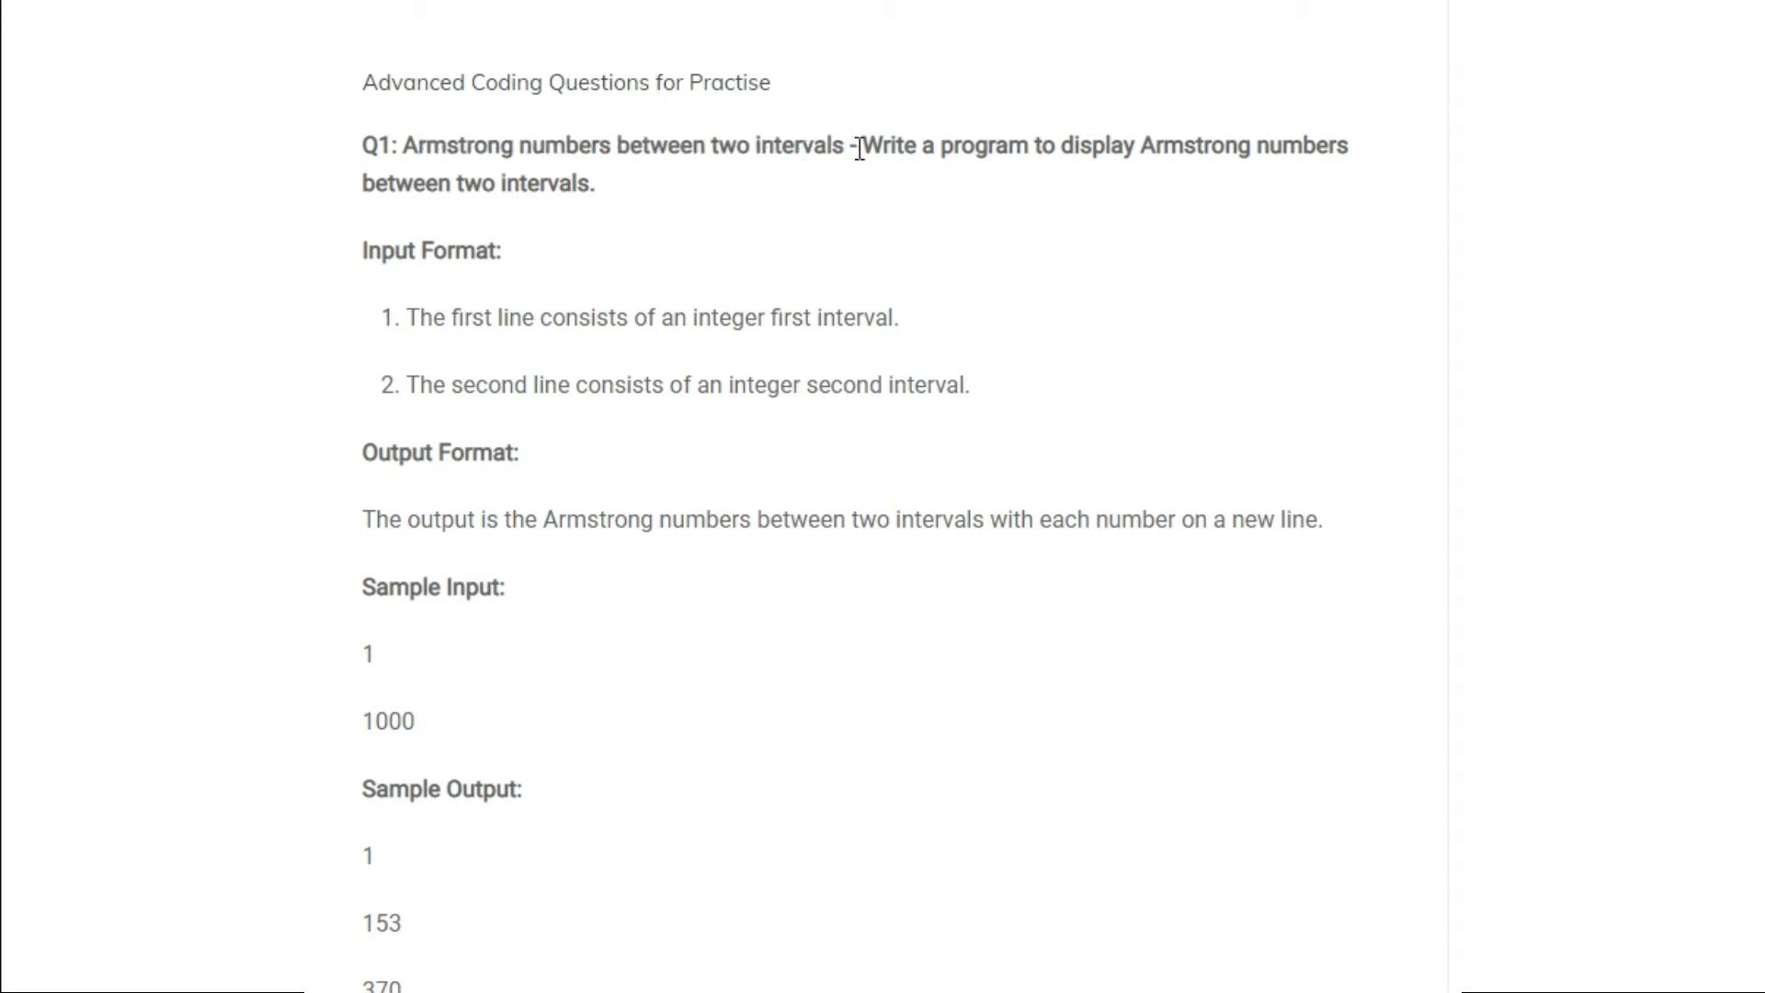
left_click_drag(858, 146, 1326, 145)
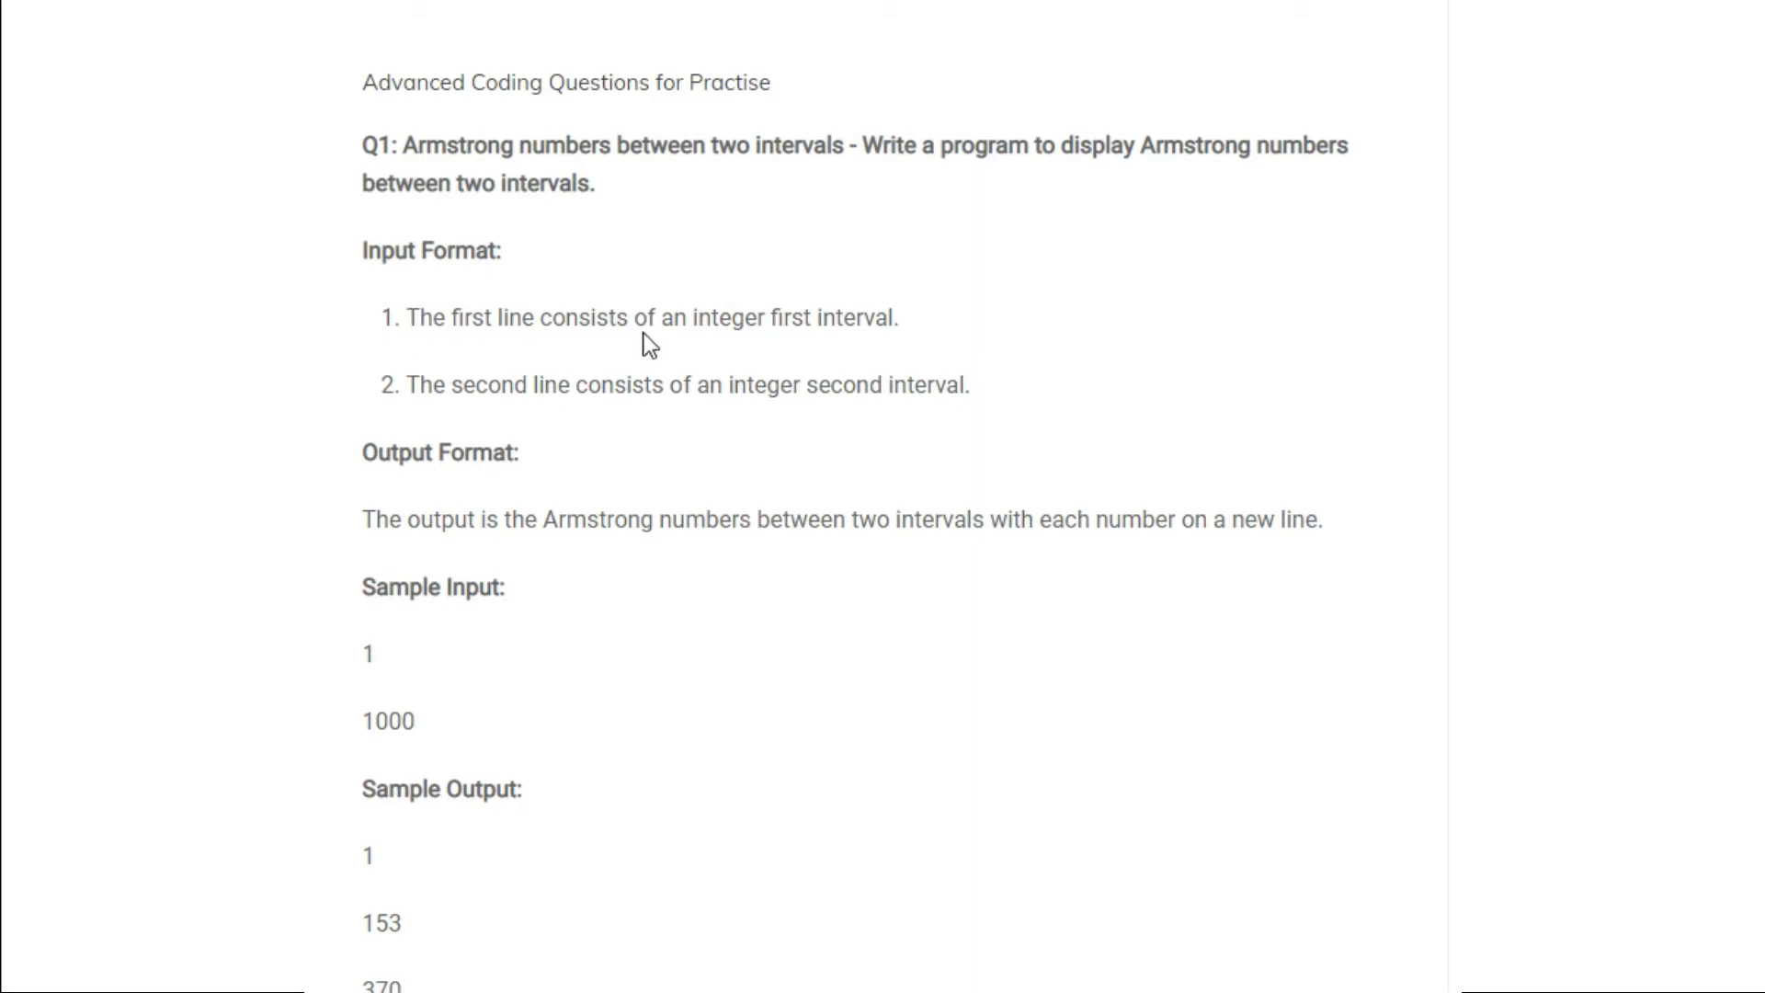
mouse_move(814, 324)
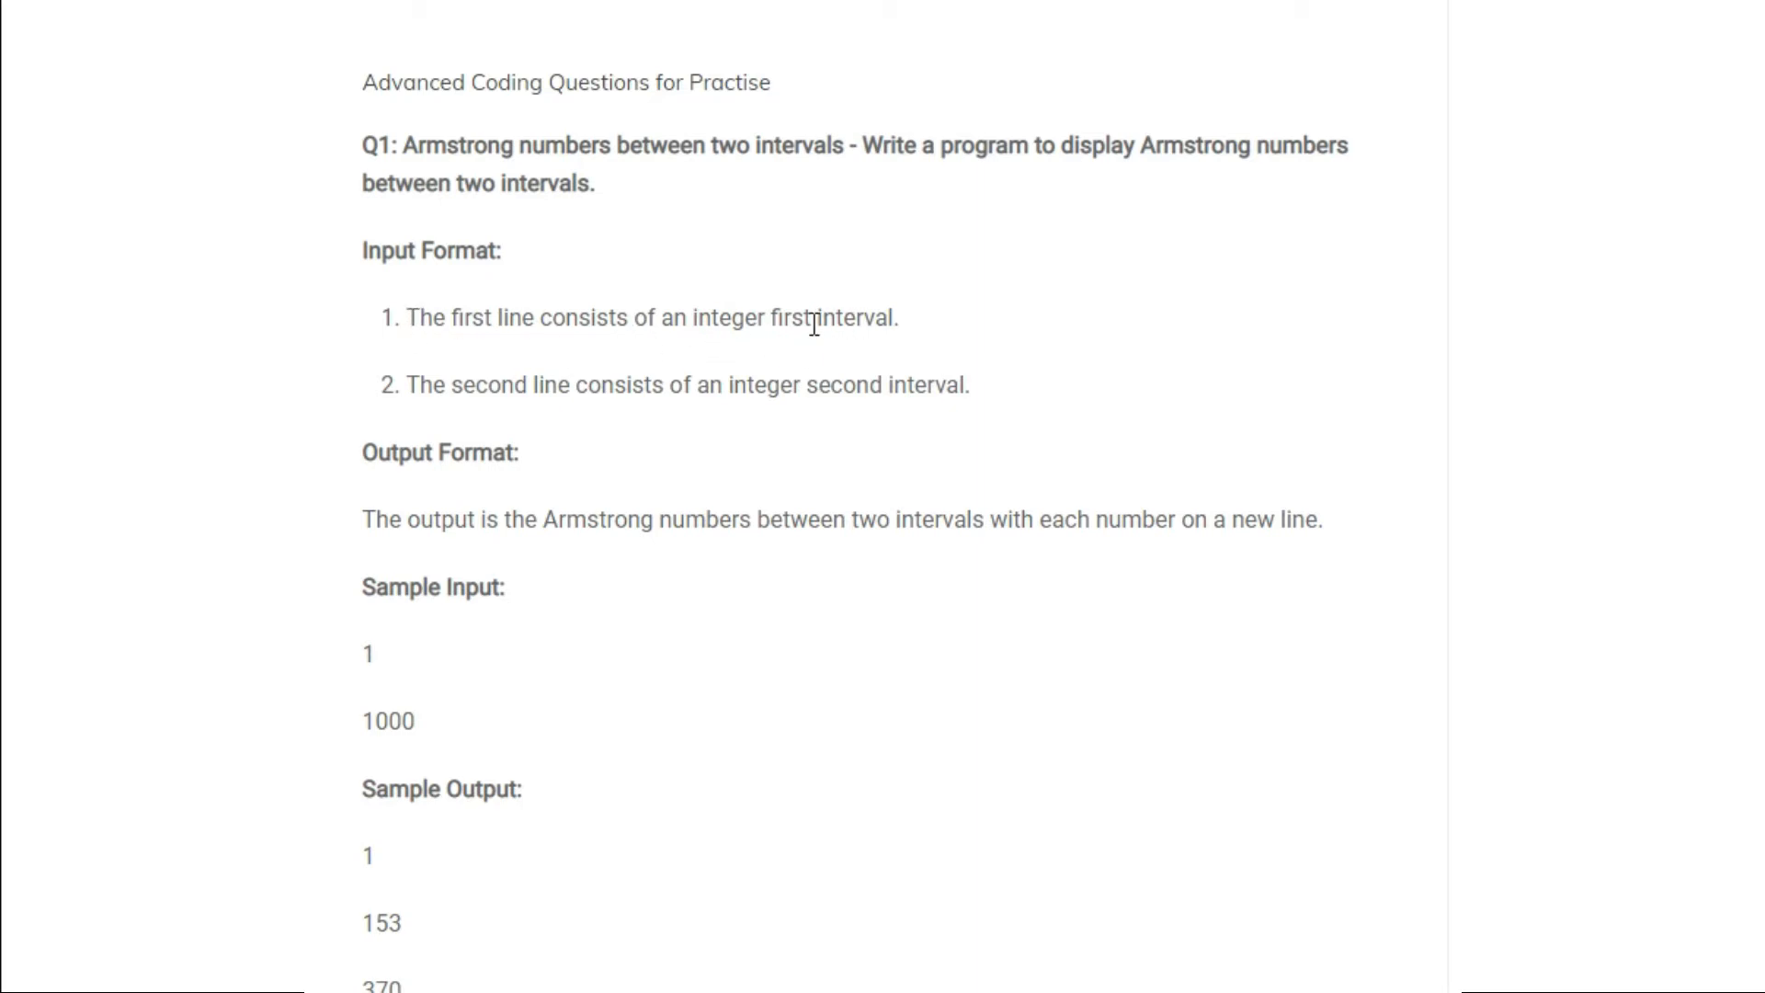
left_click_drag(693, 316, 888, 316)
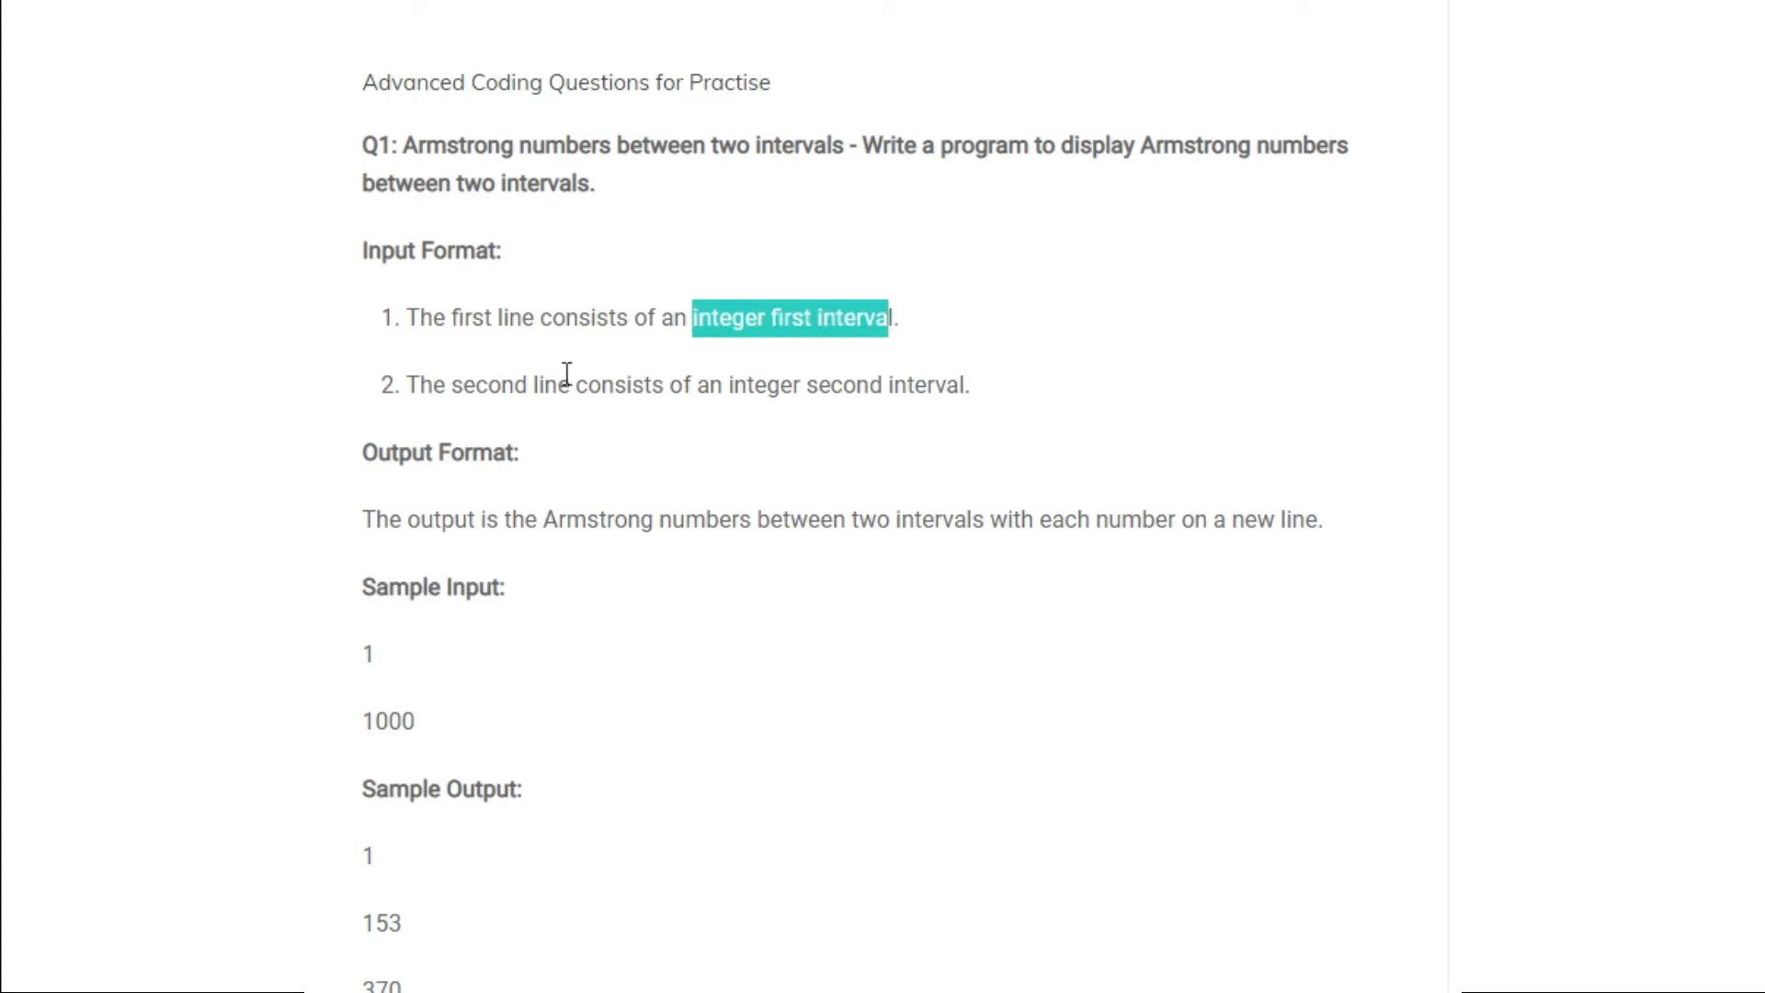
left_click_drag(731, 384, 965, 384)
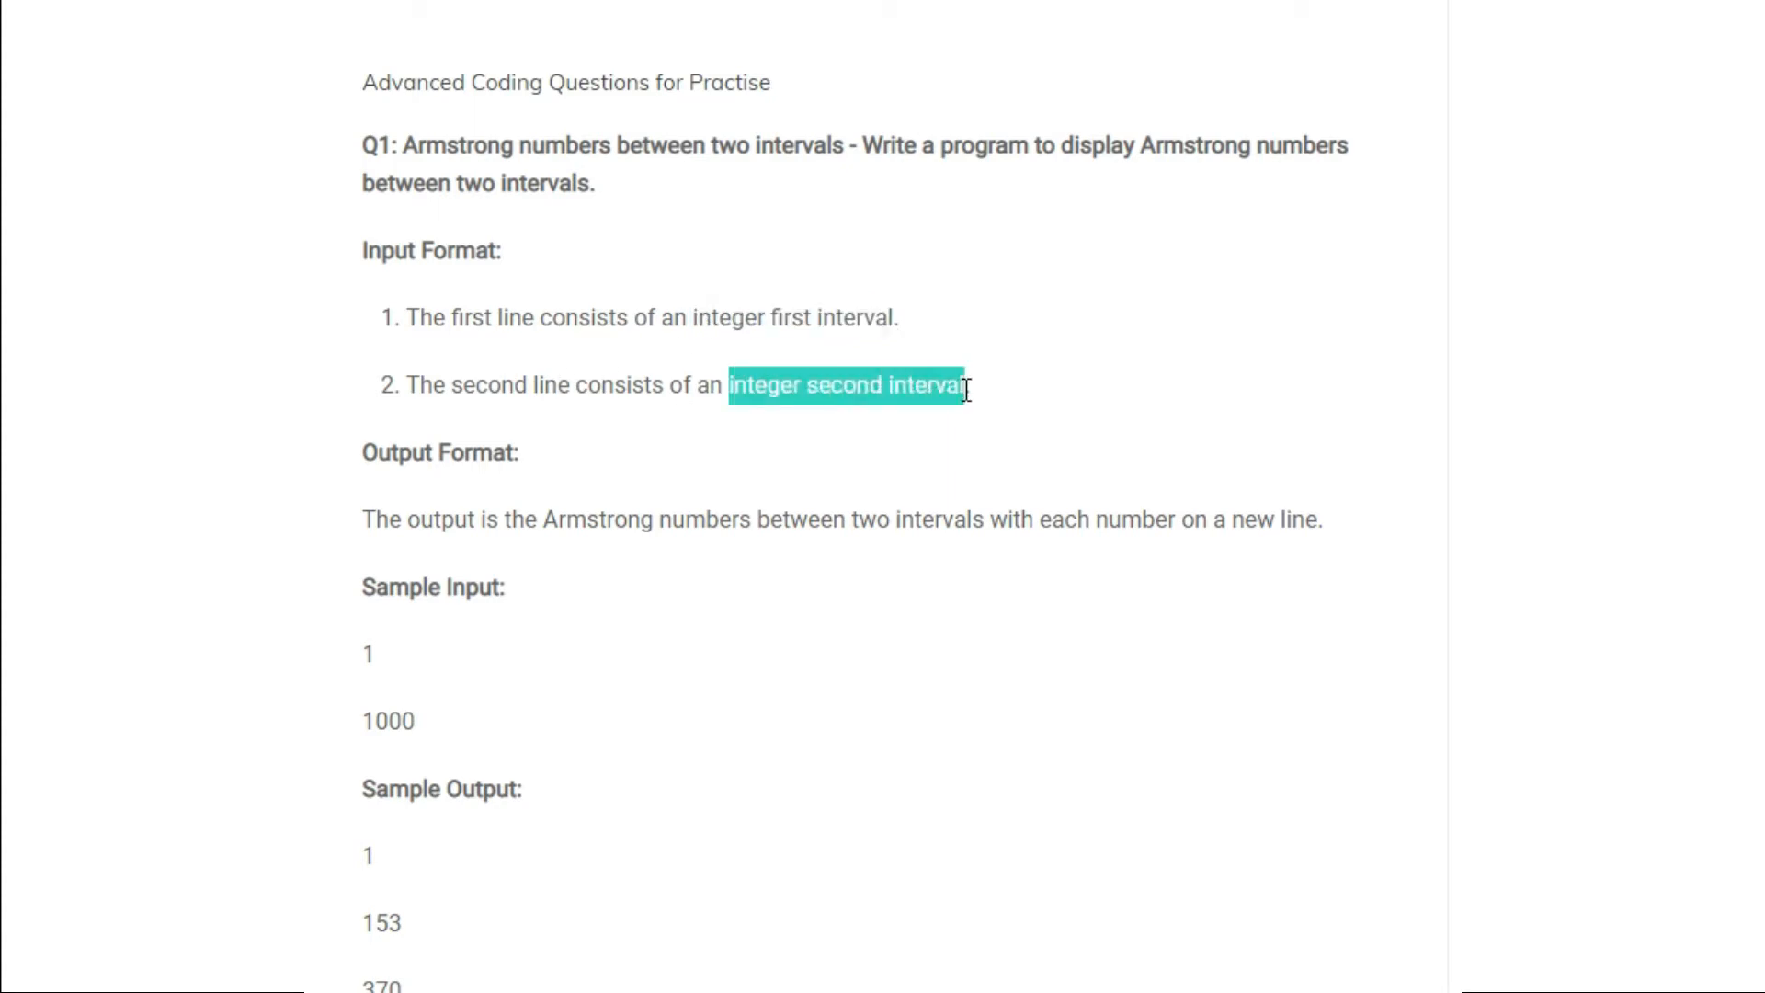
left_click(752, 482)
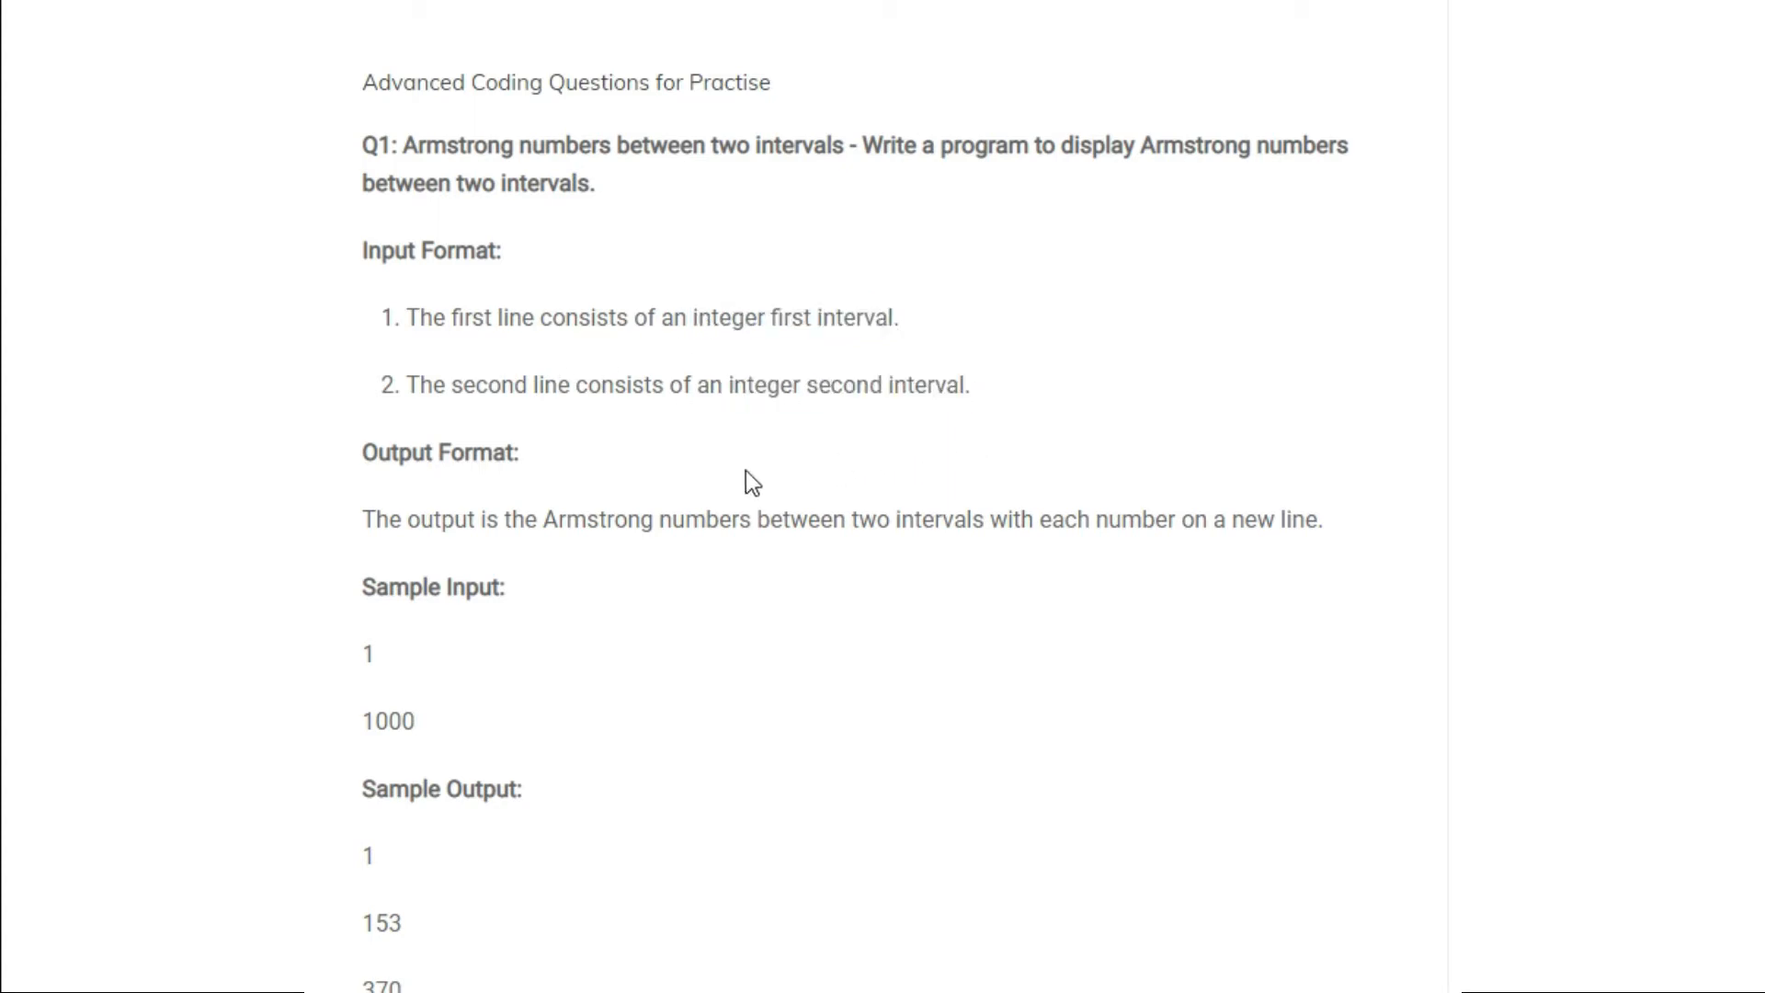
double_click(765, 385)
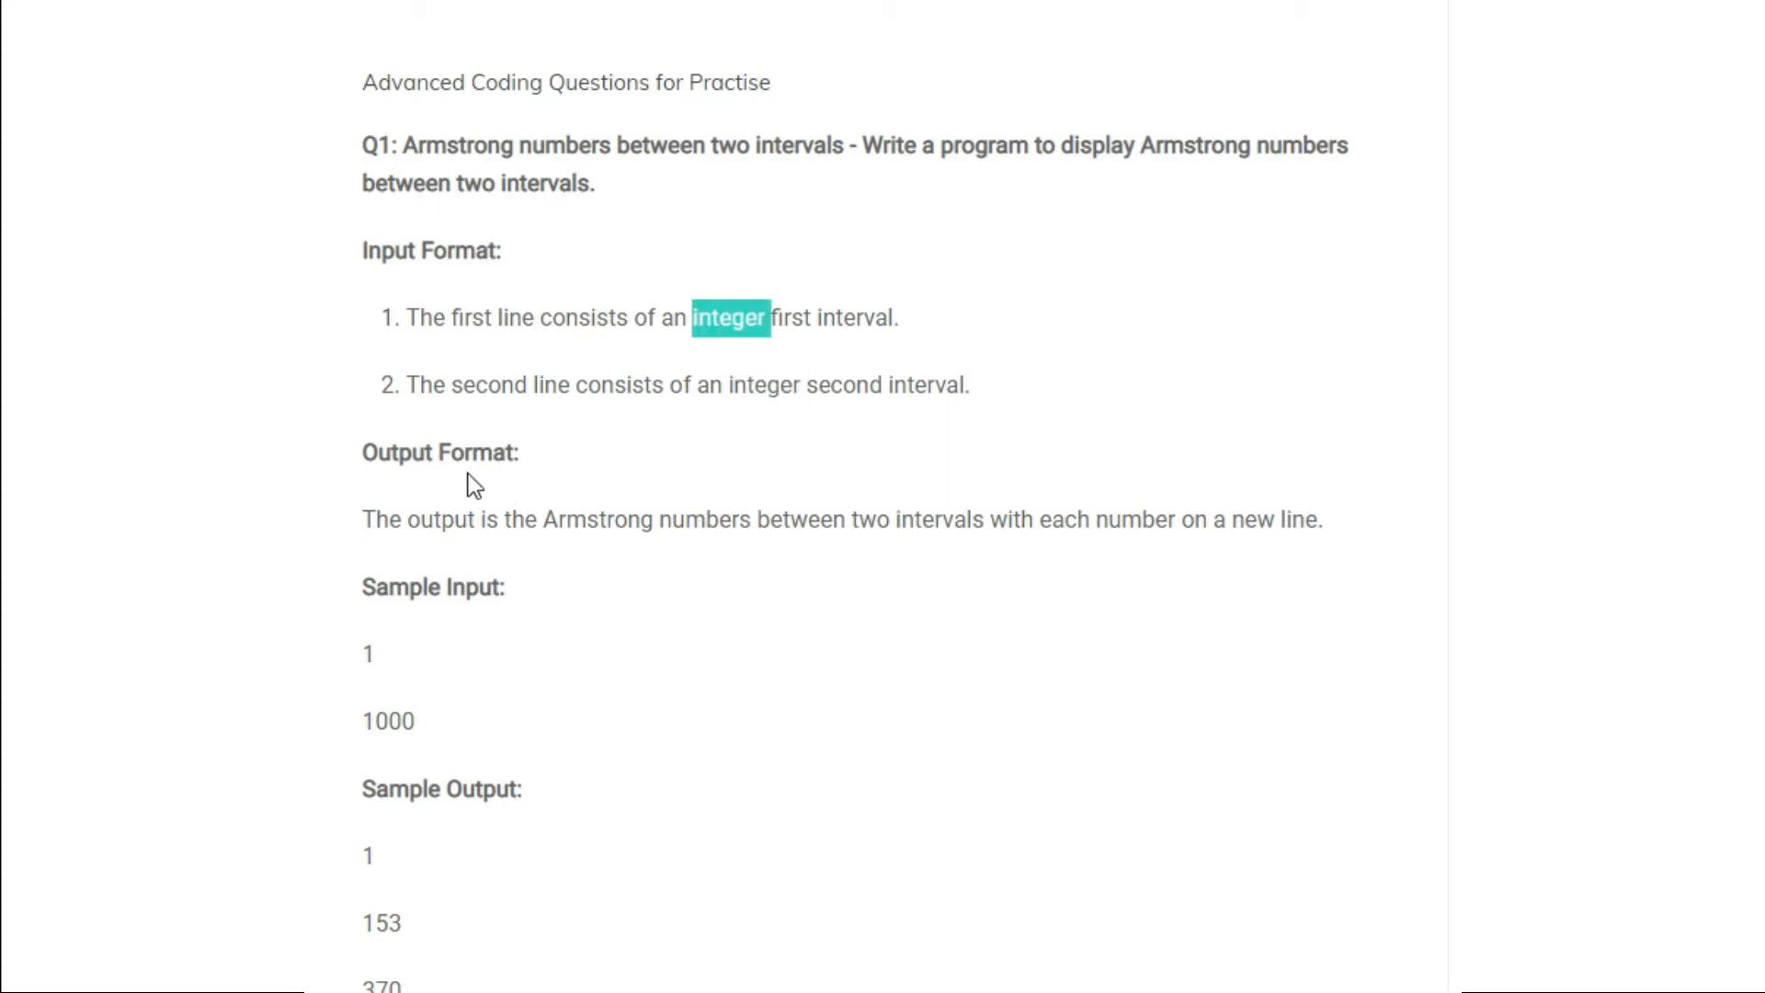
mouse_move(563, 552)
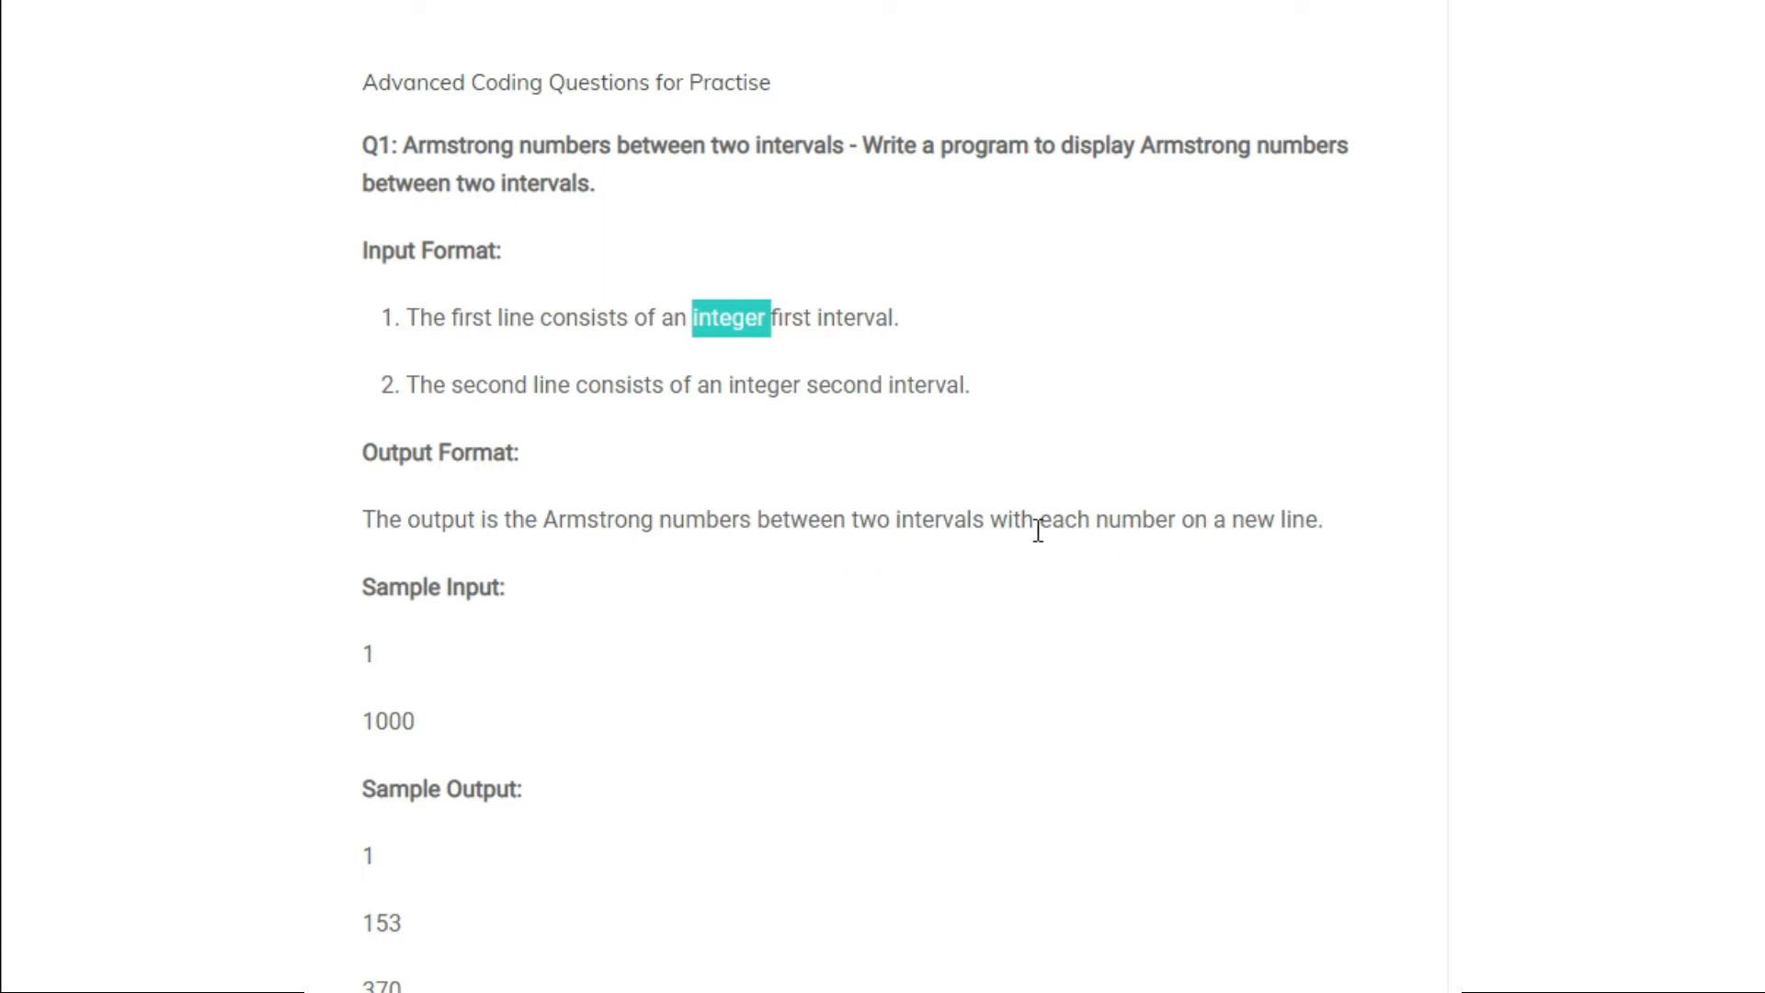
mouse_move(1332, 535)
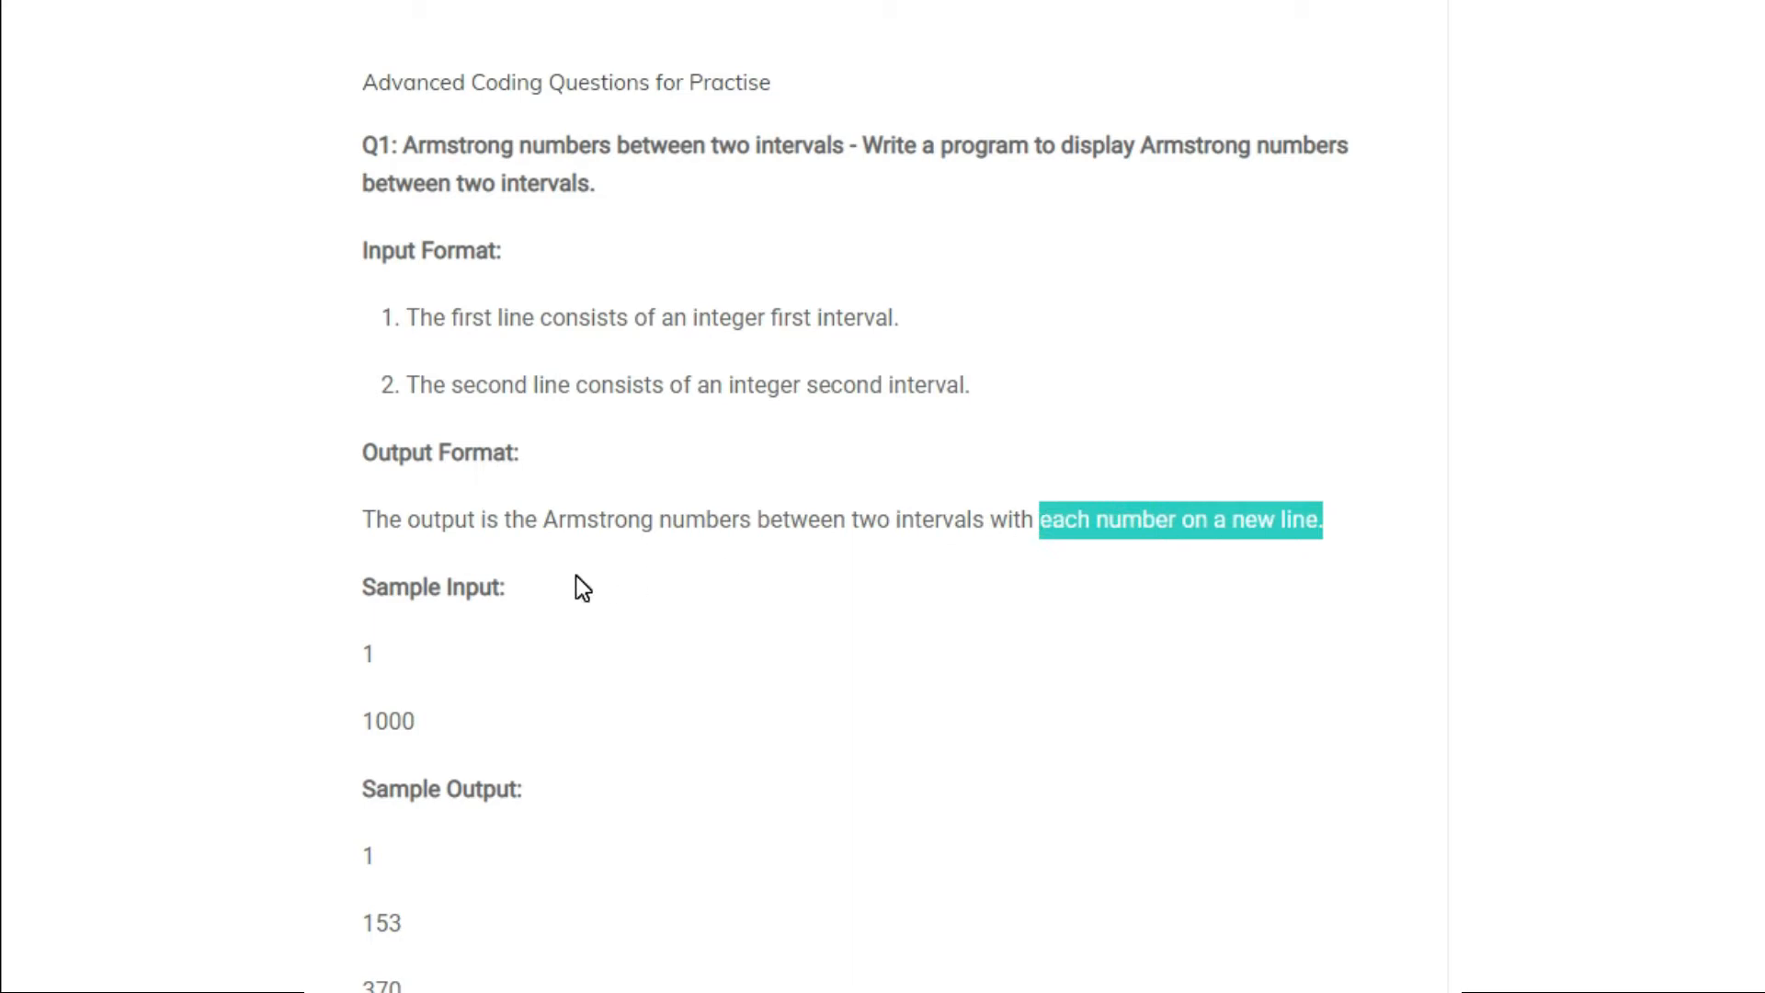
- Highlight the sample input values 1 and 1000 and the expected output
scroll("down", 3)
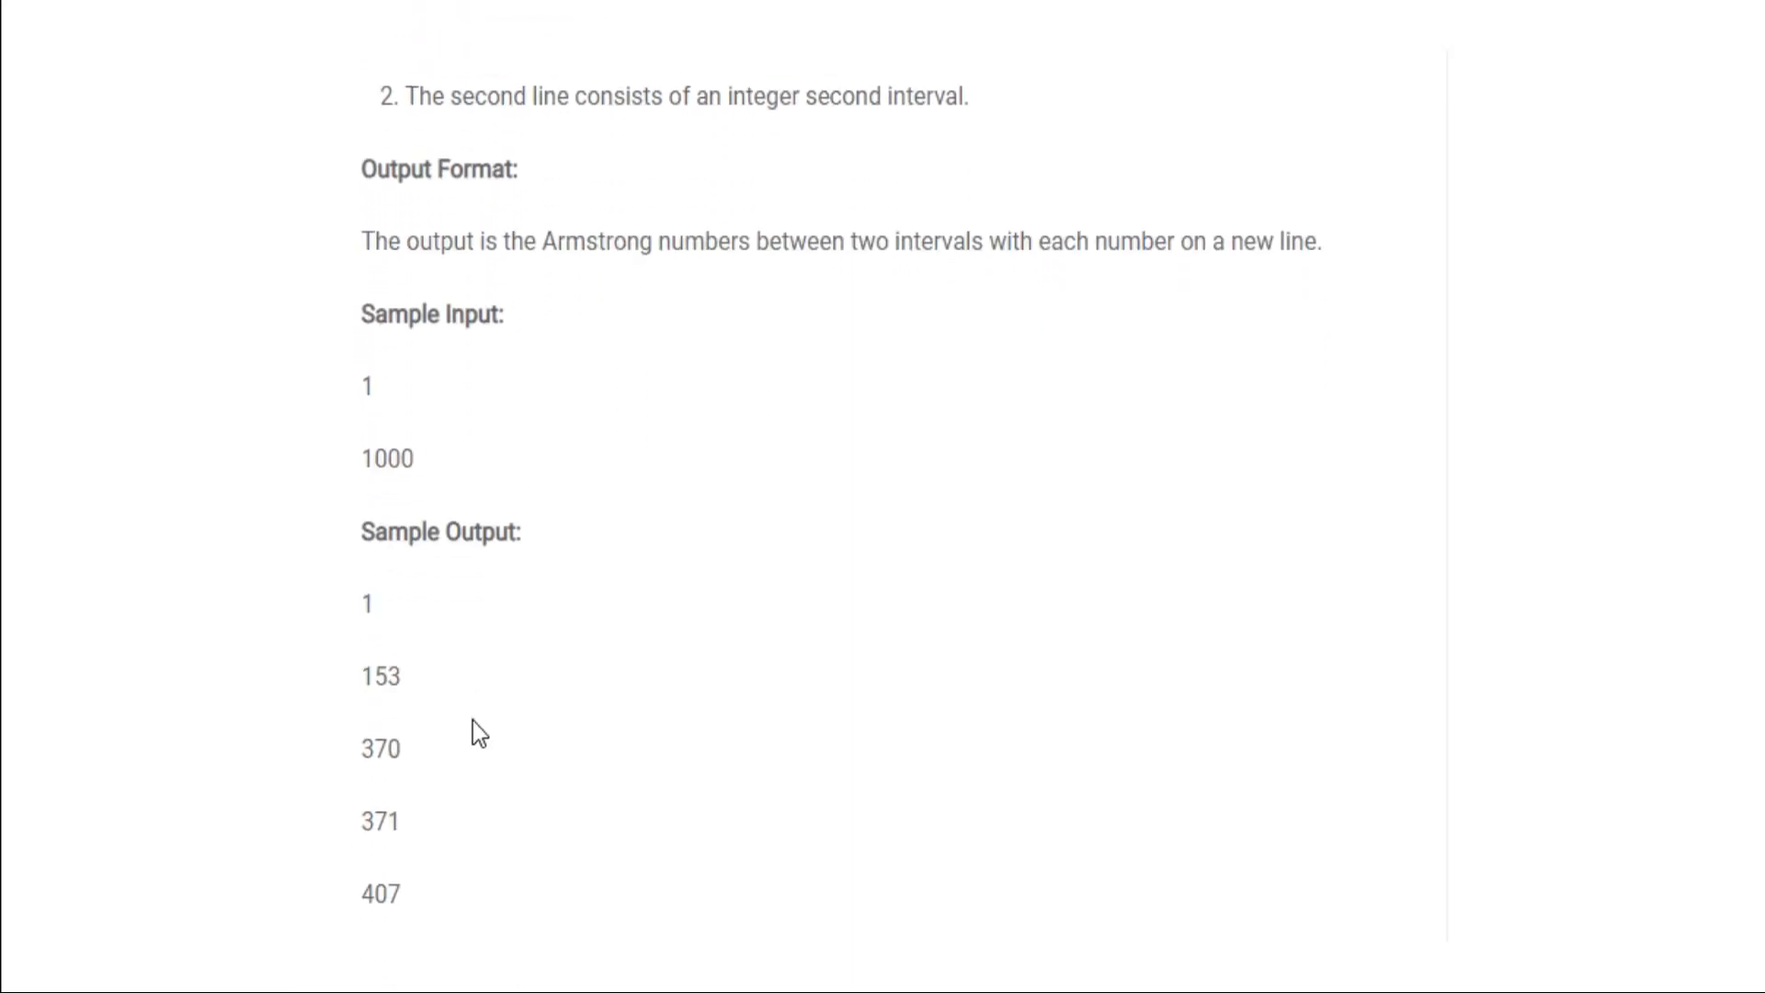
double_click(366, 384)
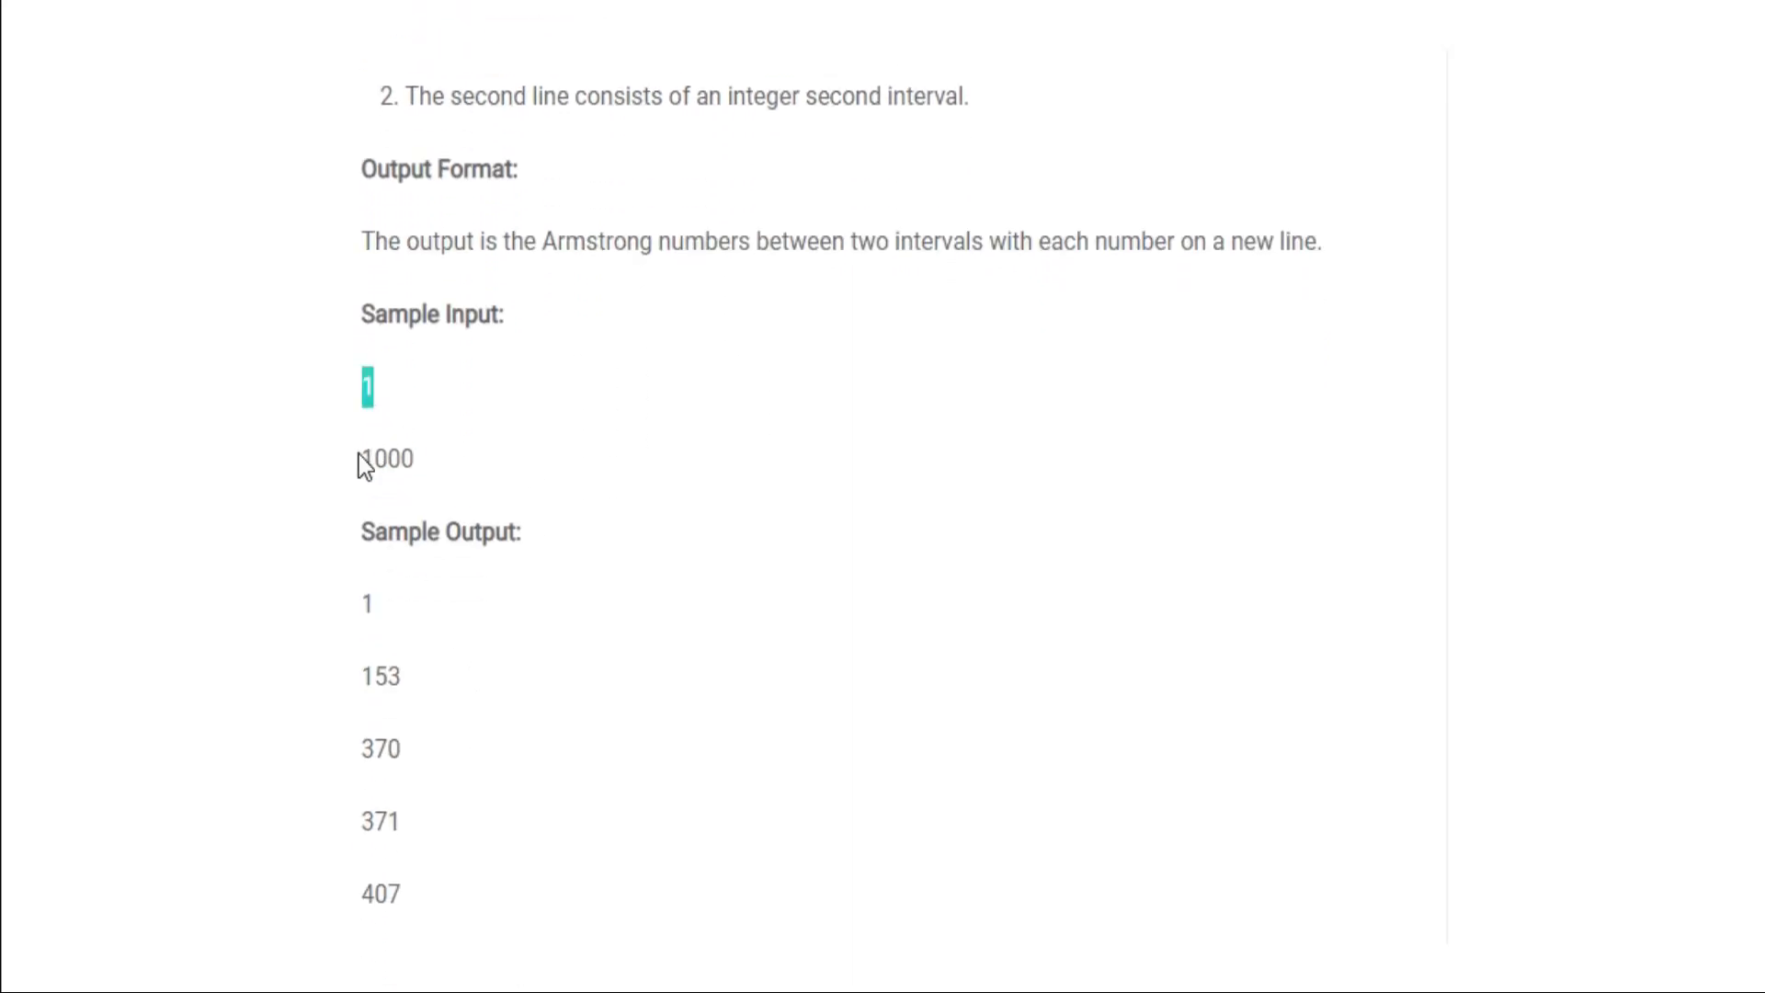
double_click(387, 459)
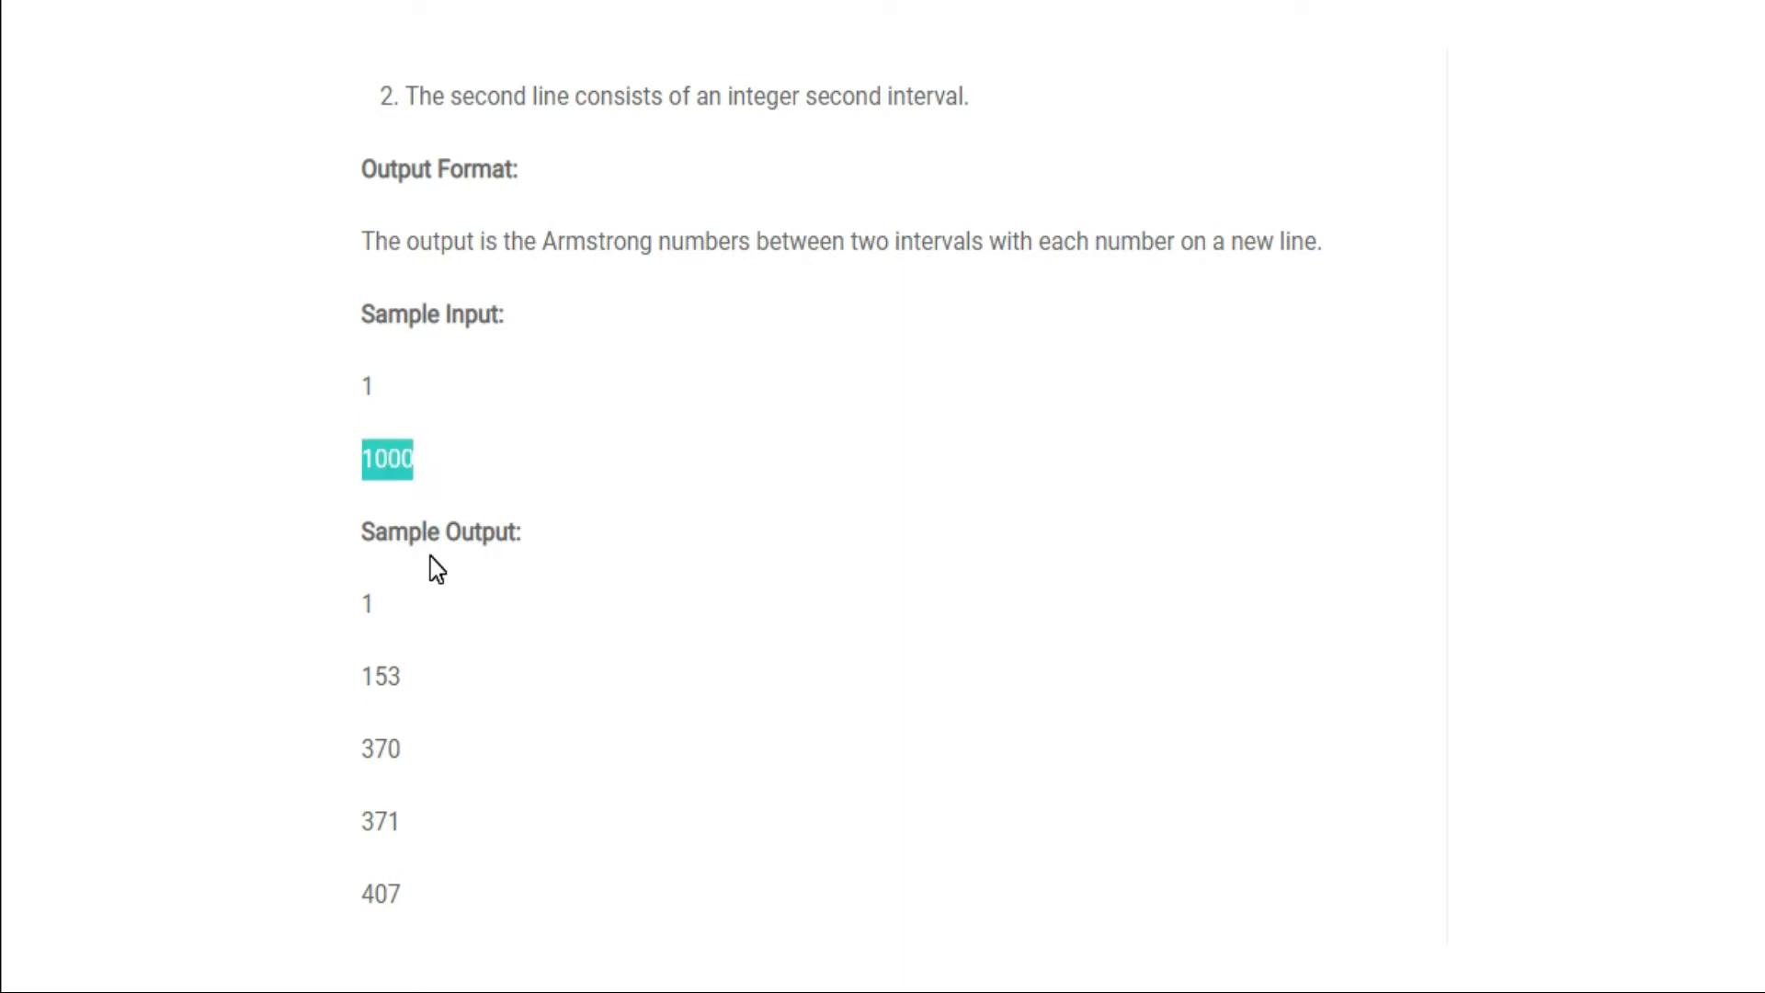
scroll("down", 3)
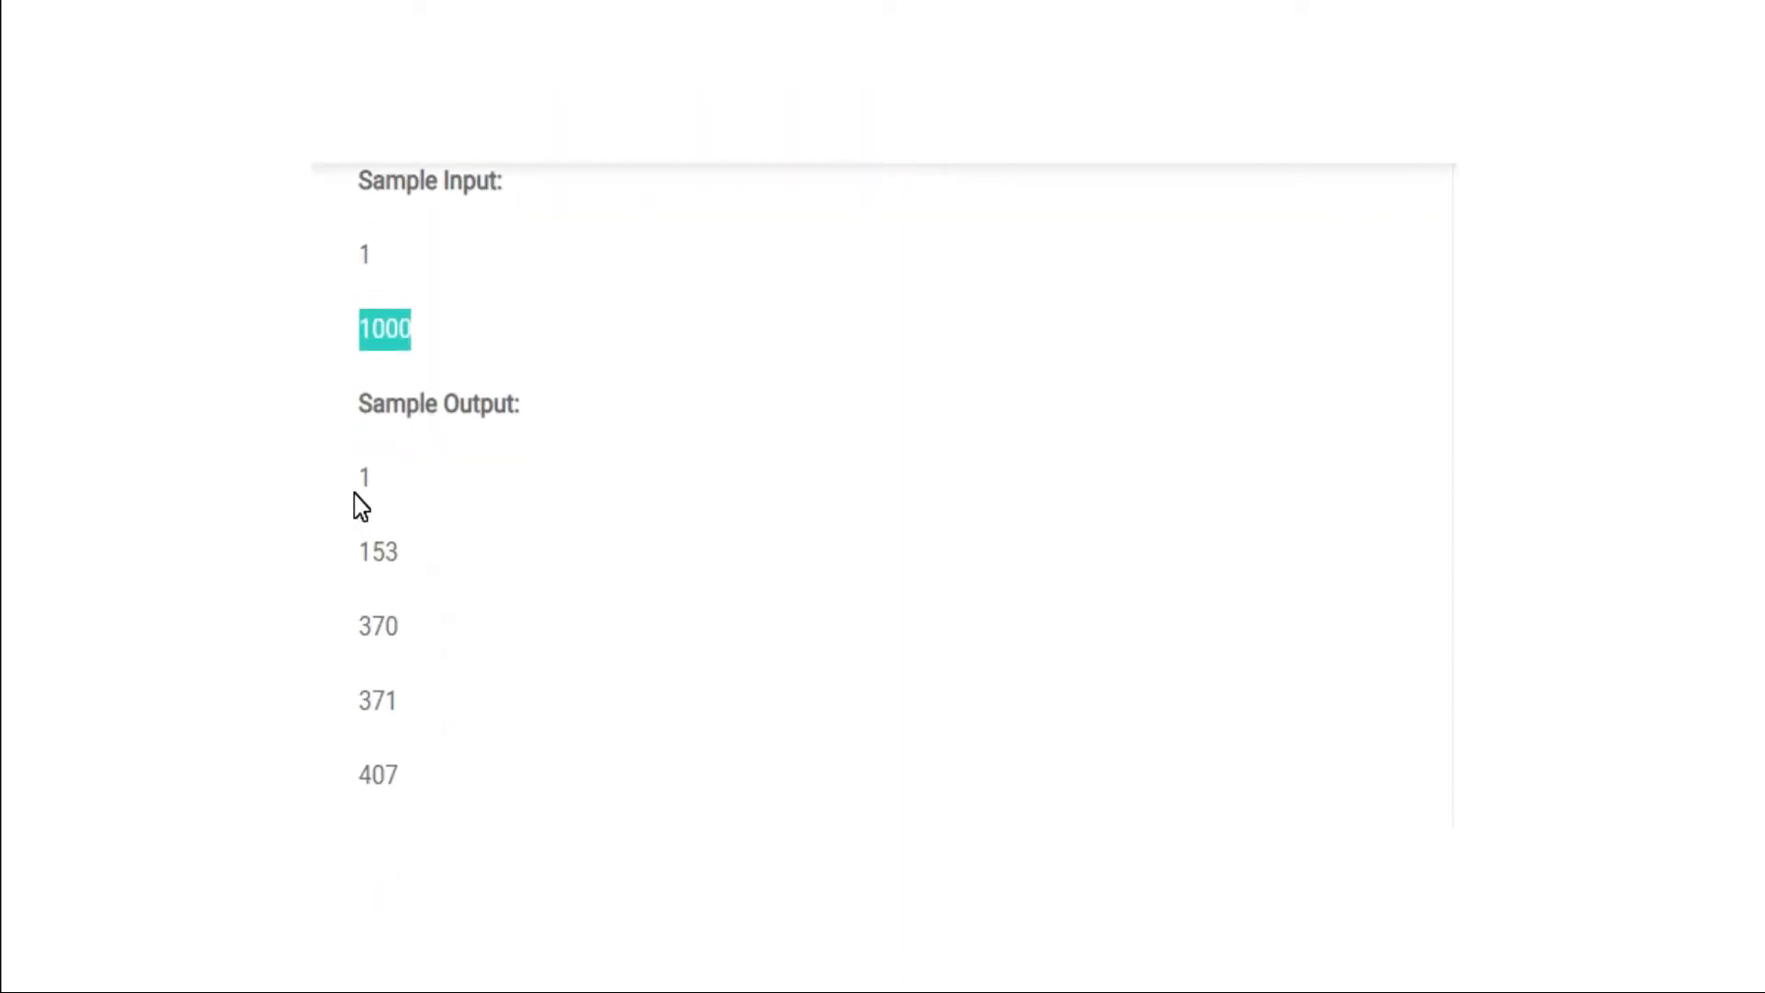
double_click(377, 551)
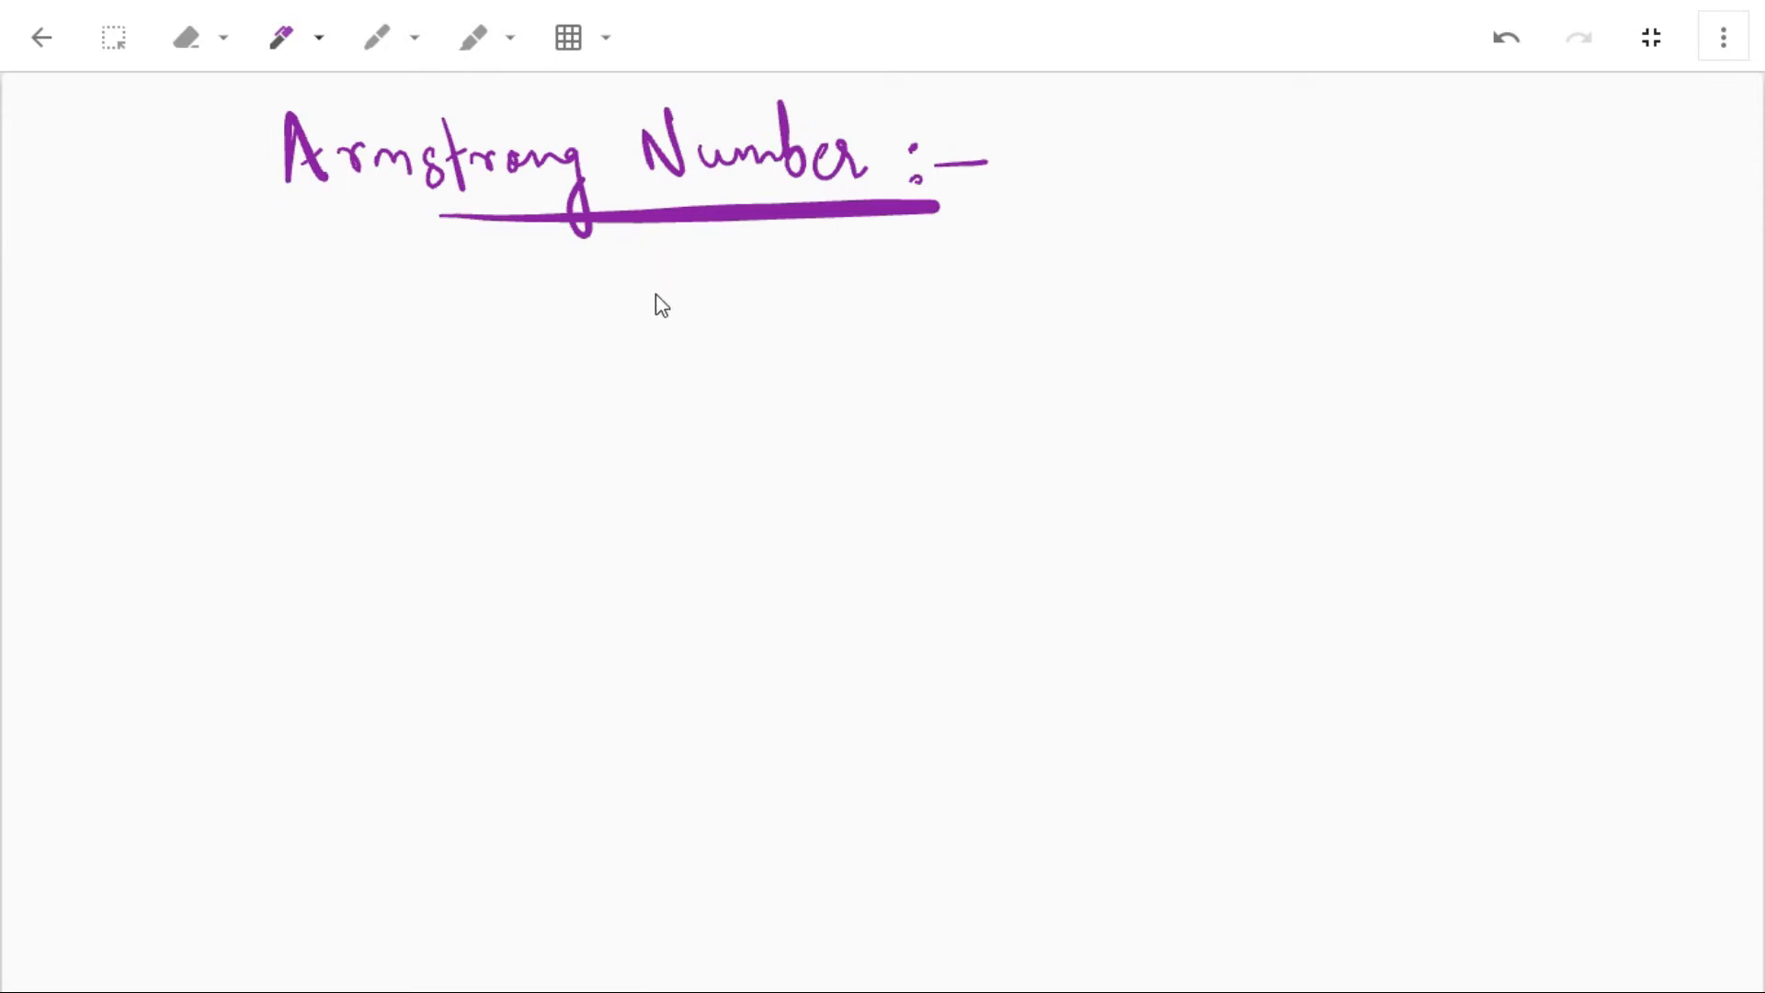
mouse_move(475, 410)
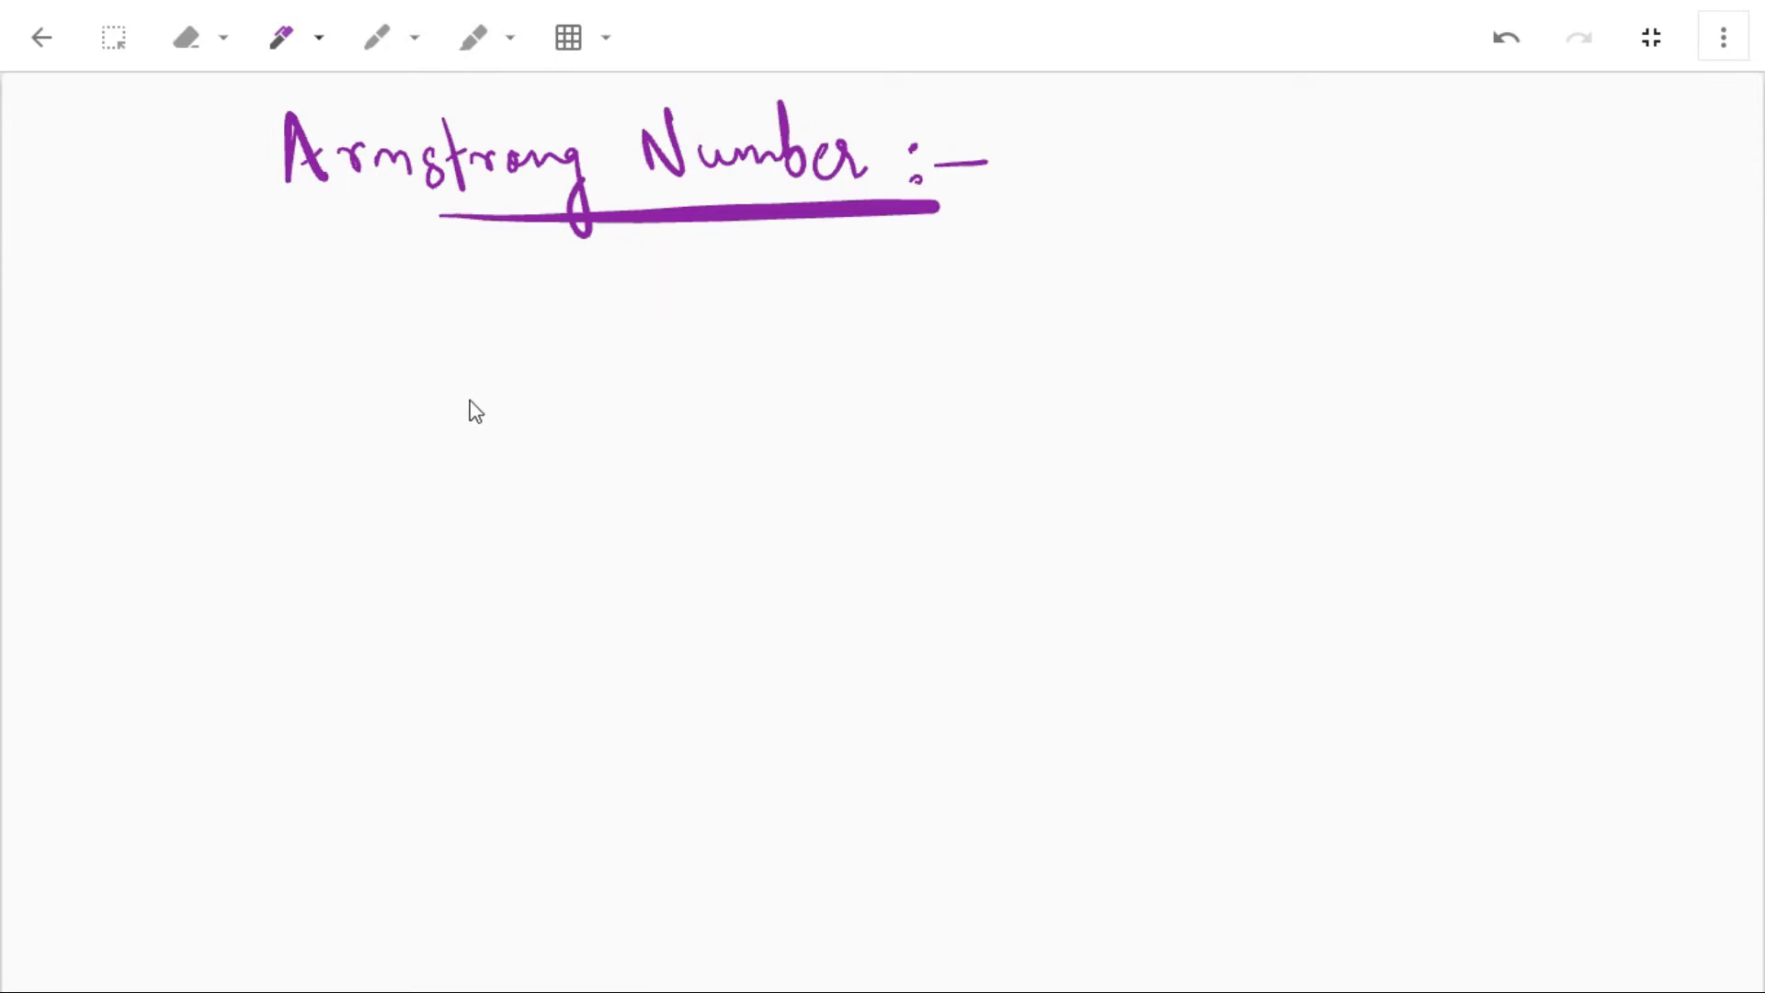
- Draw three digit blanks labelled a, b, c and write = a³ + b³ + c³, underlined with an arrow
left_click_drag(504, 418, 553, 418)
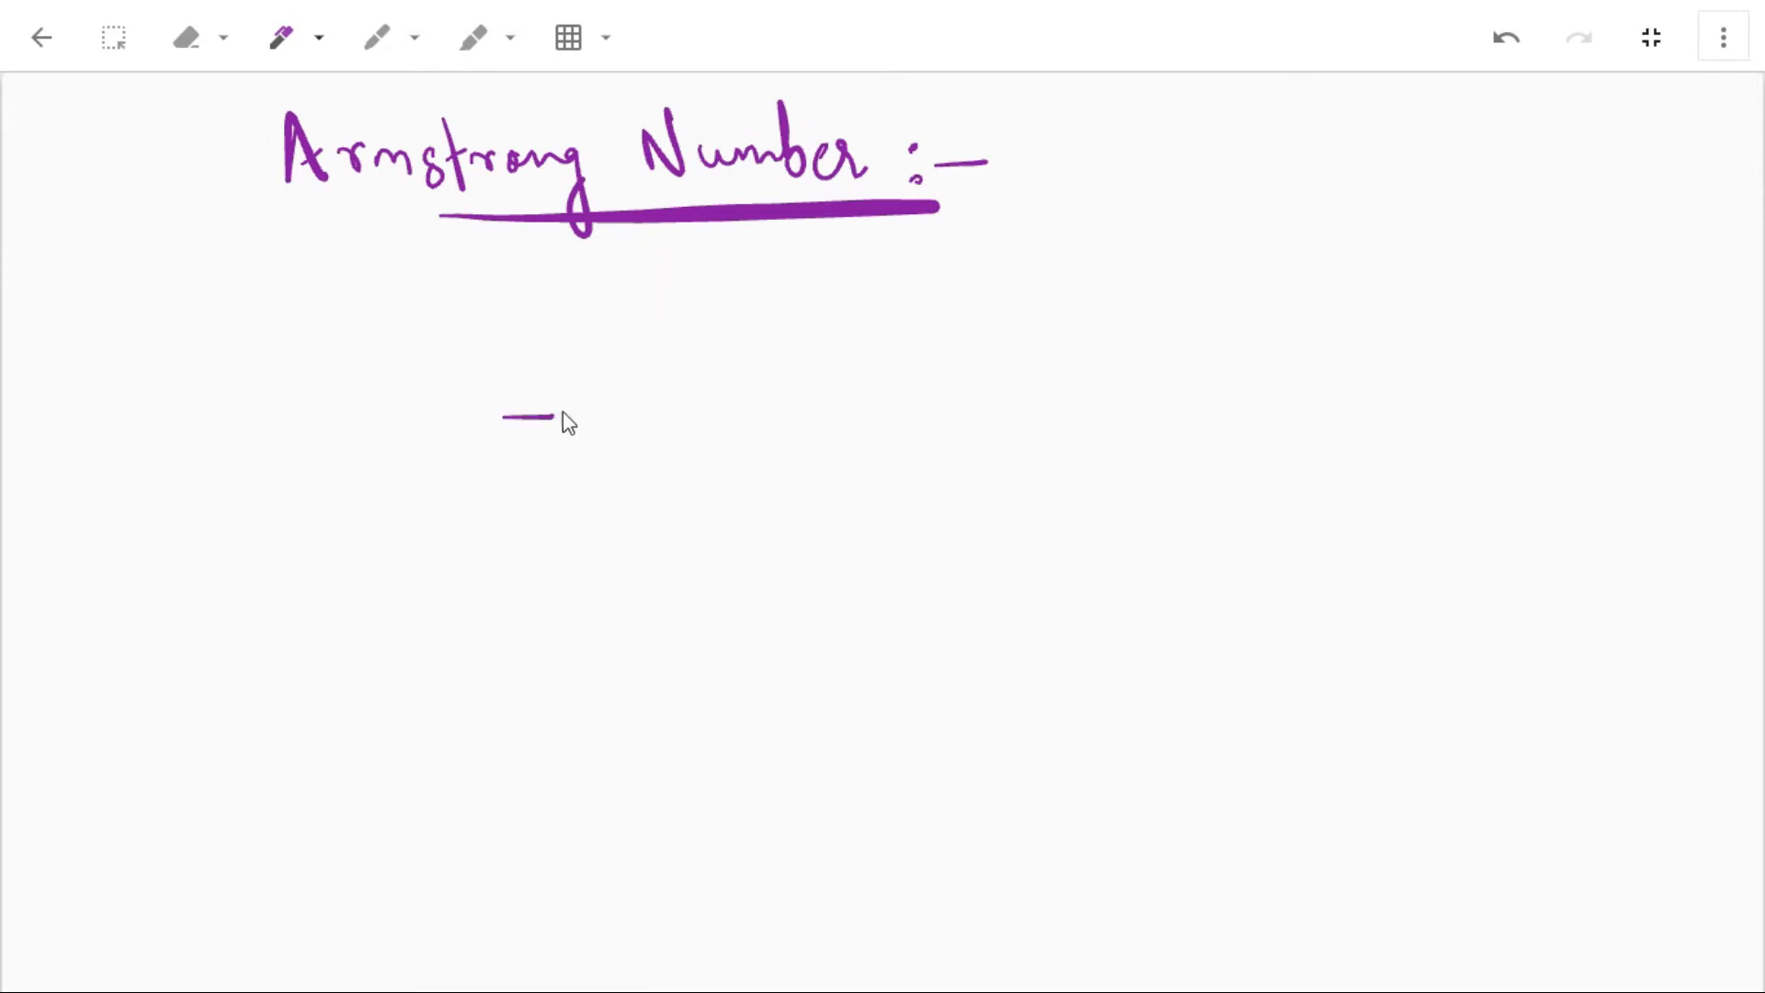
left_click_drag(585, 417, 754, 414)
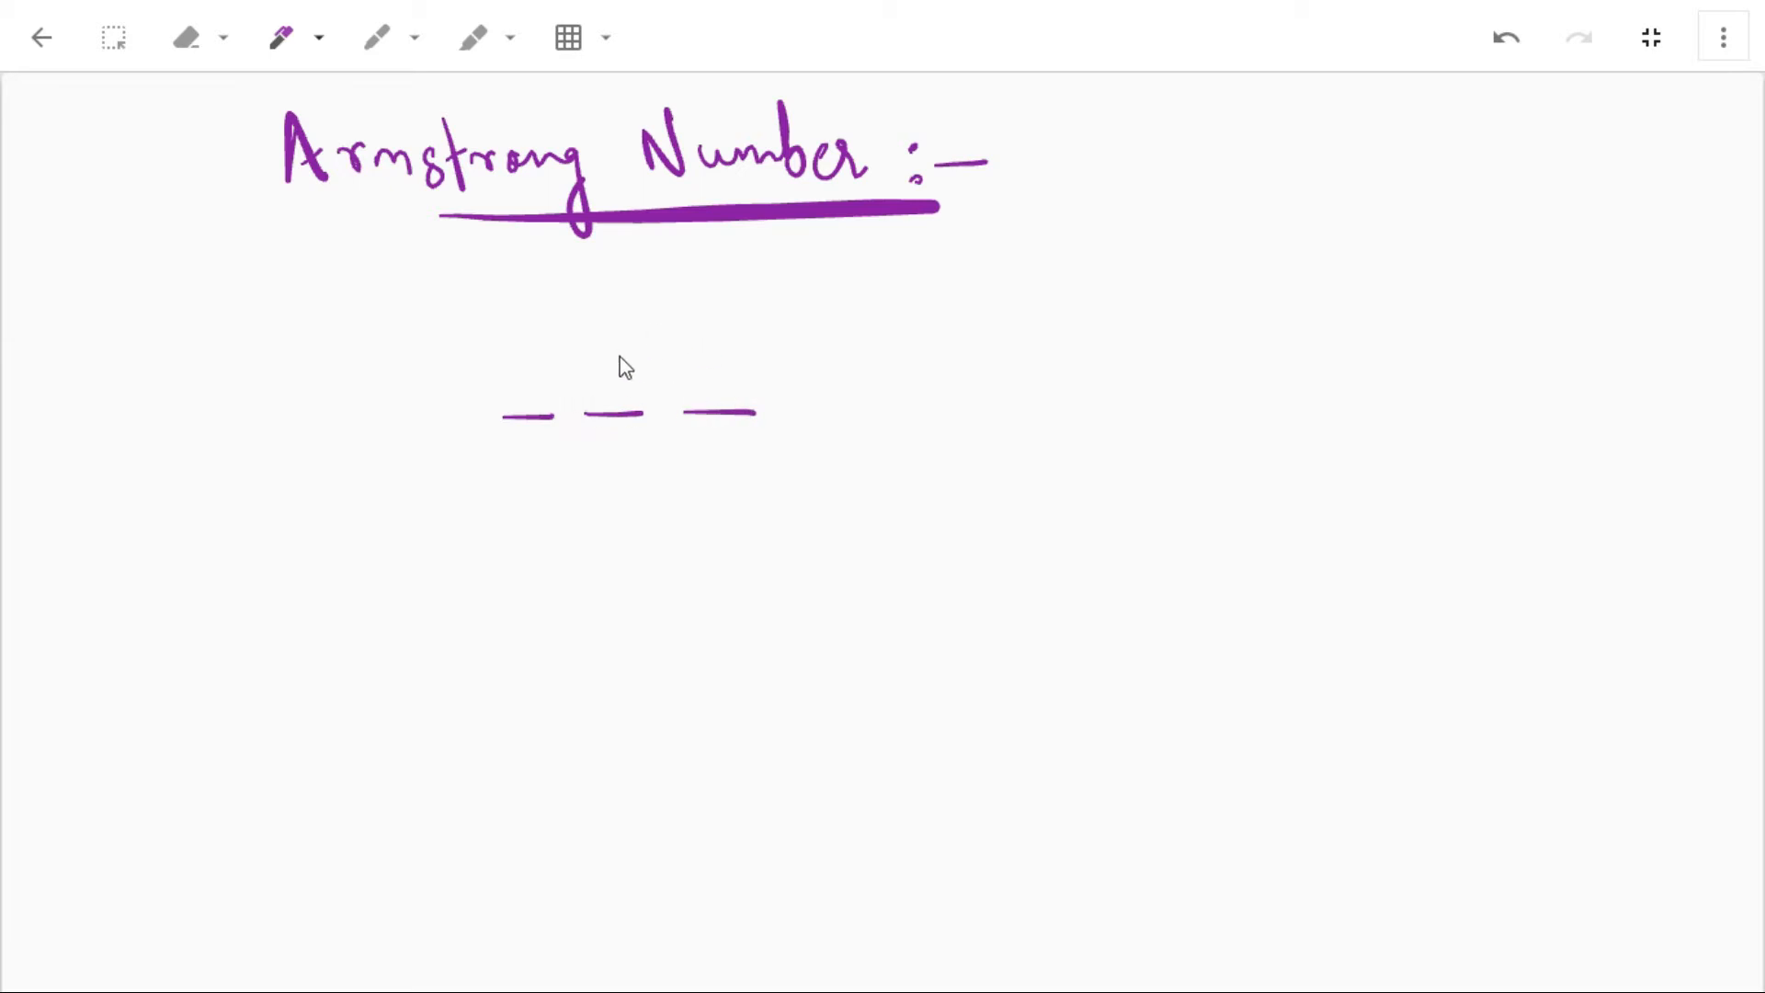
mouse_move(537, 386)
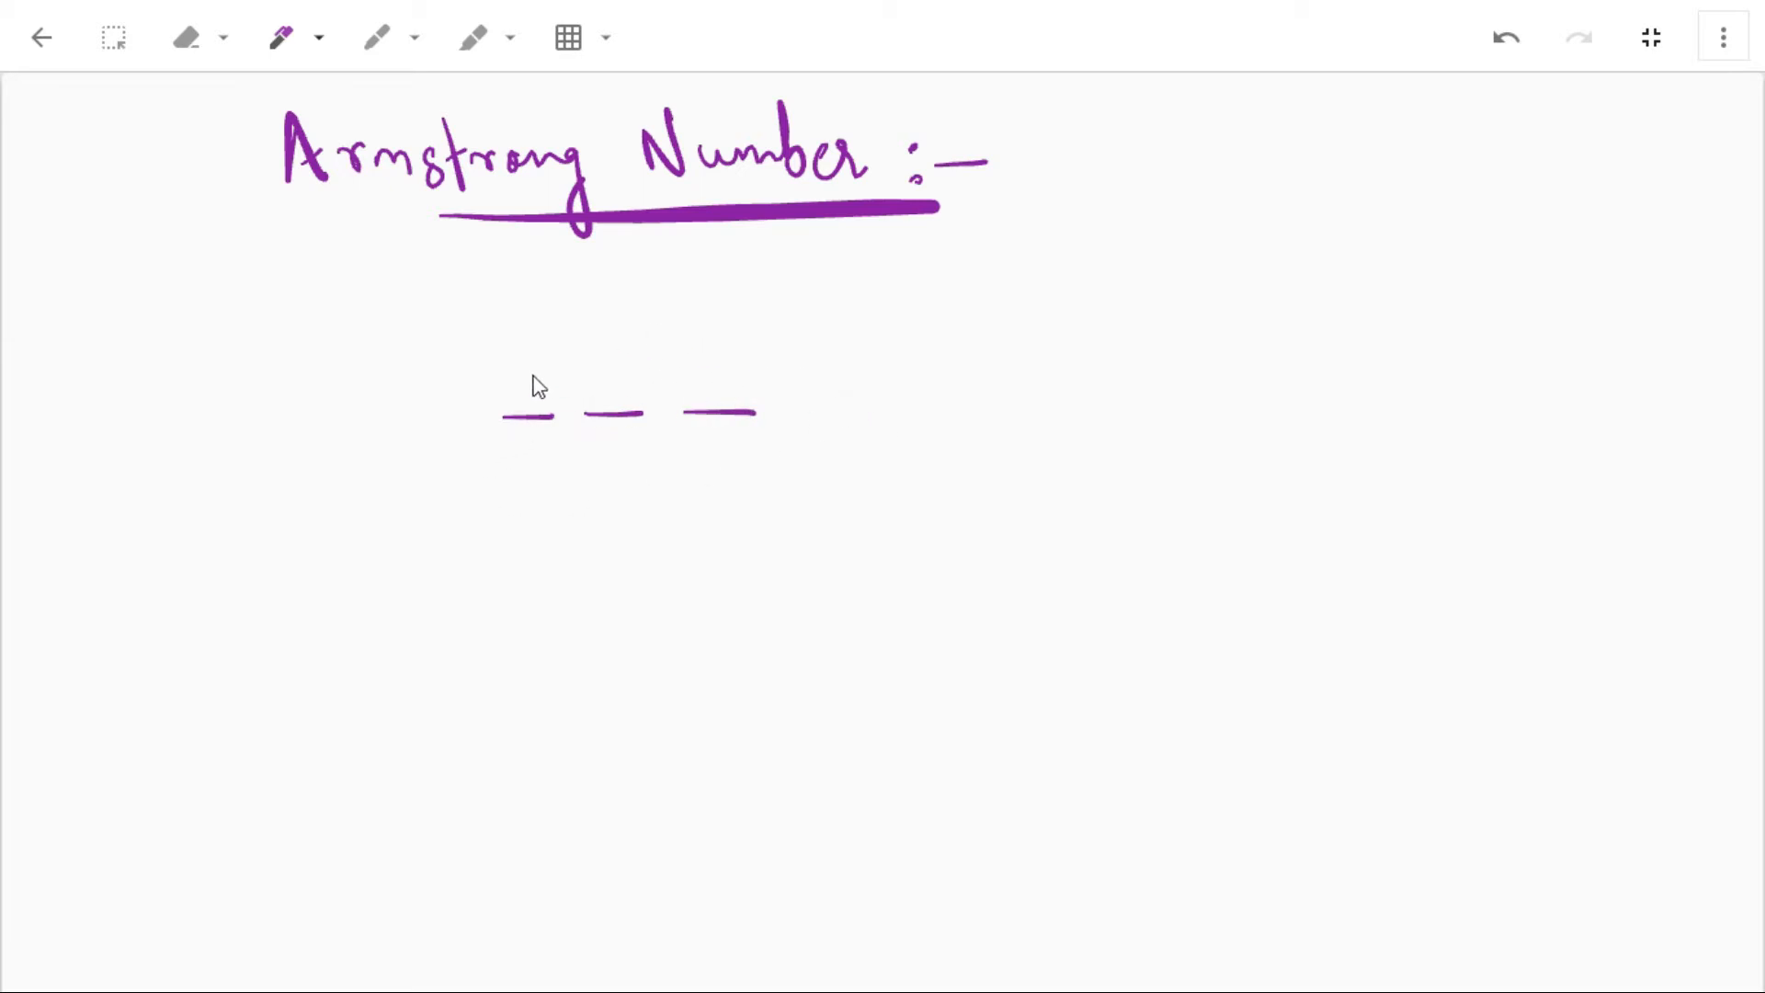
mouse_move(500, 438)
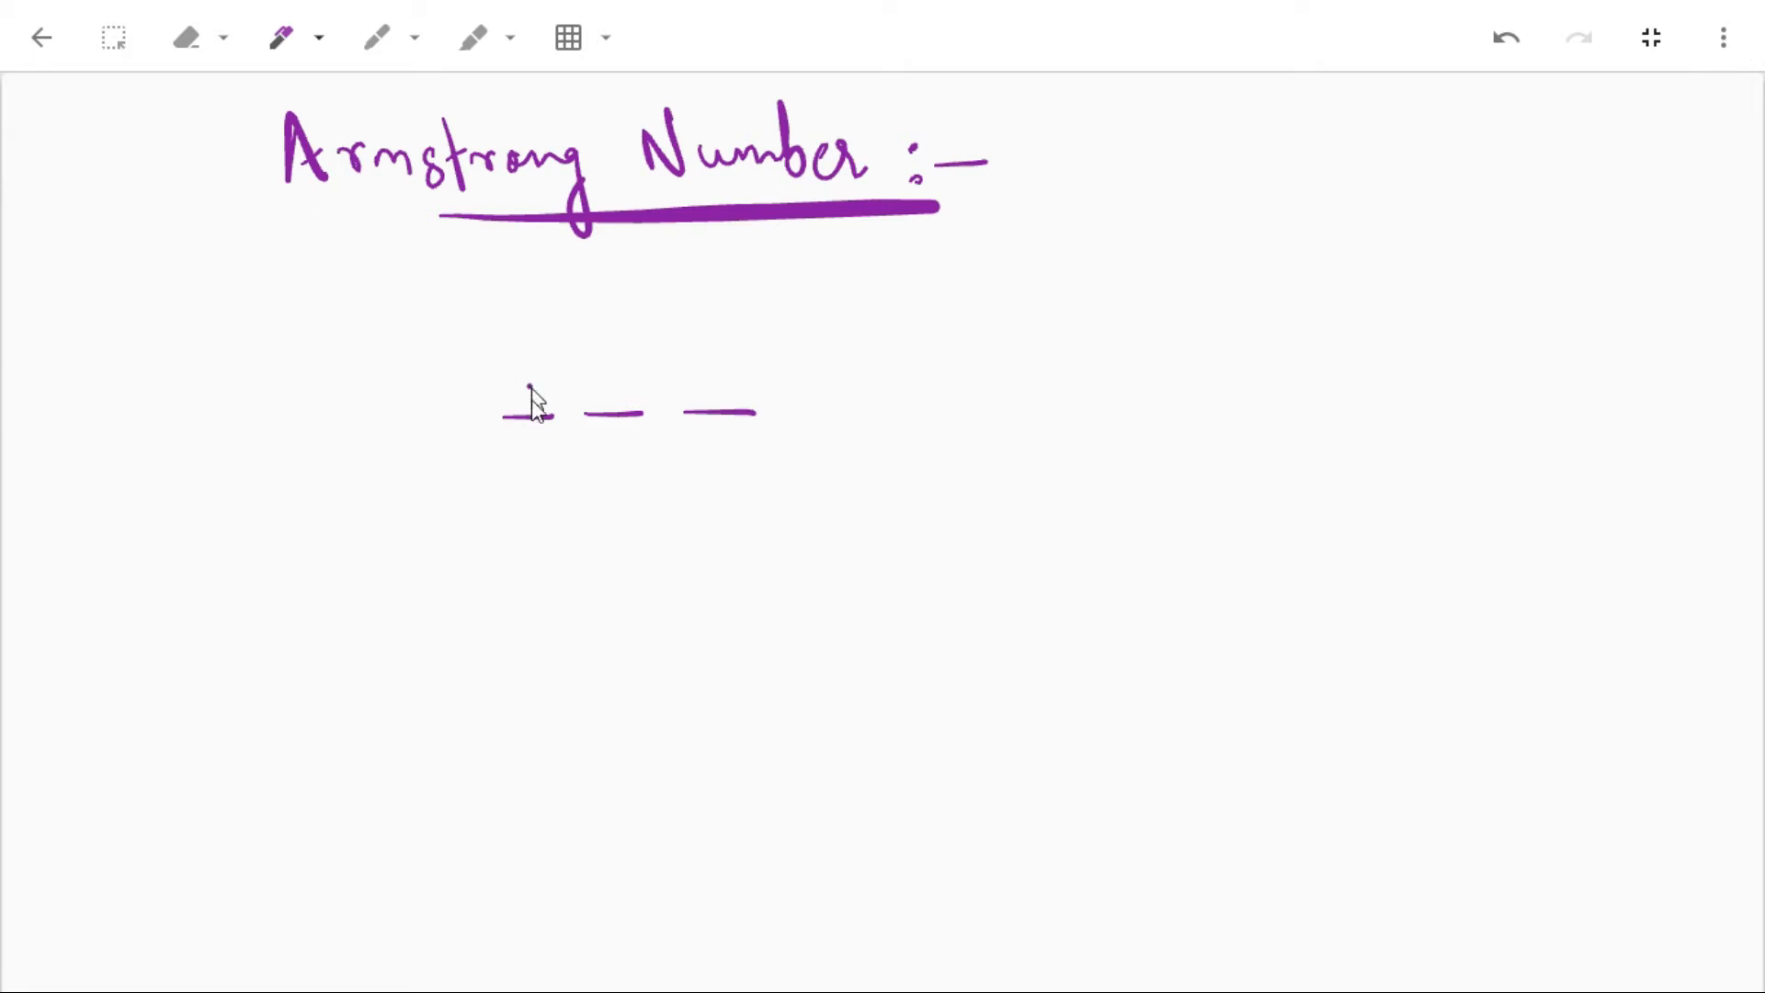
left_click_drag(507, 393, 753, 405)
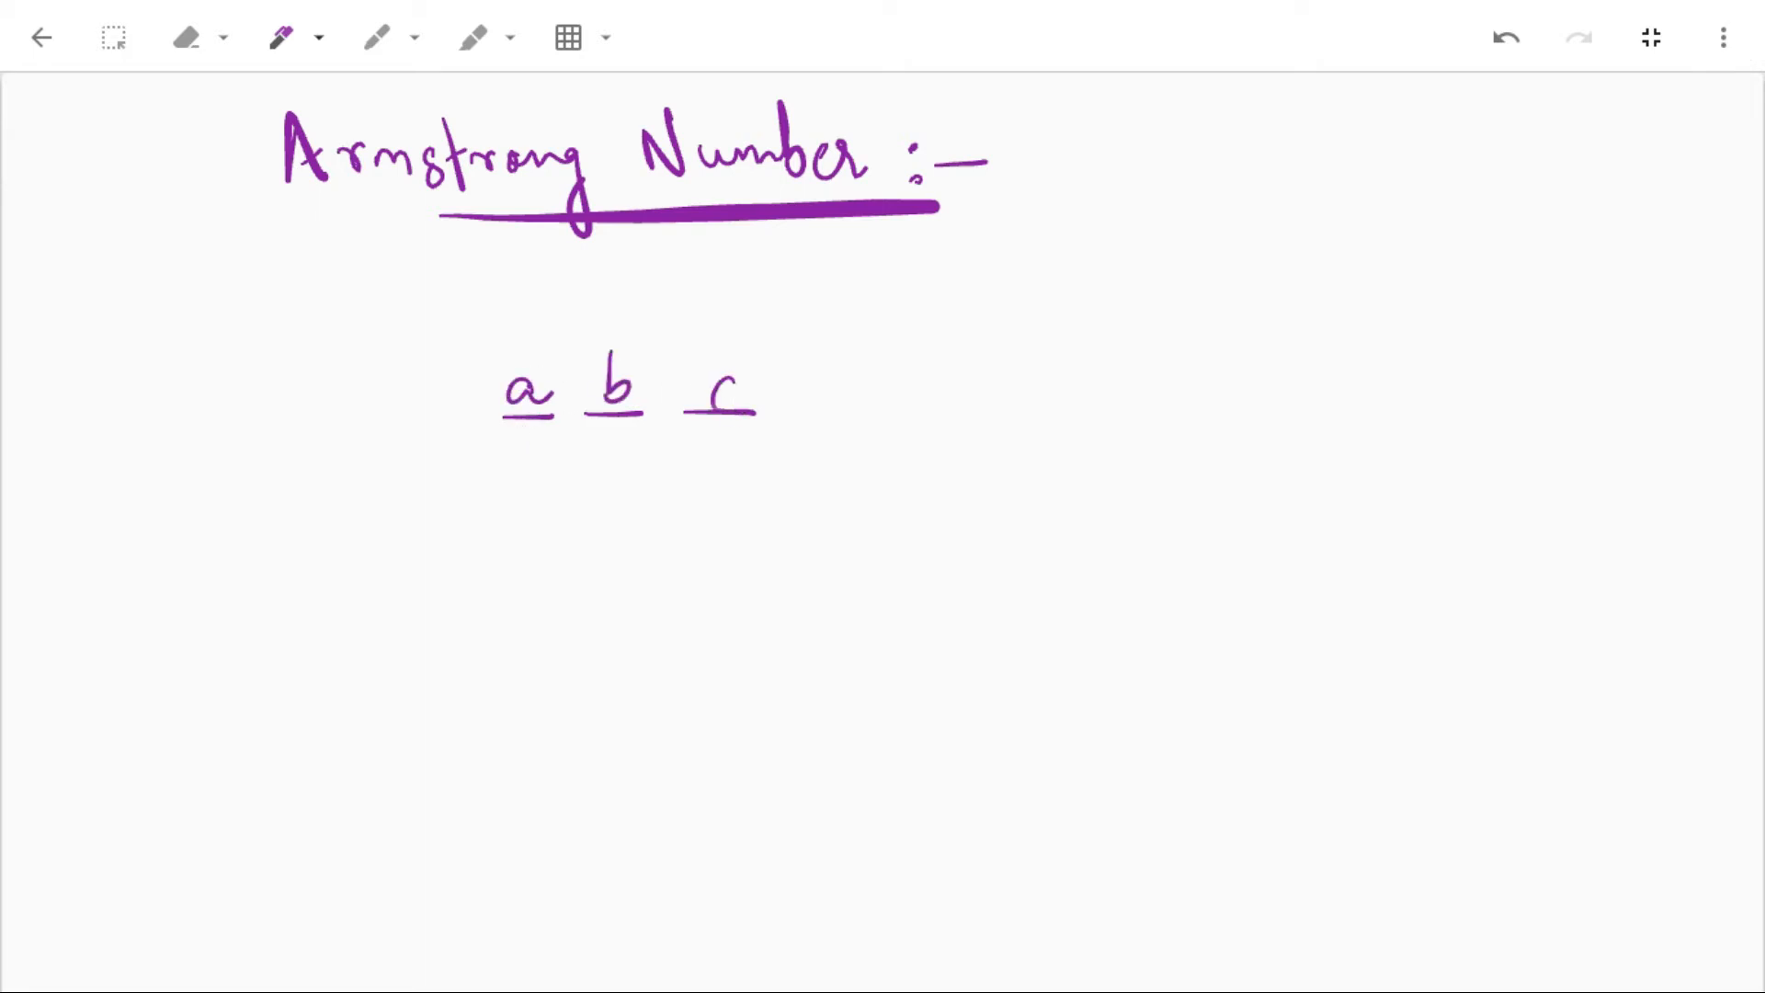
left_click_drag(794, 394, 828, 399)
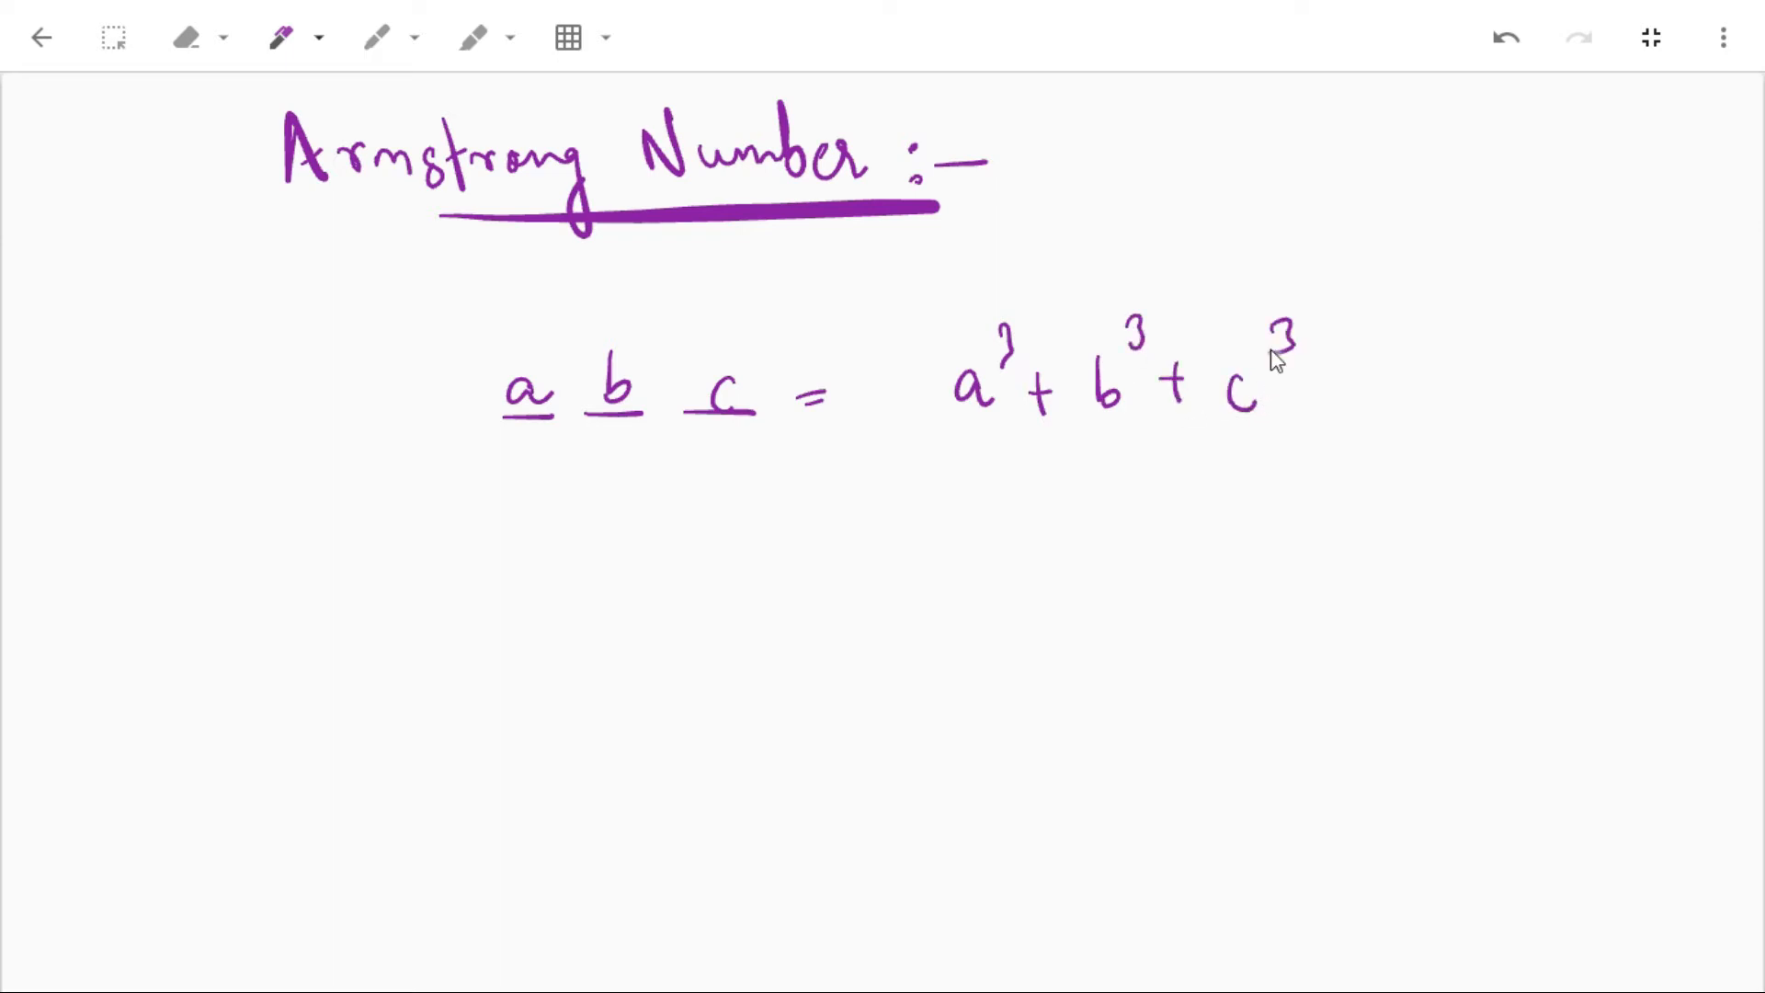
left_click_drag(950, 440, 1250, 445)
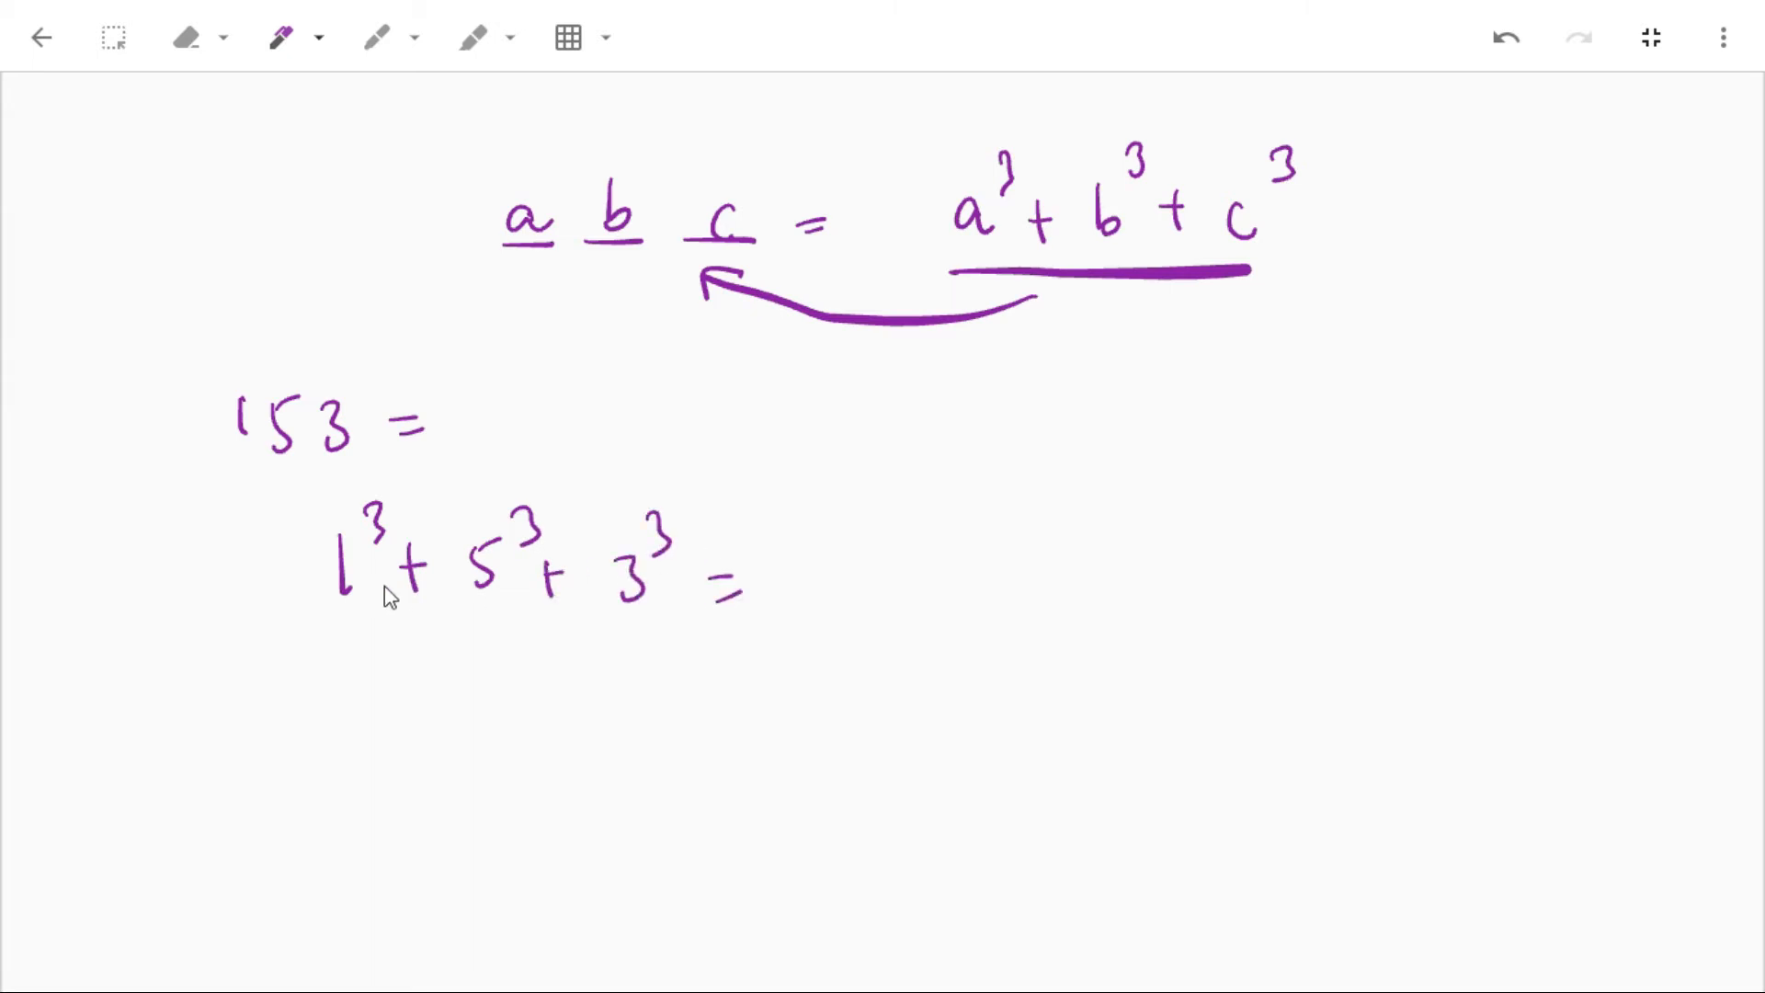
- Write 1 + 125 + 27 = 153 for the cubes of 153's digits and box both 153s
left_click_drag(828, 557, 906, 614)
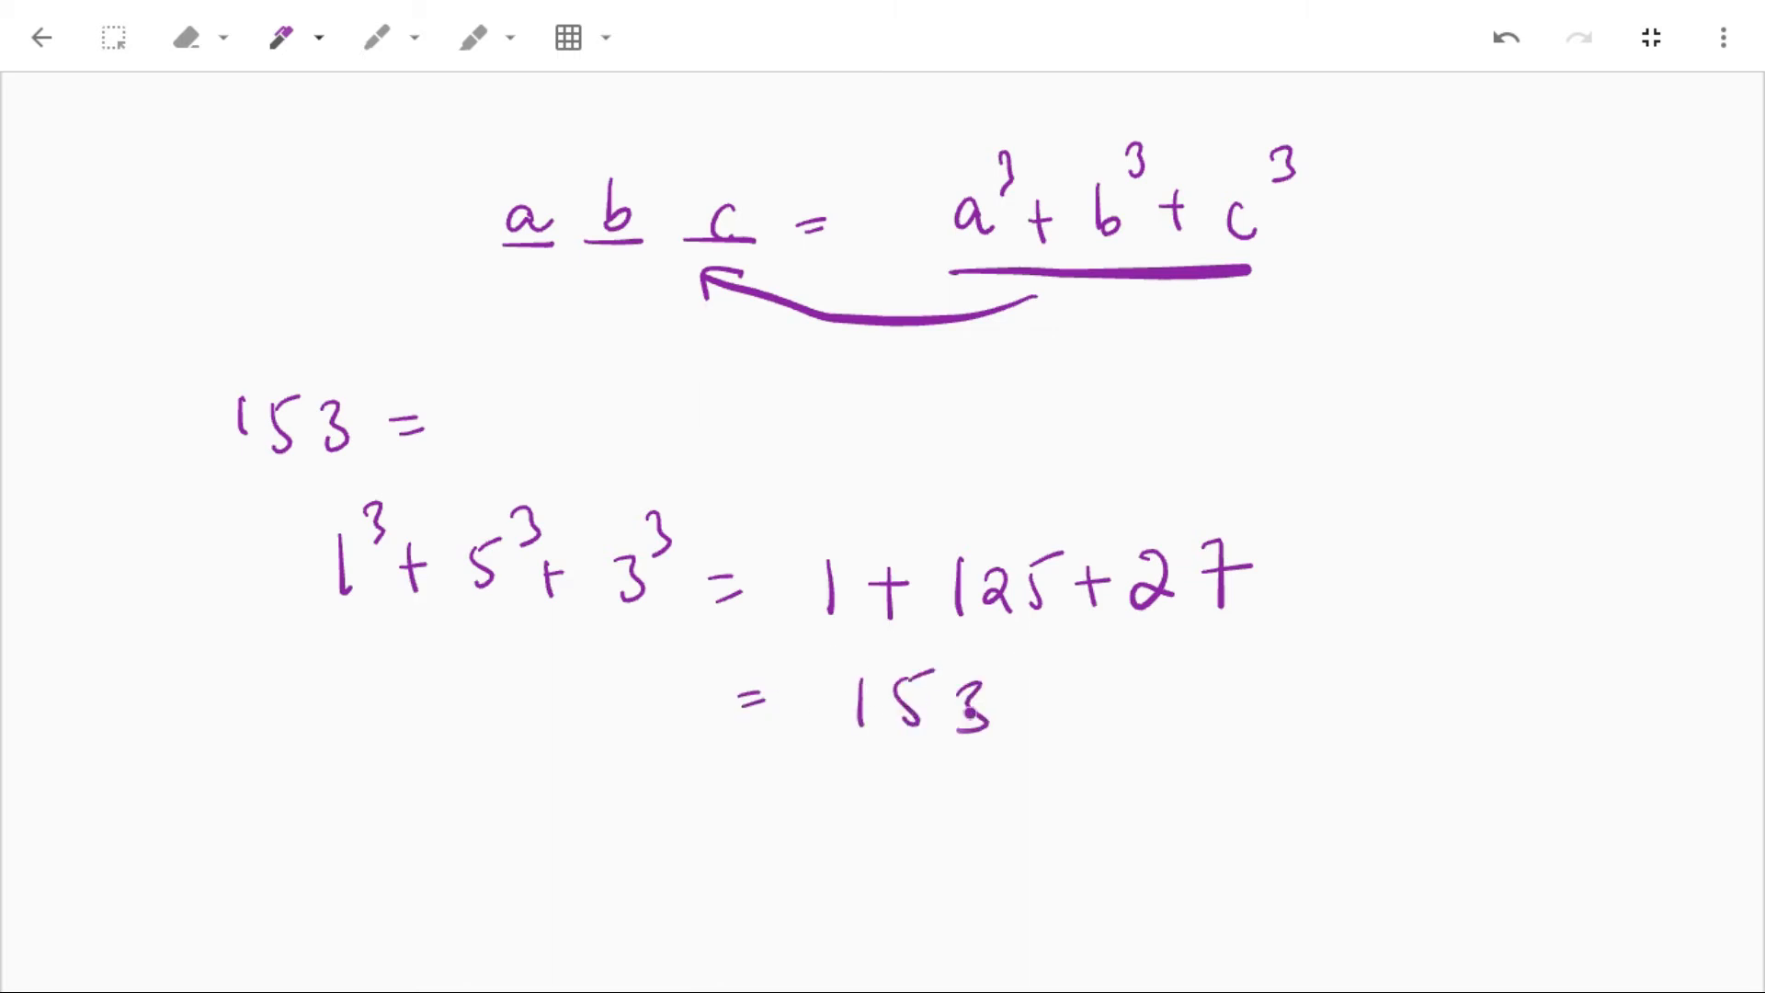
left_click_drag(866, 743, 997, 771)
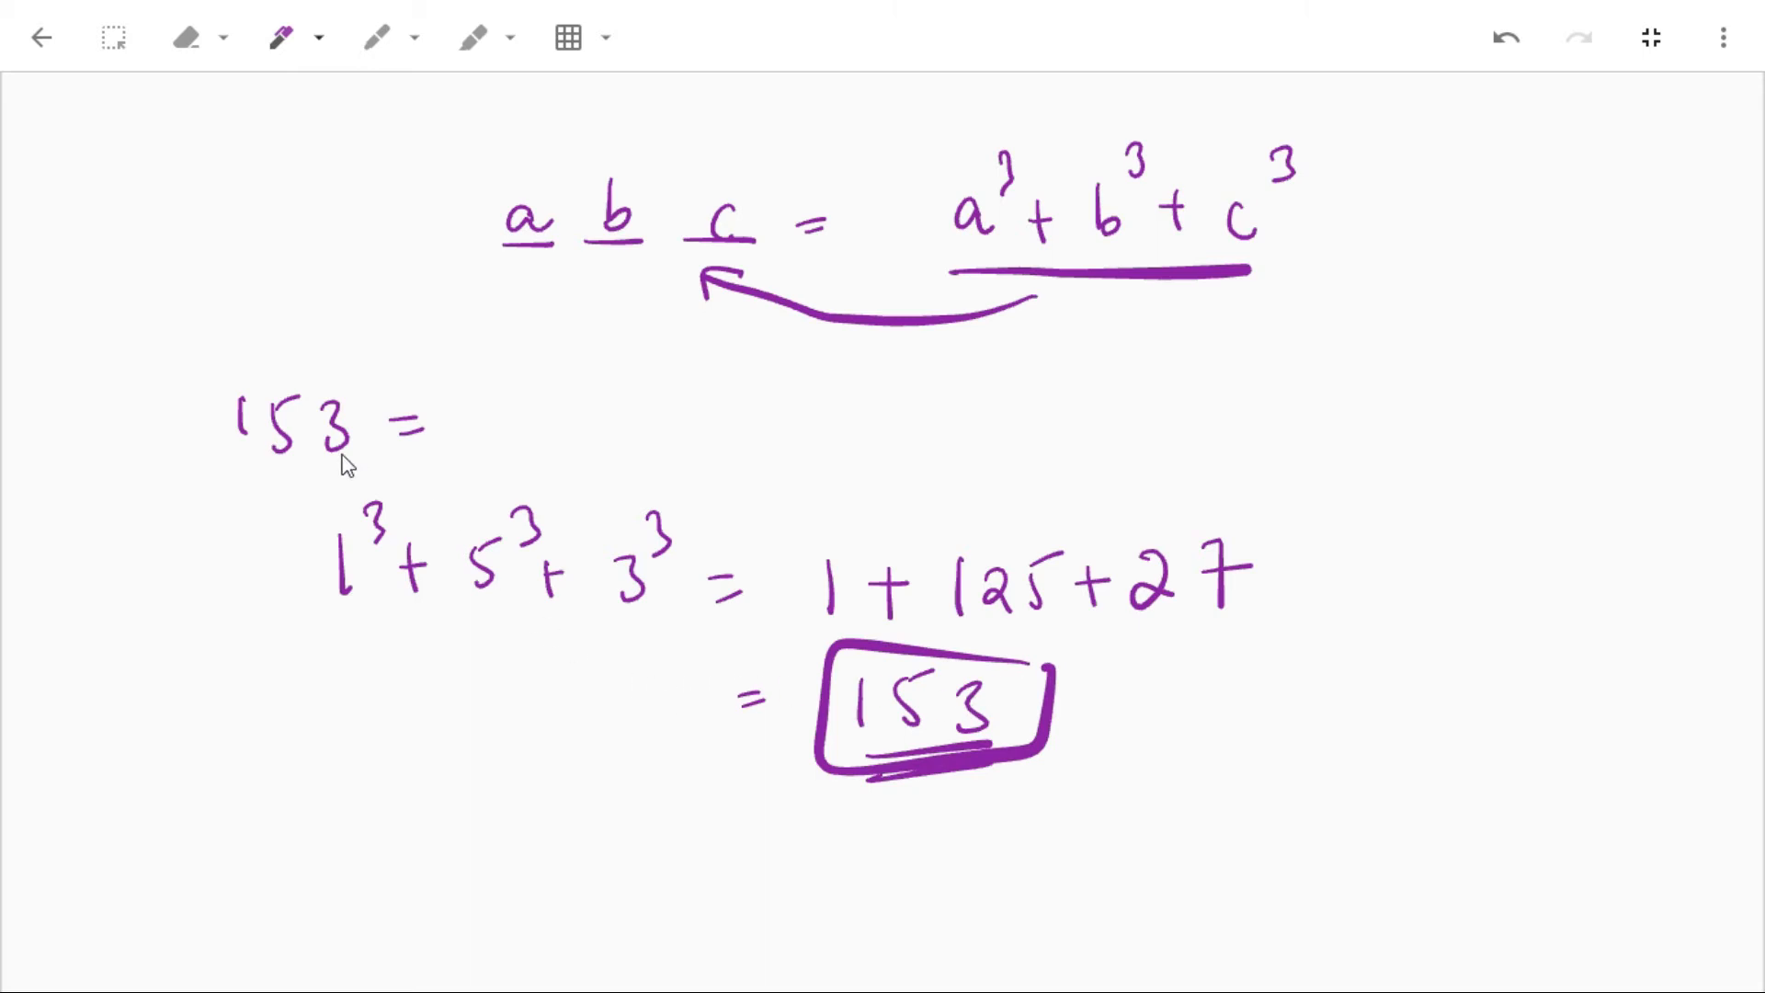
left_click_drag(383, 631, 579, 614)
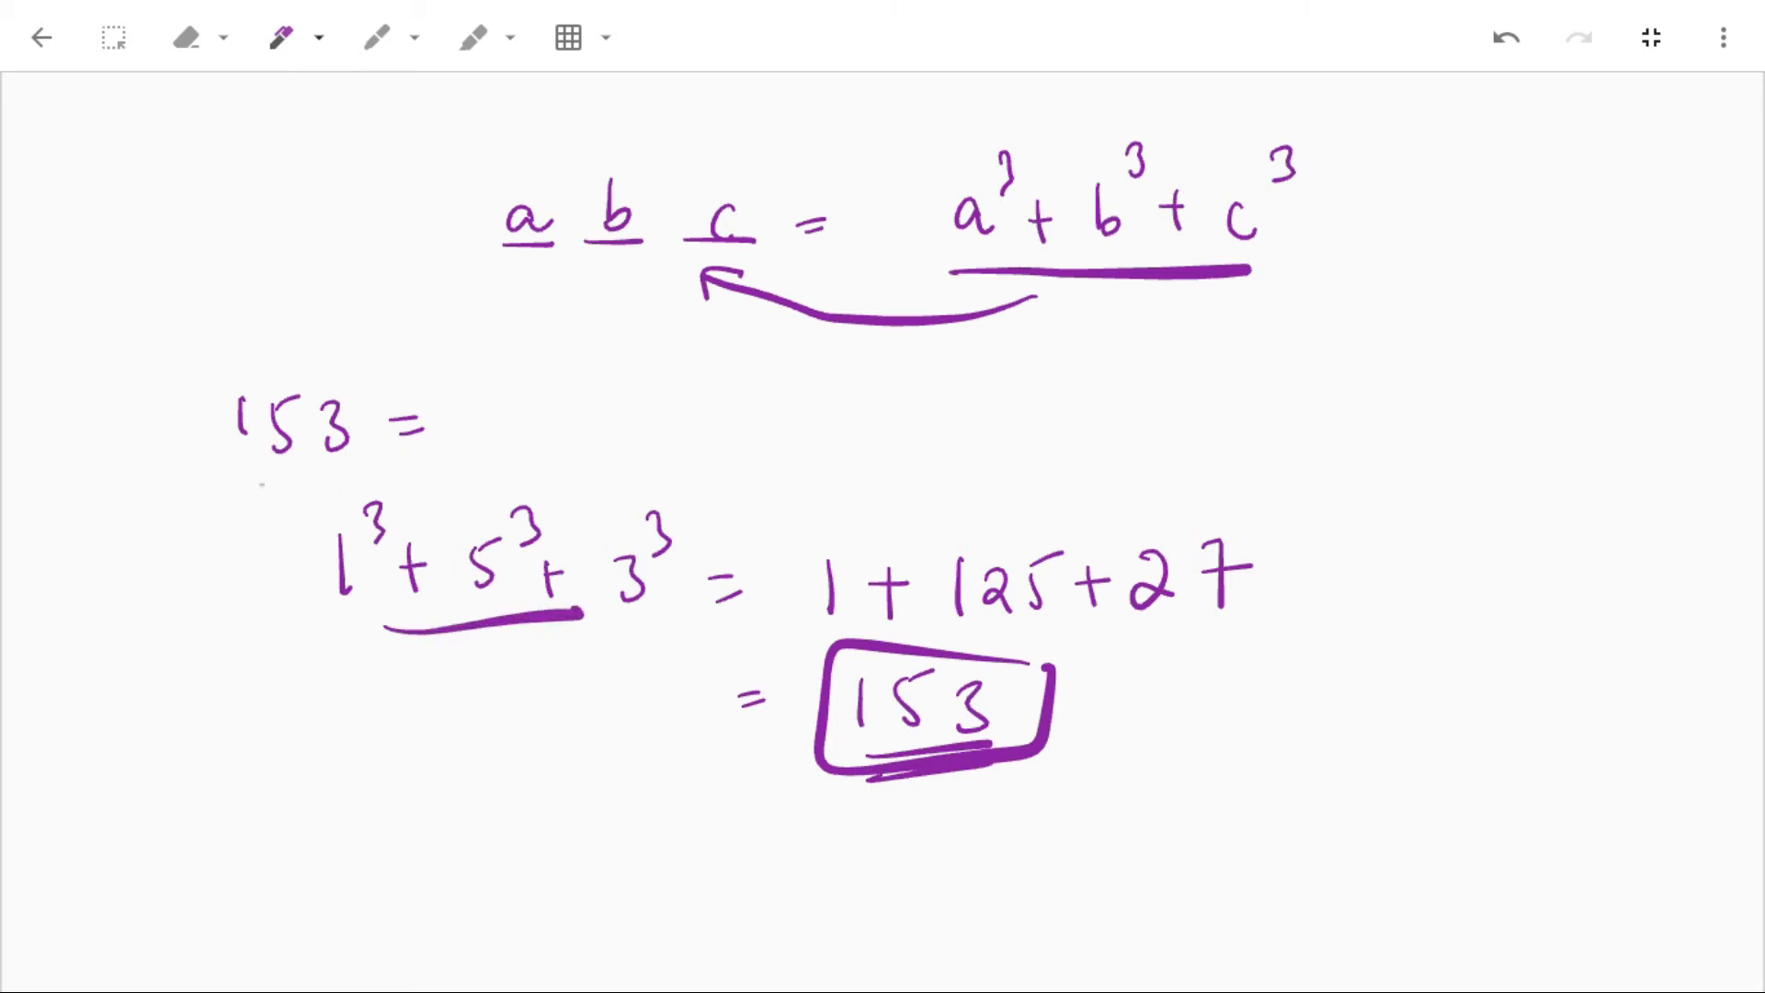
left_click_drag(224, 371, 371, 495)
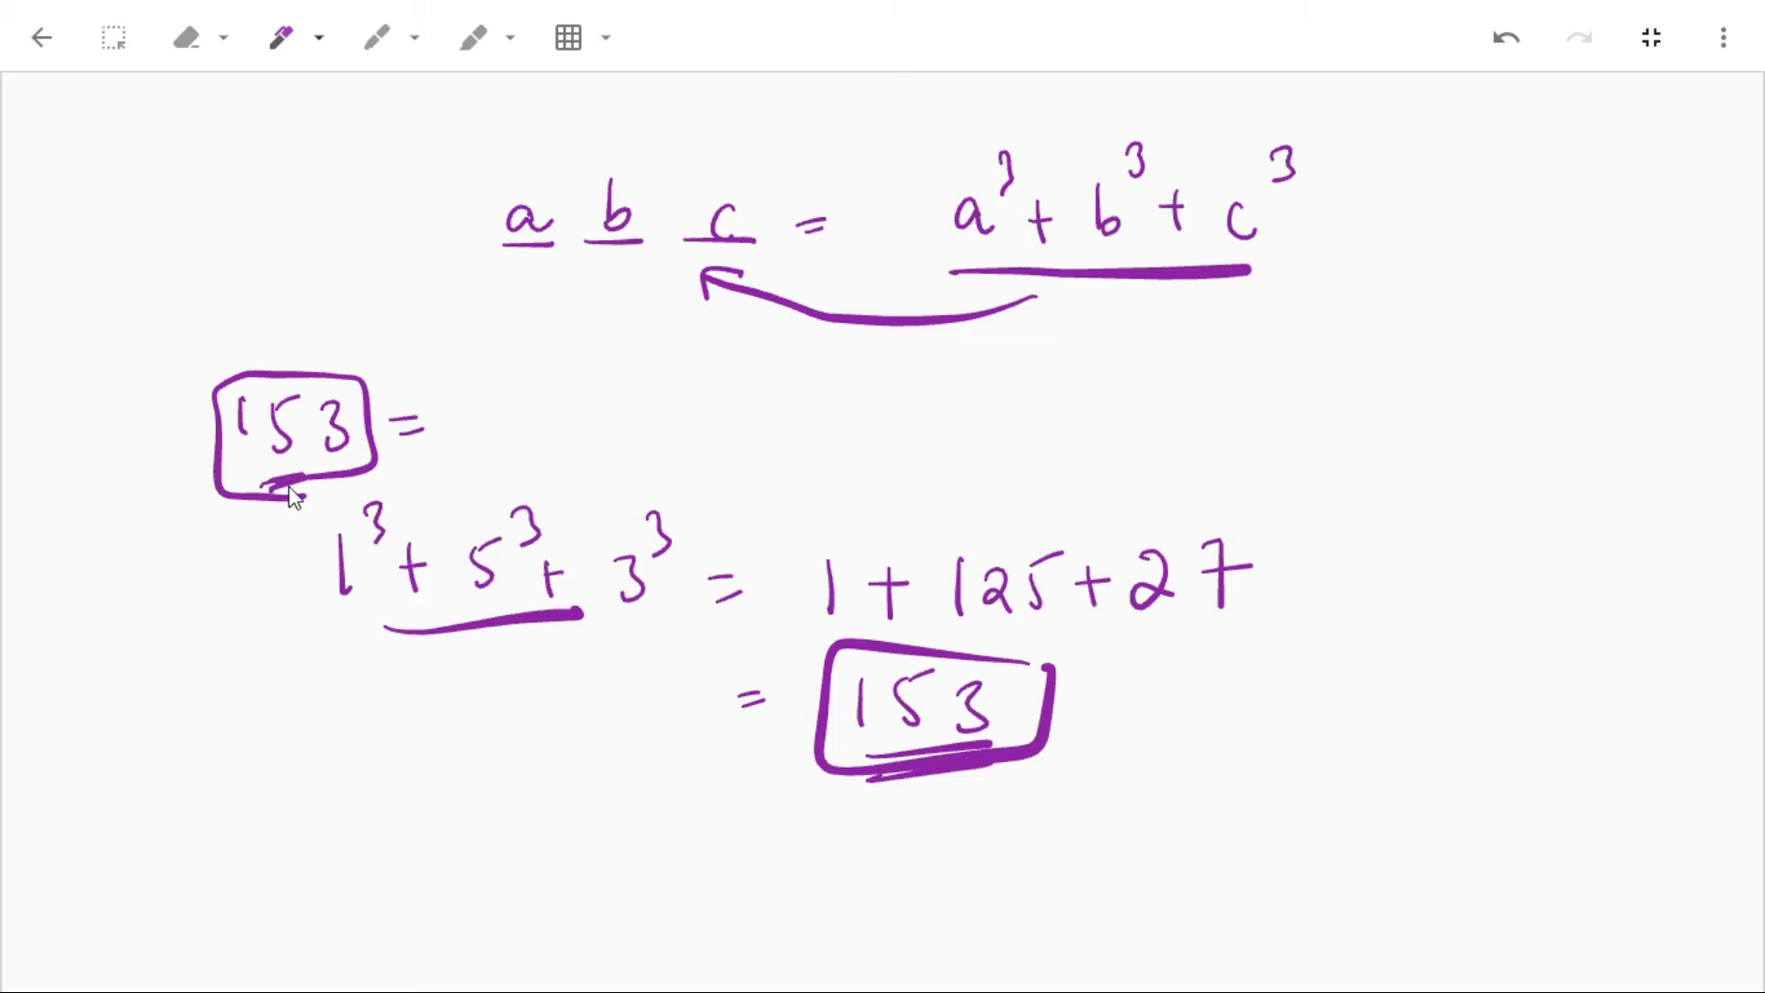
mouse_move(508, 473)
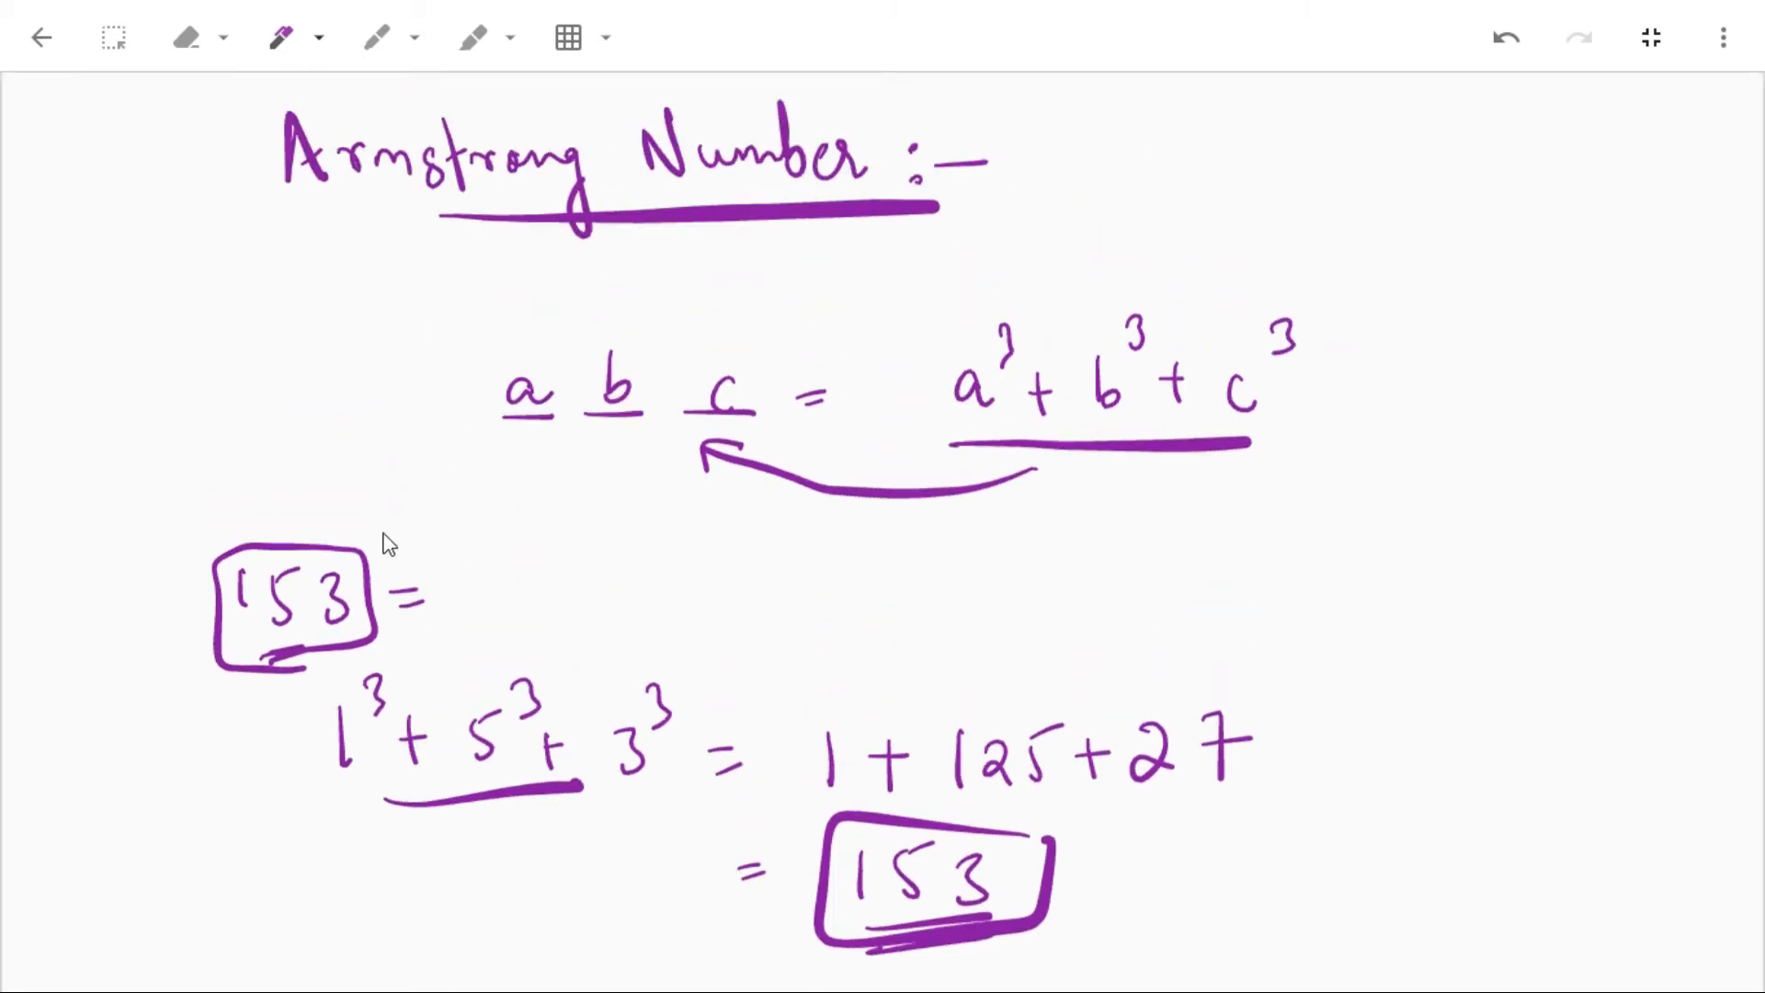
left_click_drag(314, 552, 467, 219)
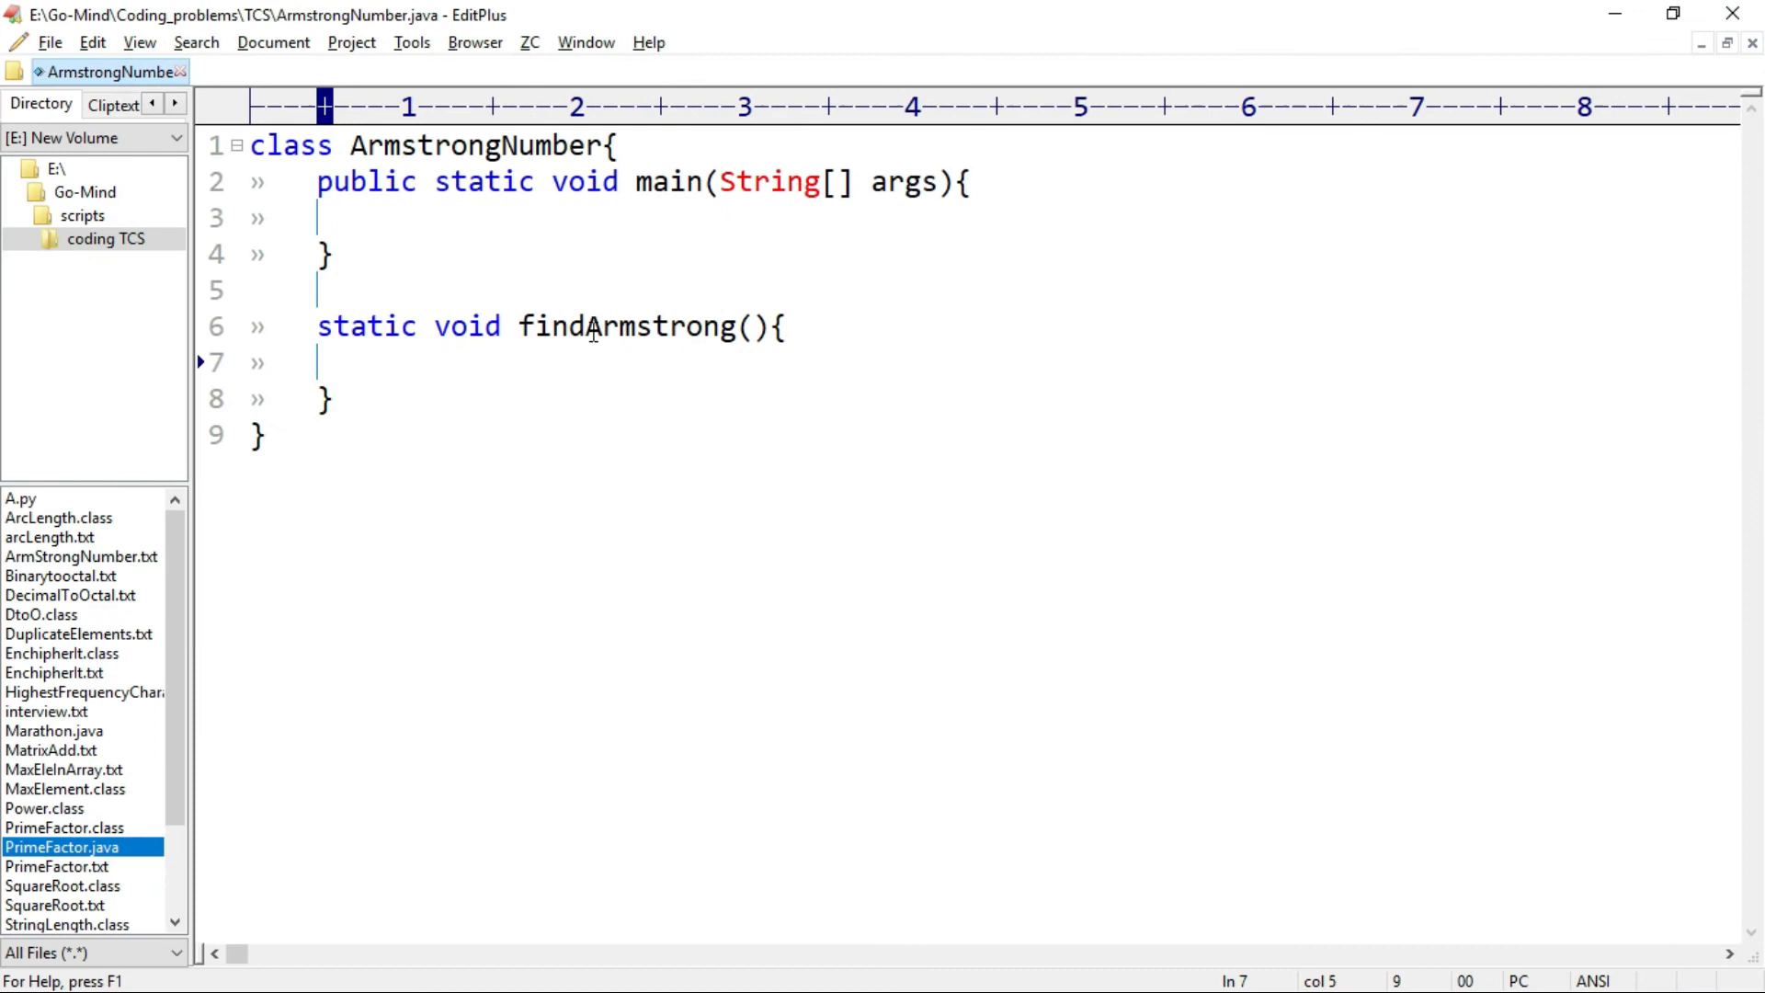
- Give findArmstrong the parameters int a, int b
double_click(625, 327)
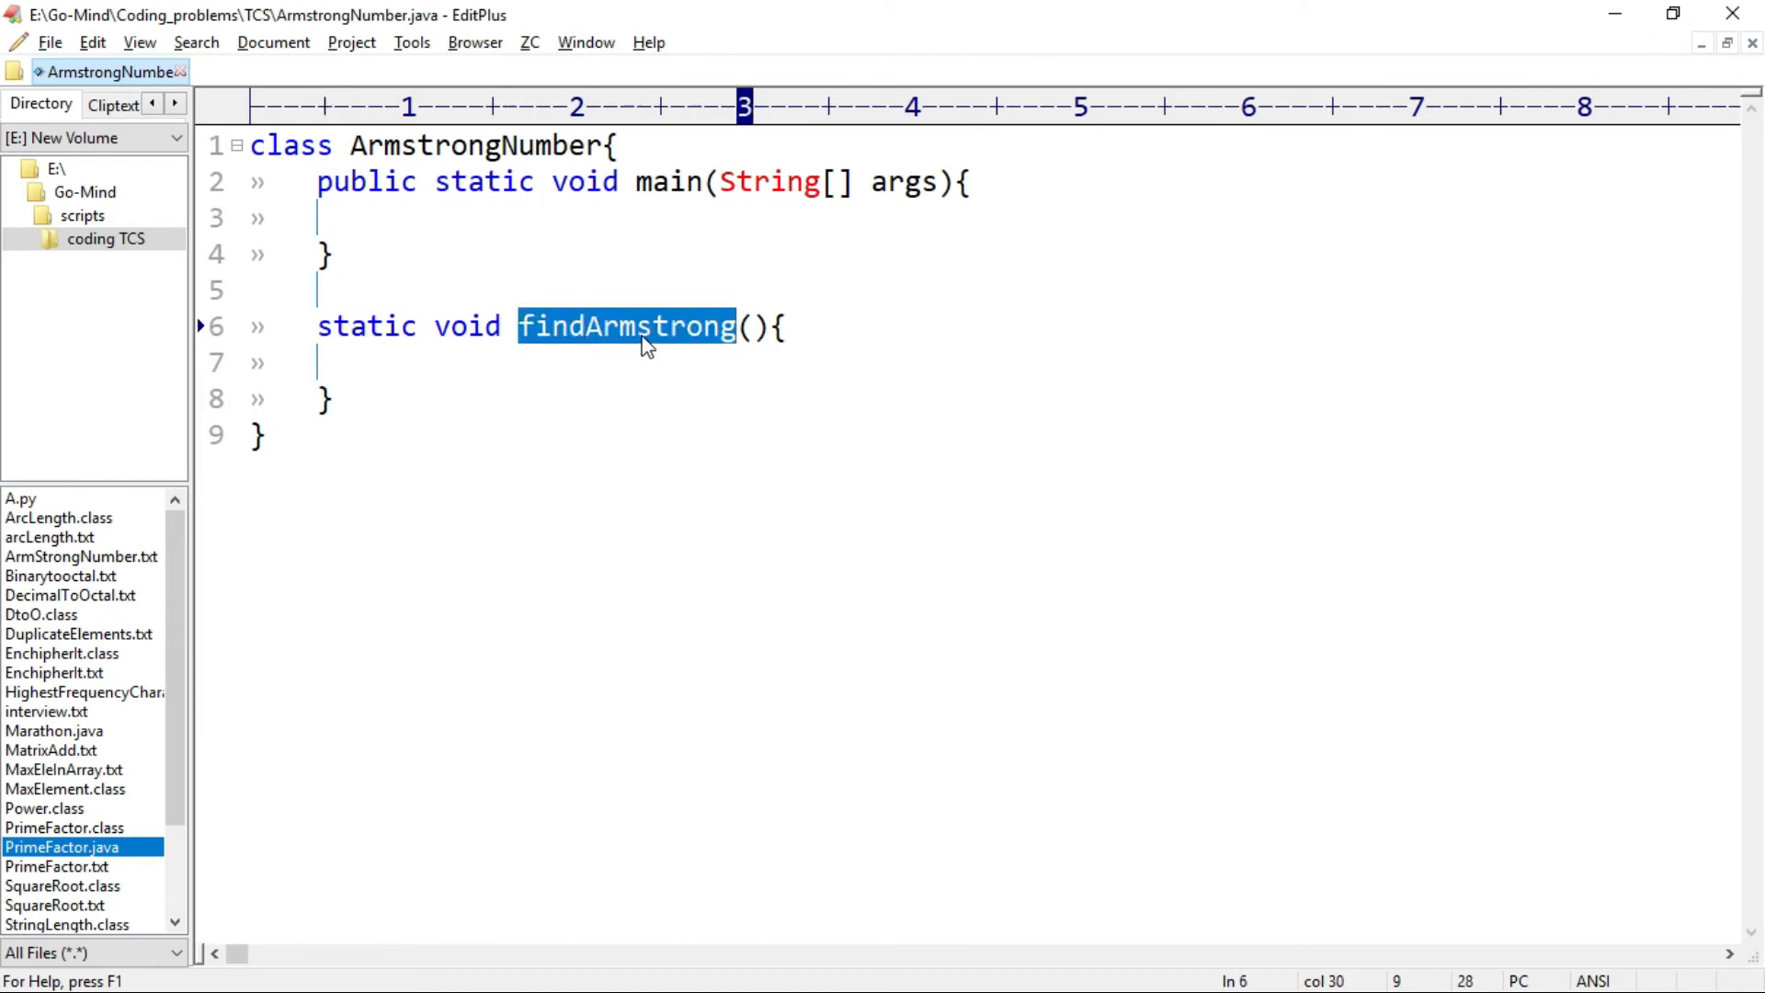
left_click(749, 327)
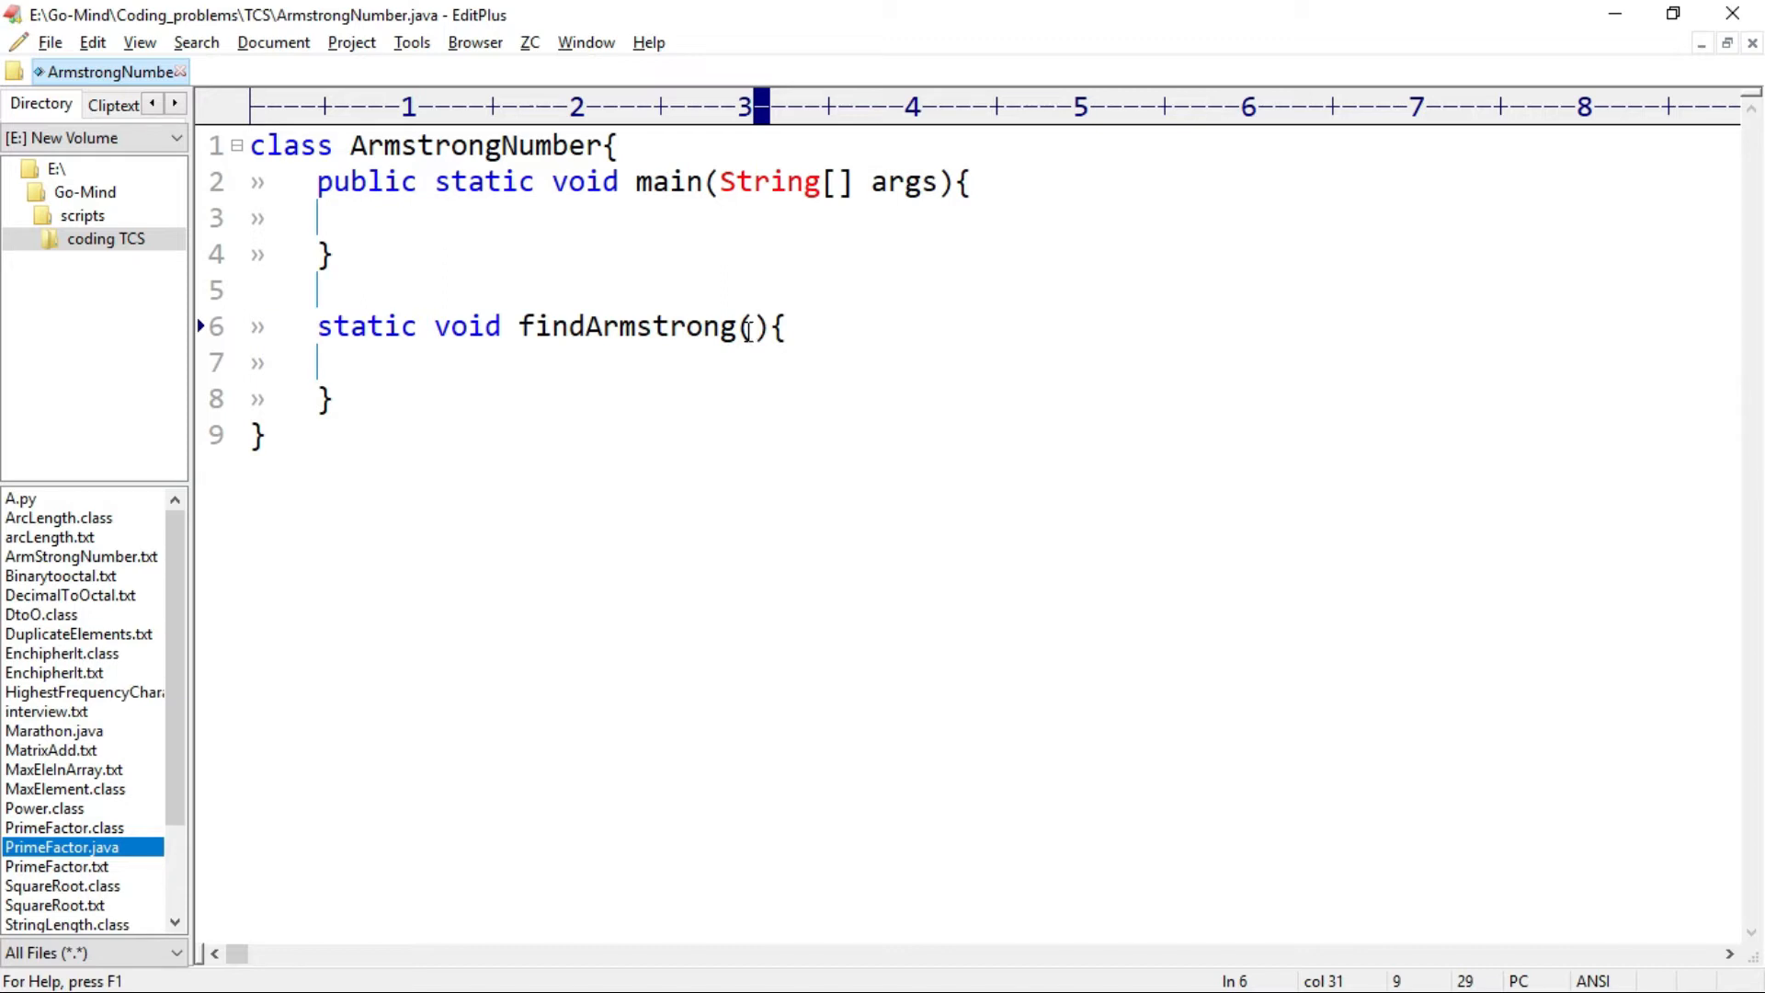
type("int a")
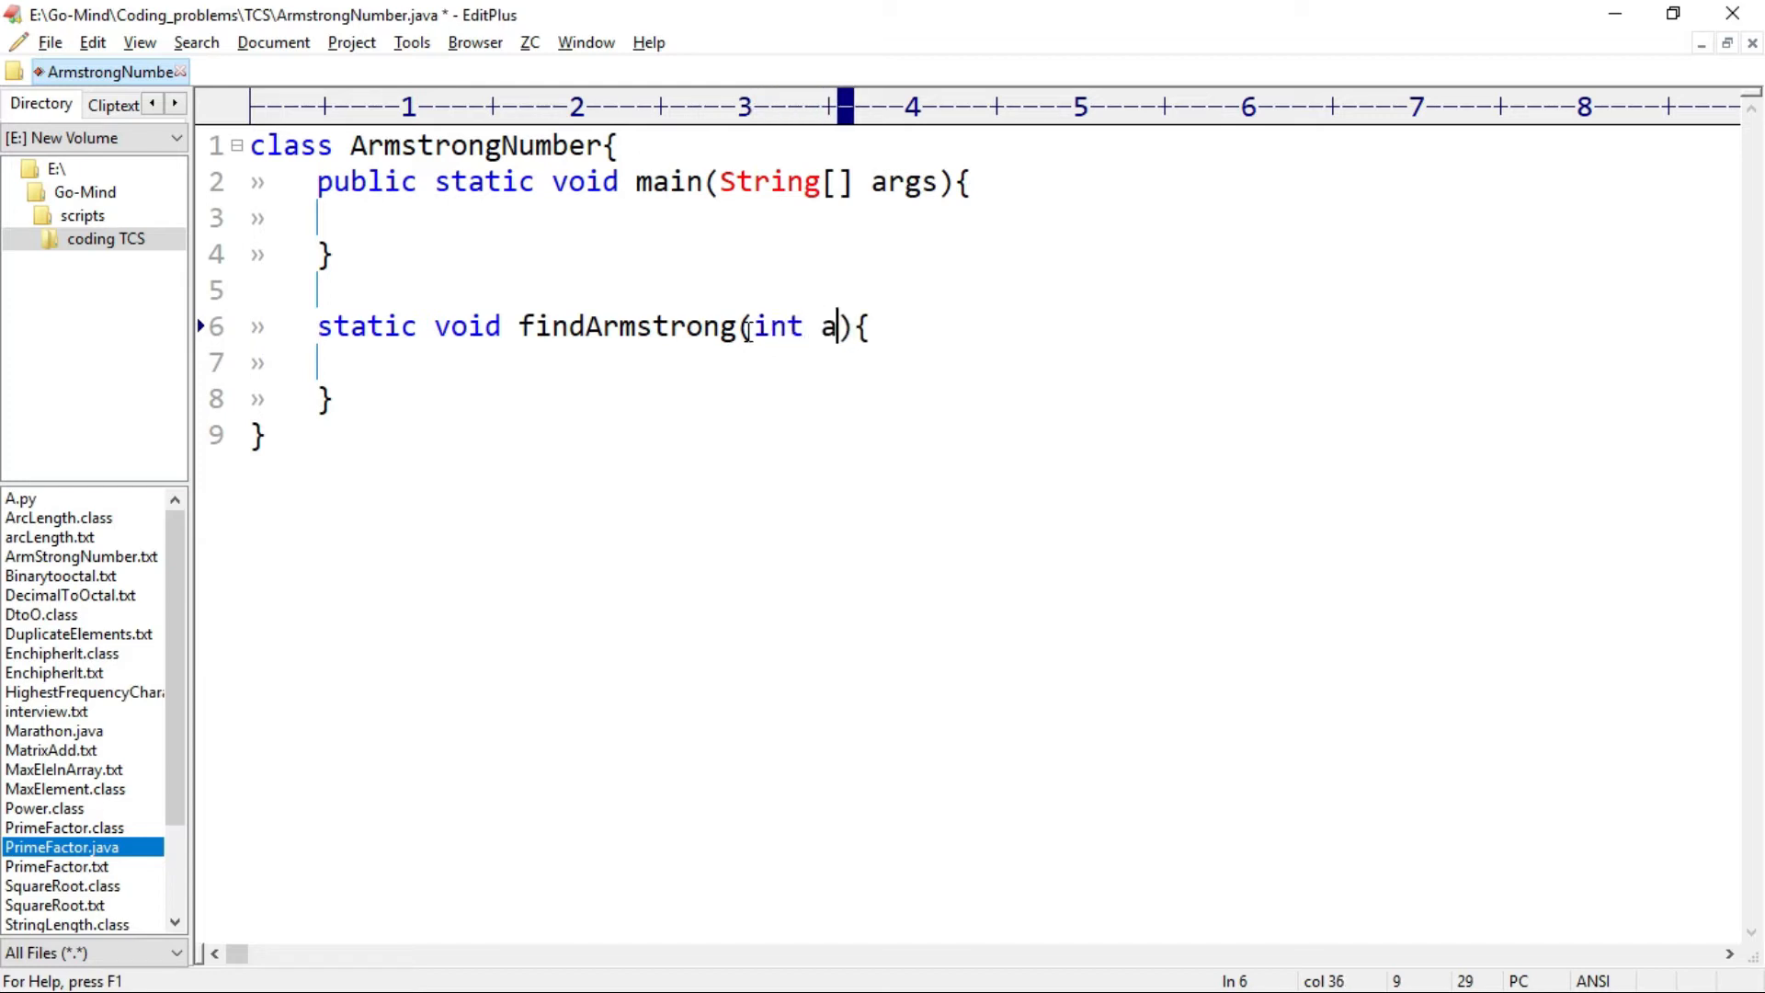
type(", int b")
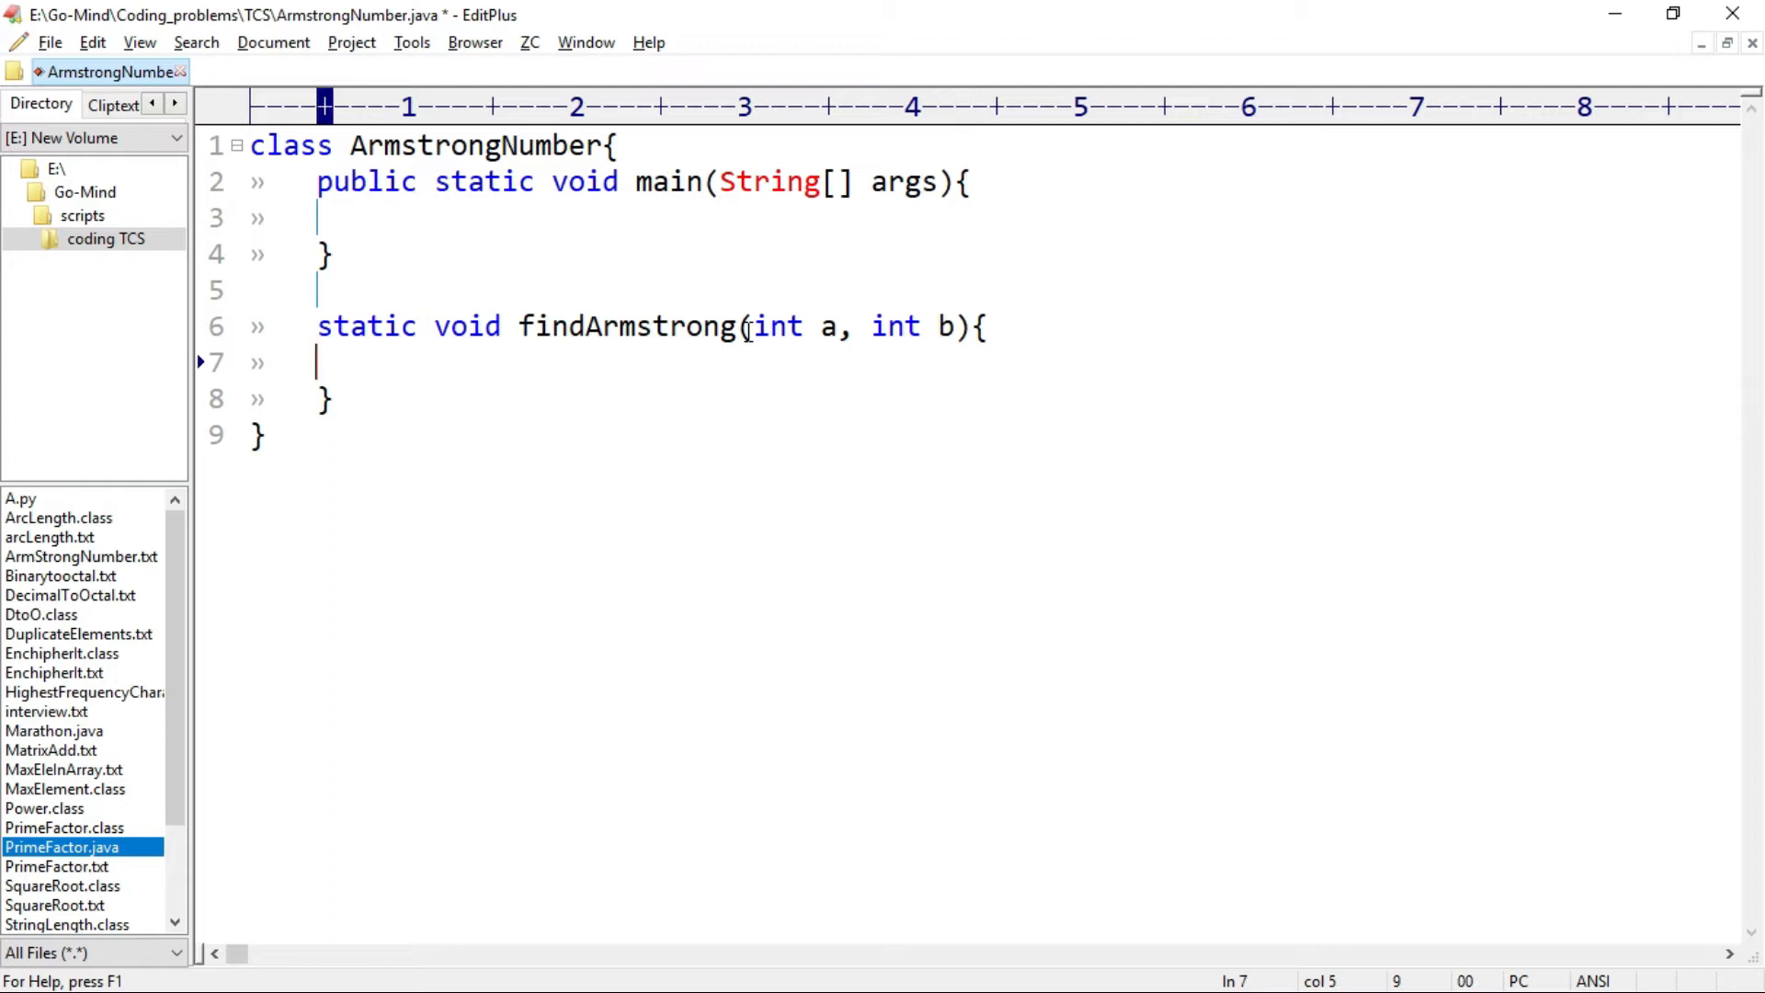
left_click_drag(754, 325, 954, 325)
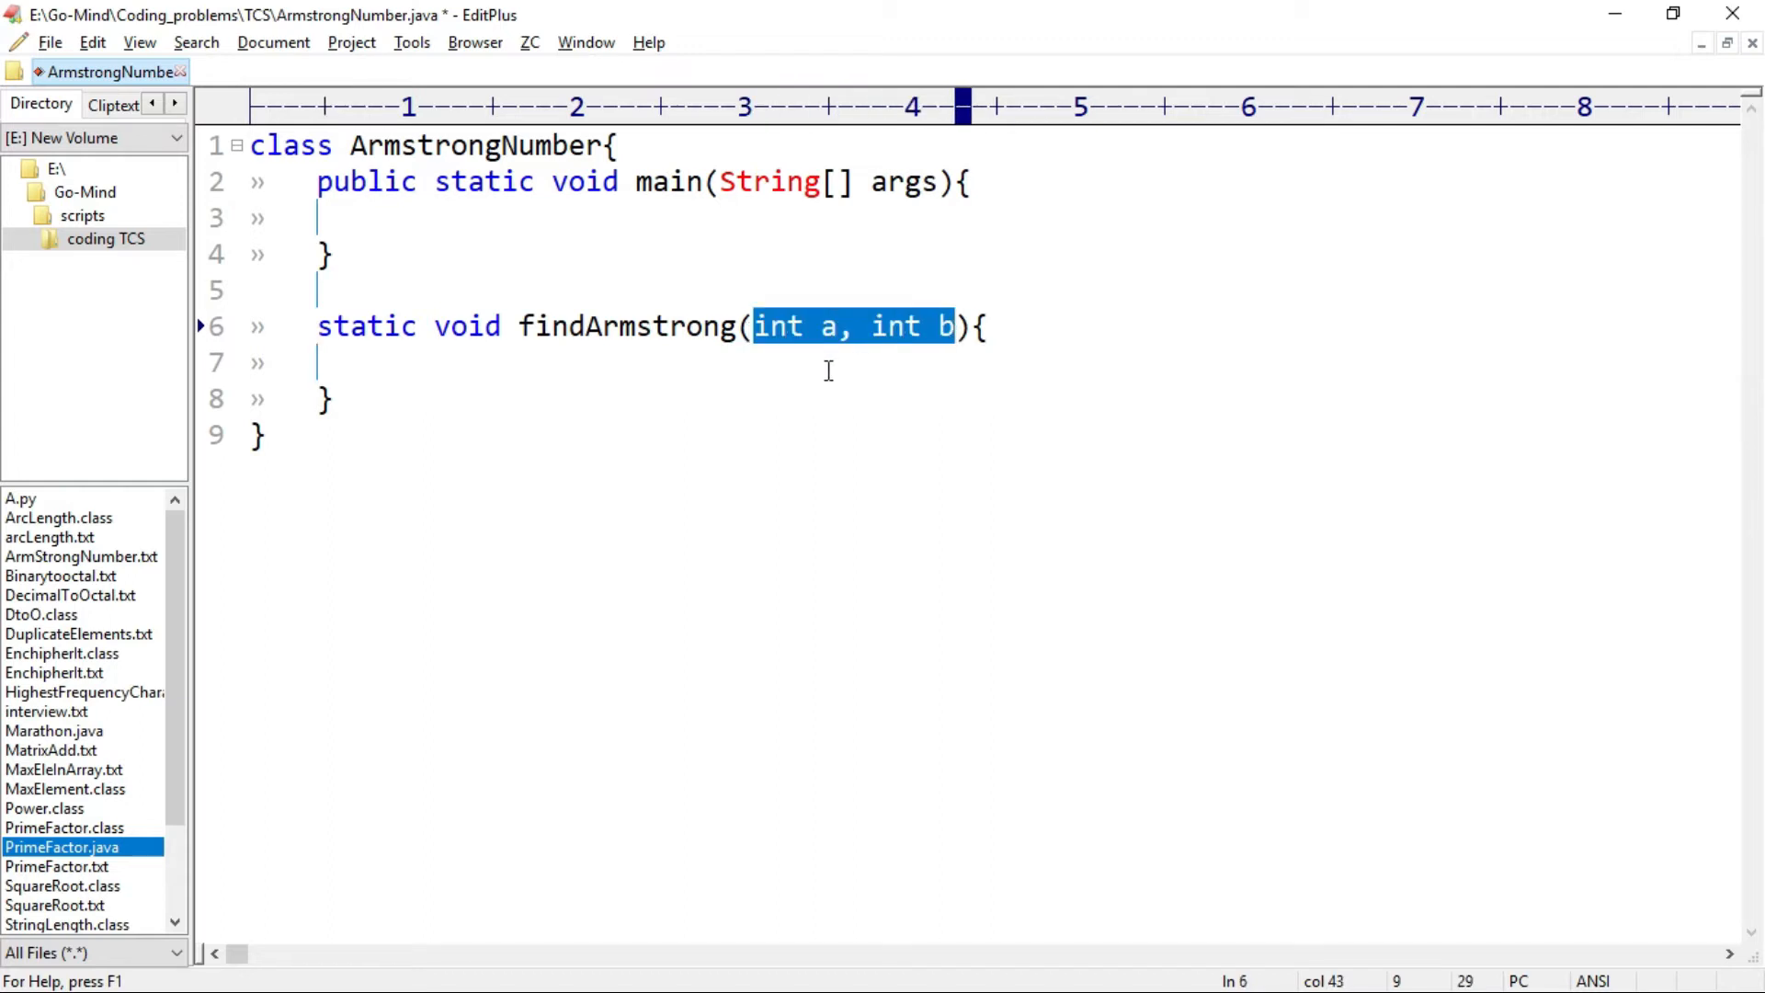
- Add a for loop from i = a to b with an empty body
type("for")
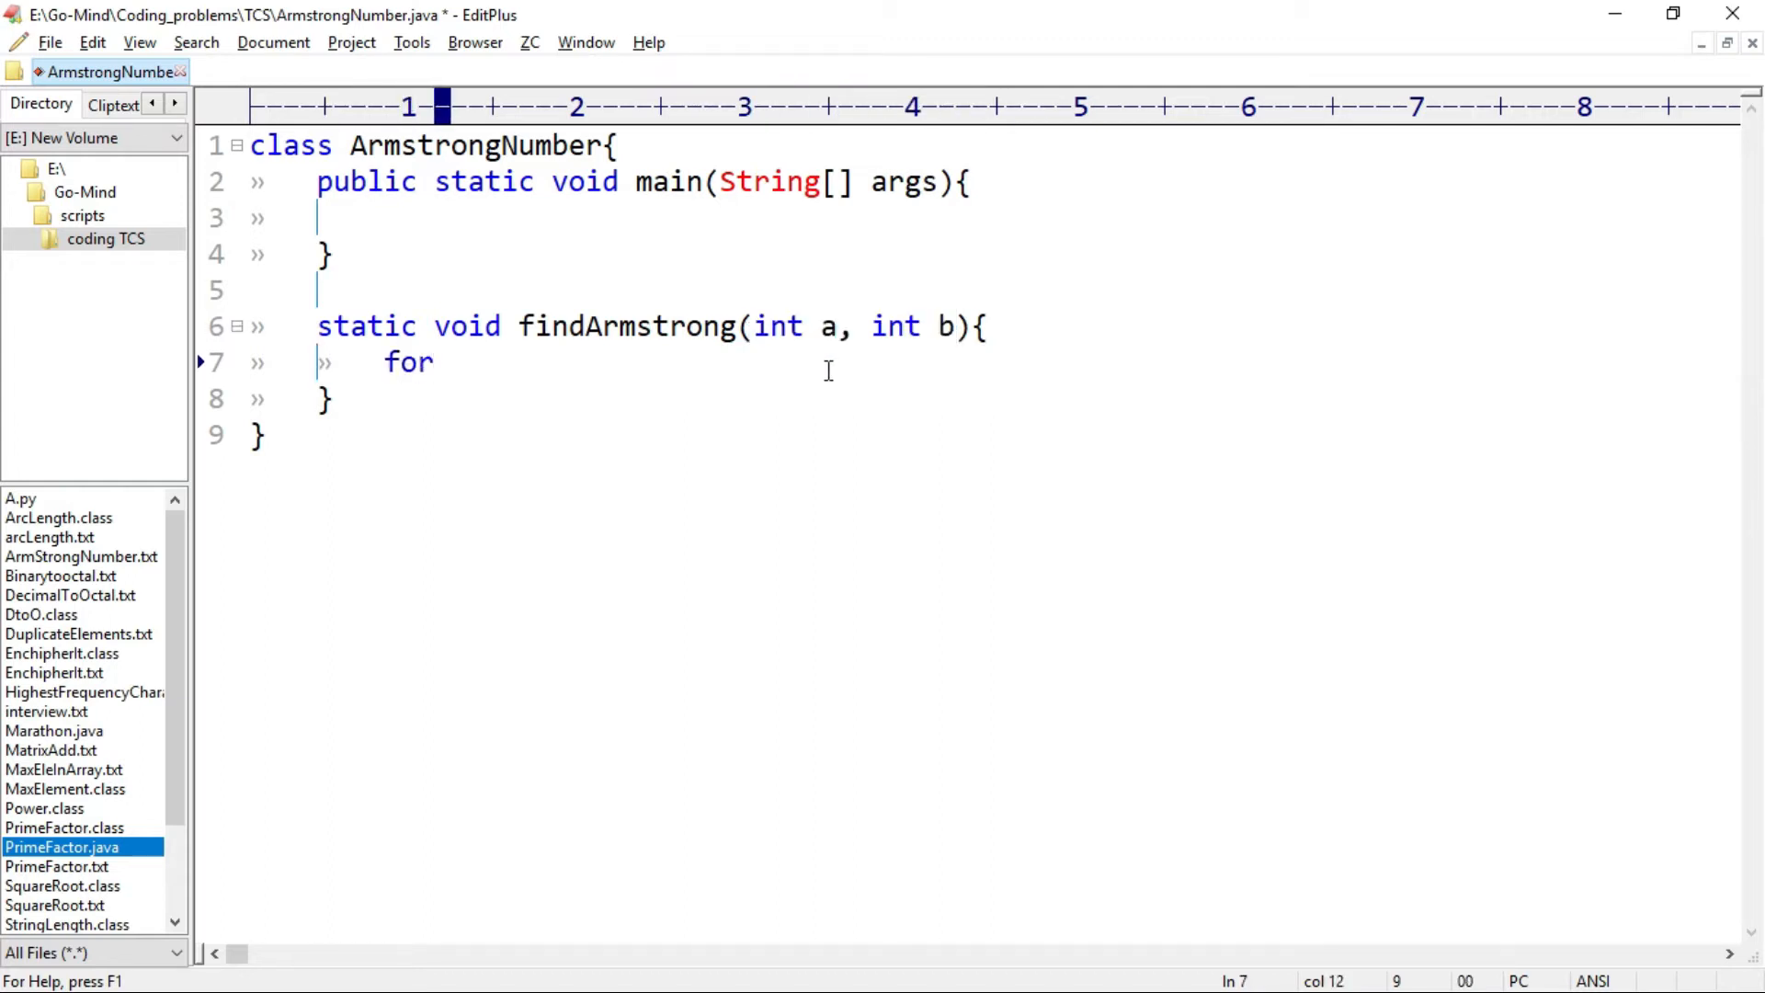
type("()")
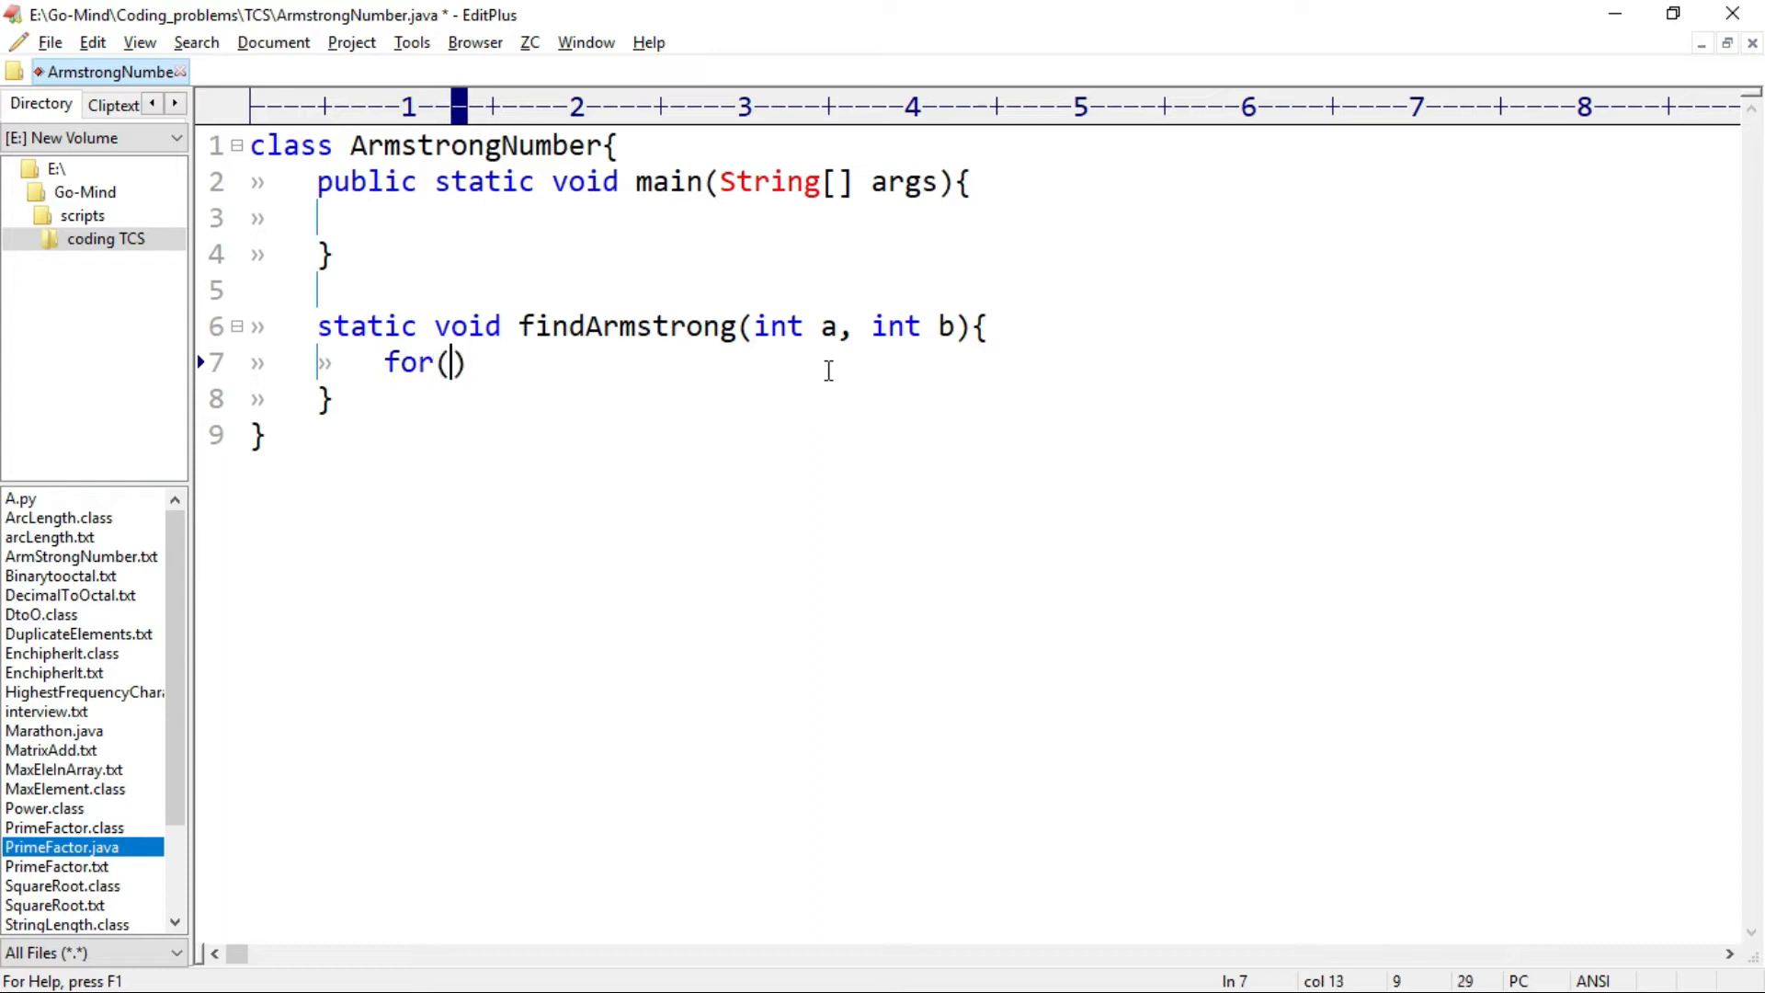
type("int")
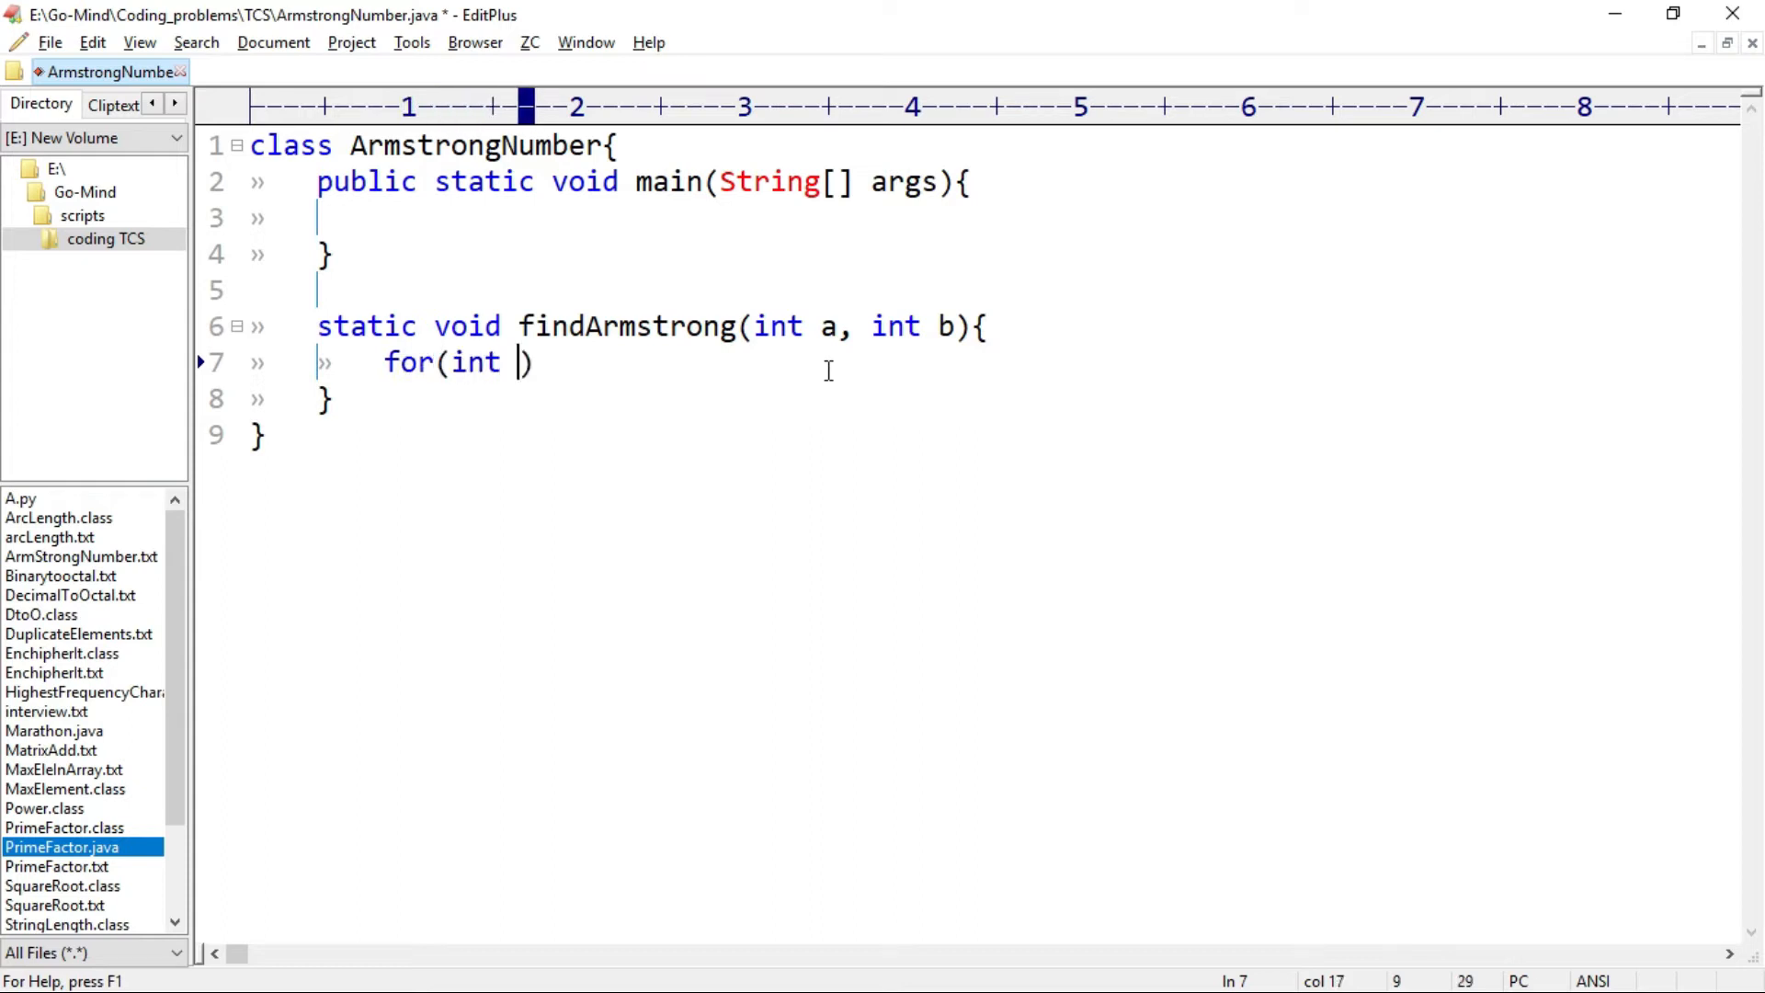
type("i=a; i<=b; i")
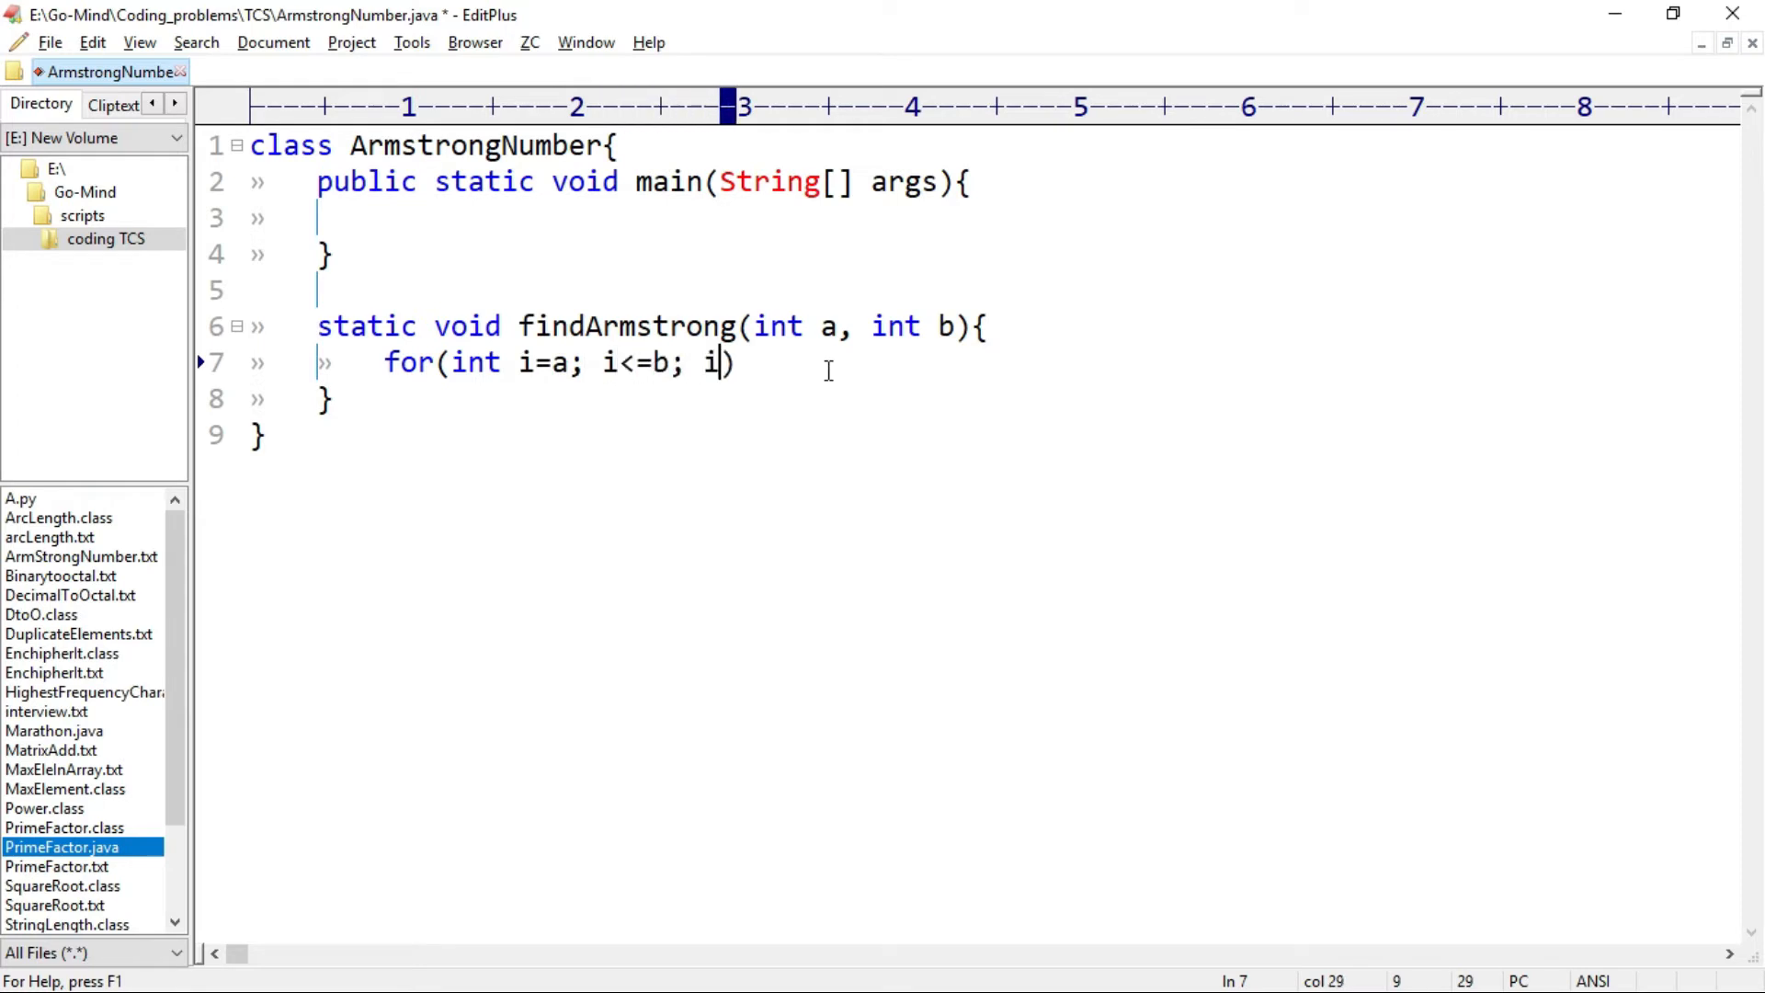
type("++){}")
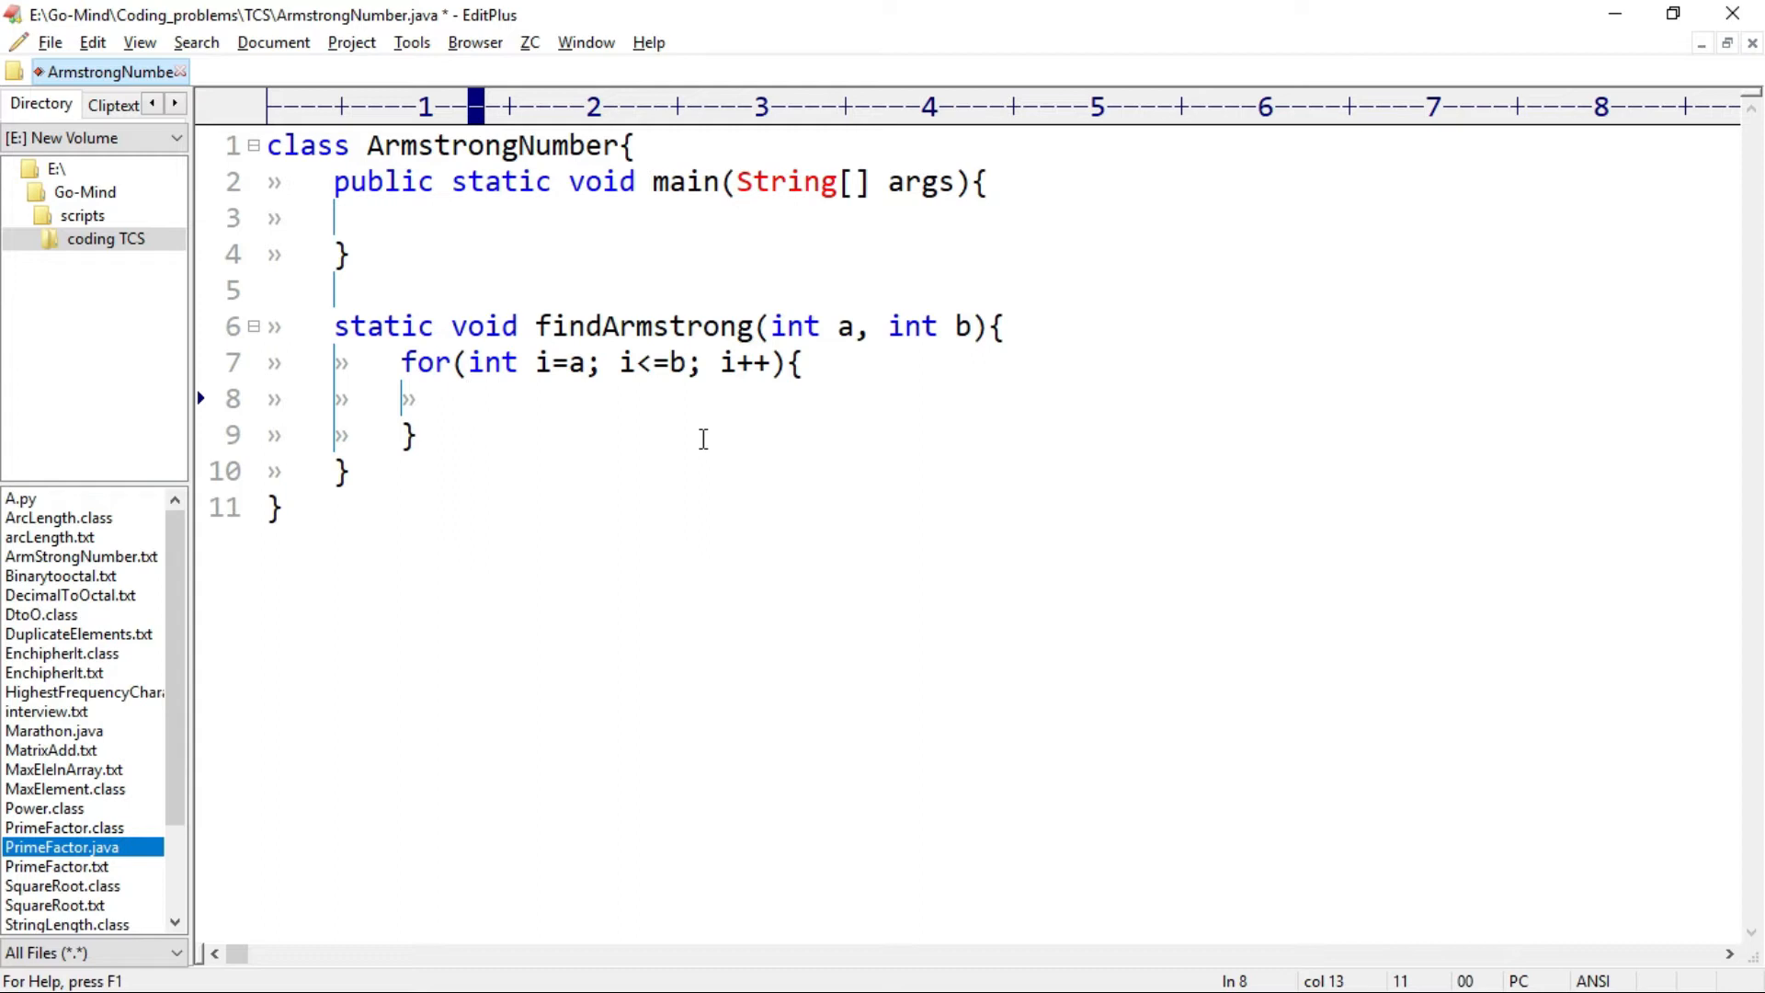
- Declare int num = i and int sum = 0 inside the loop
type("int num")
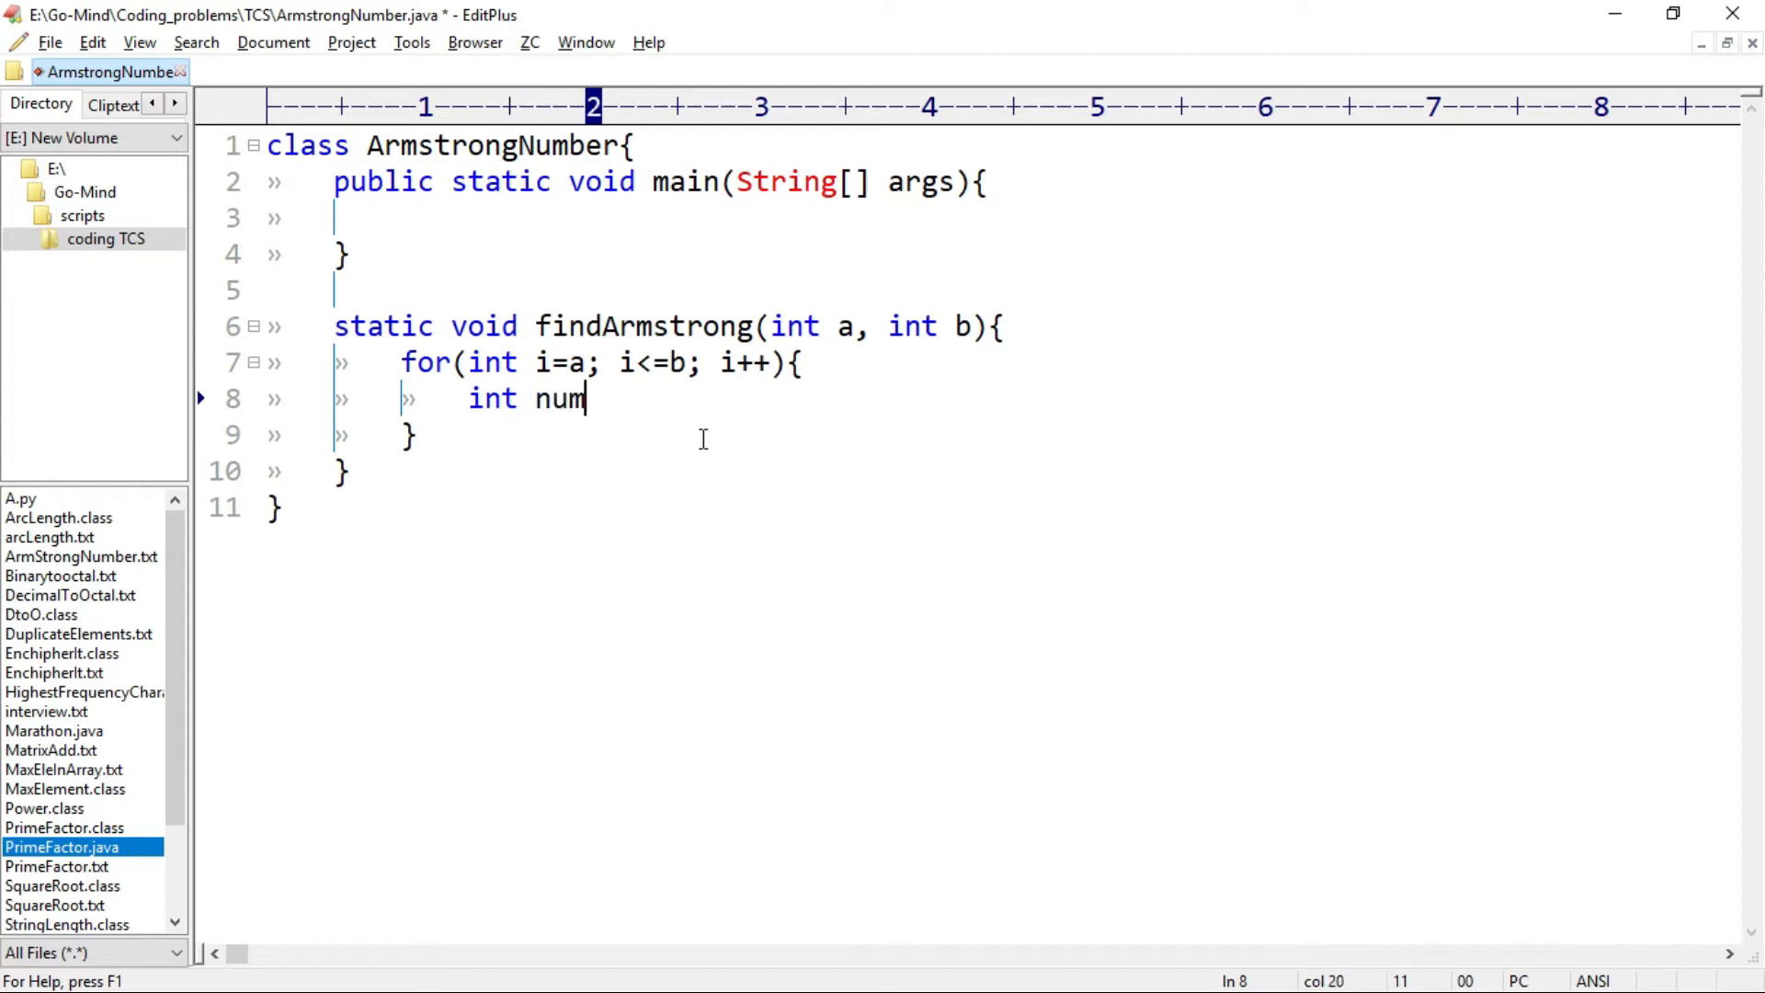
type("= i;")
type("int")
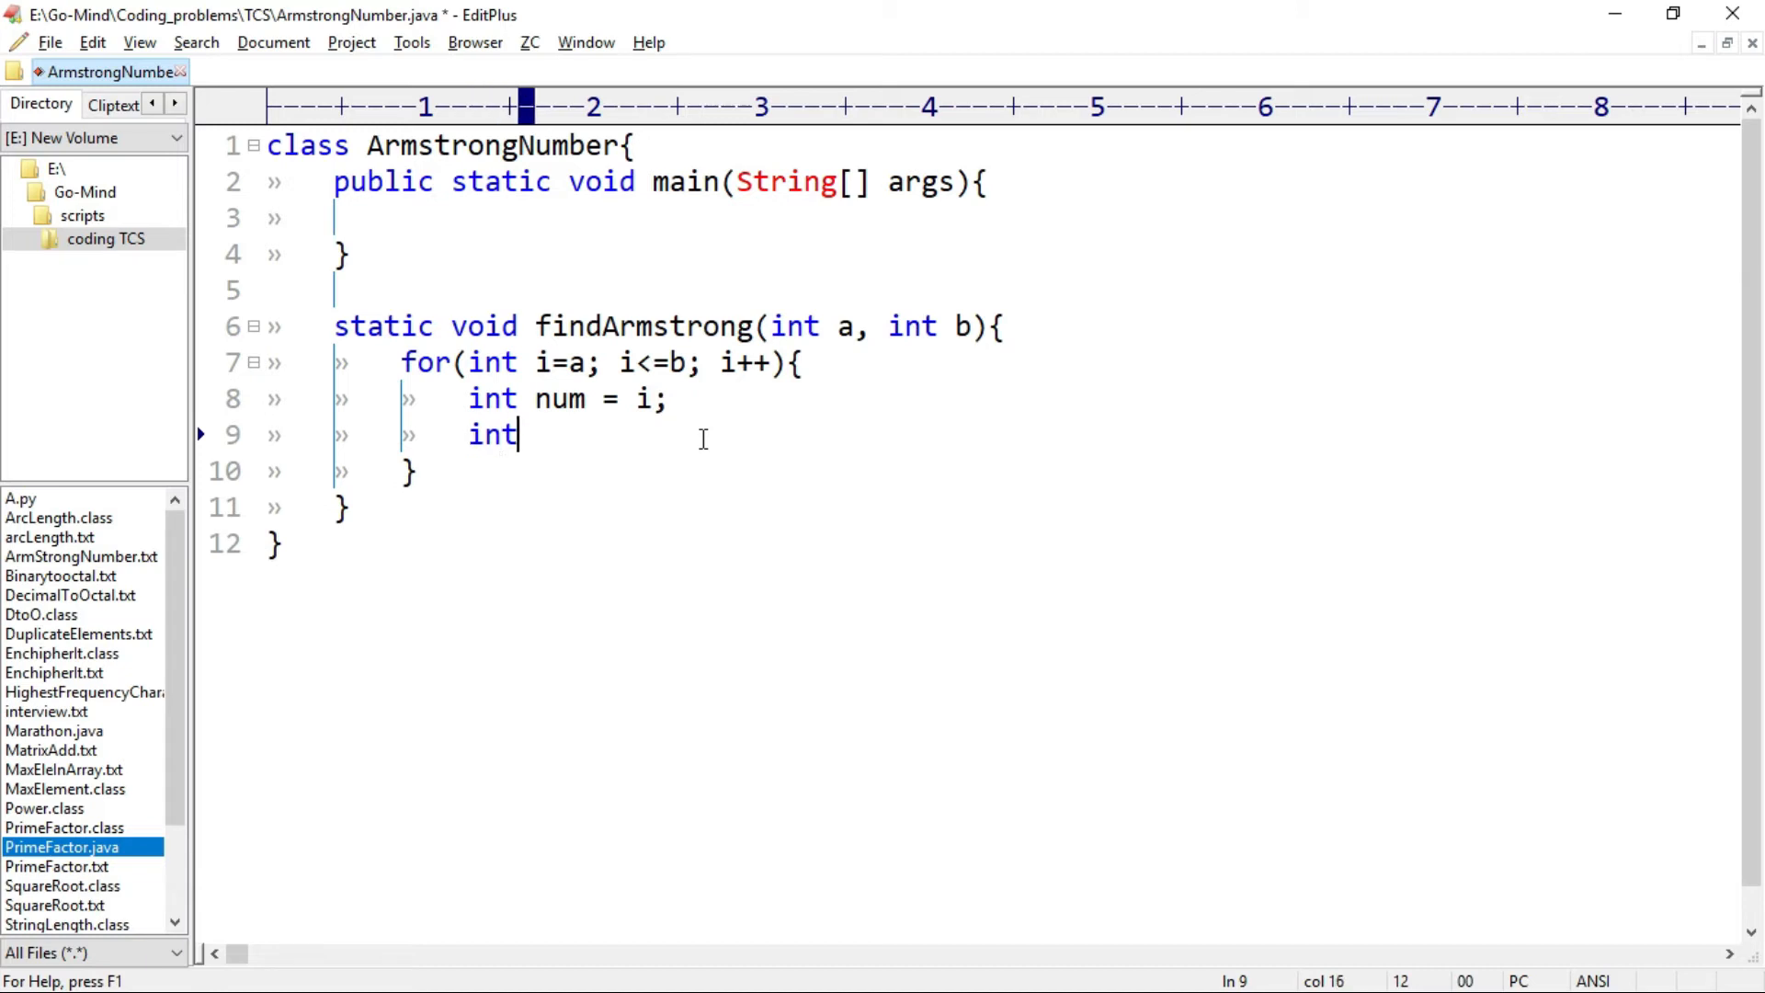
type("sum")
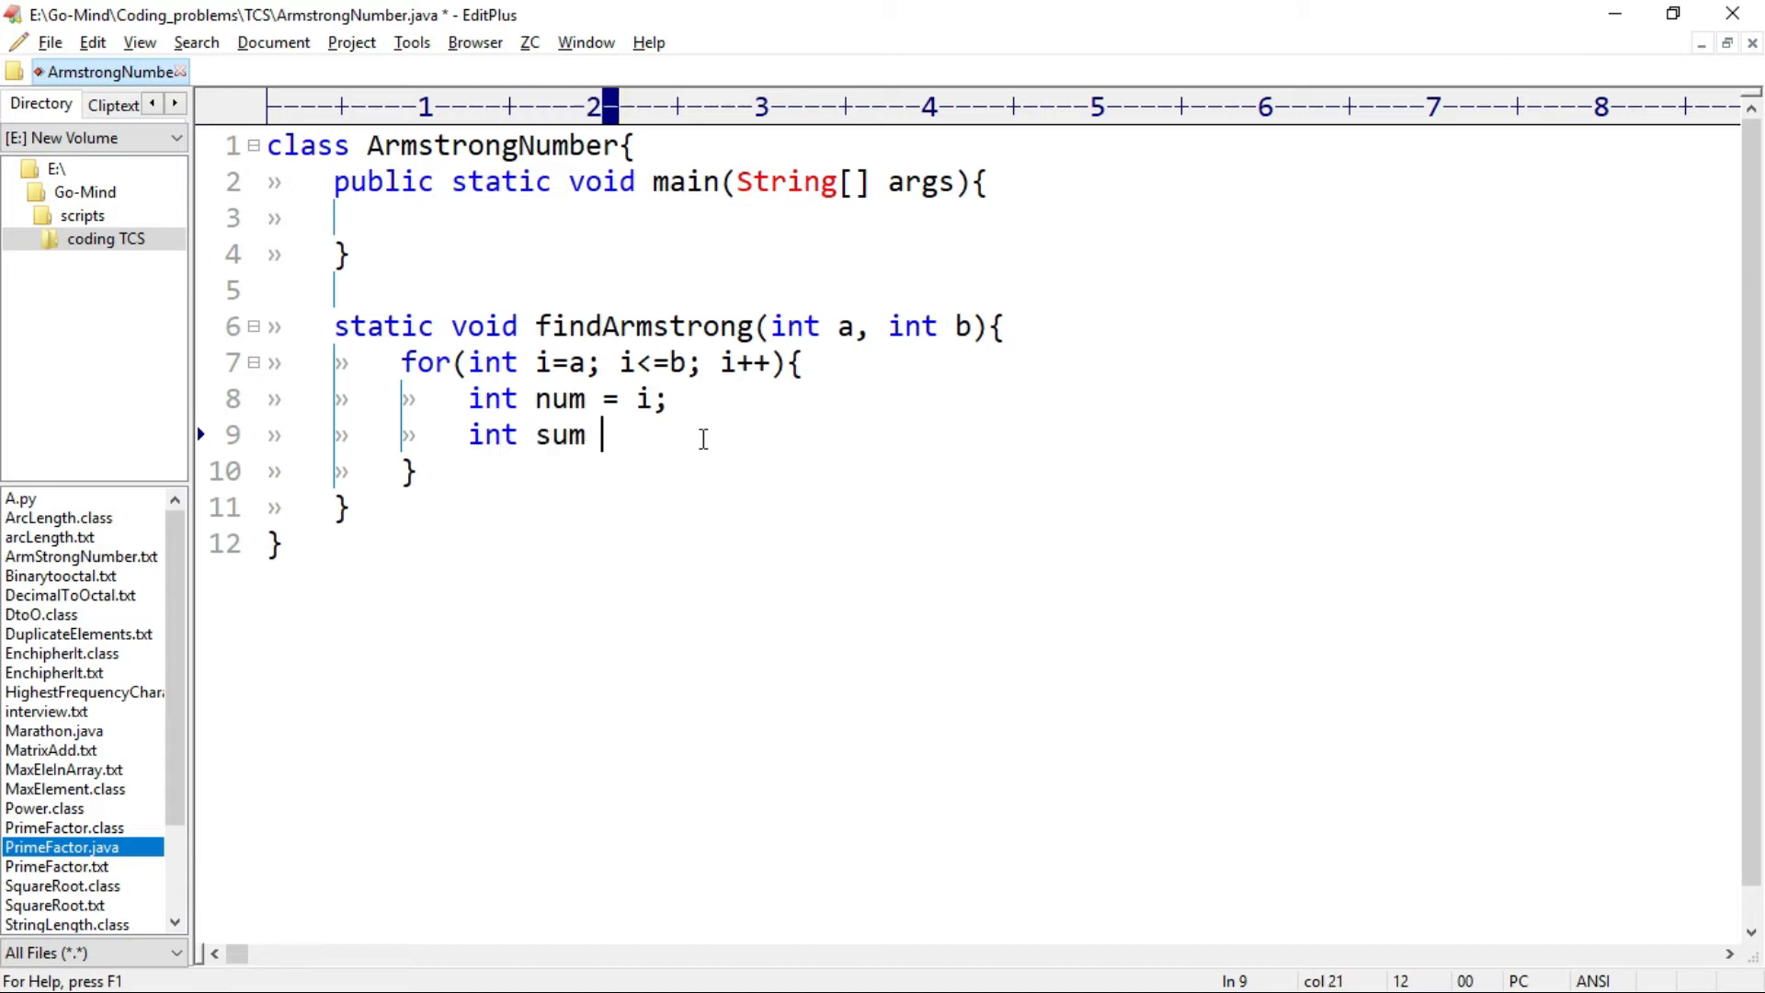
type("= 0;")
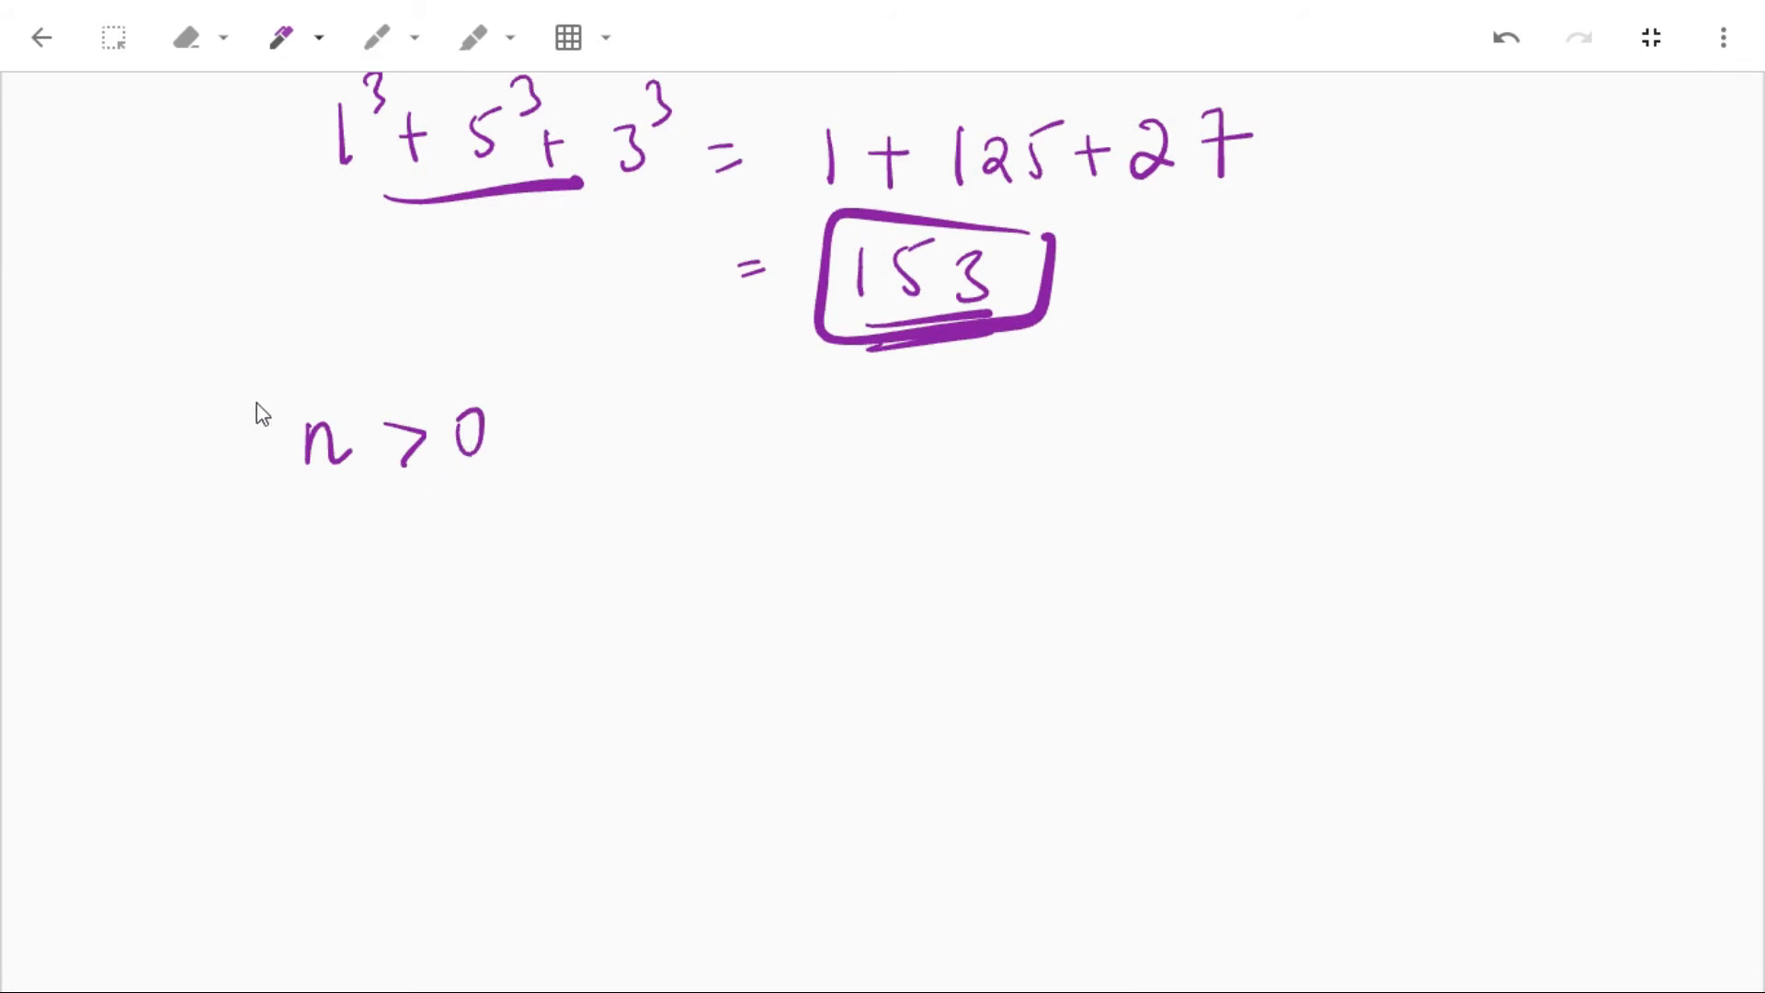
- Write 153 beside (n > 0) and long-divide 153 by 10, boxing the remainder 3
left_click_drag(276, 382, 524, 494)
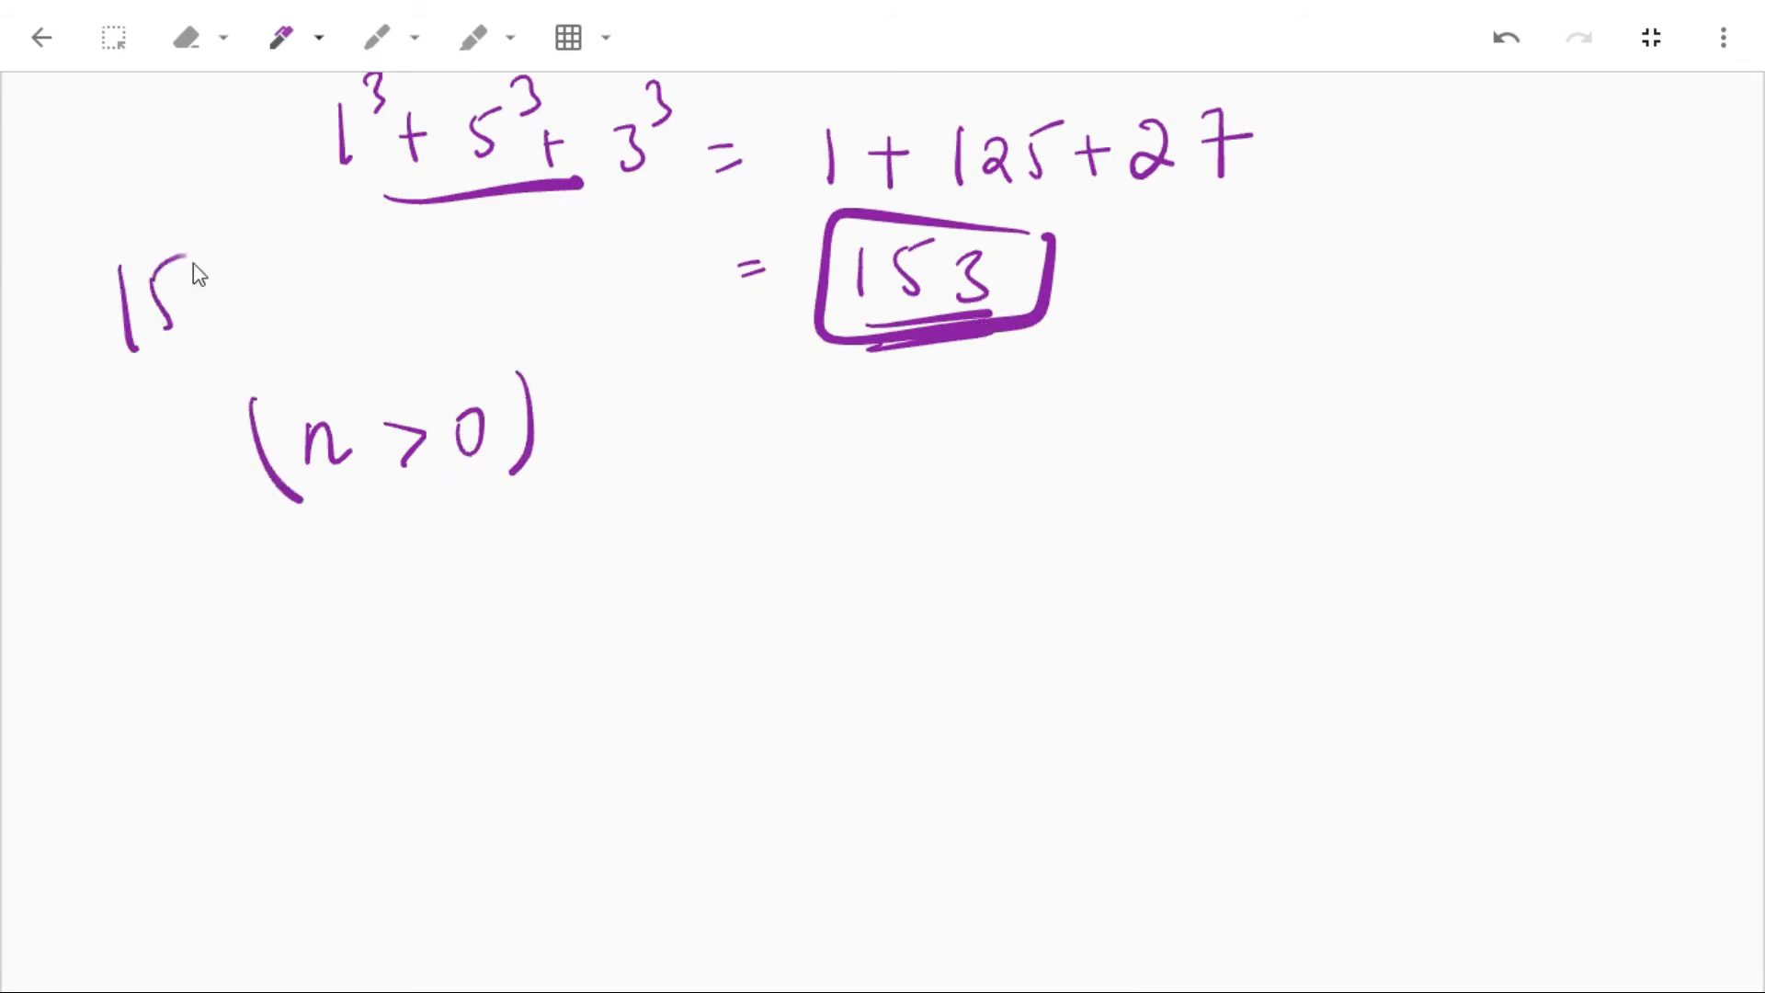
left_click_drag(186, 282, 242, 327)
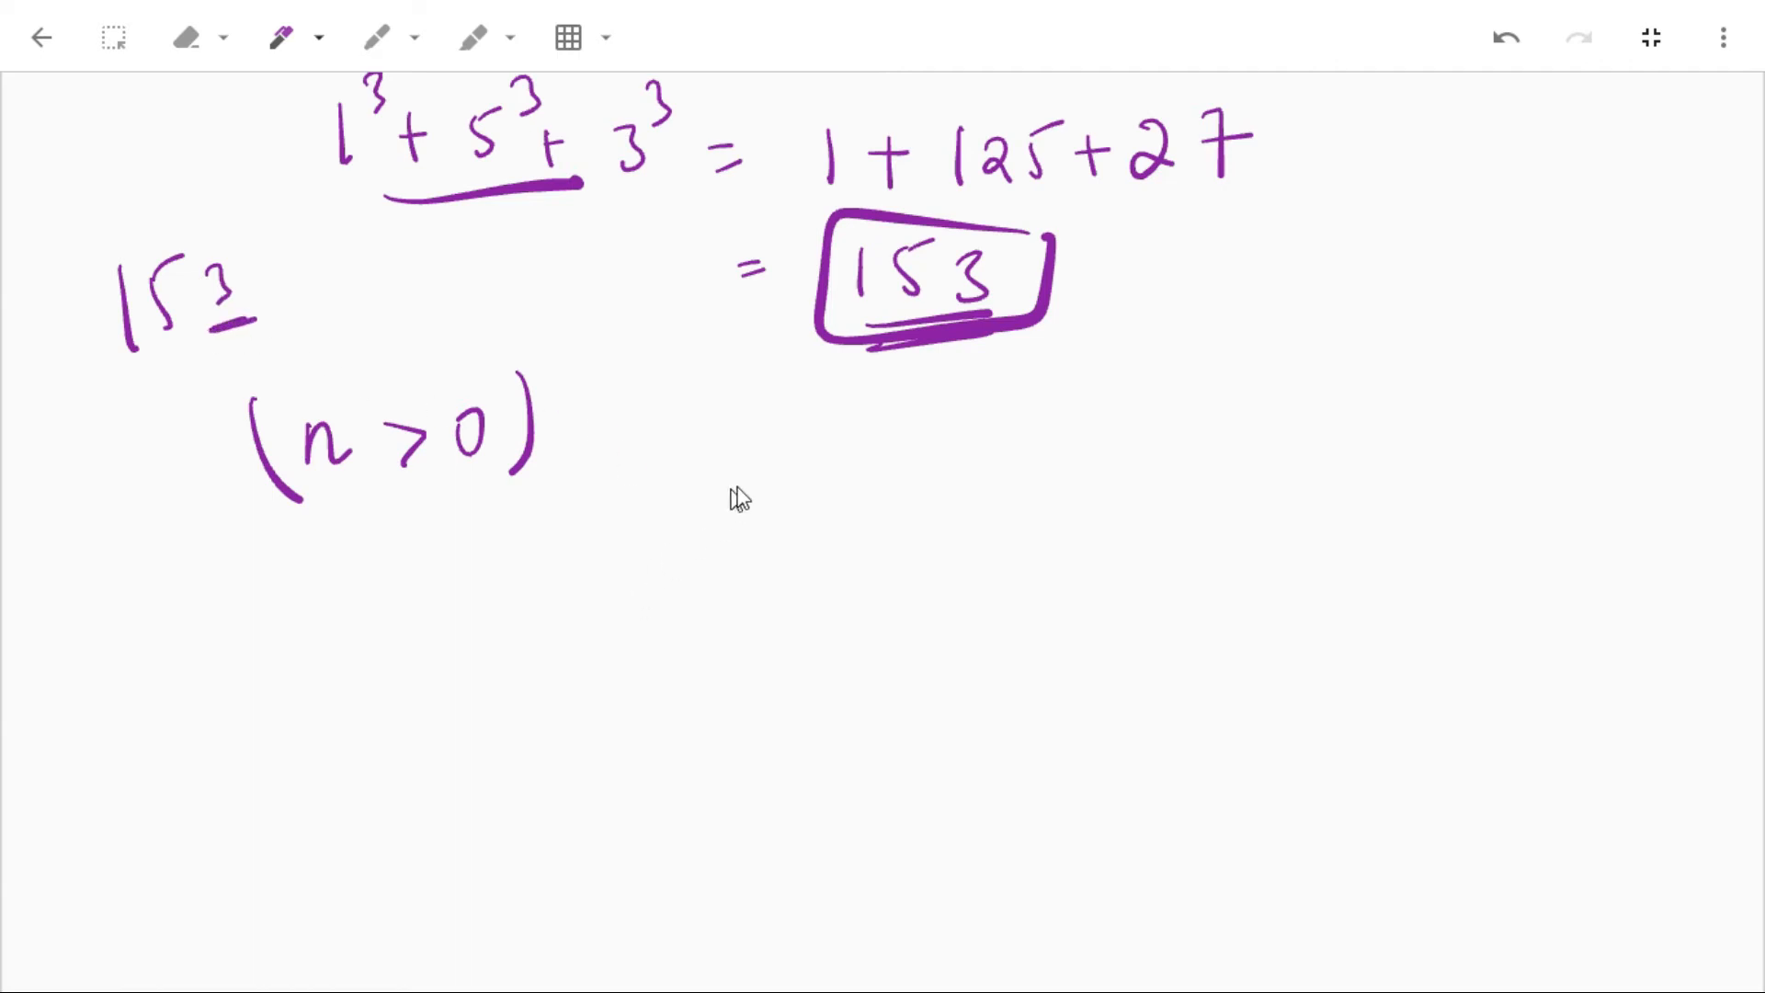
left_click(282, 37)
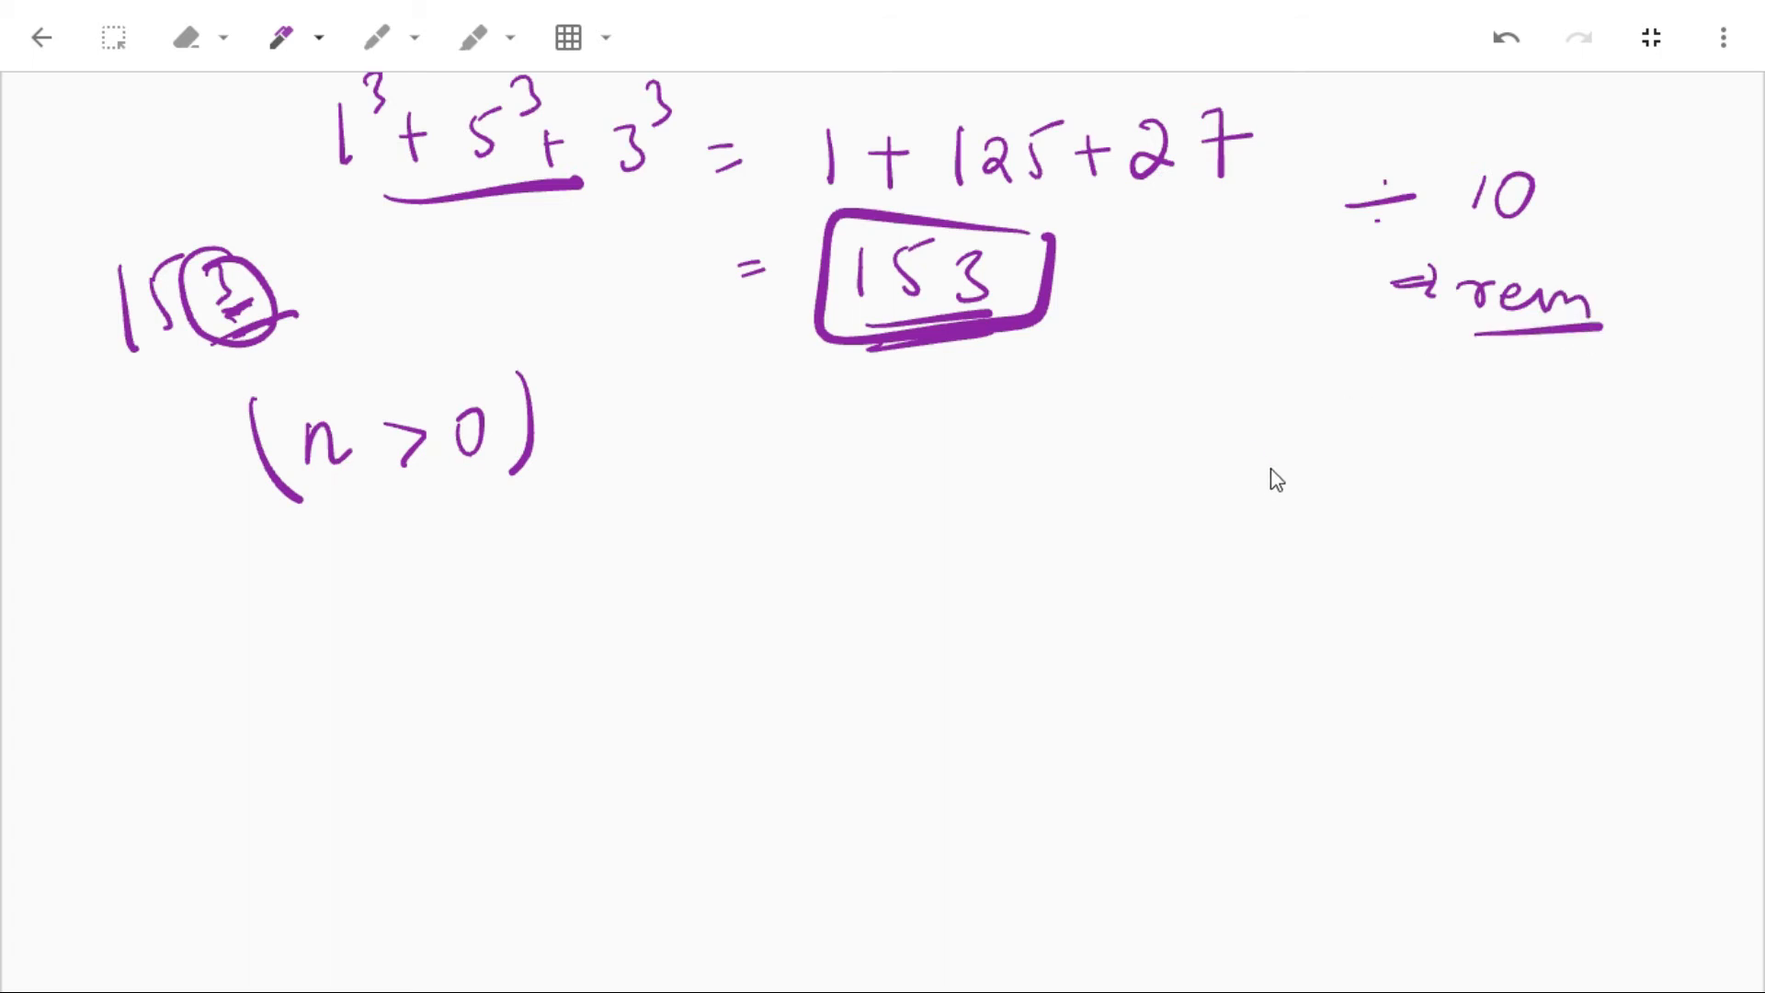
left_click_drag(1289, 440, 1293, 513)
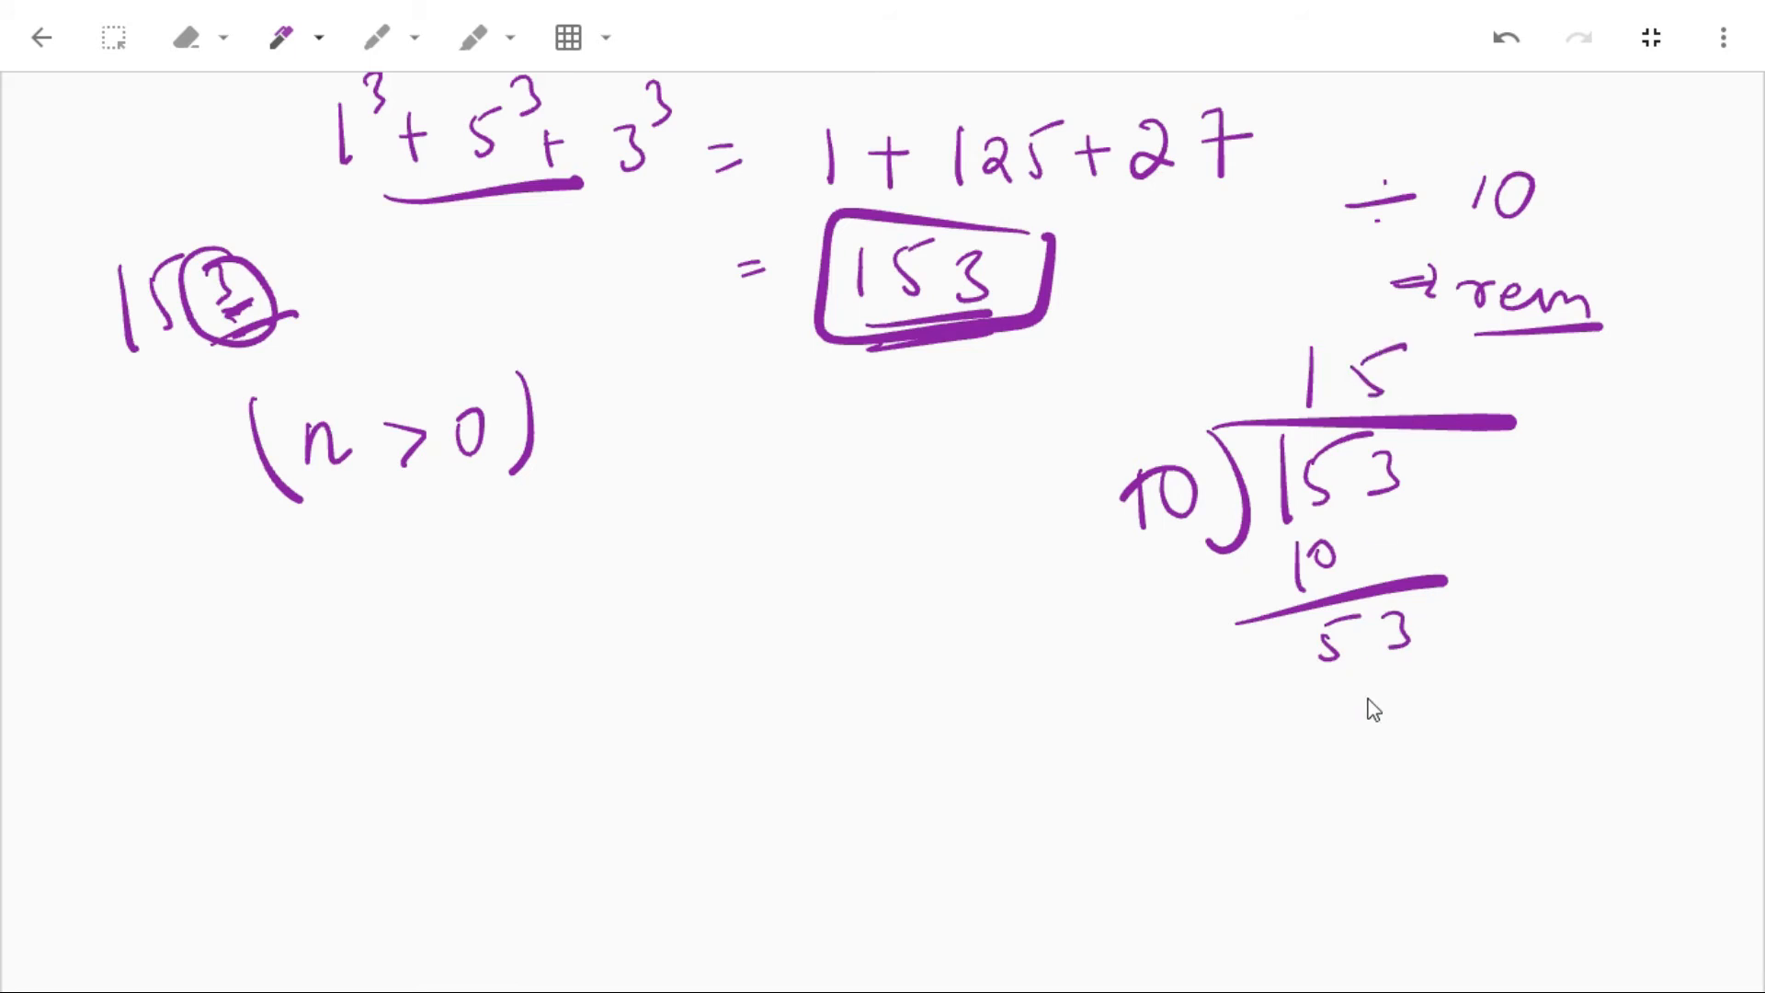
left_click_drag(1340, 686, 1442, 776)
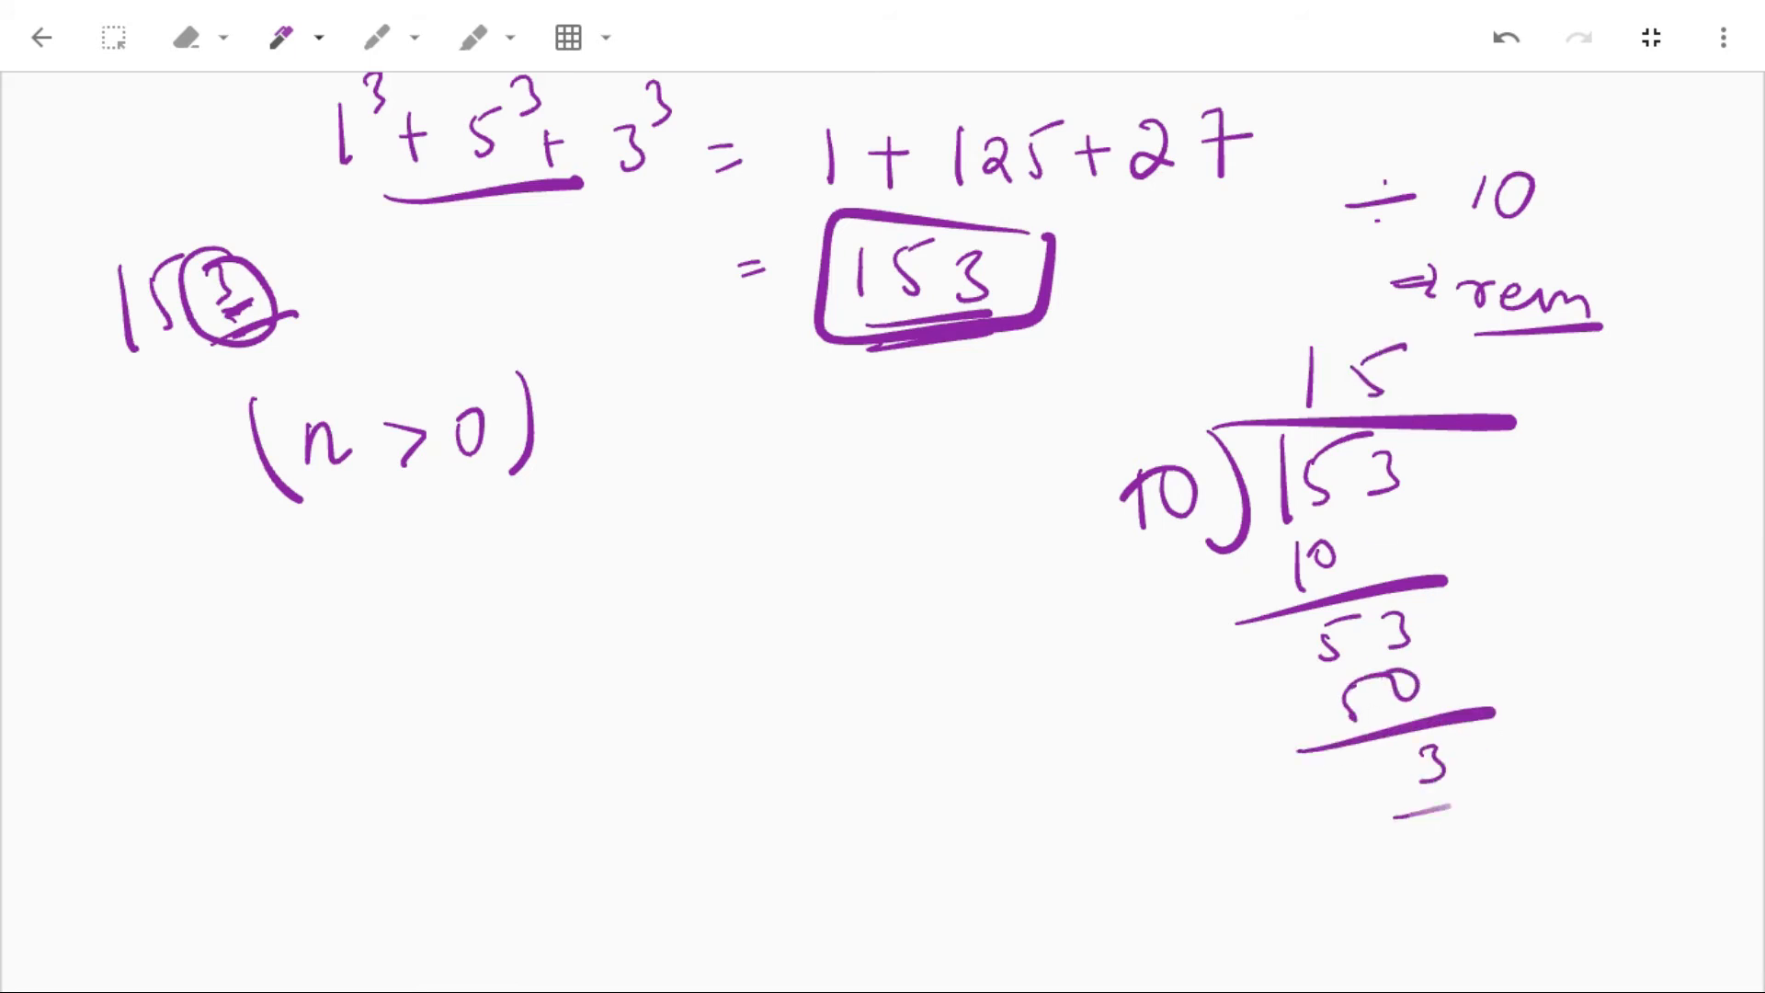
left_click_drag(1407, 484, 1430, 776)
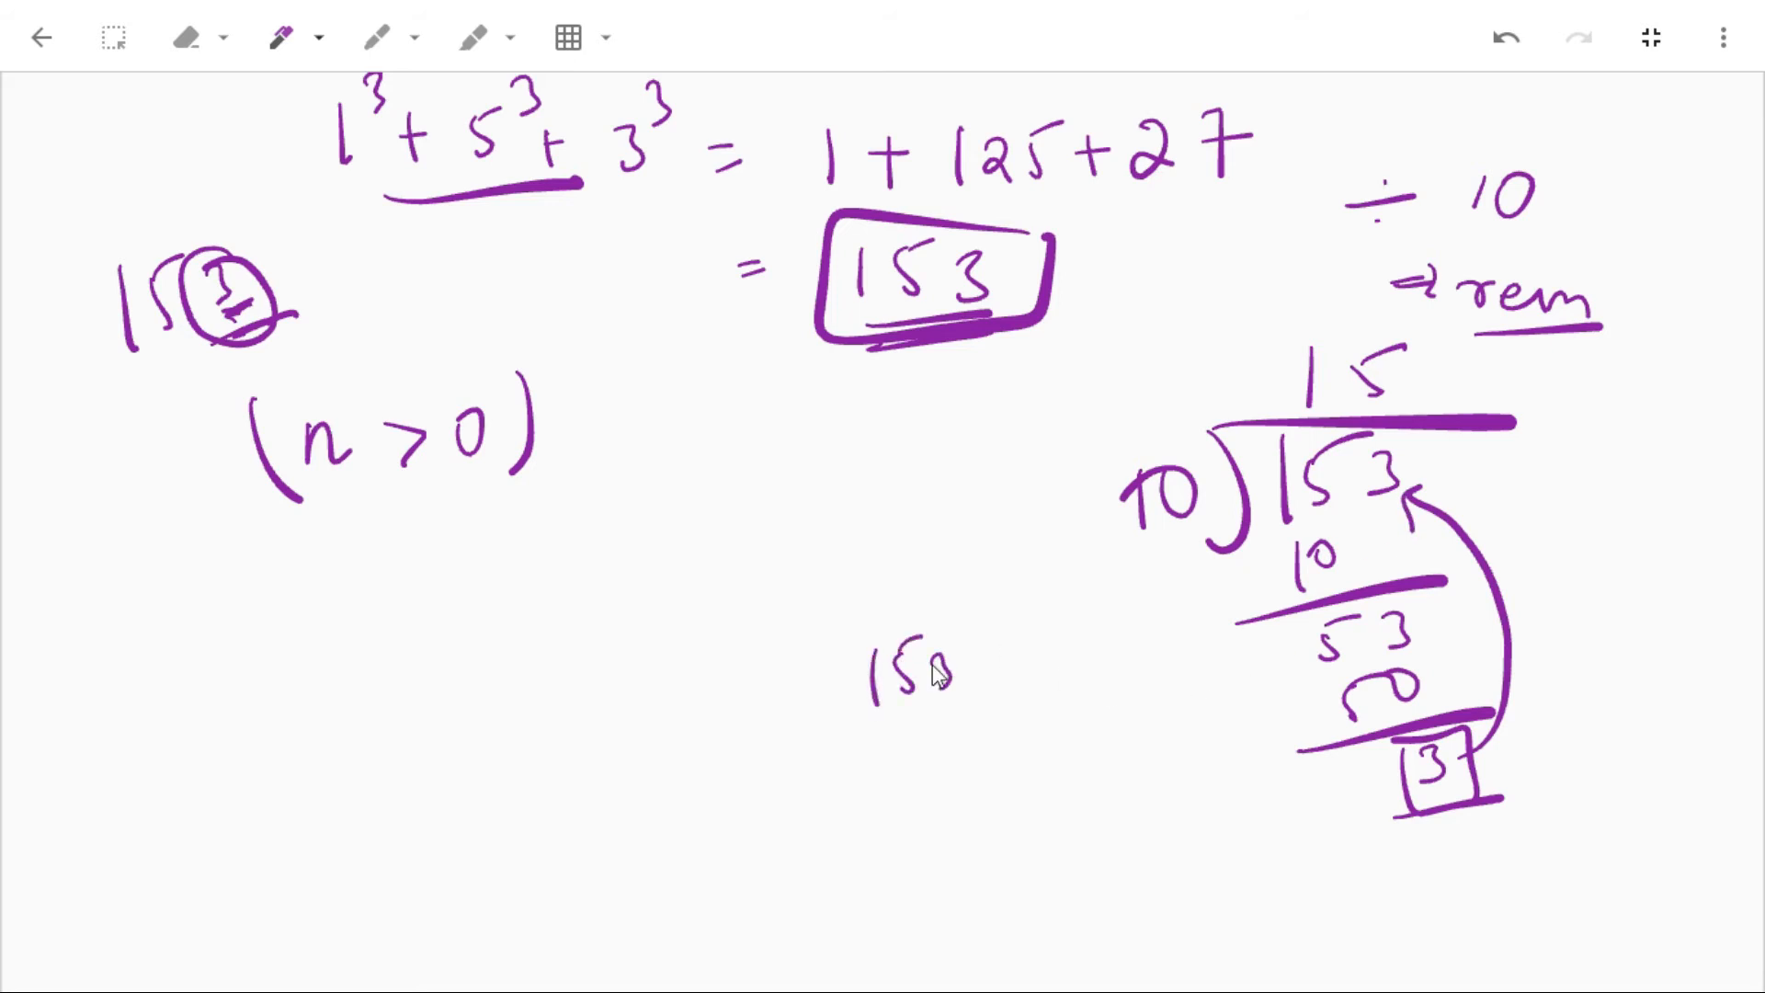
- Note 153 % 10 gives the remainder, write rem and (rem)³, and how n changes per digit
left_click_drag(969, 652, 1092, 699)
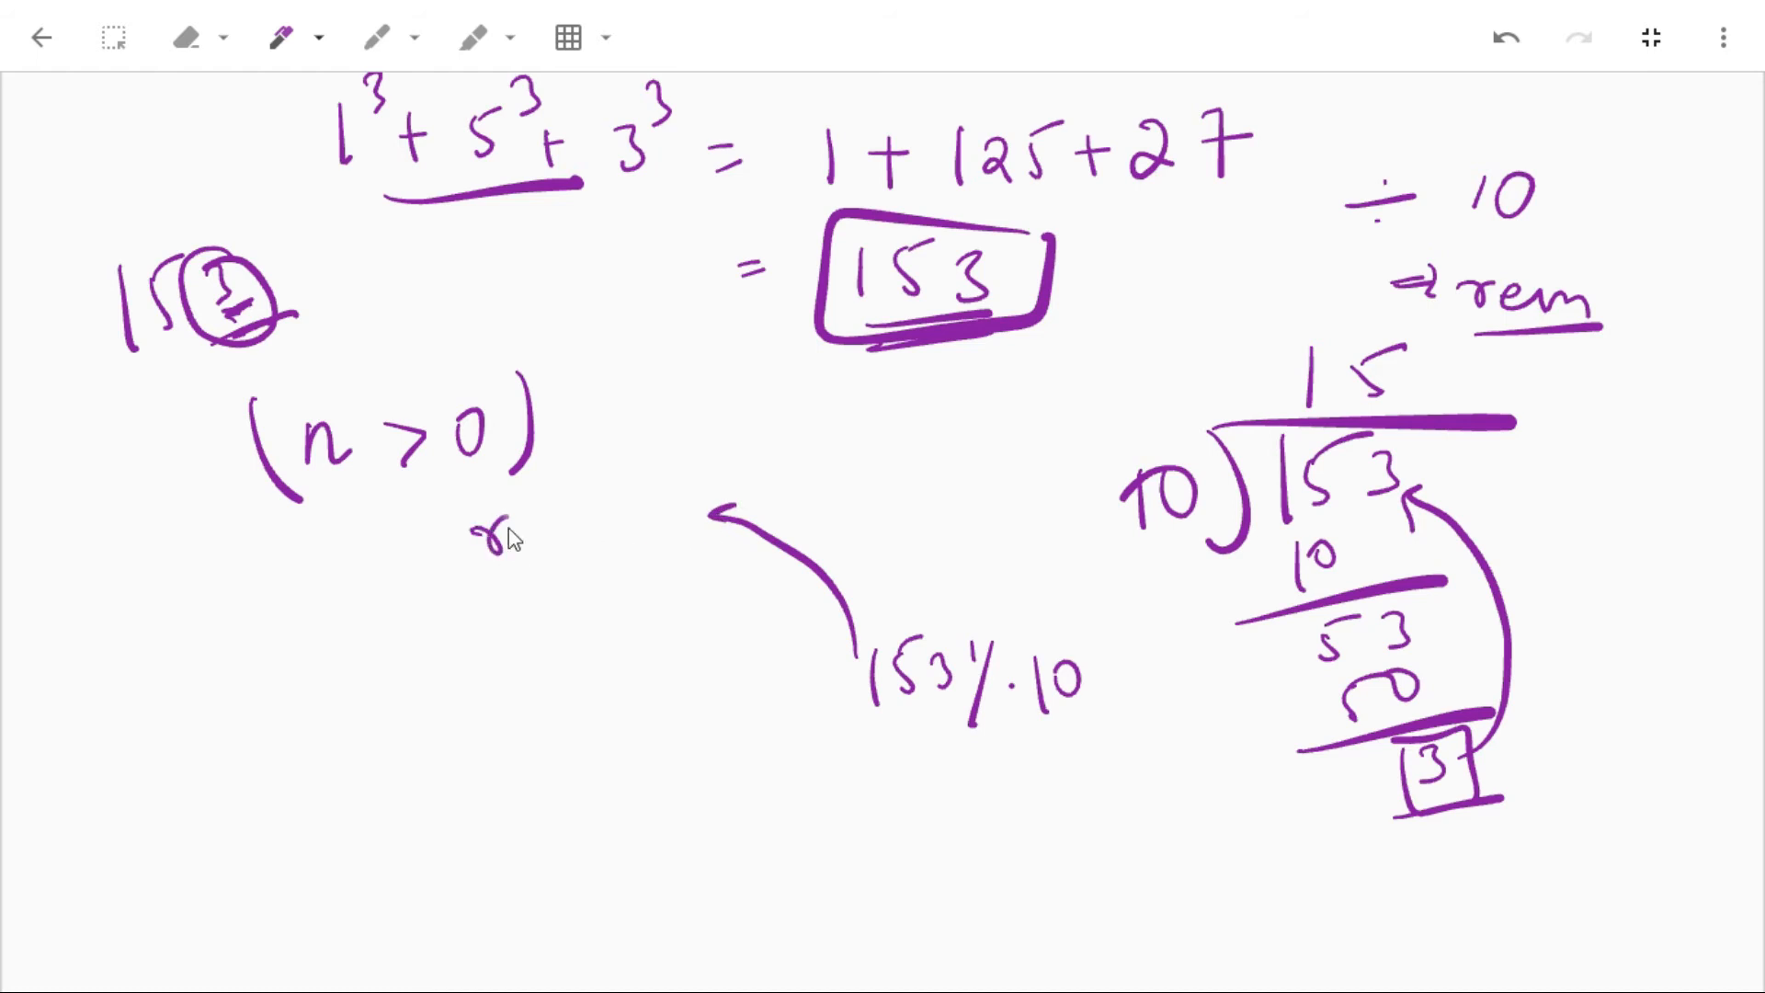
left_click_drag(472, 530, 631, 529)
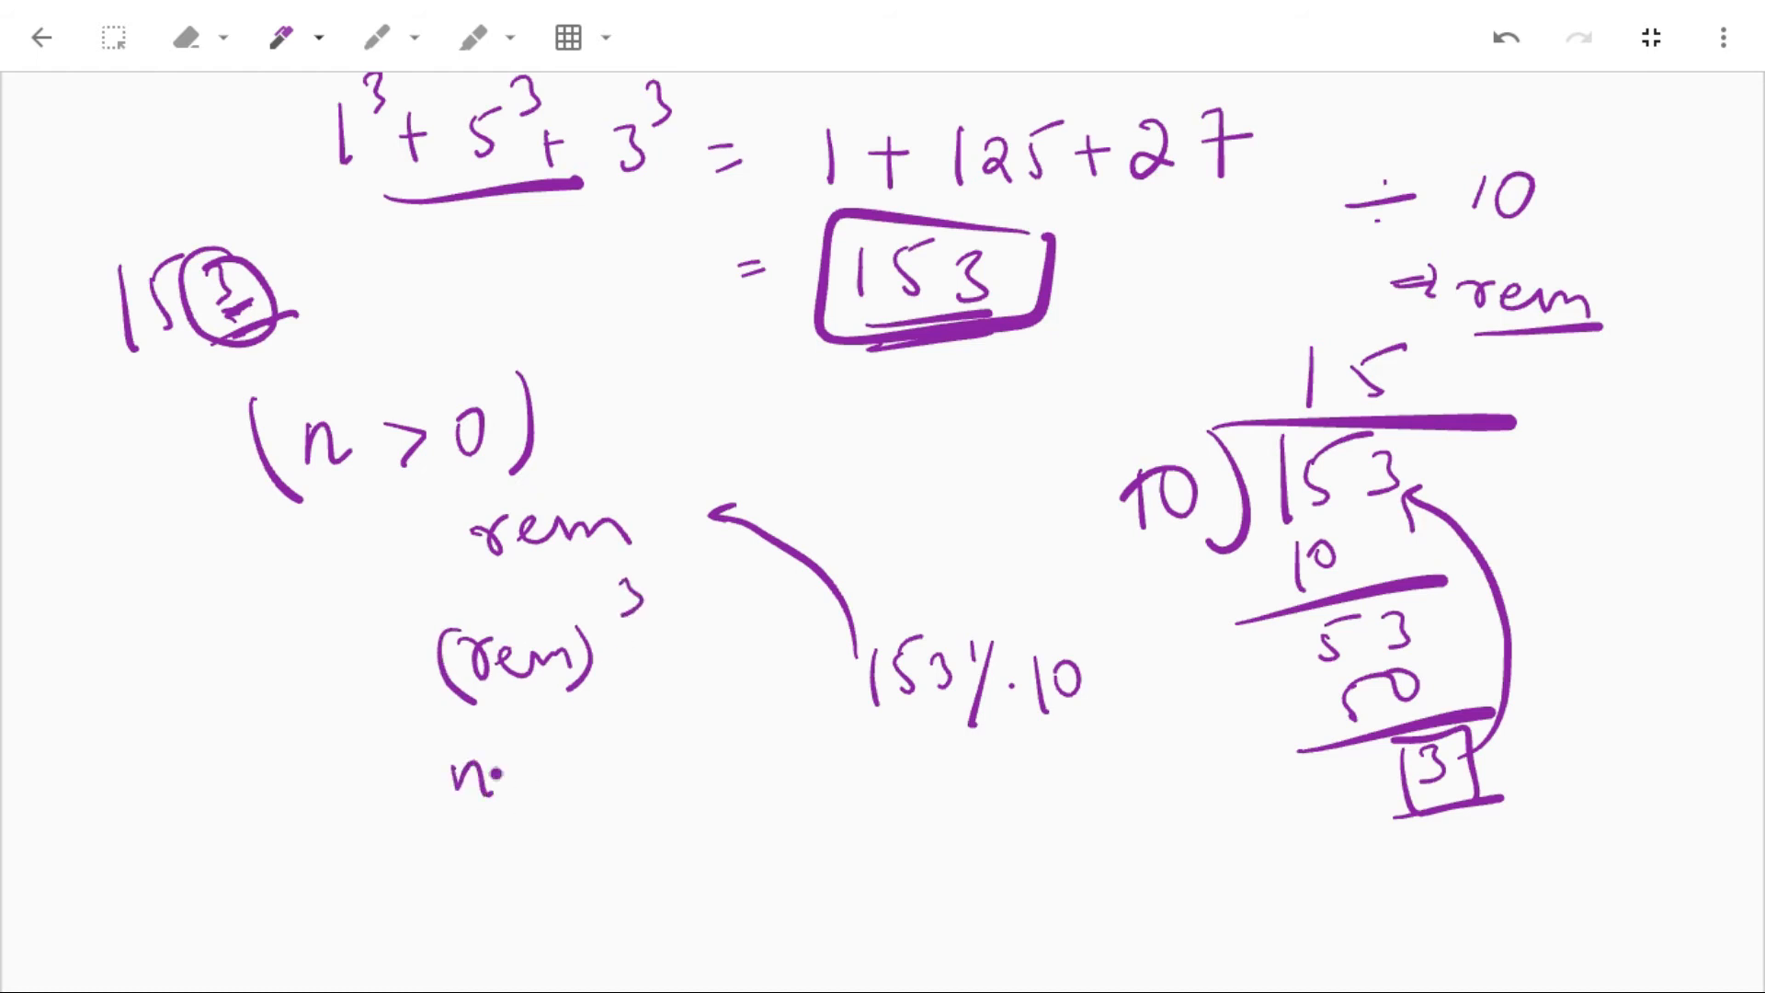
left_click_drag(508, 776, 596, 789)
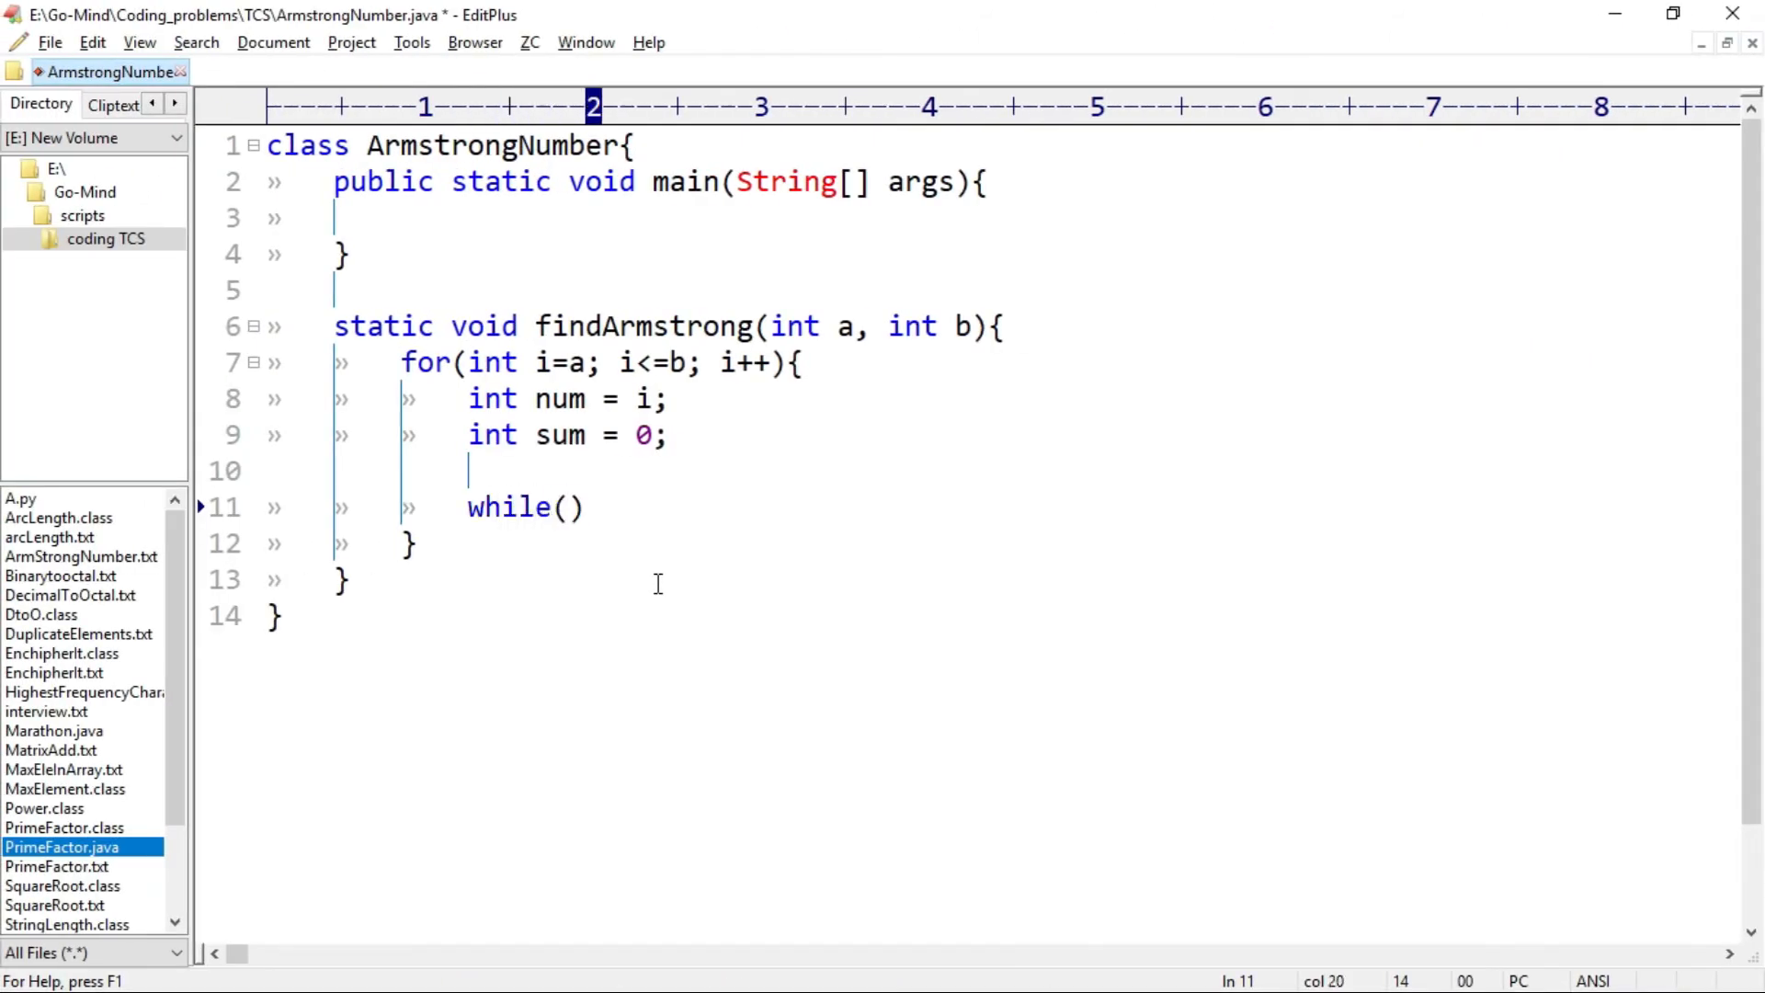
- Write while(num > 0) taking remainder = num % 10
type("num >")
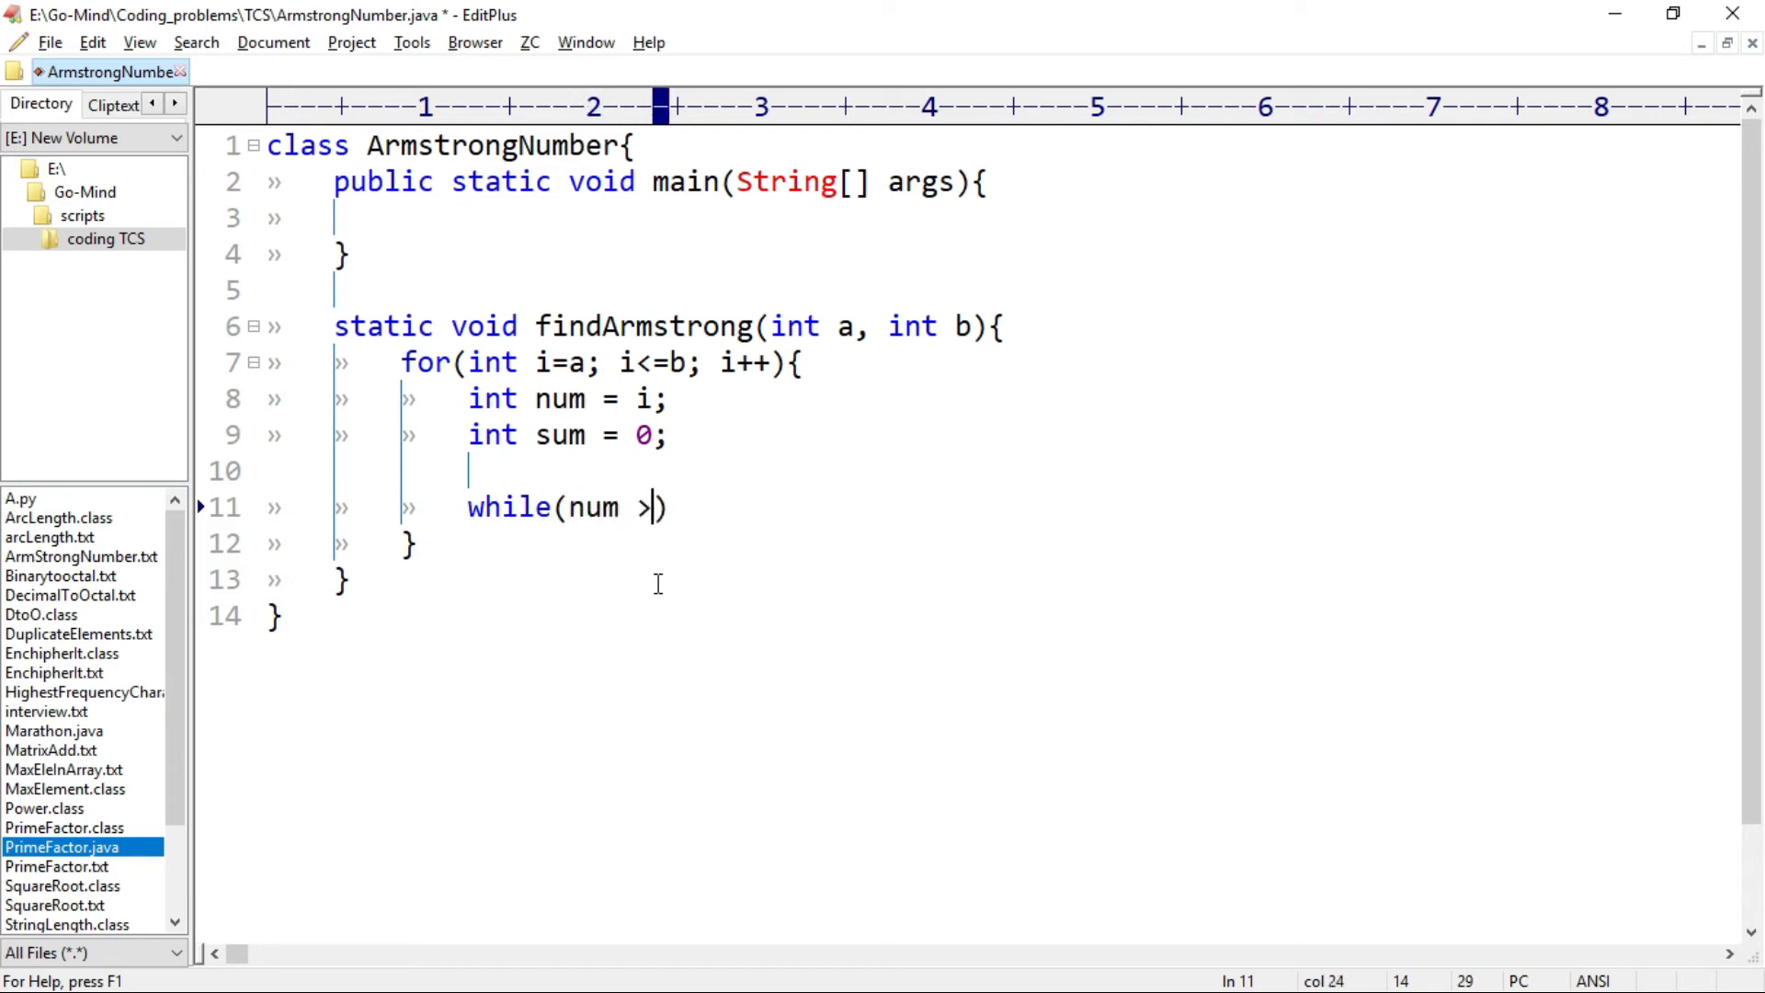
type("0){")
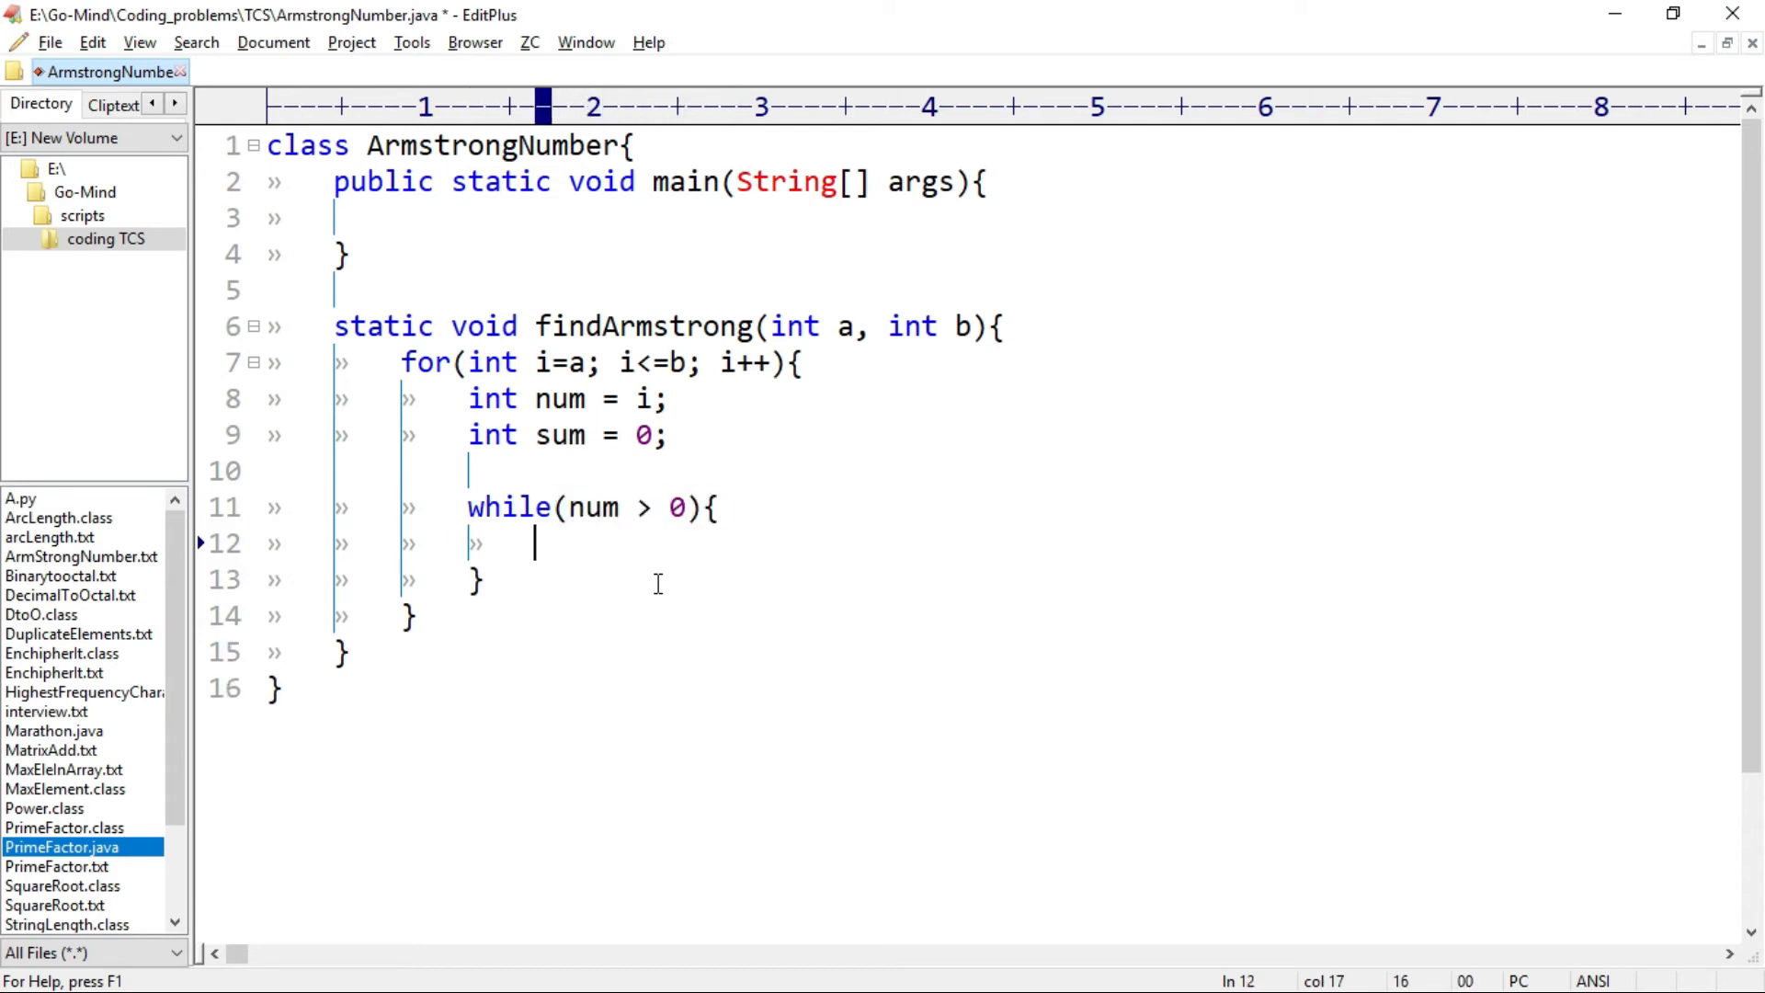
type("remainder")
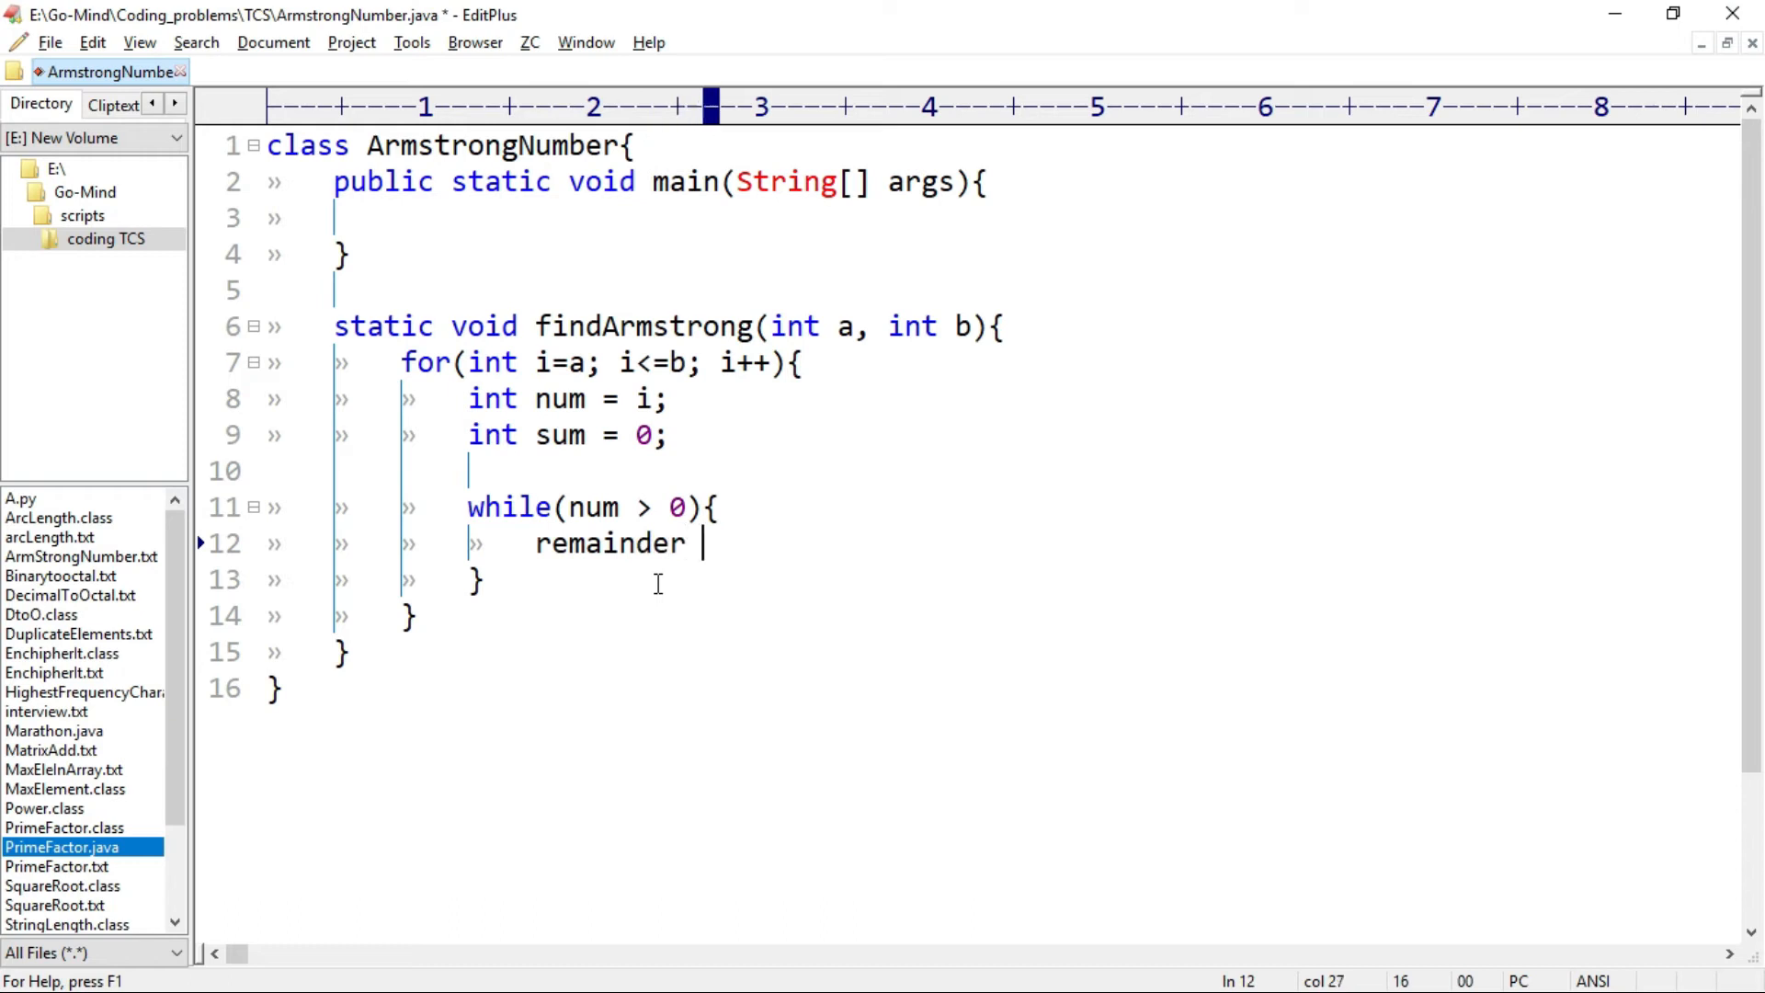
type("= num")
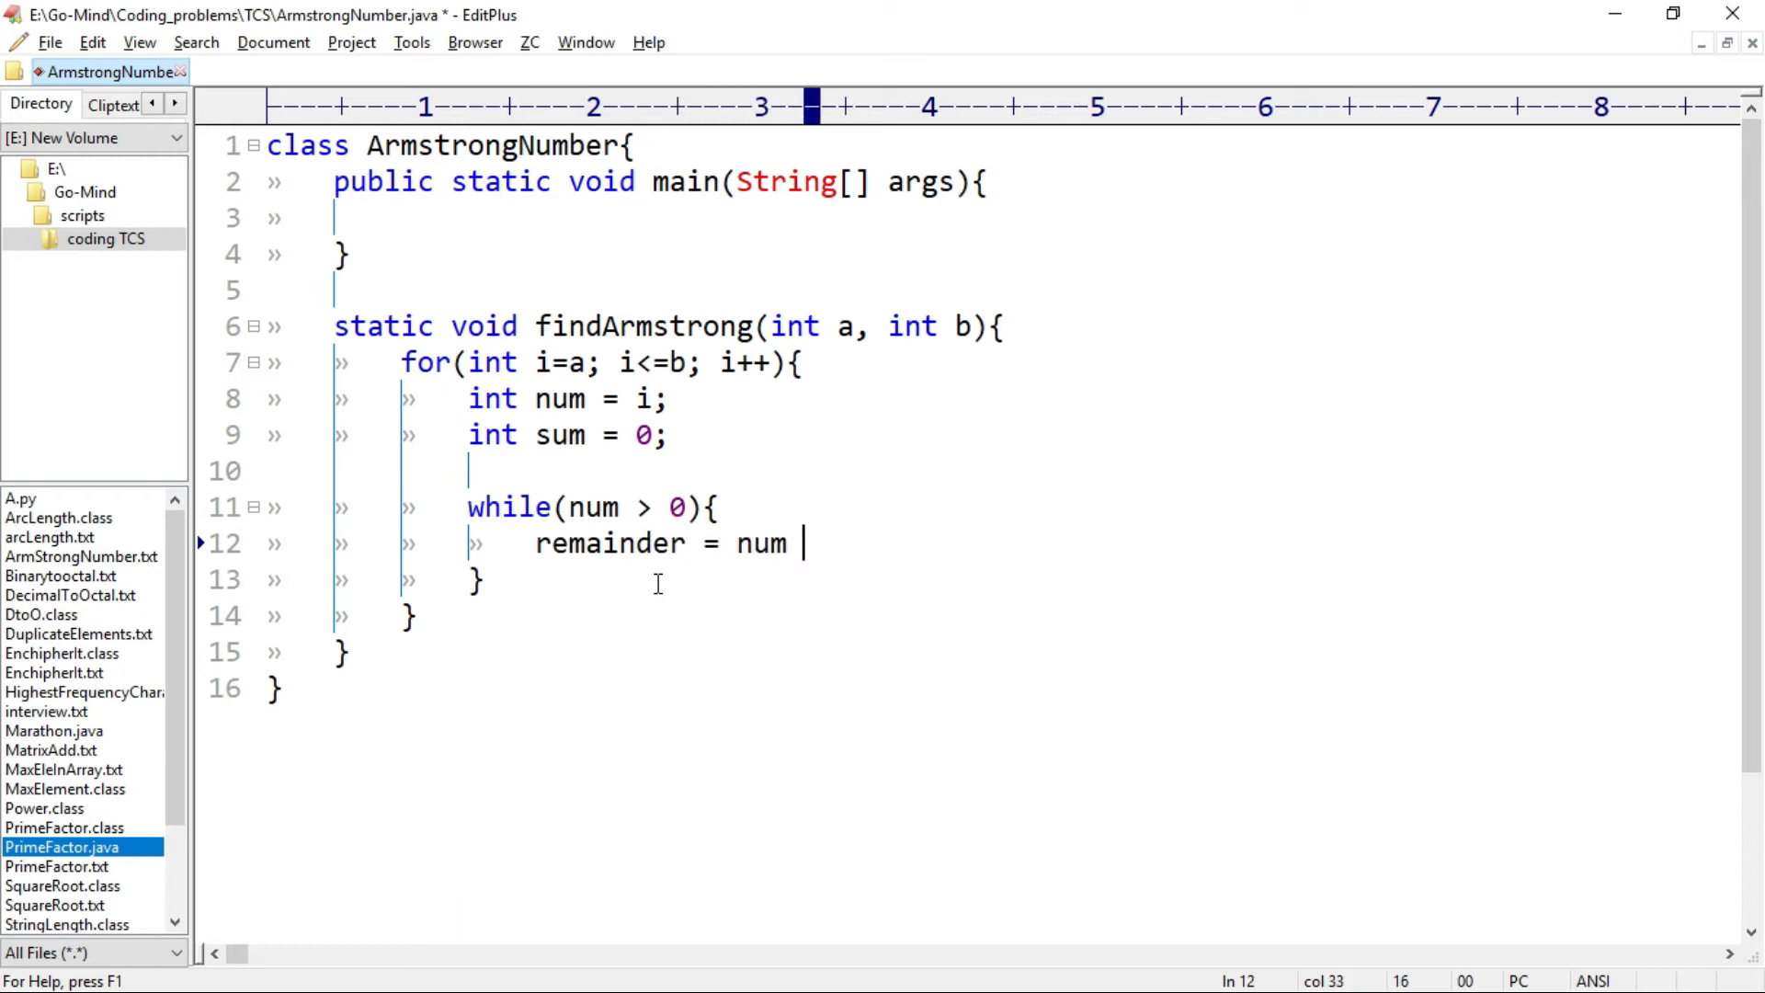
type("% 10;")
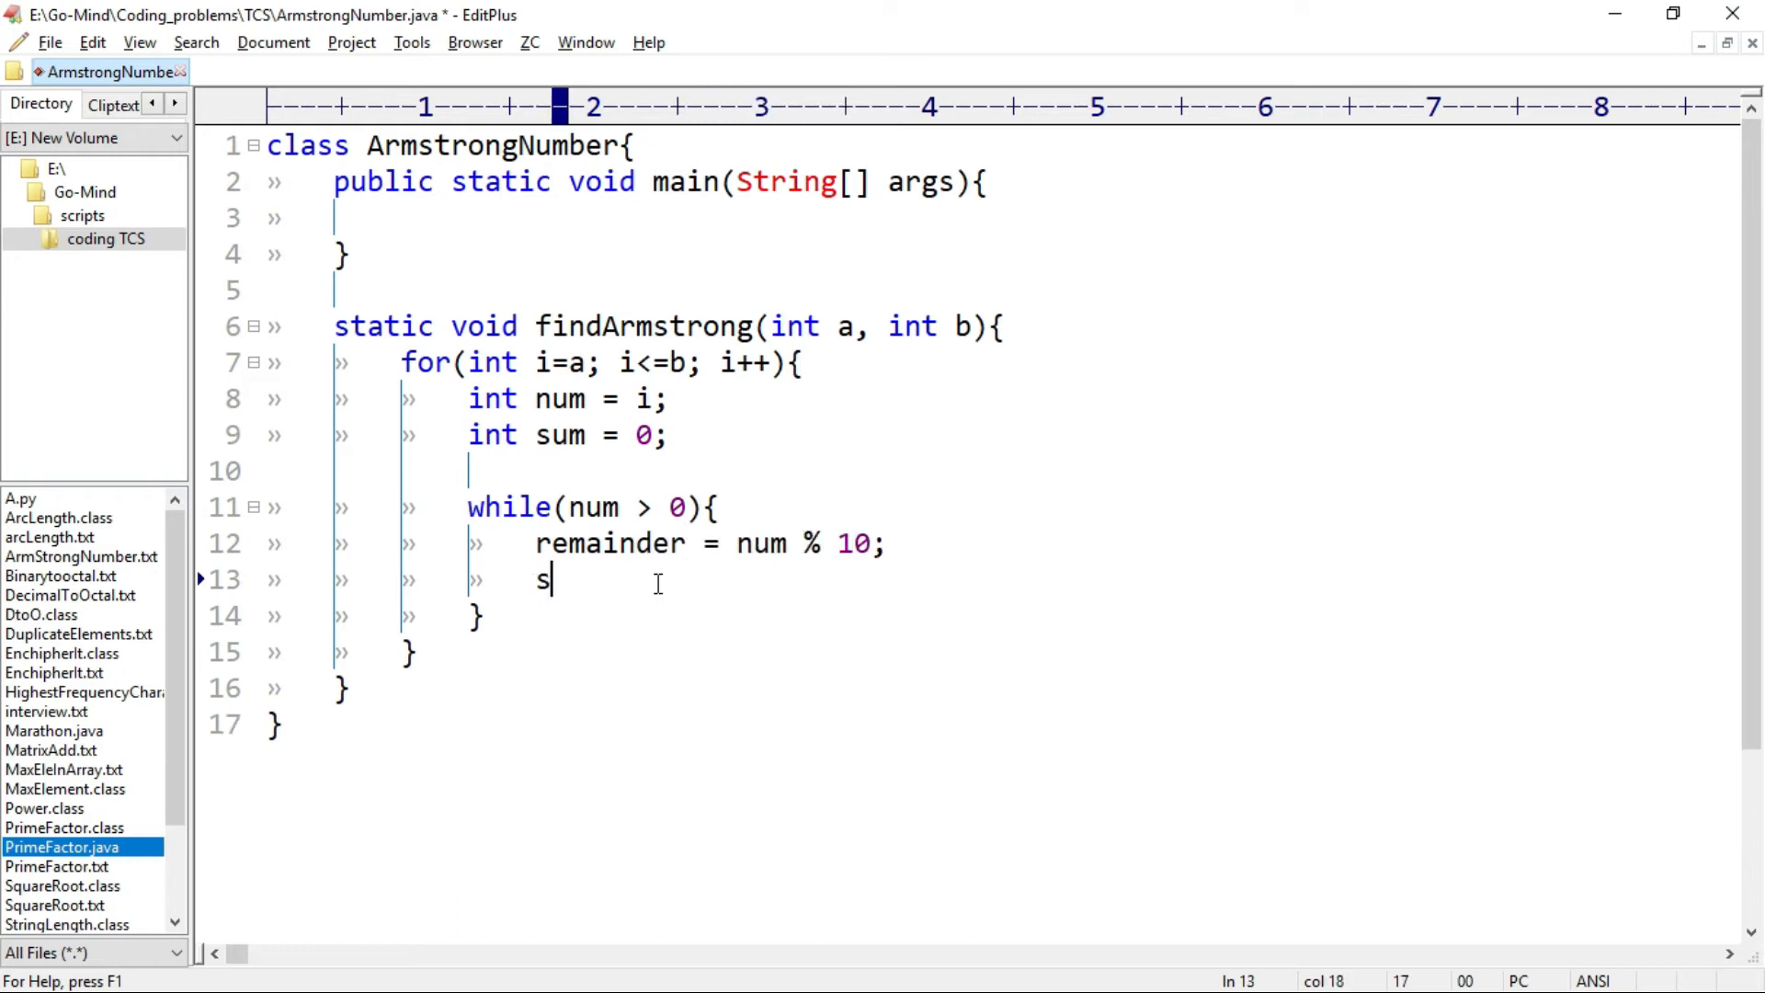
- Add sum = sum + remainder cubed and num = num / 10 to the loop
type("um = sum +")
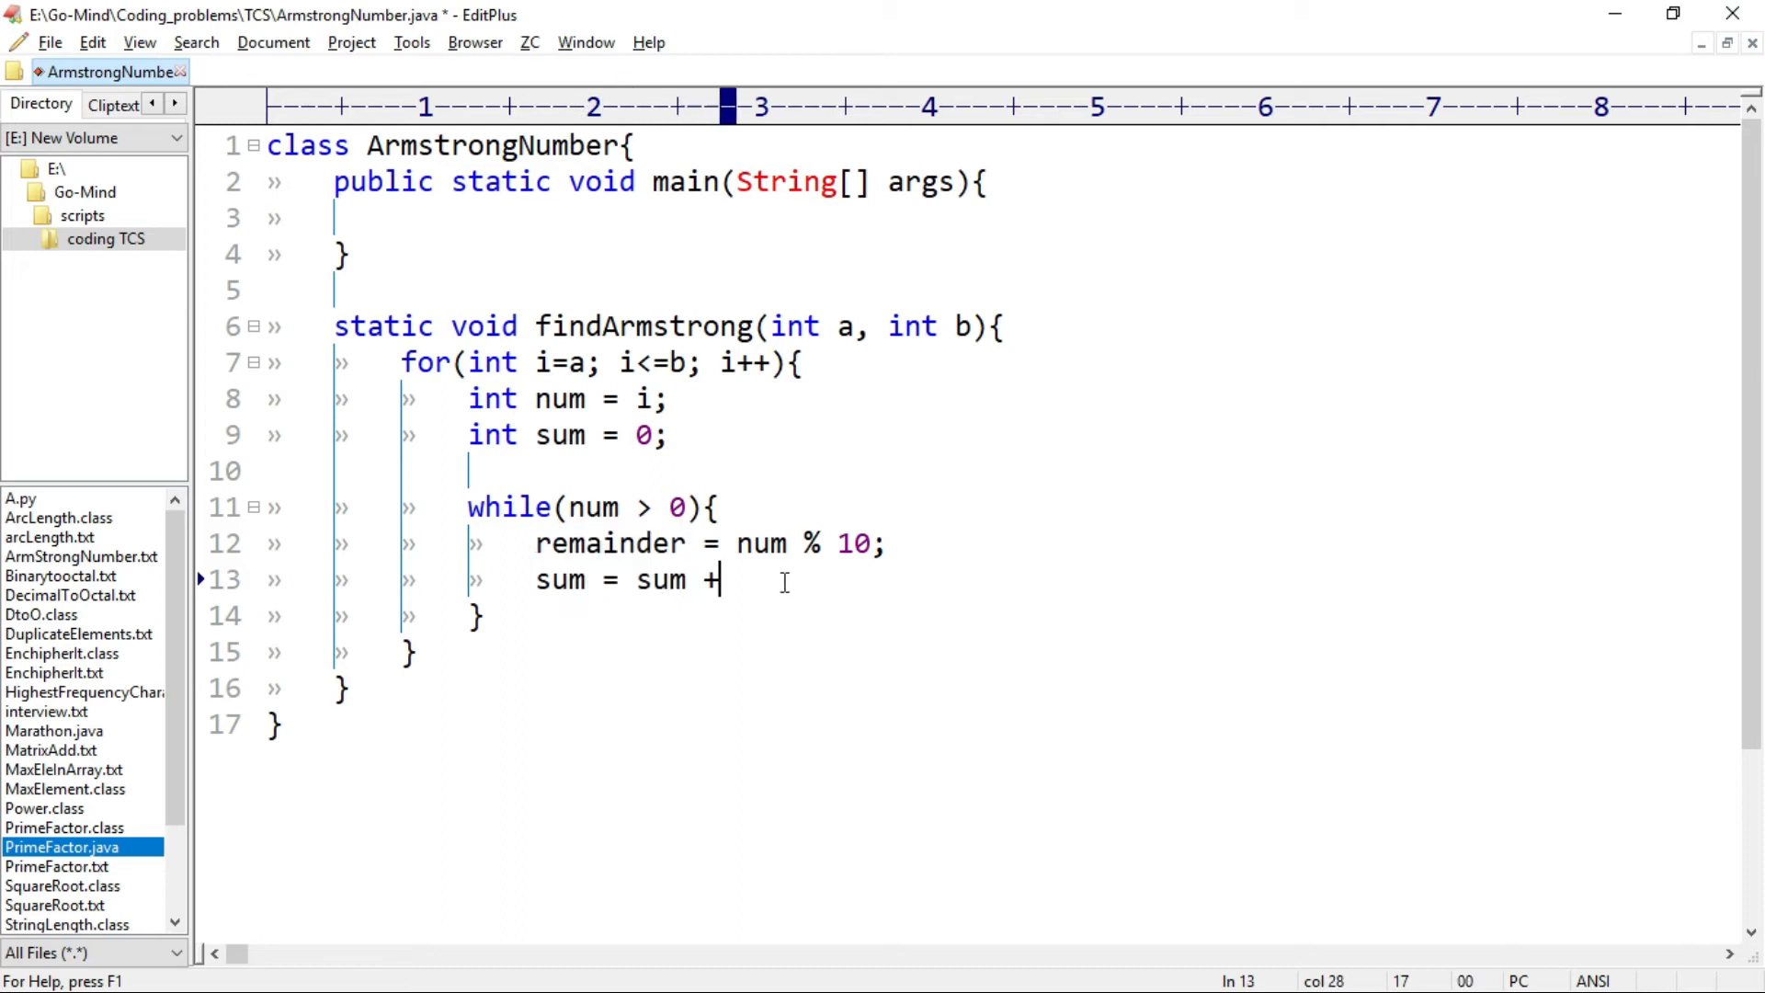
type("(remainder * )")
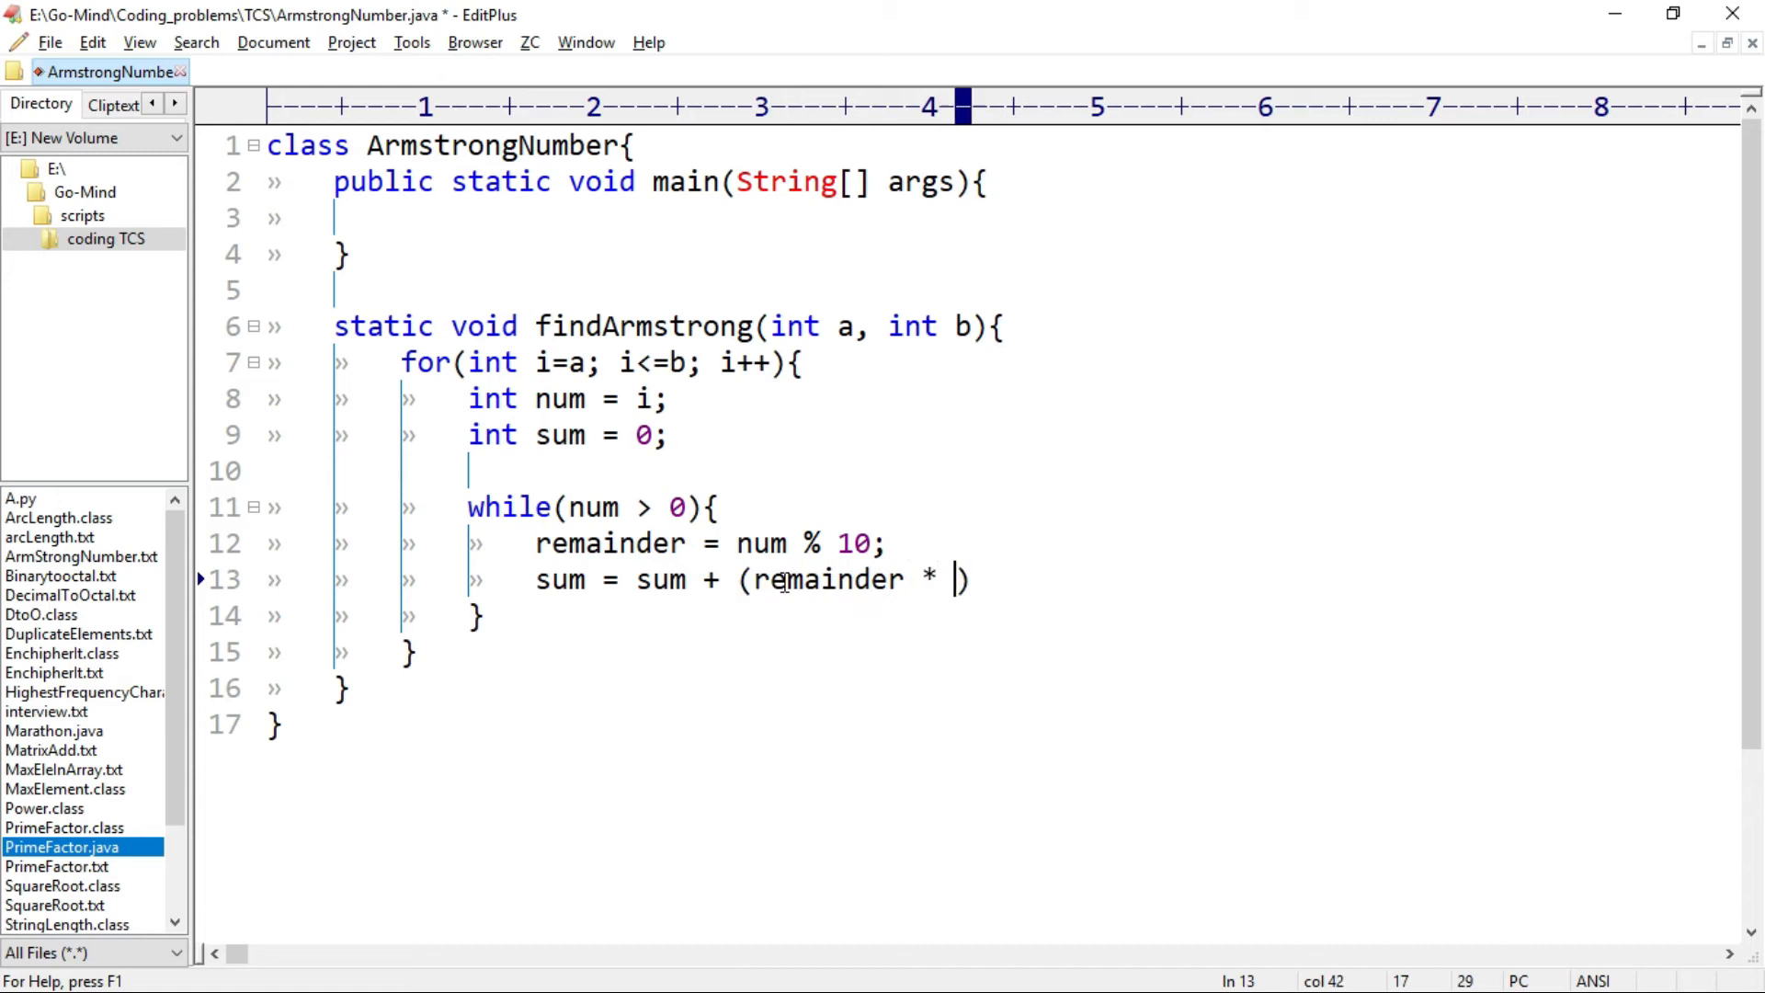
type("remainder * remainder);")
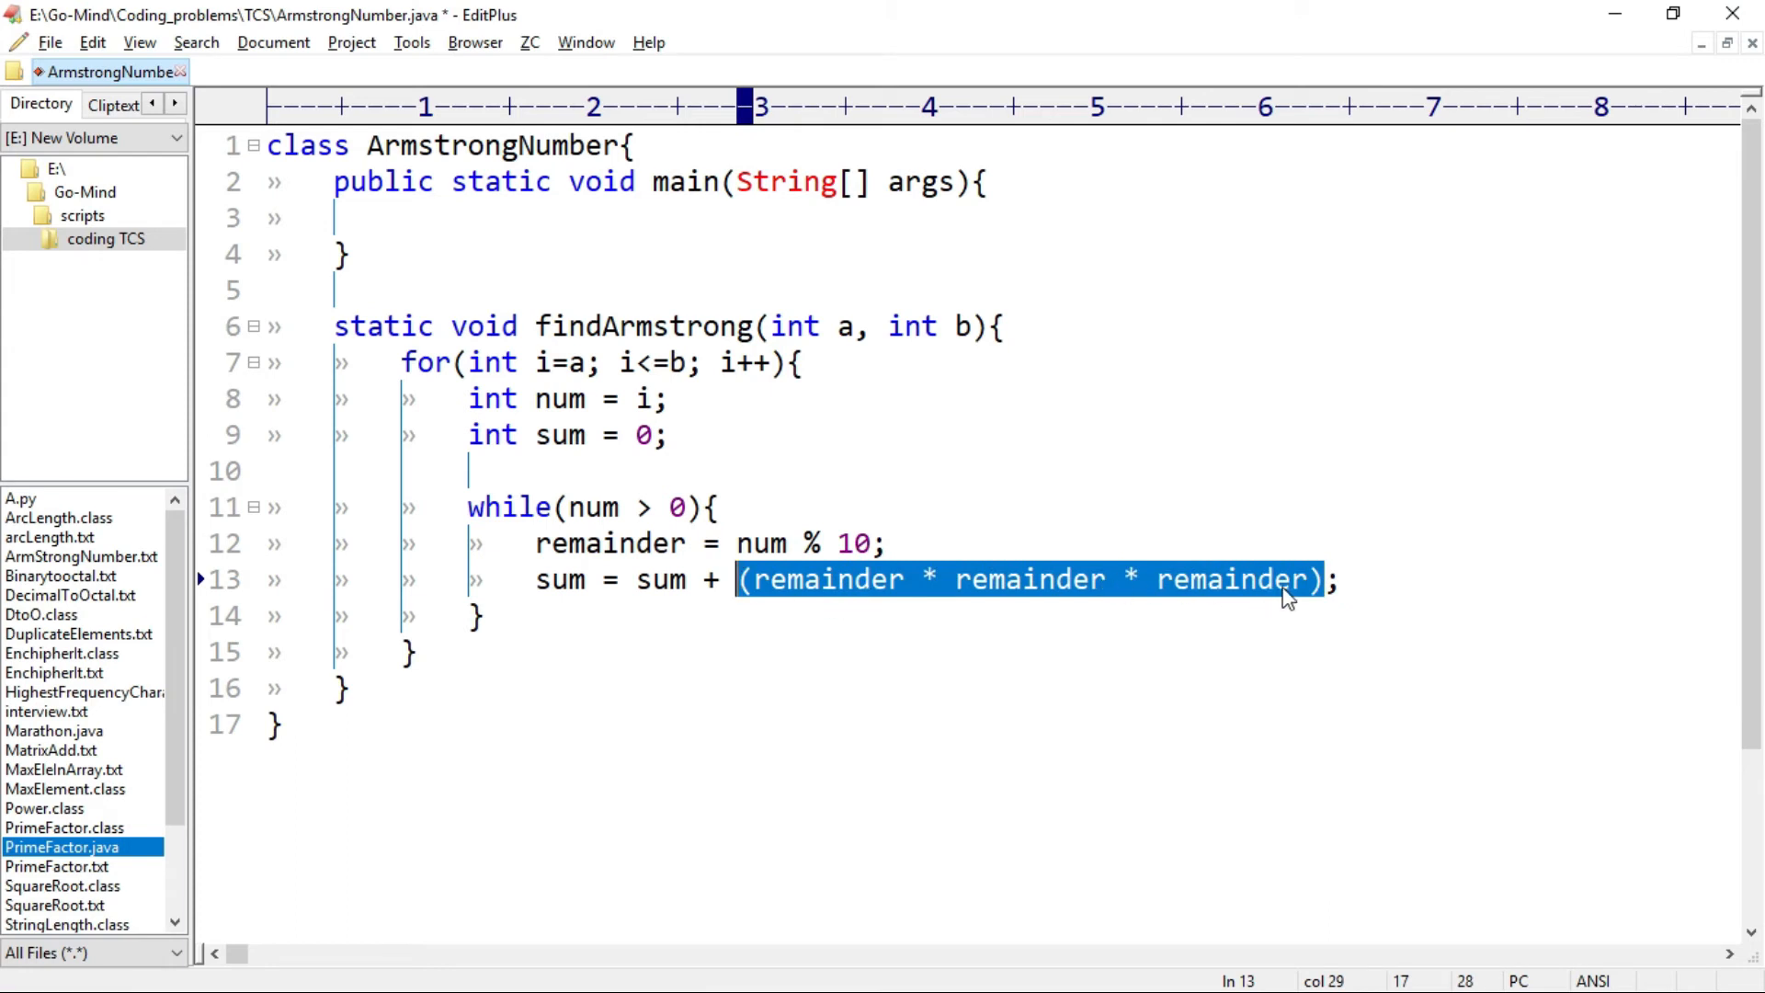
type("num = num / 10")
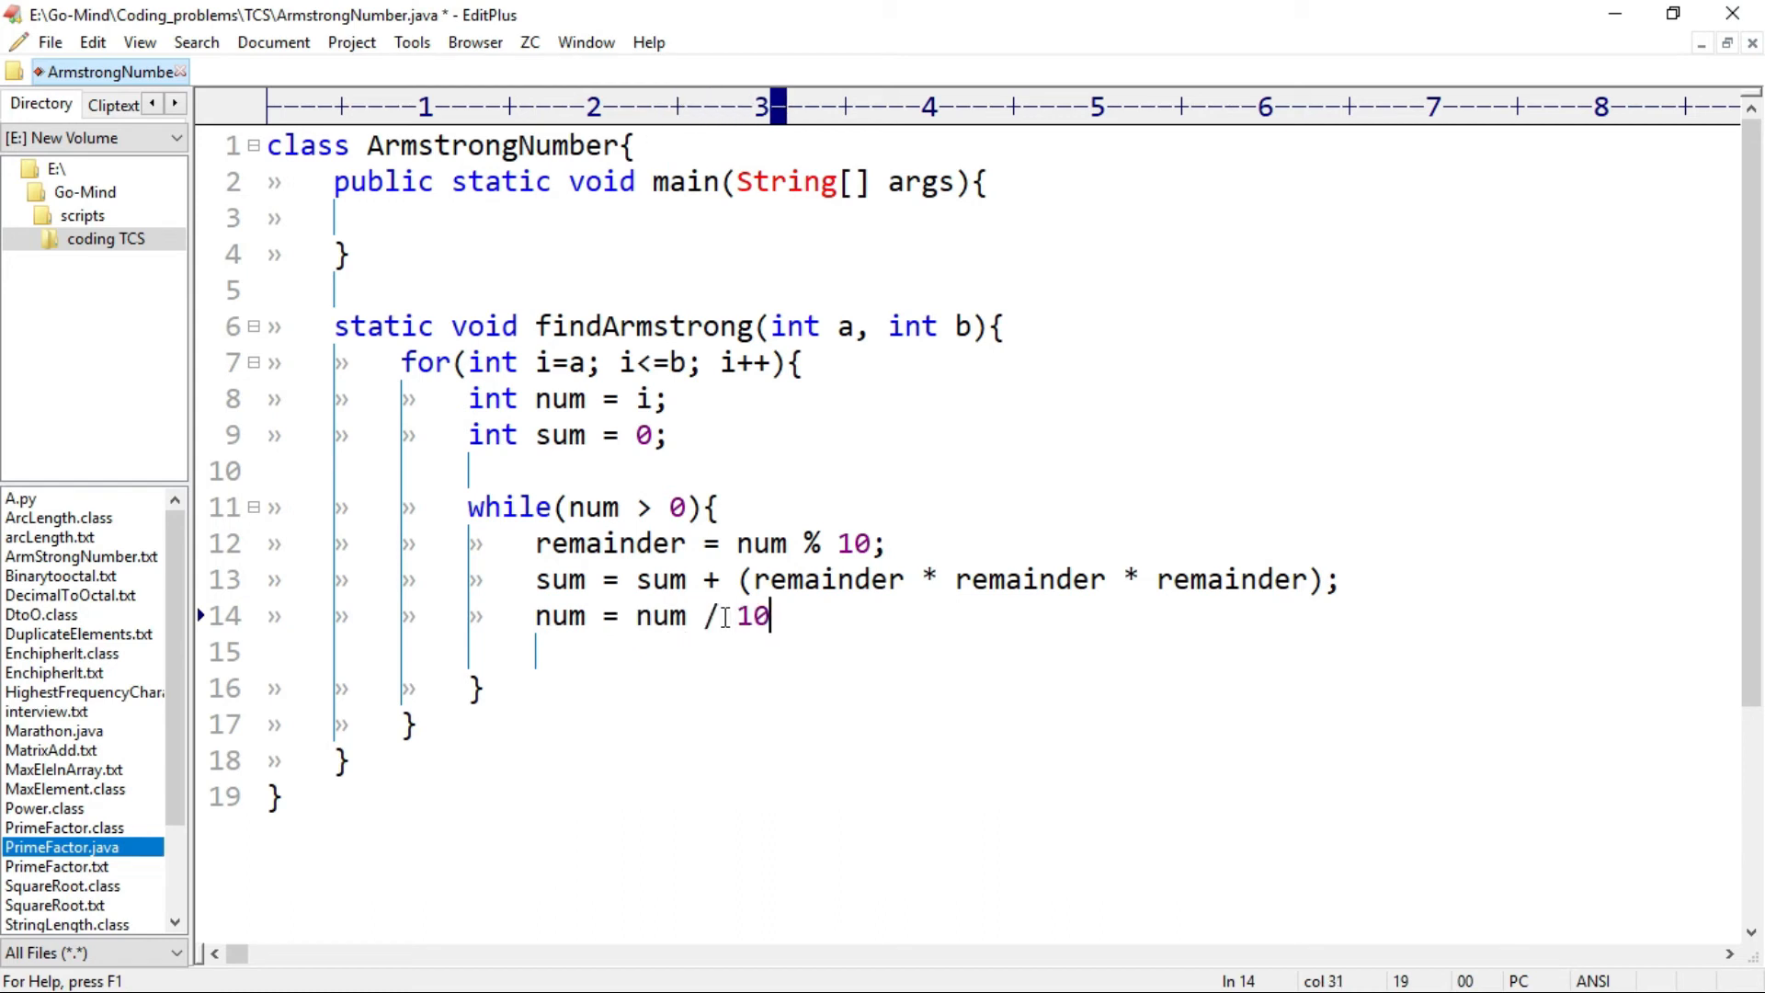
type(";")
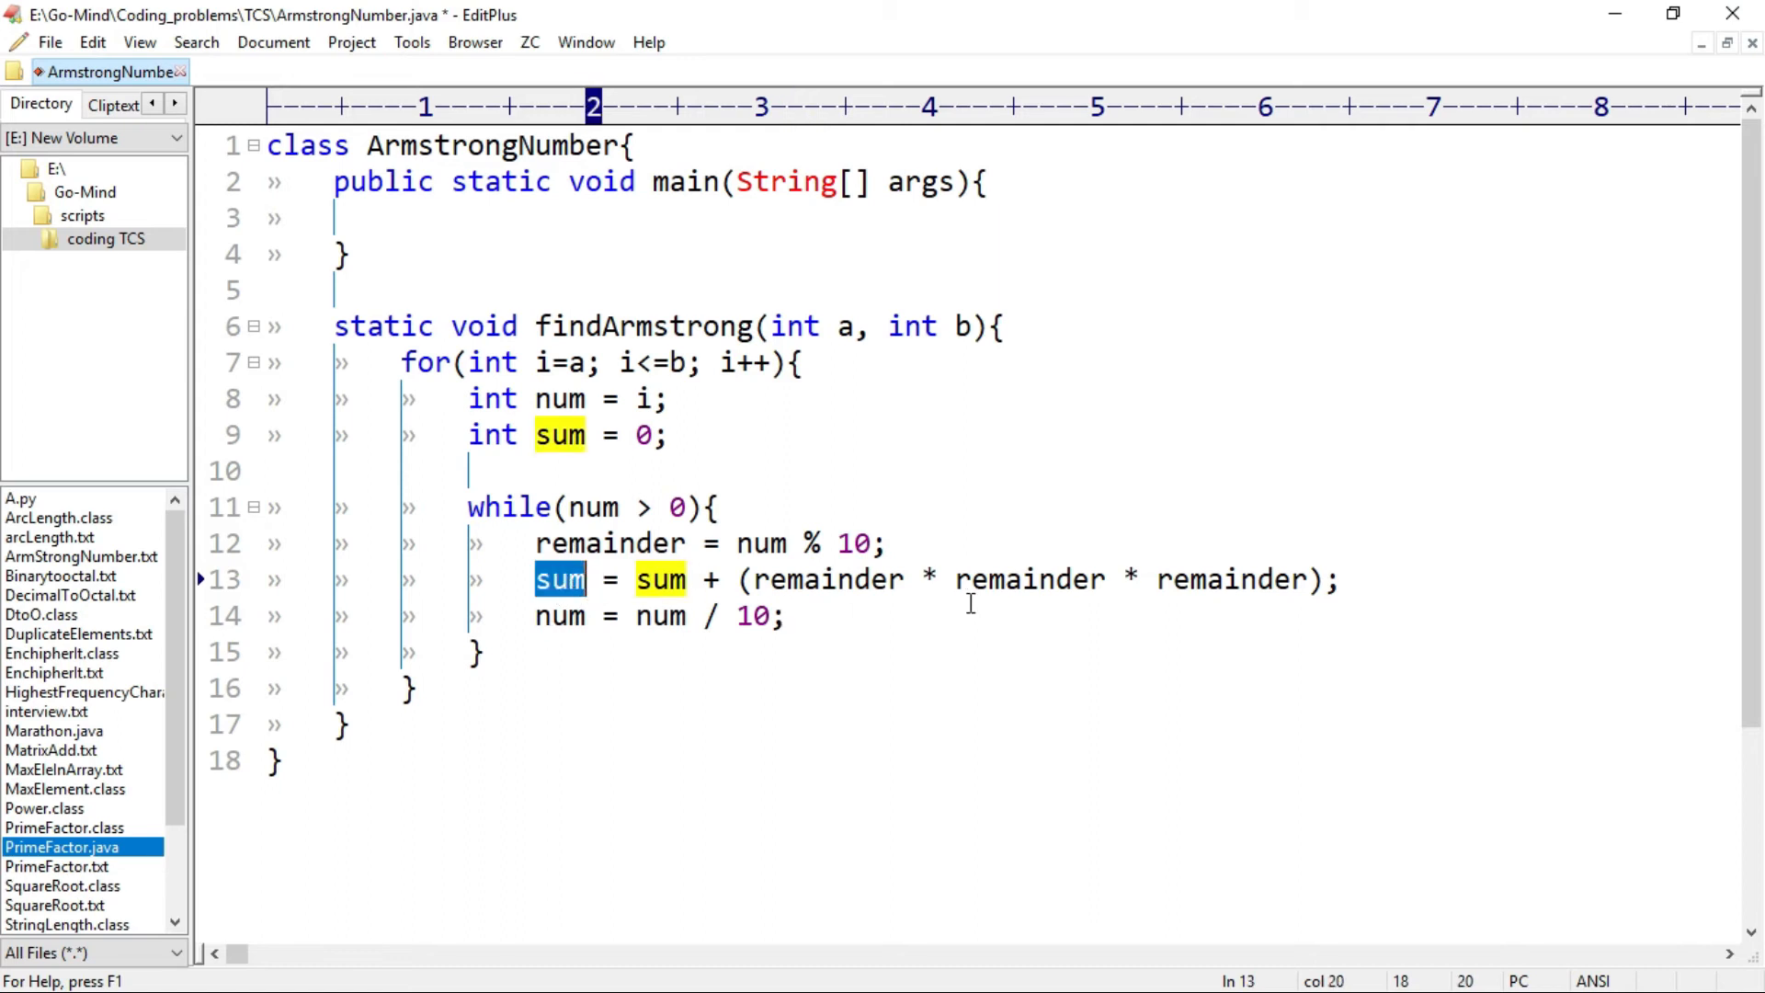
mouse_move(743, 659)
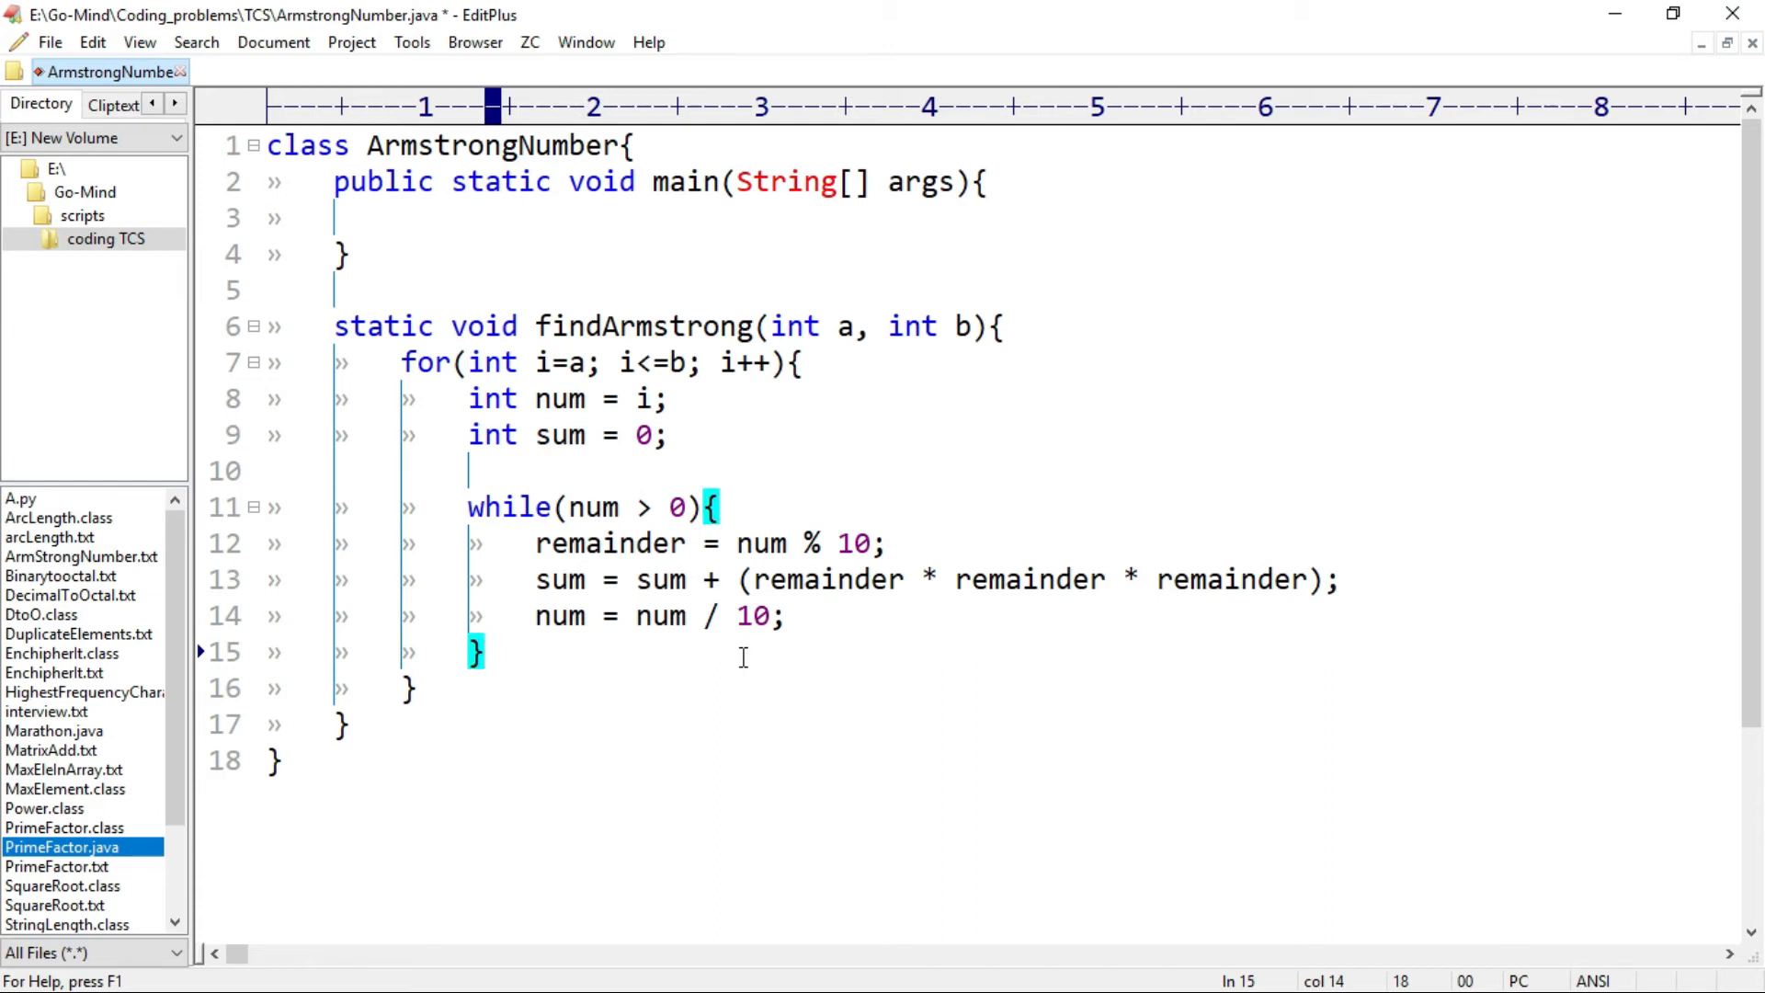
double_click(559, 580)
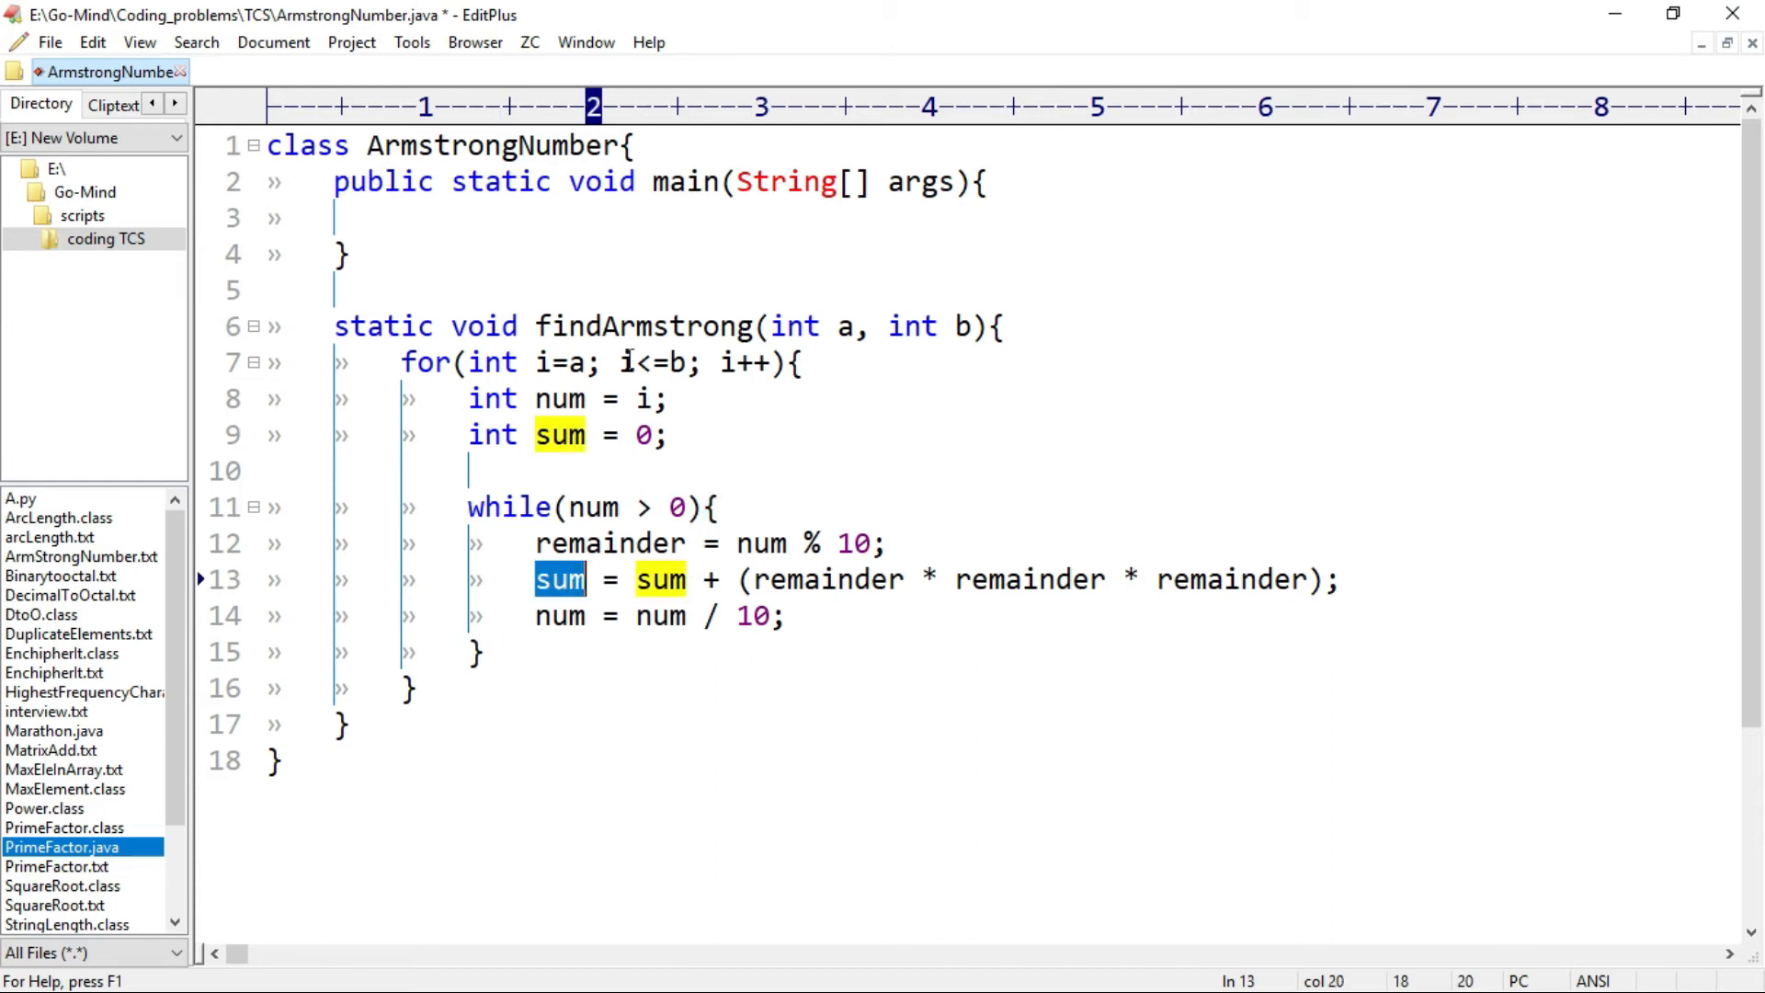
double_click(643, 399)
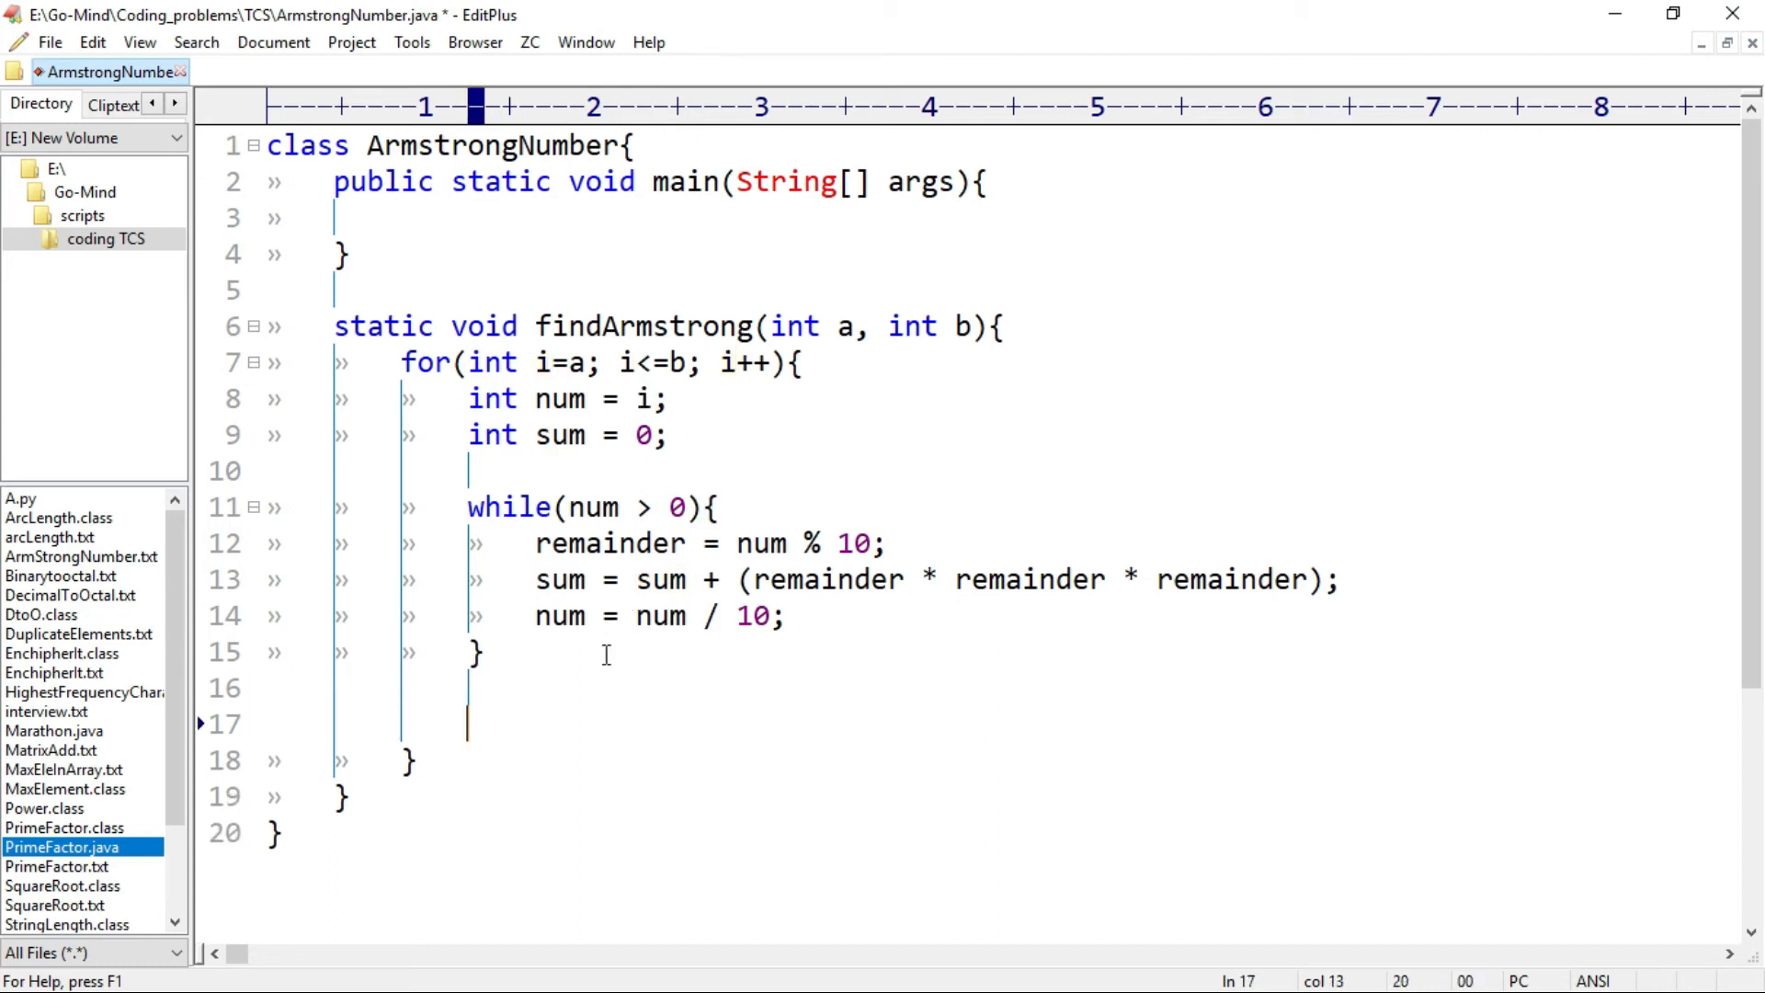
- Add if(sum == i) with System.out.println(sum) after the while loop
type("if(")
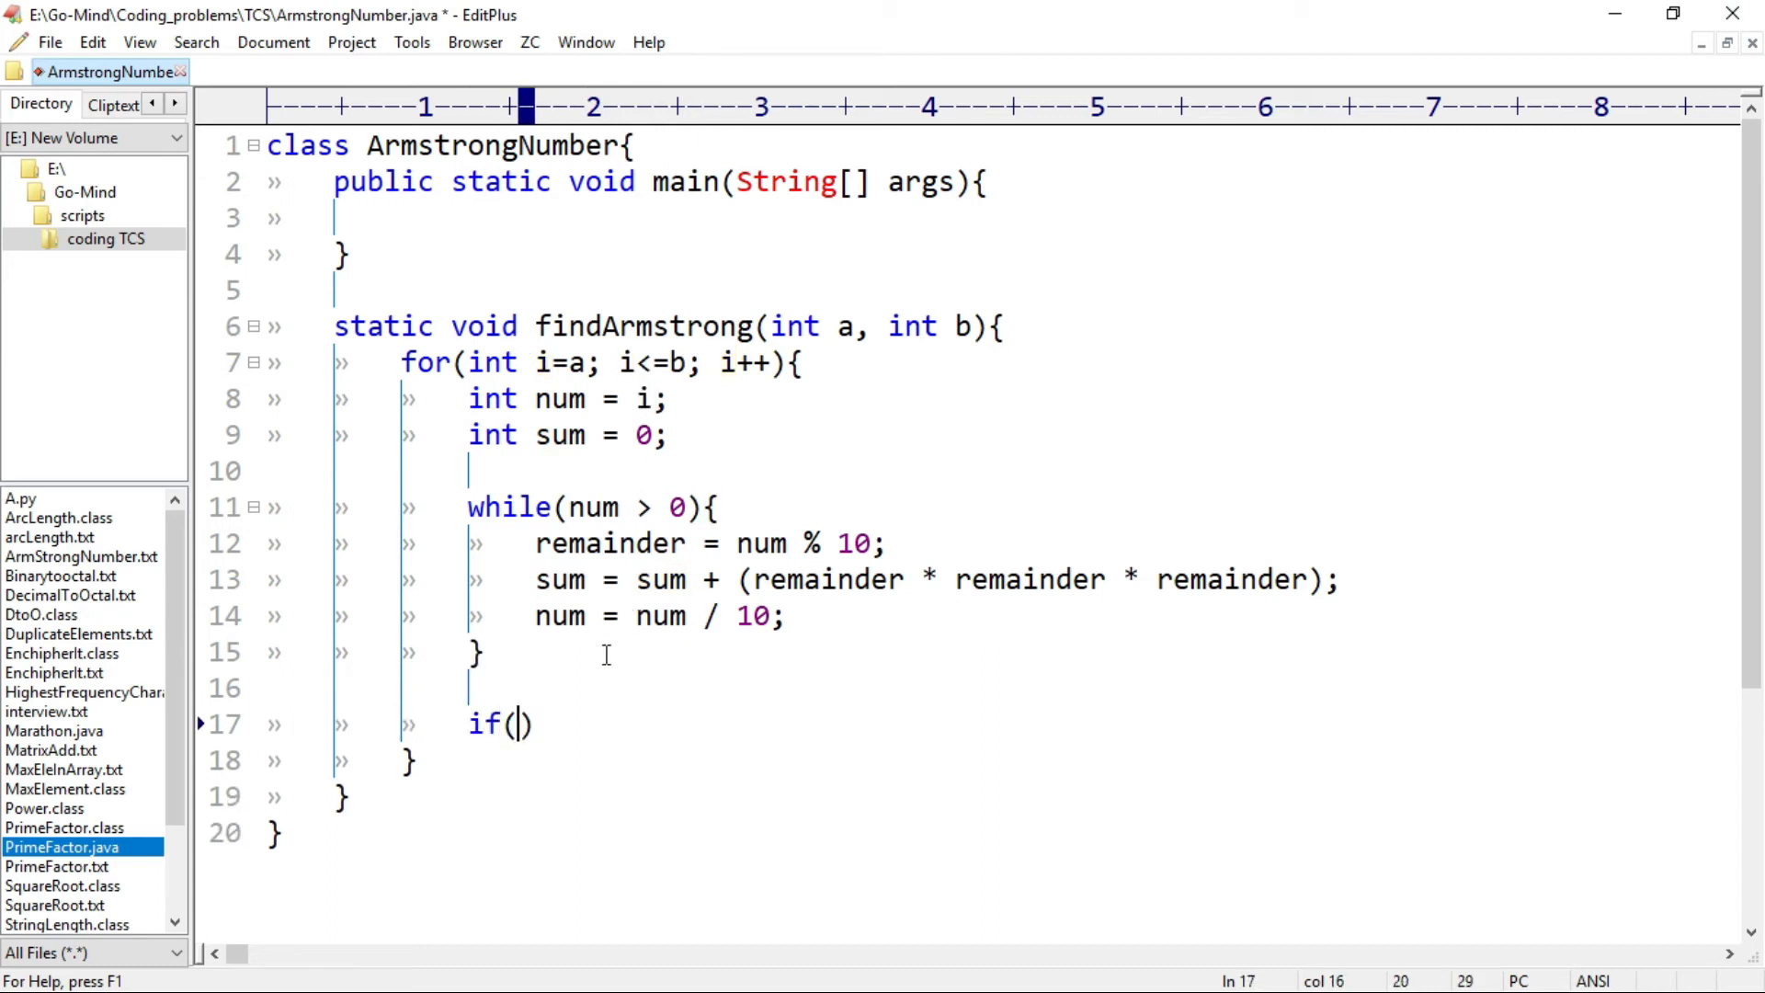
type("sum == i")
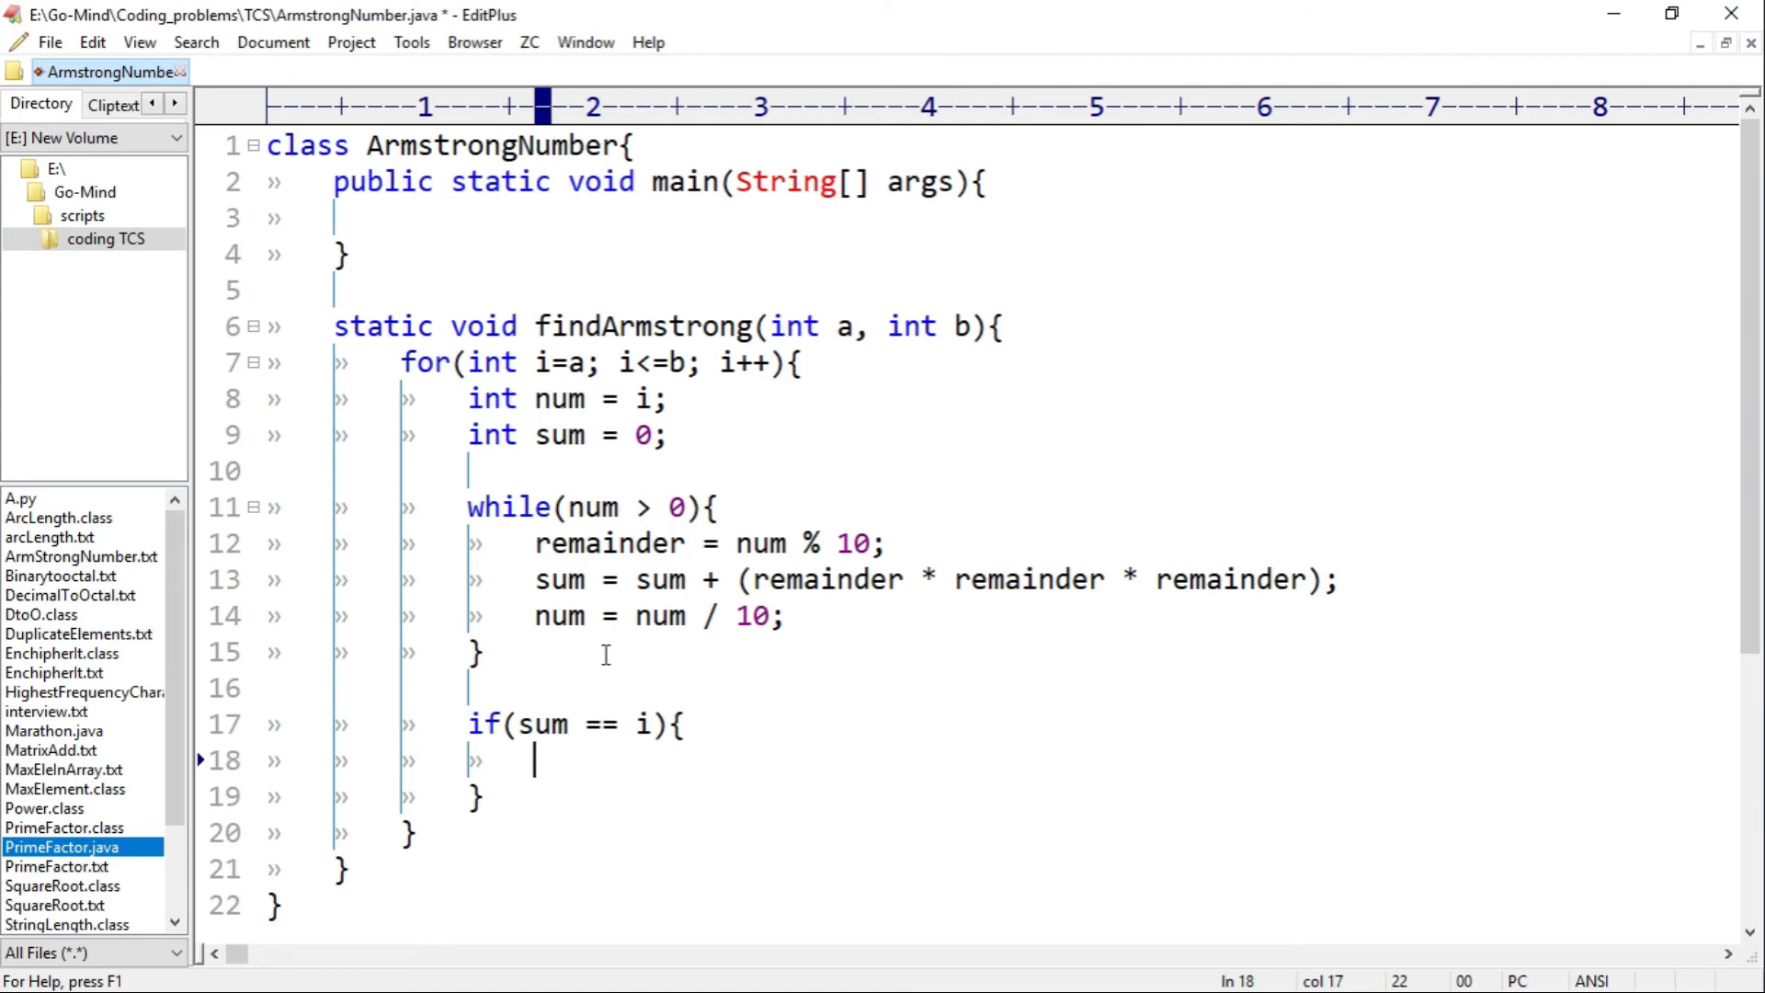
type("Syste")
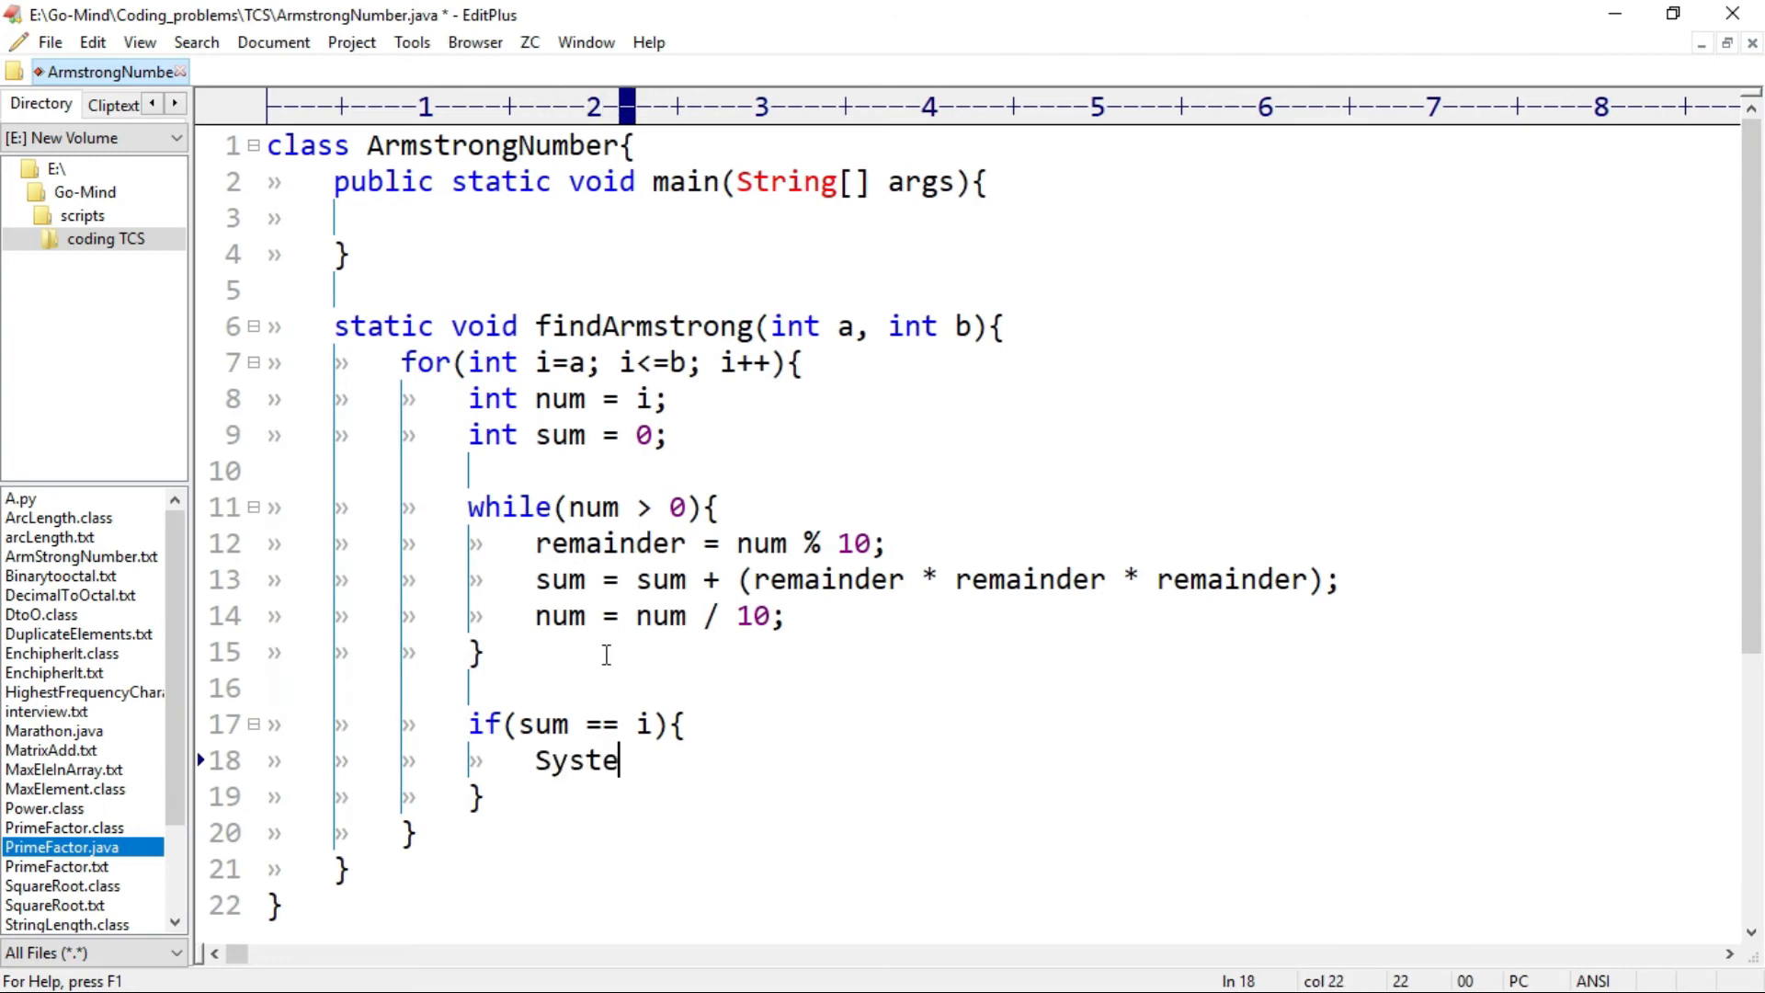
type("m.out.prin")
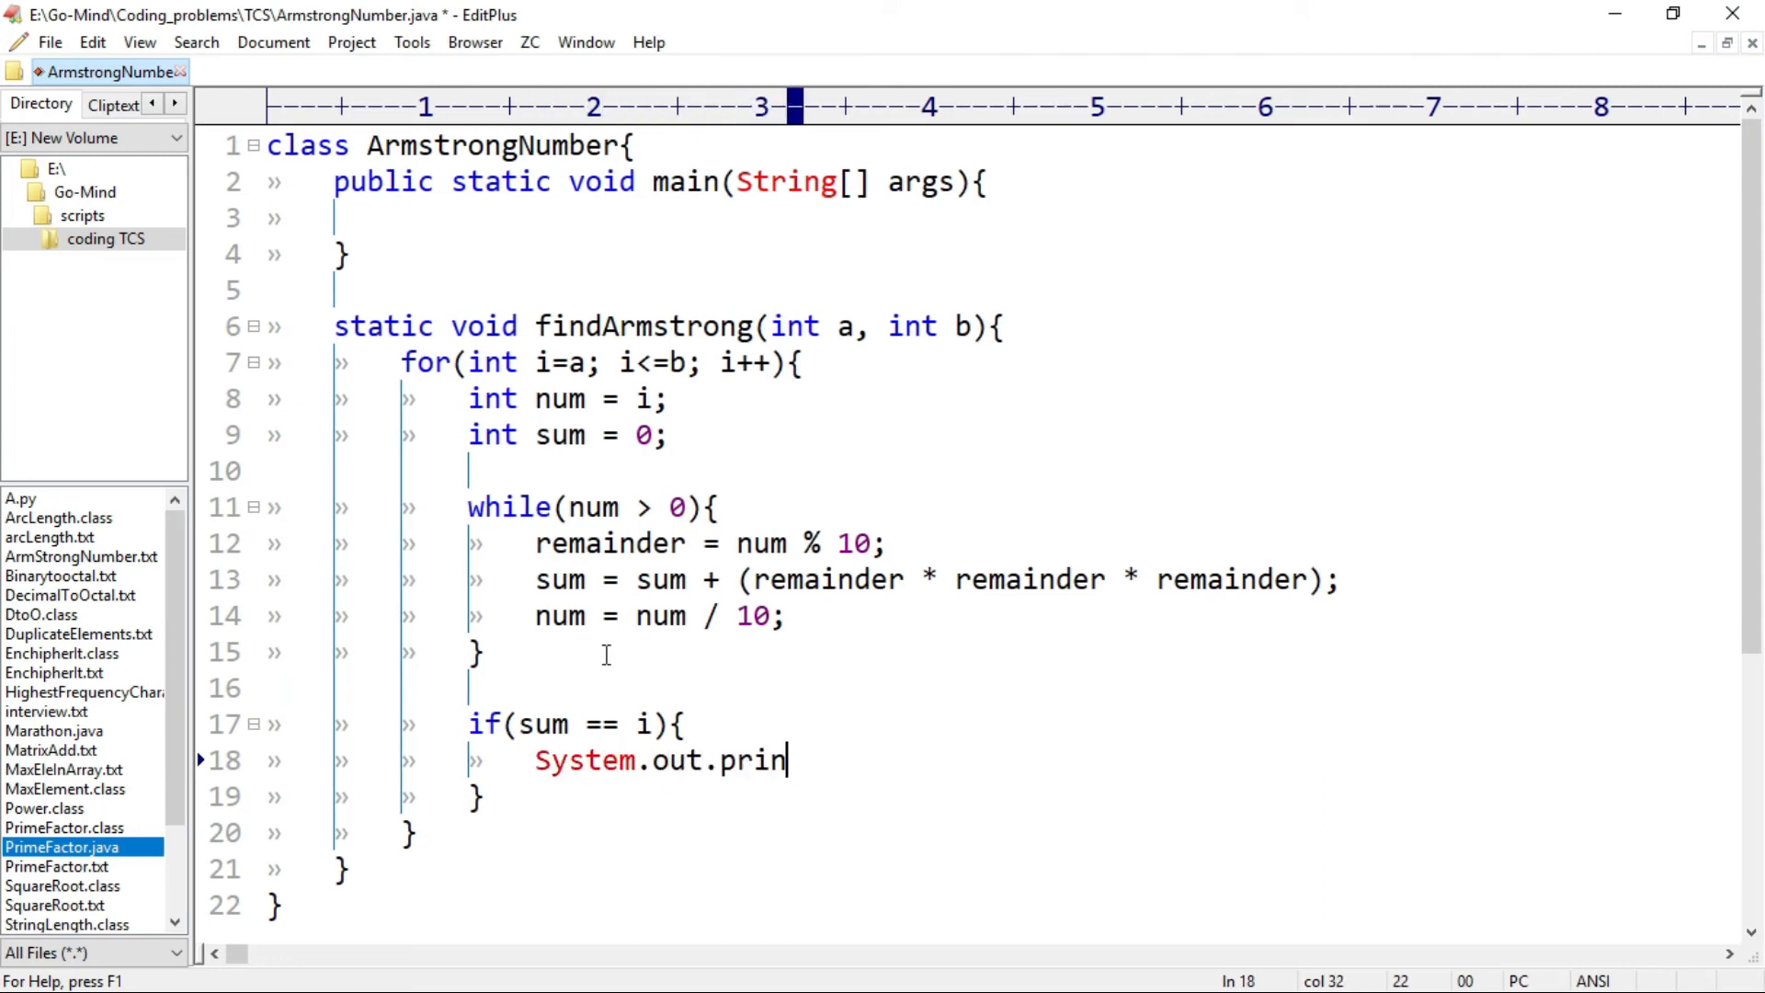
type("tln();")
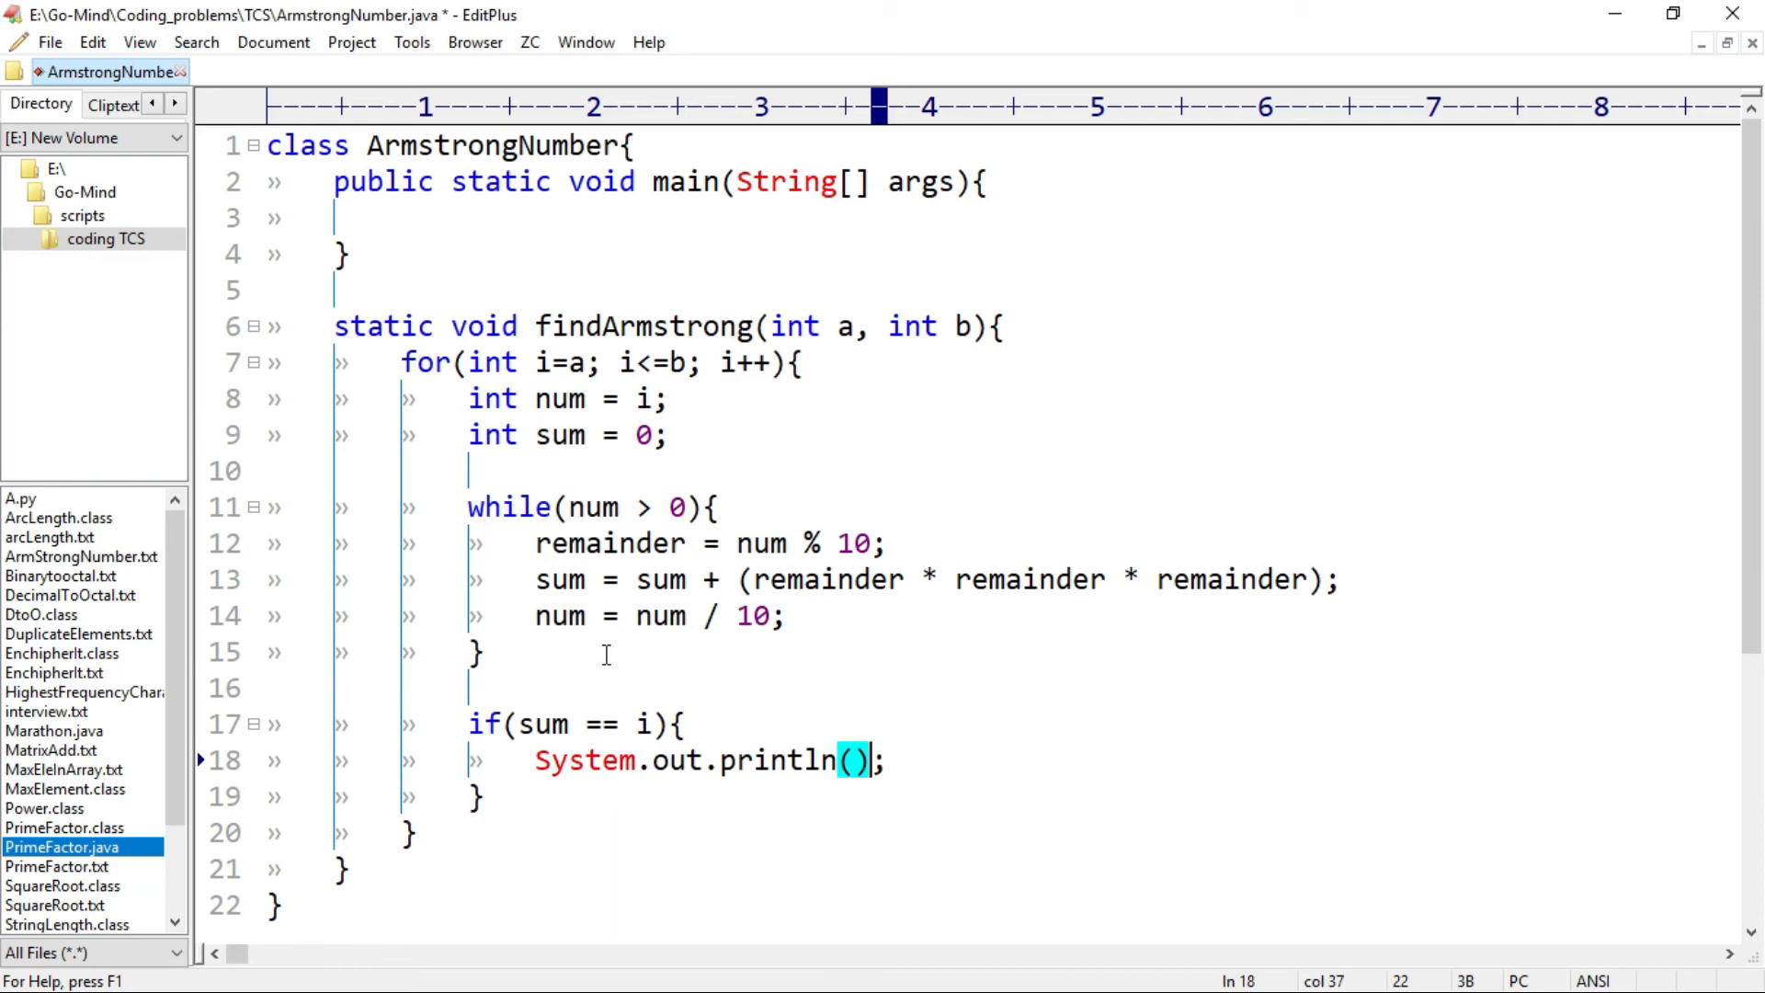
type("su")
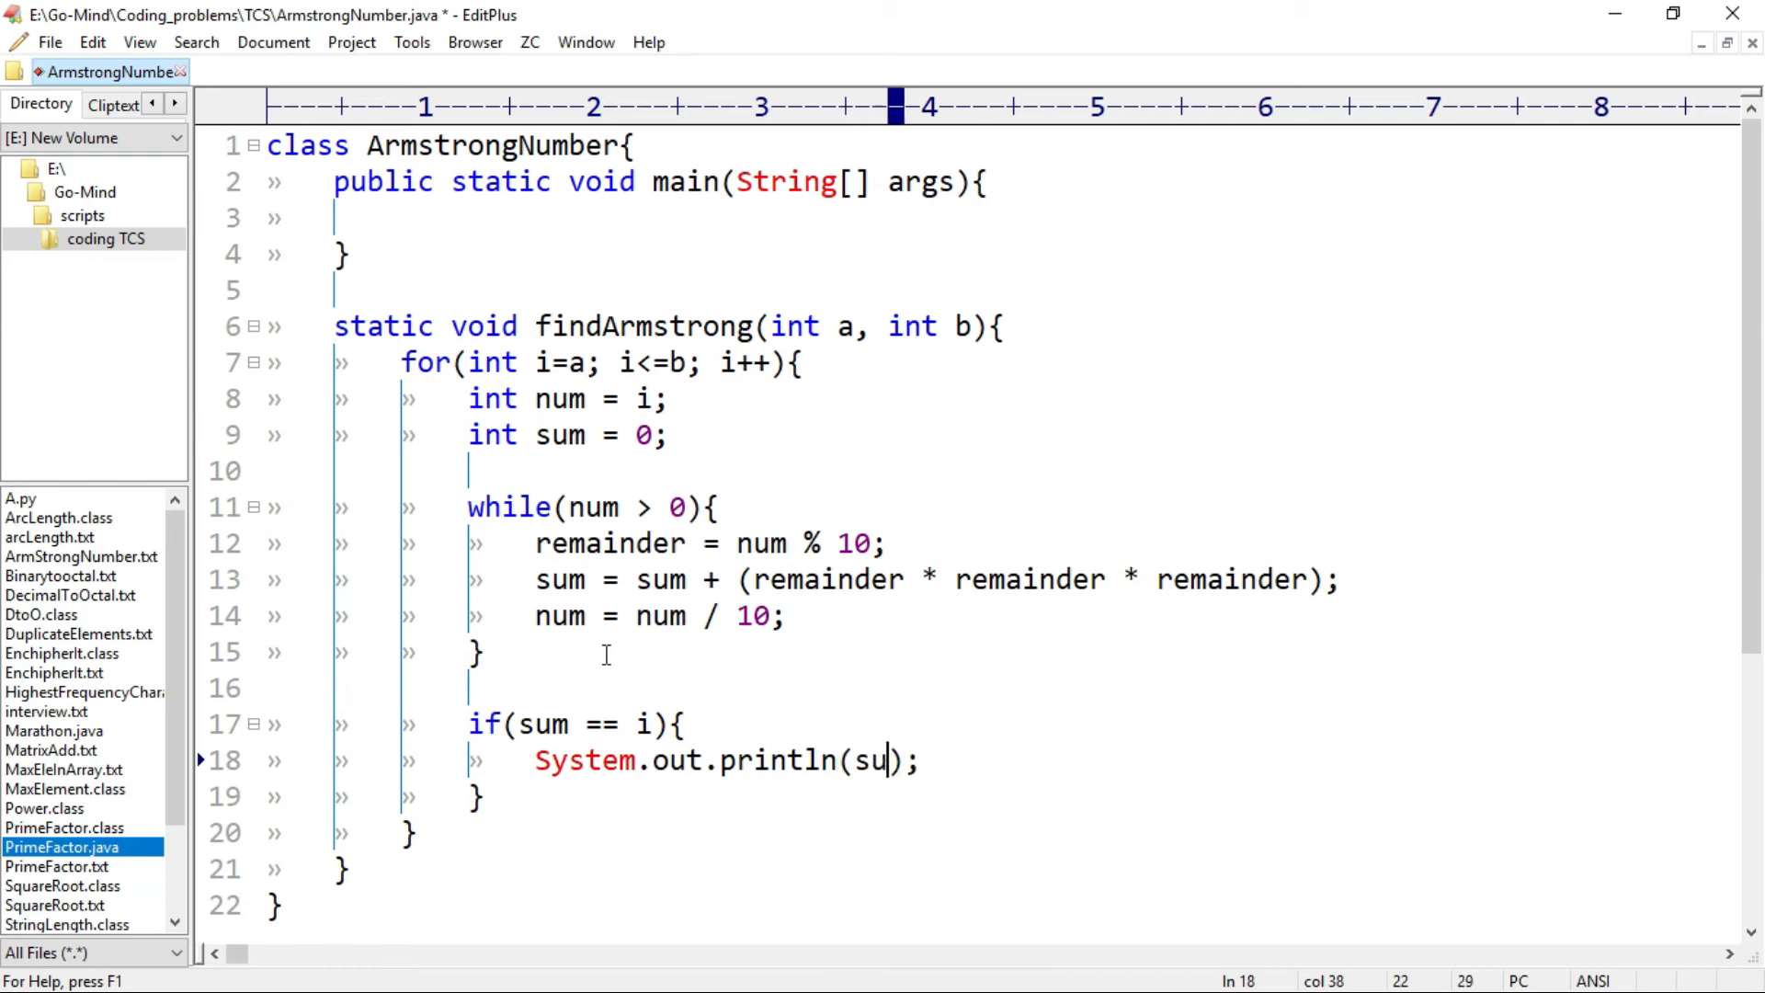
type("m")
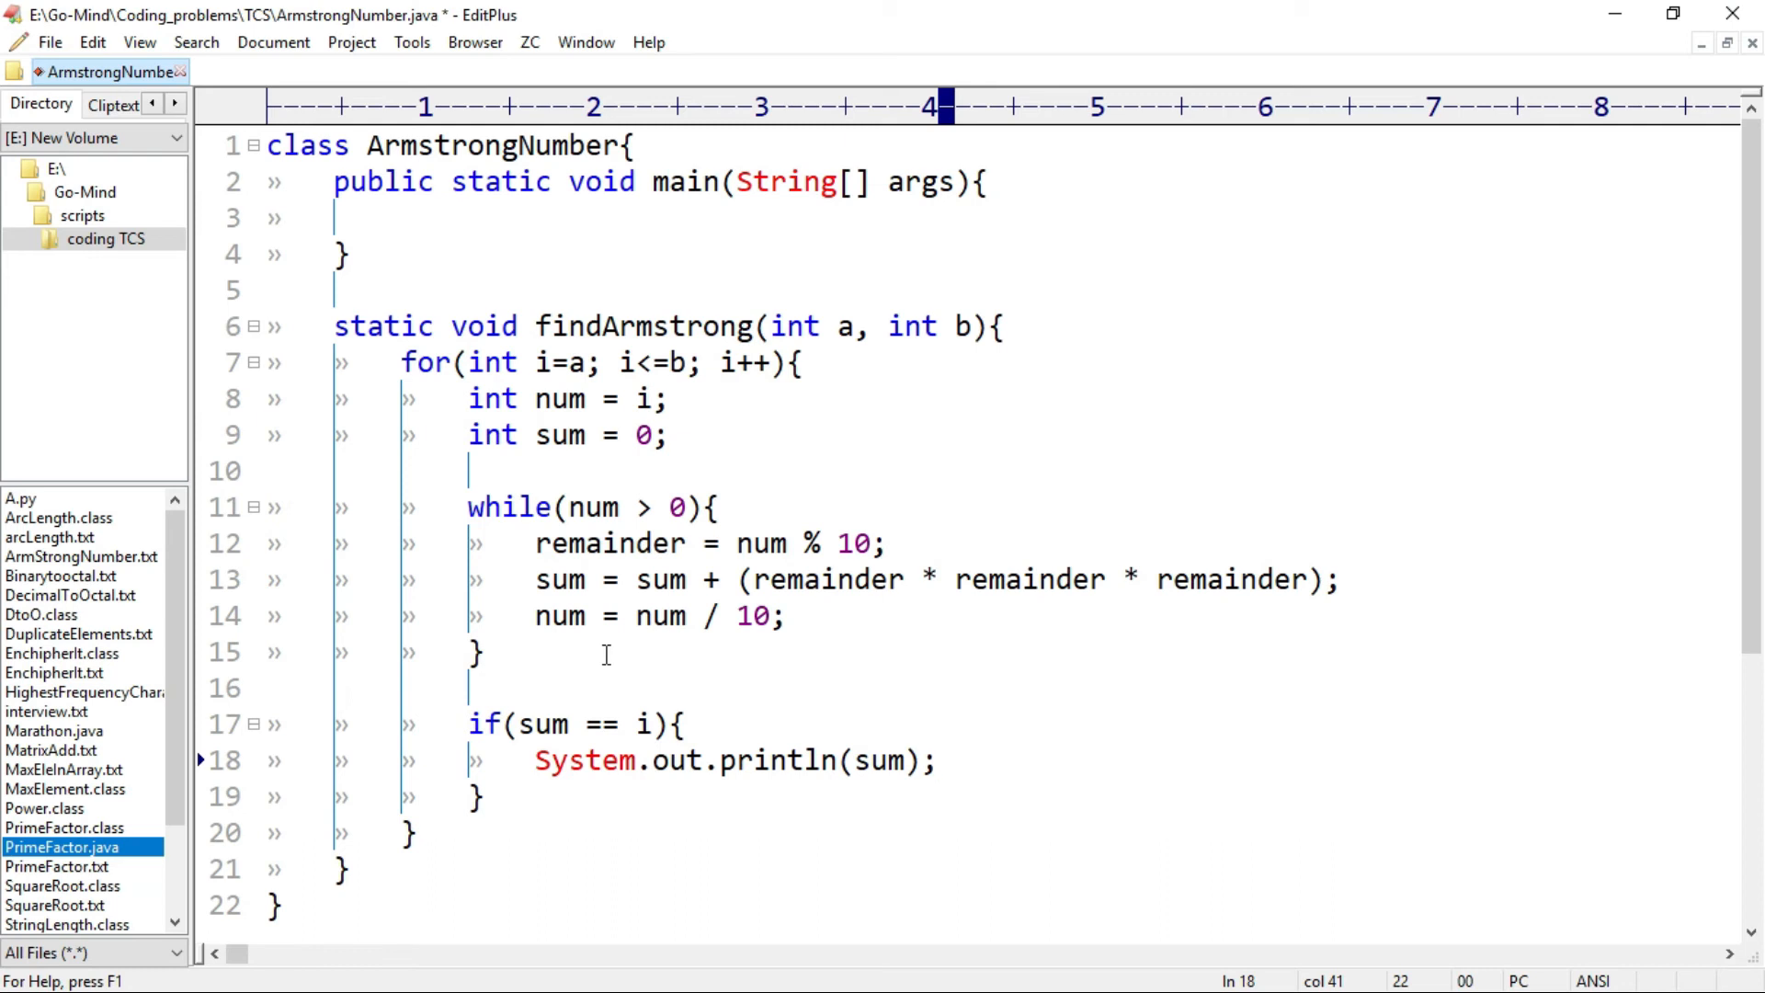
mouse_move(704, 684)
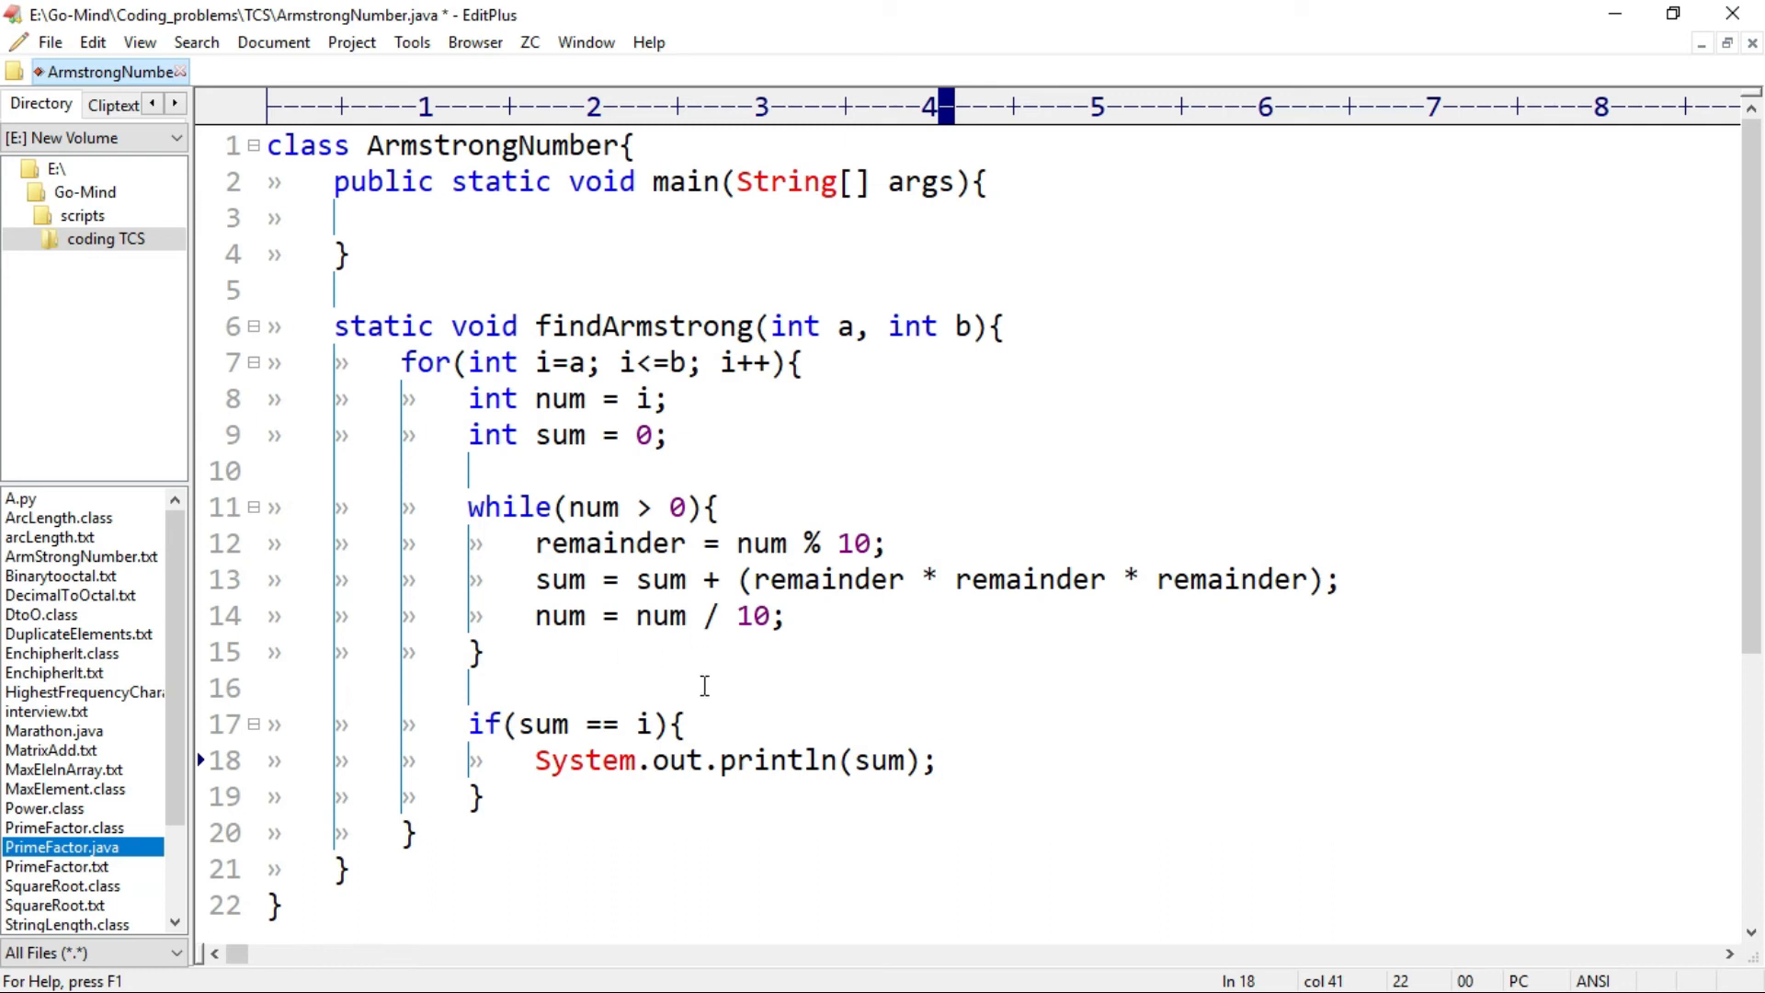
- In main, create Scanner sc and read a and b with sc.nextInt()
left_click(425, 223)
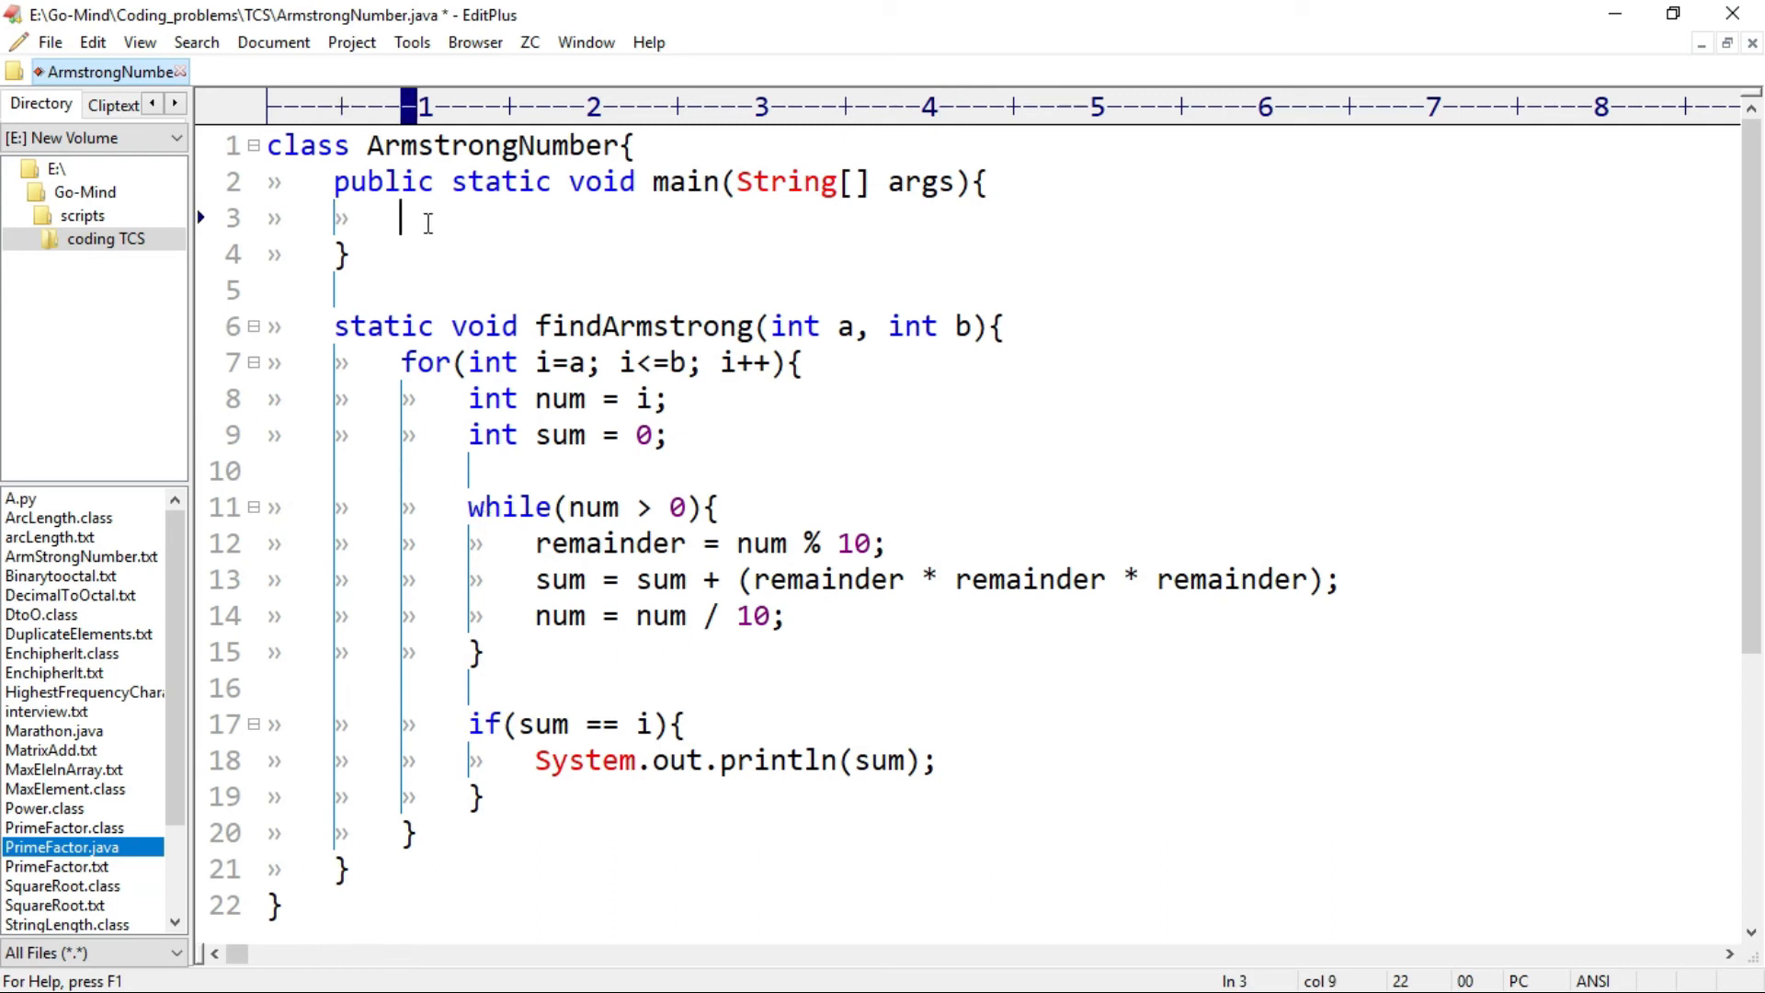
type("Scanner sc = new")
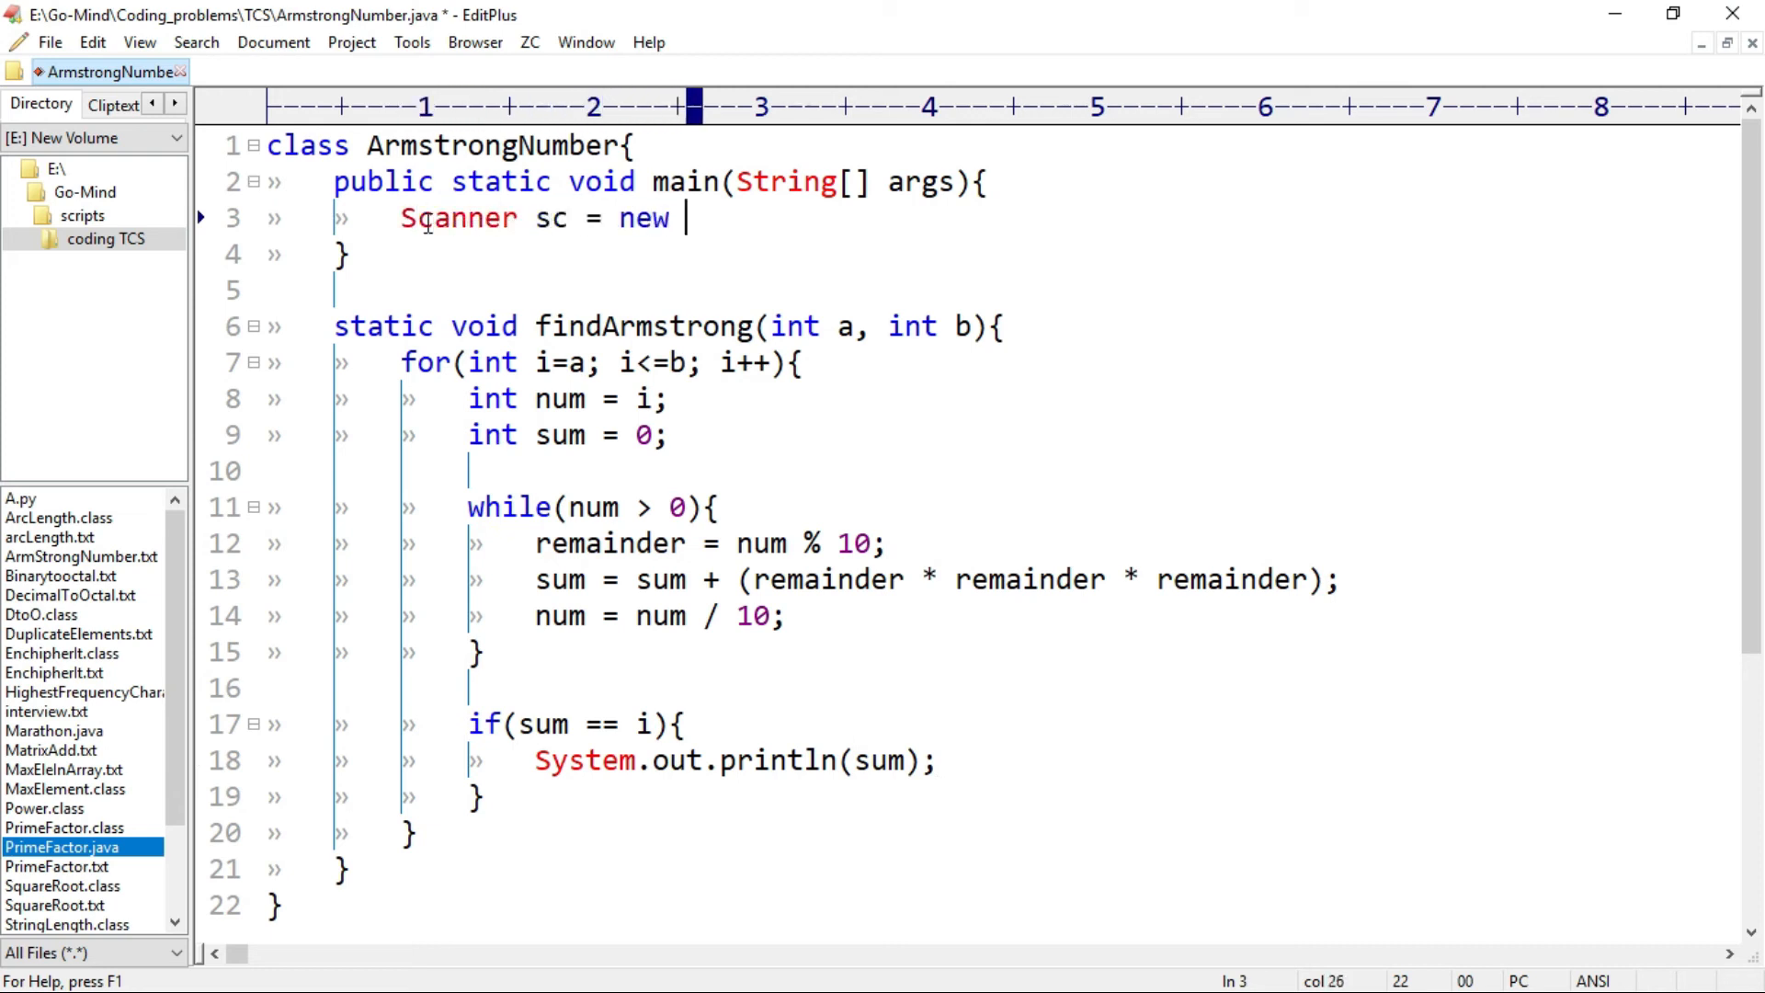
type("Scanner(System.in);")
type("int a =")
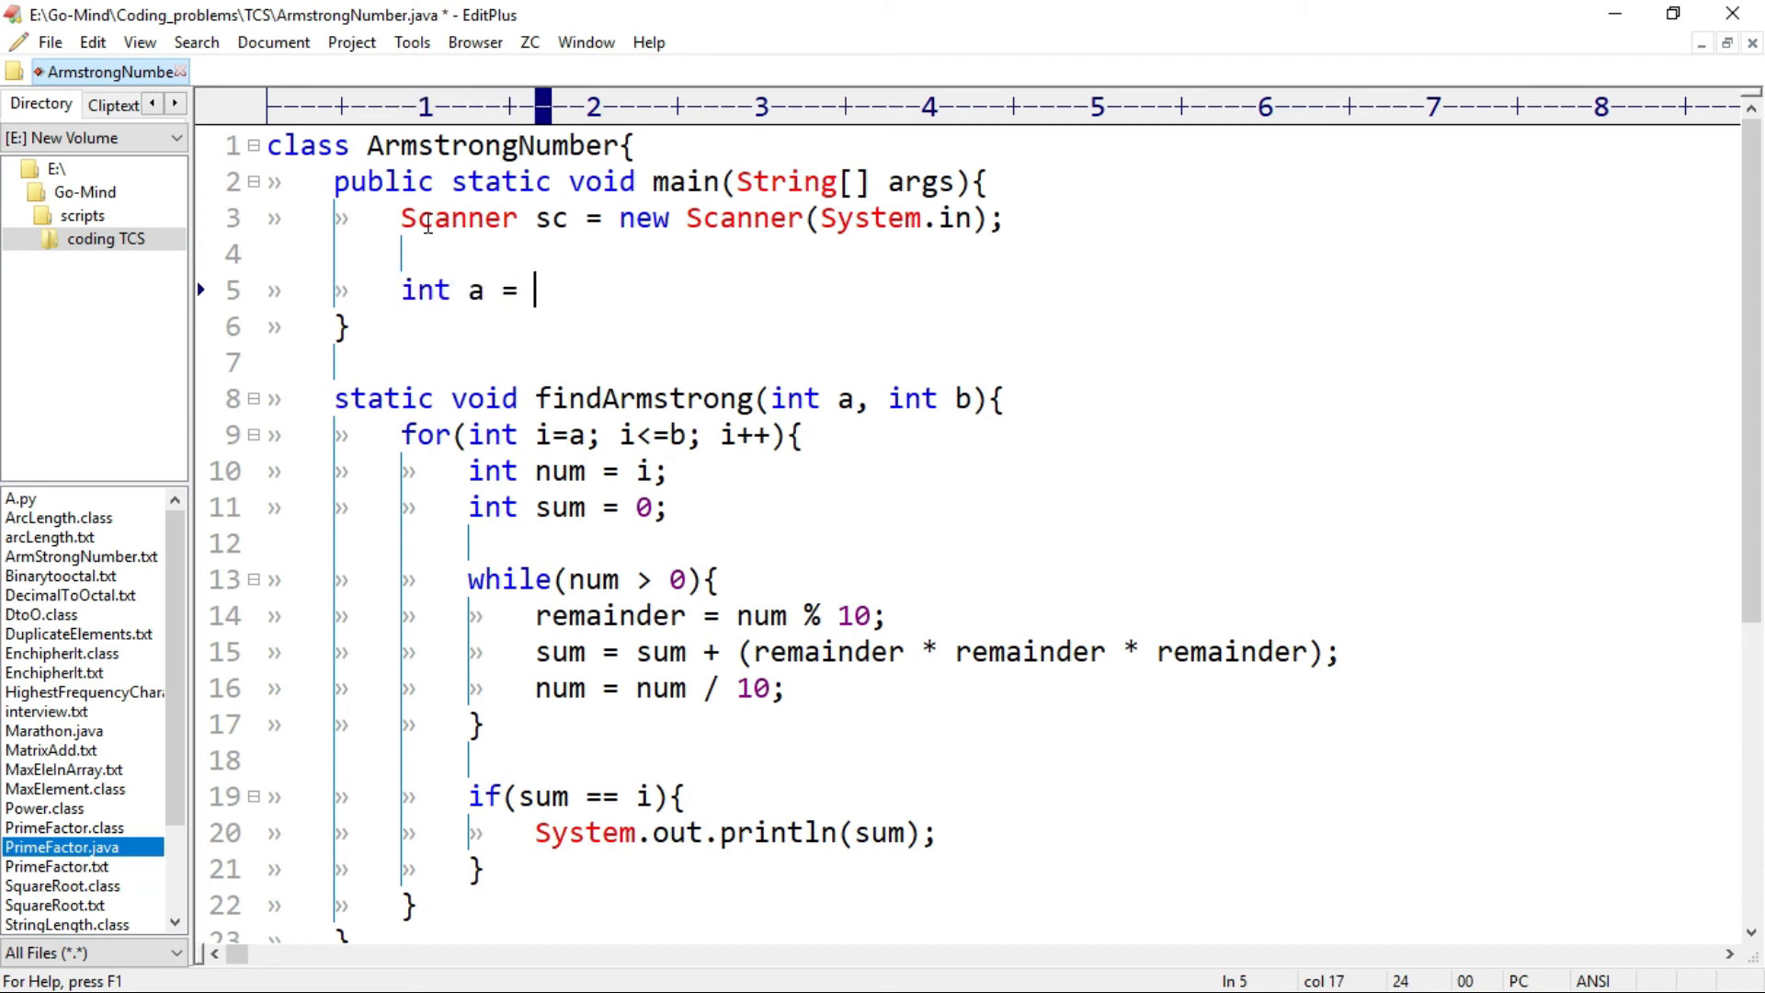
type("sc.nextInt();")
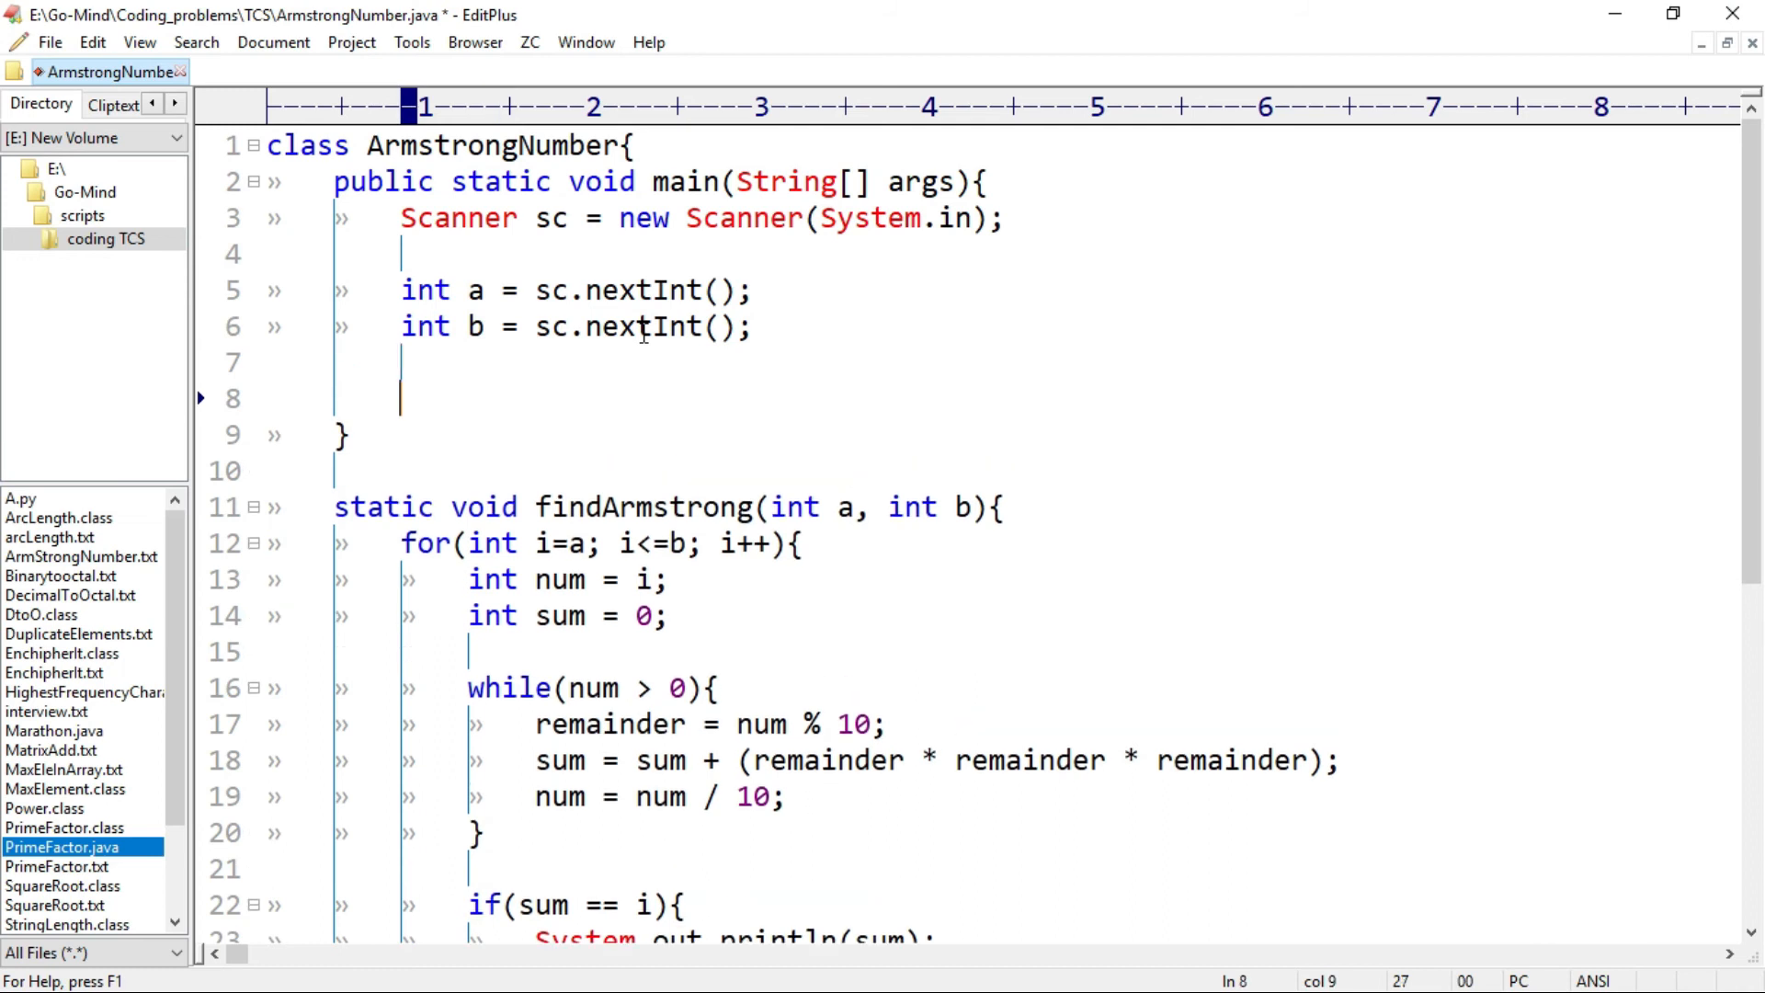
- Call findArmstrong(a, b) from main
type("findA")
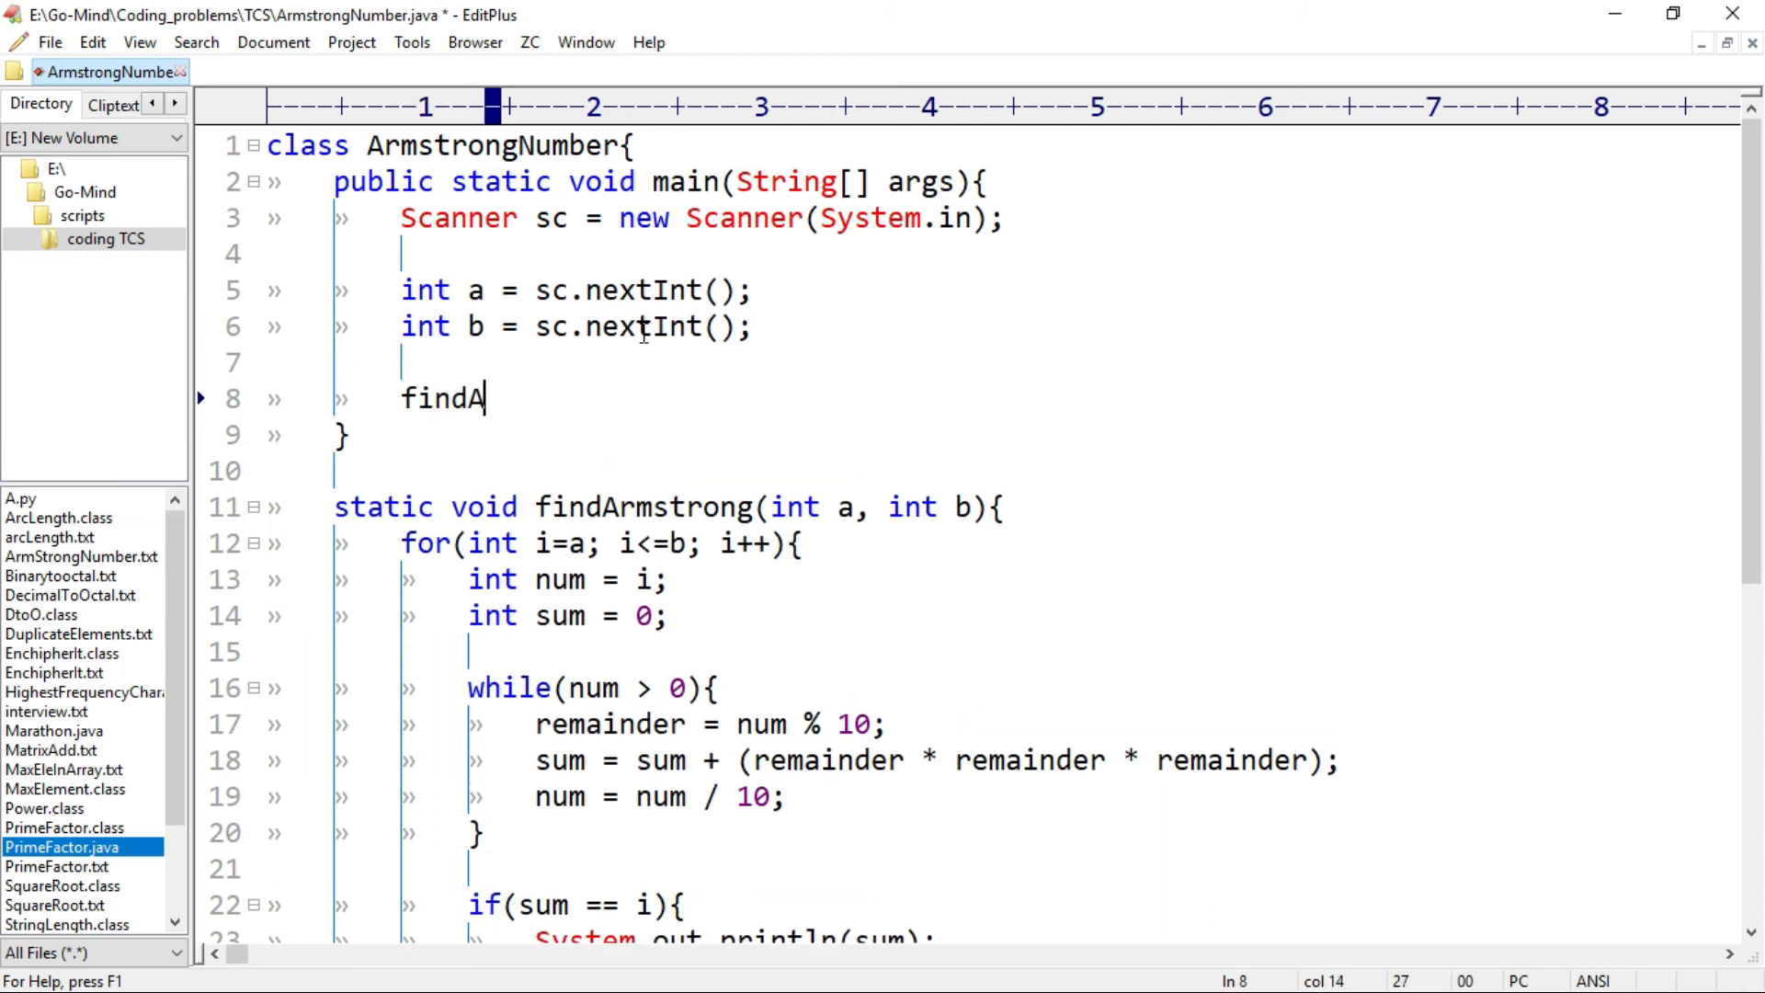
type("rmstro")
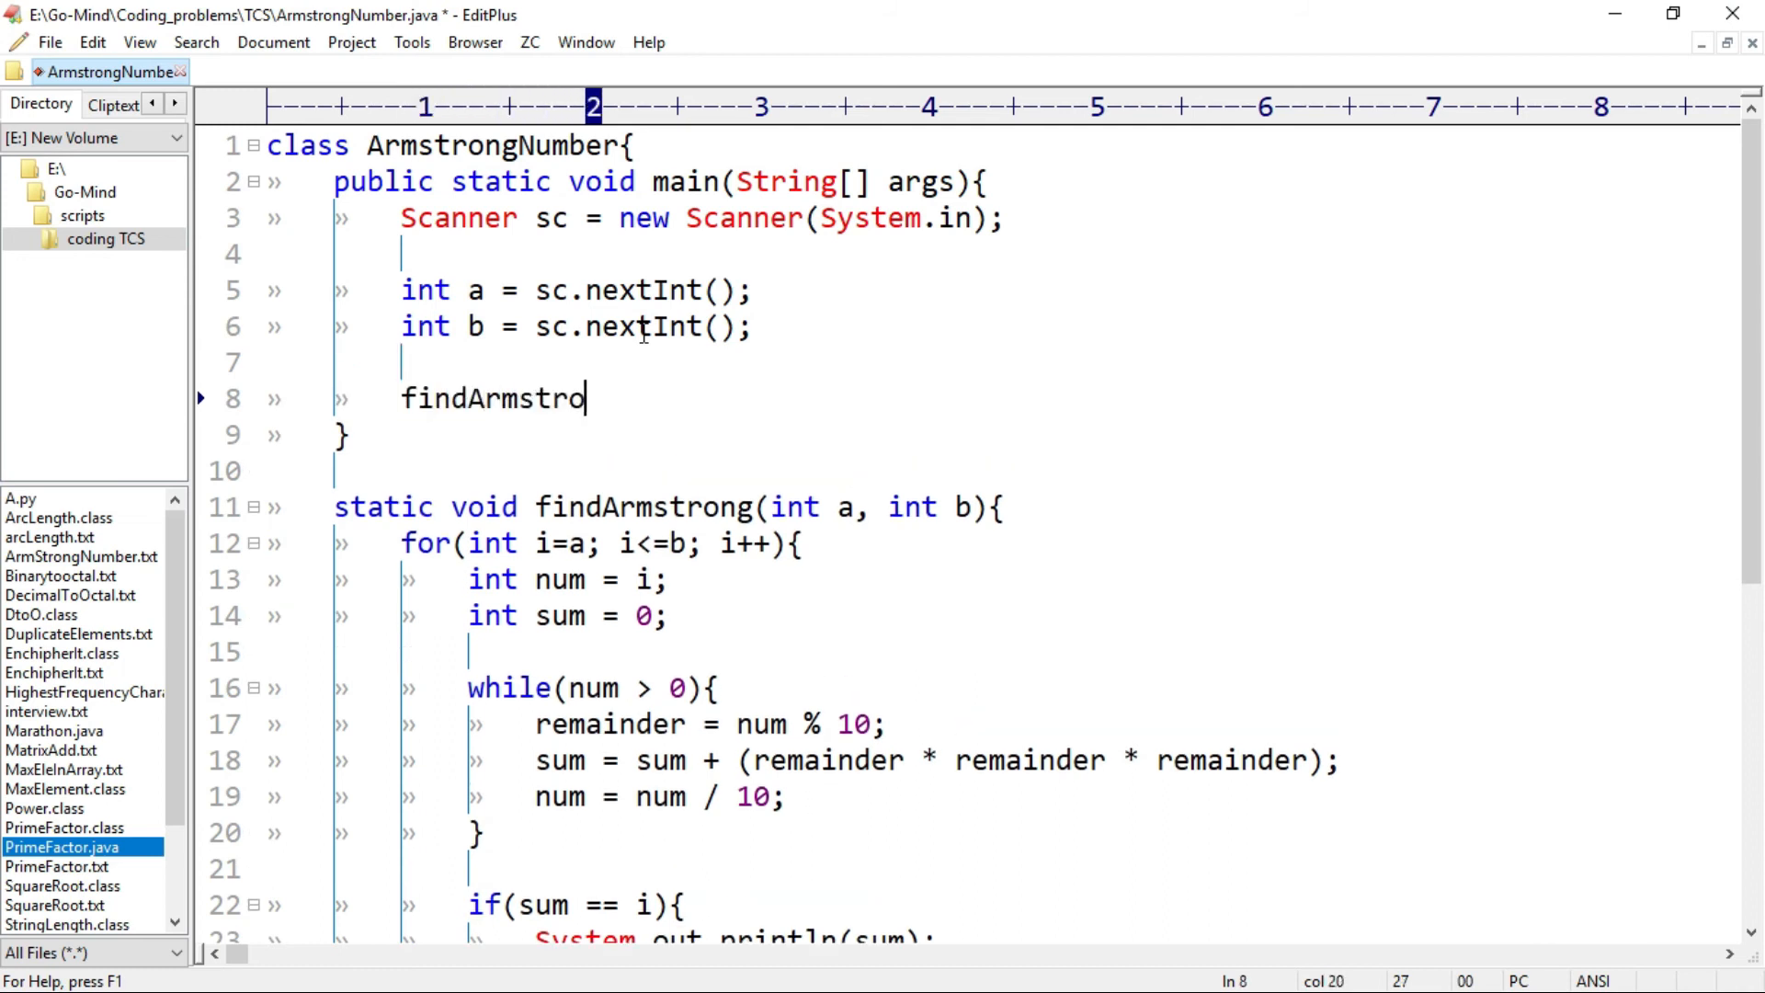
type("ng()")
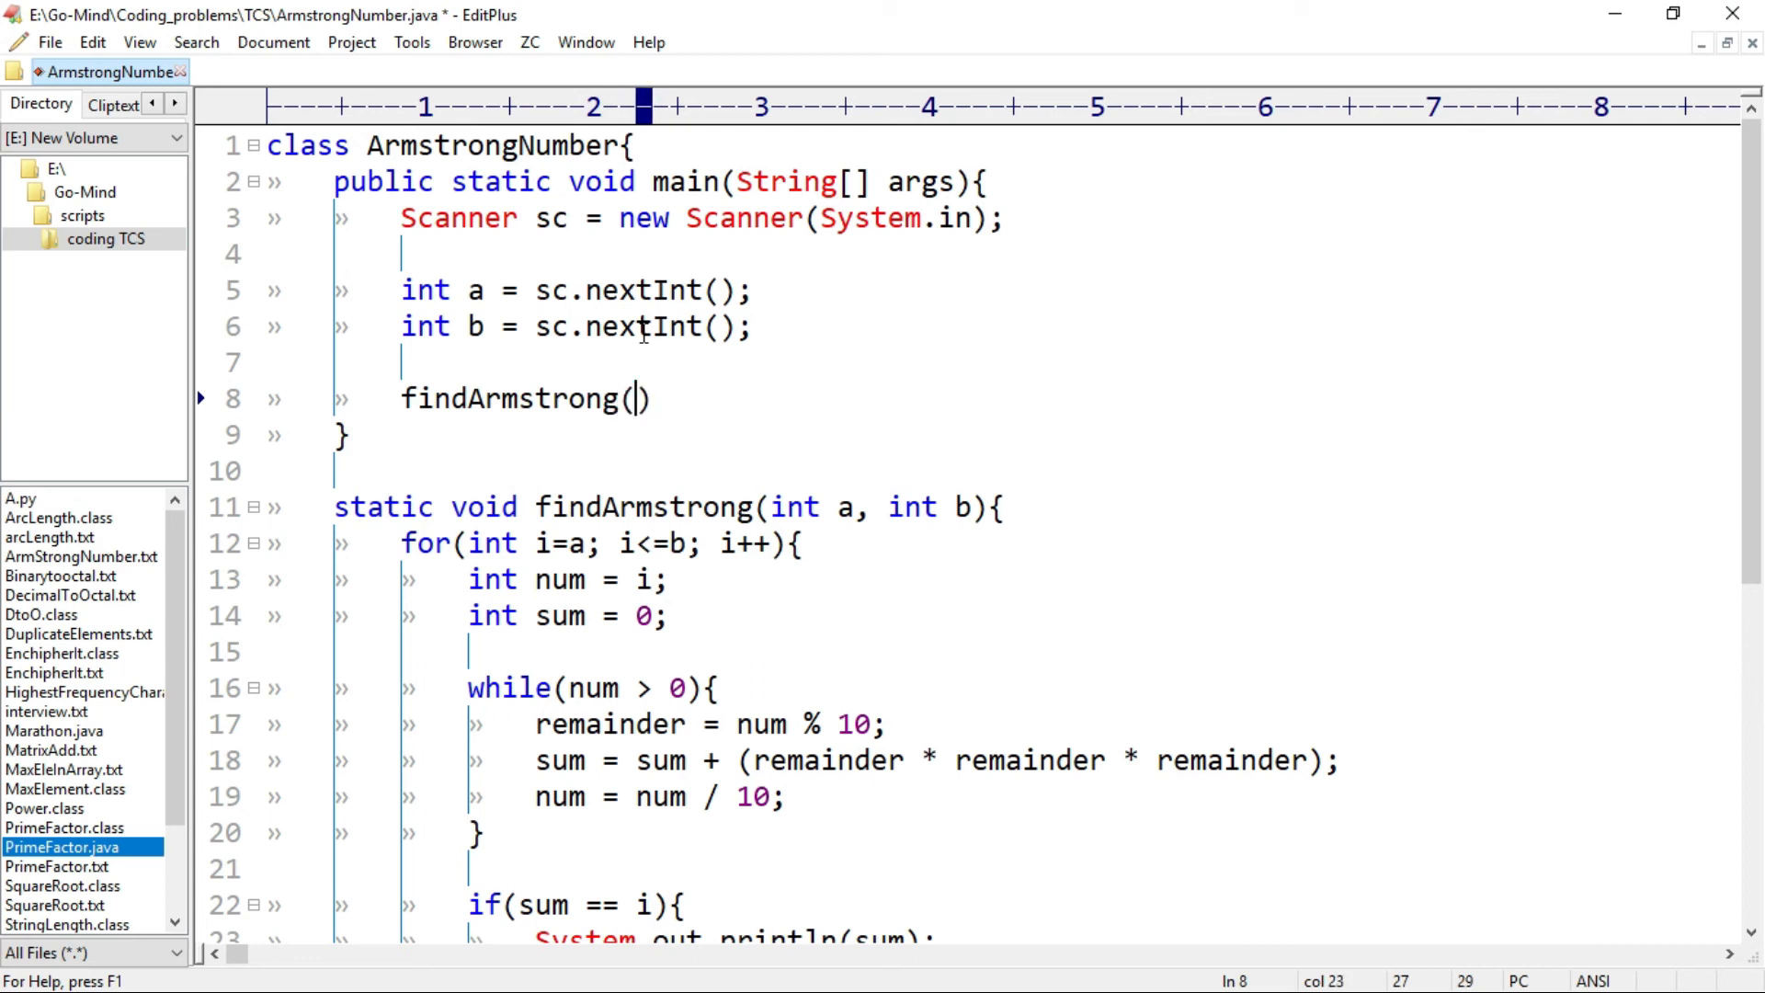
type("a, b")
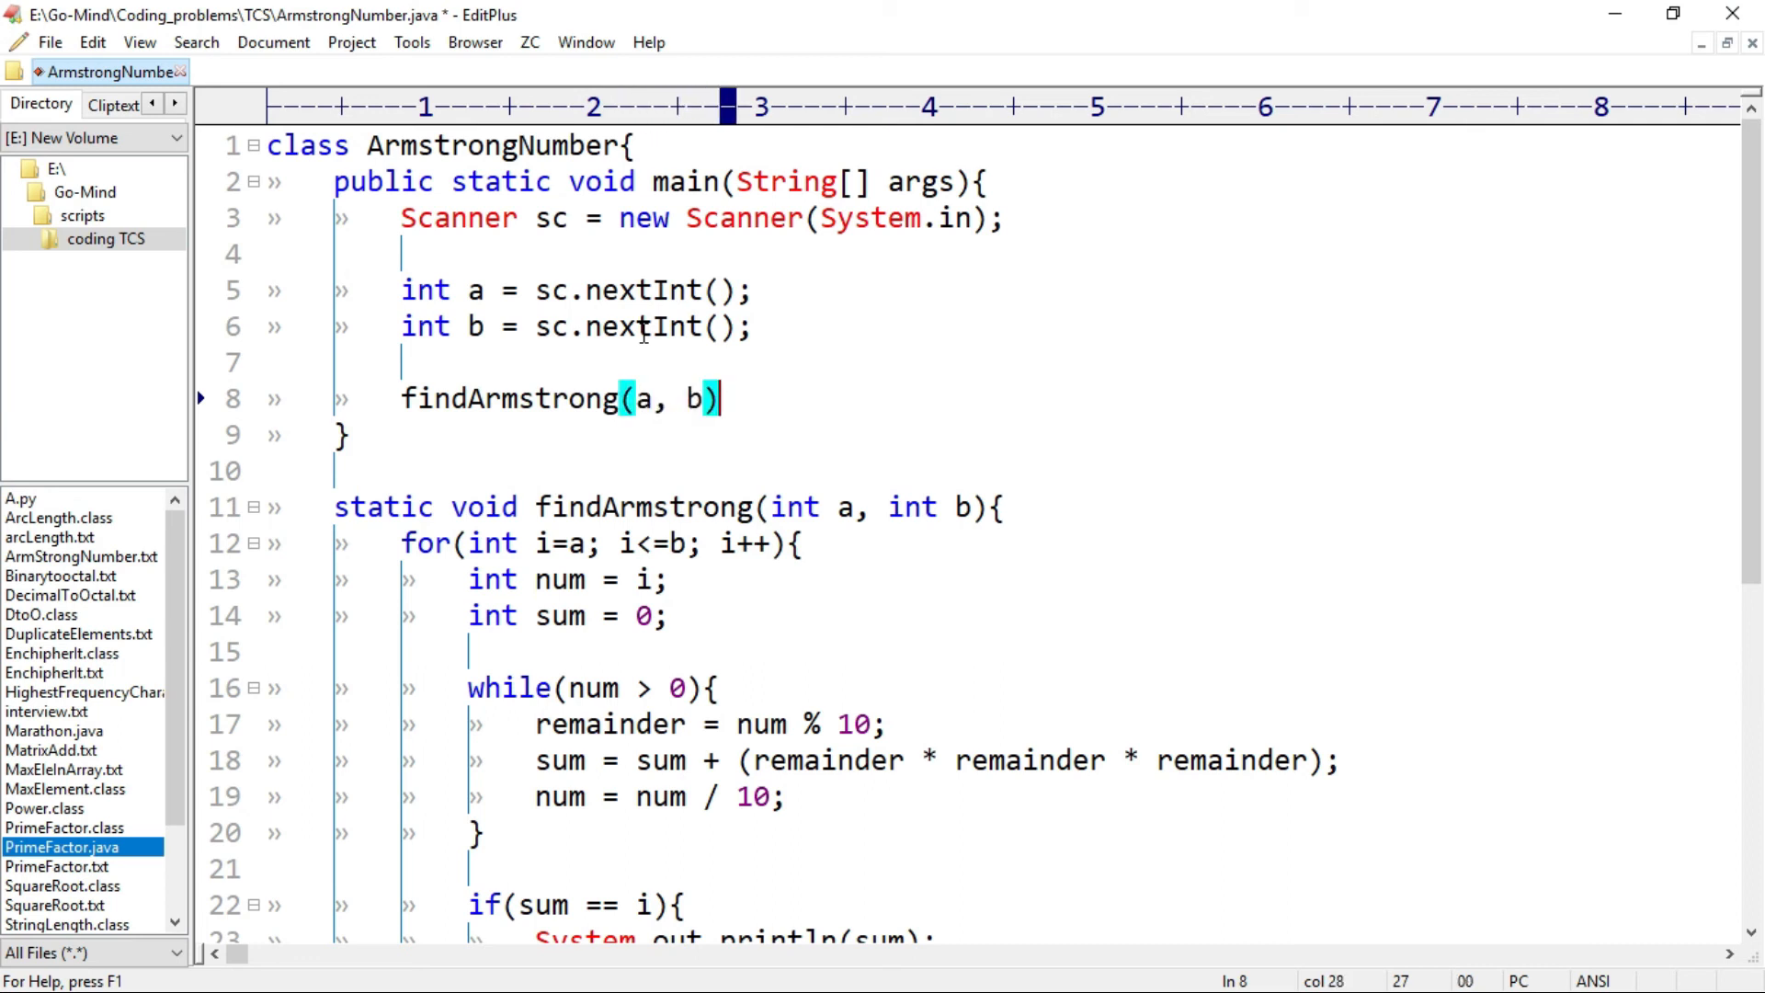
type(";")
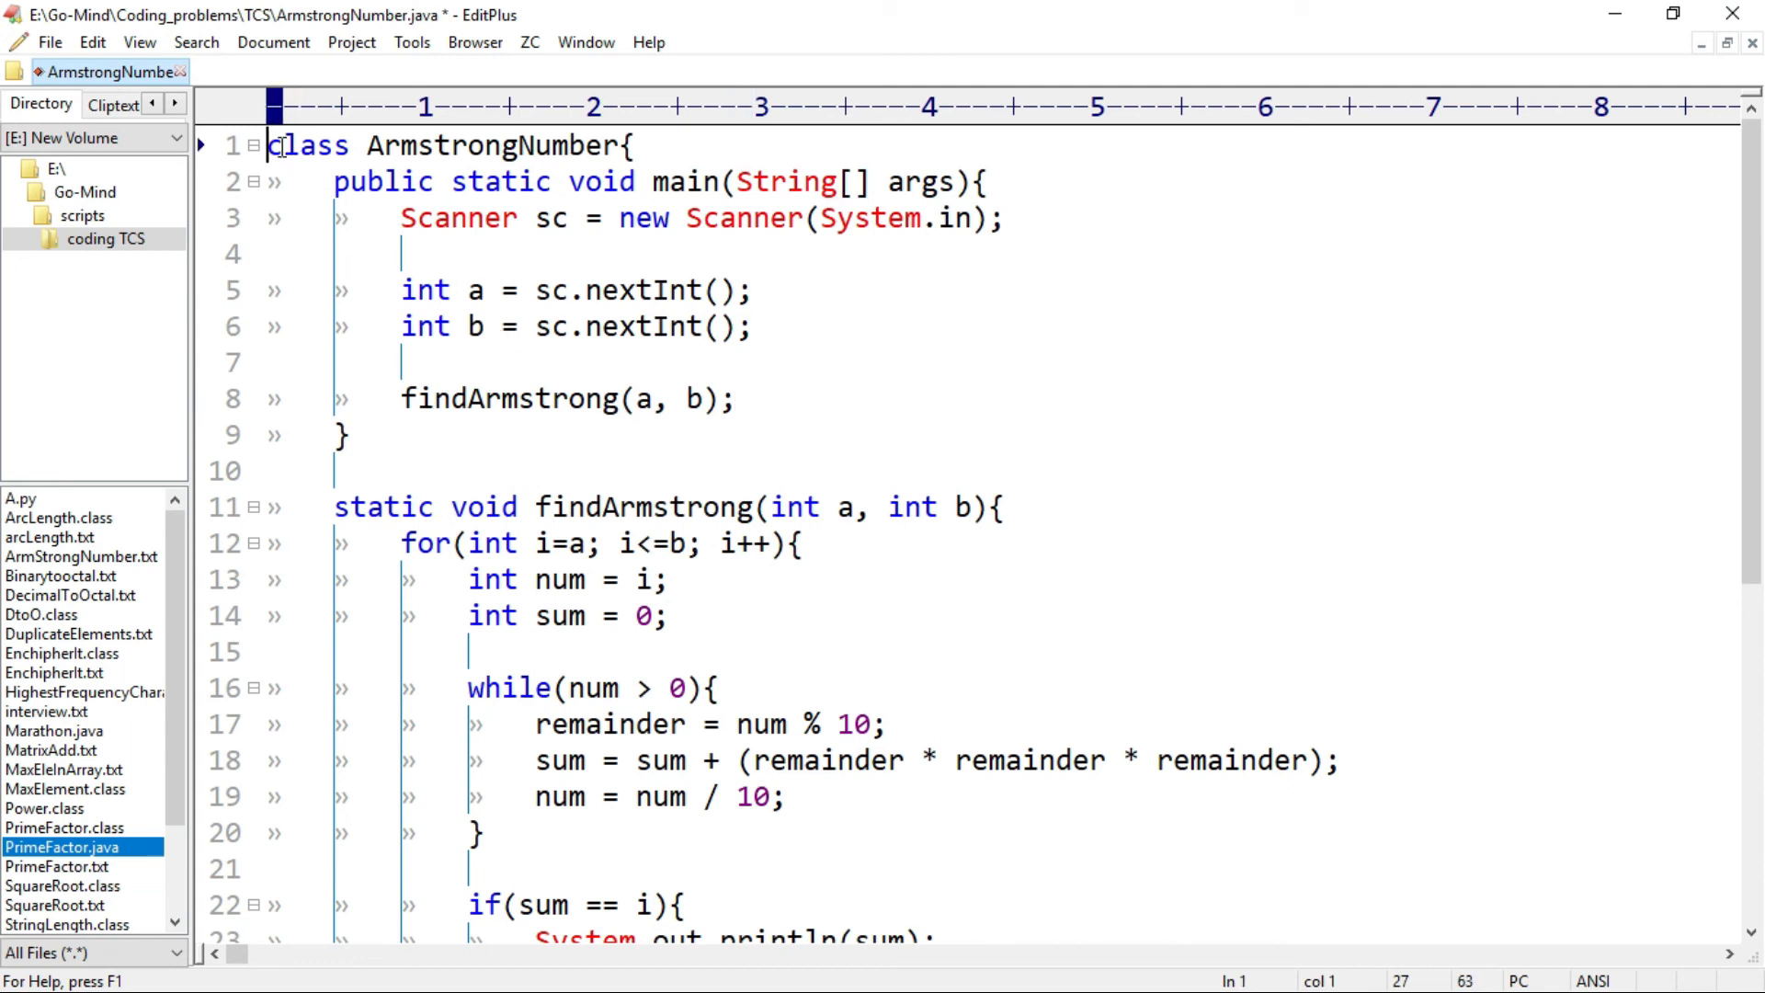
- Add import java.util.Scanner; at the top of the file
type("imp")
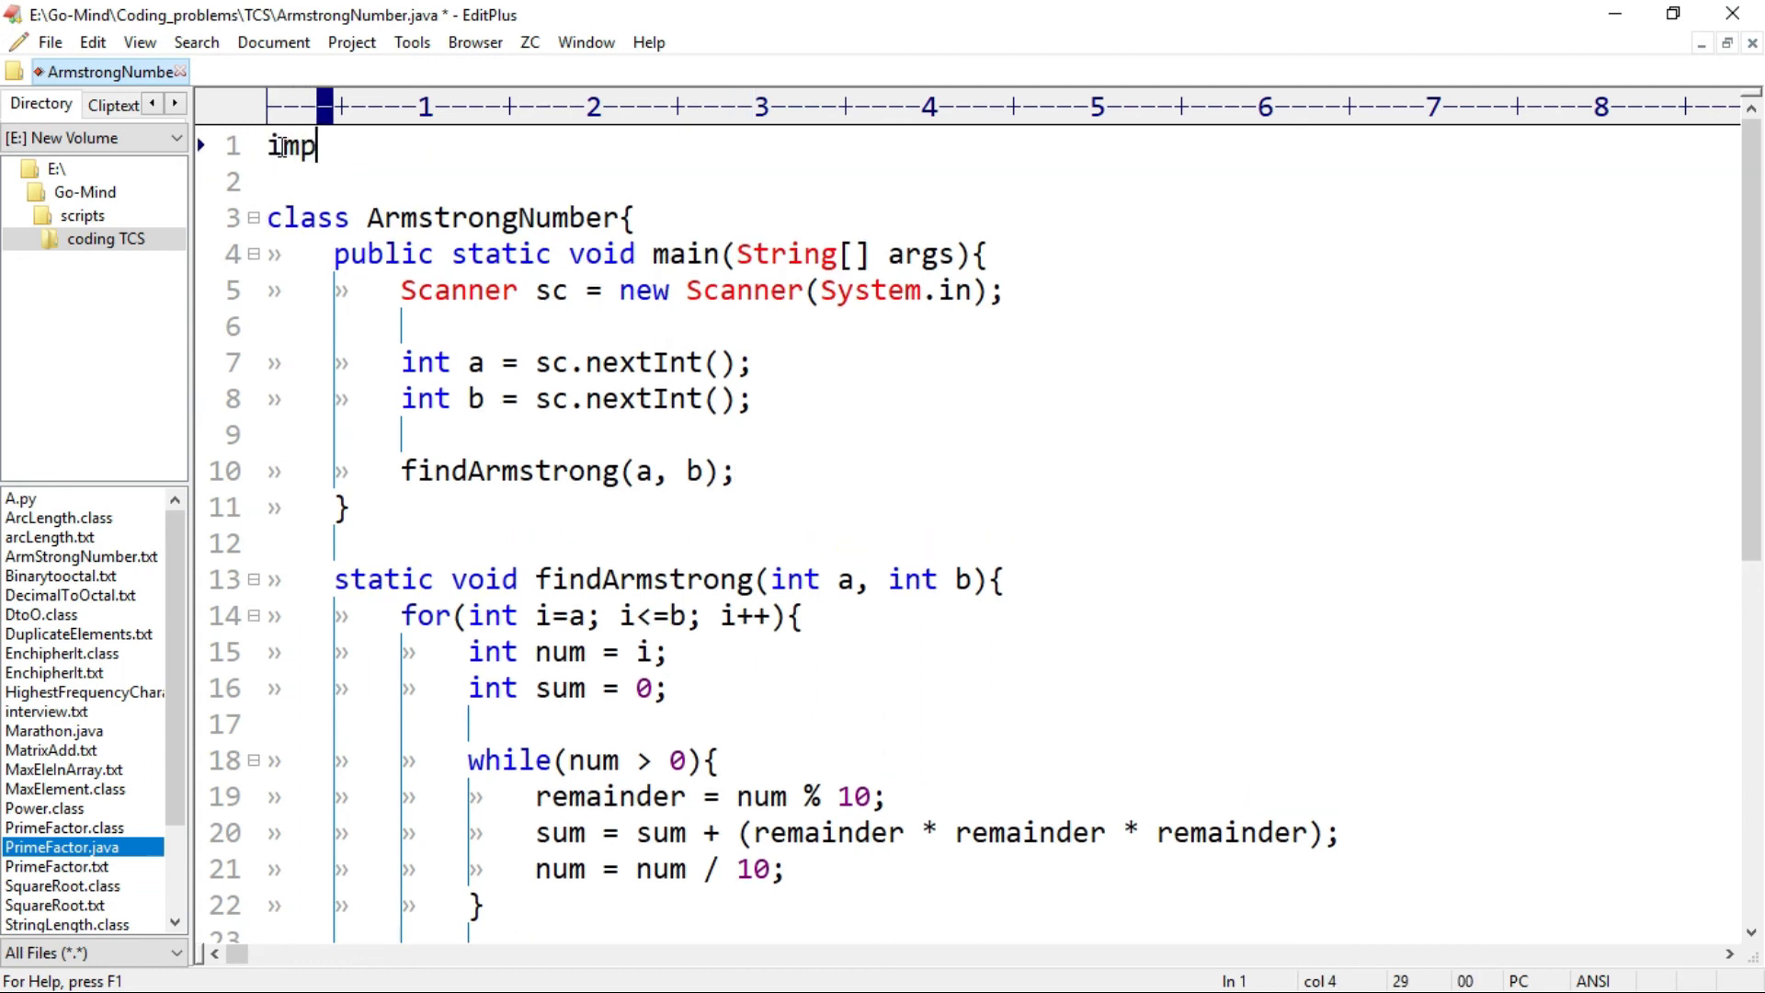
type("ort java.")
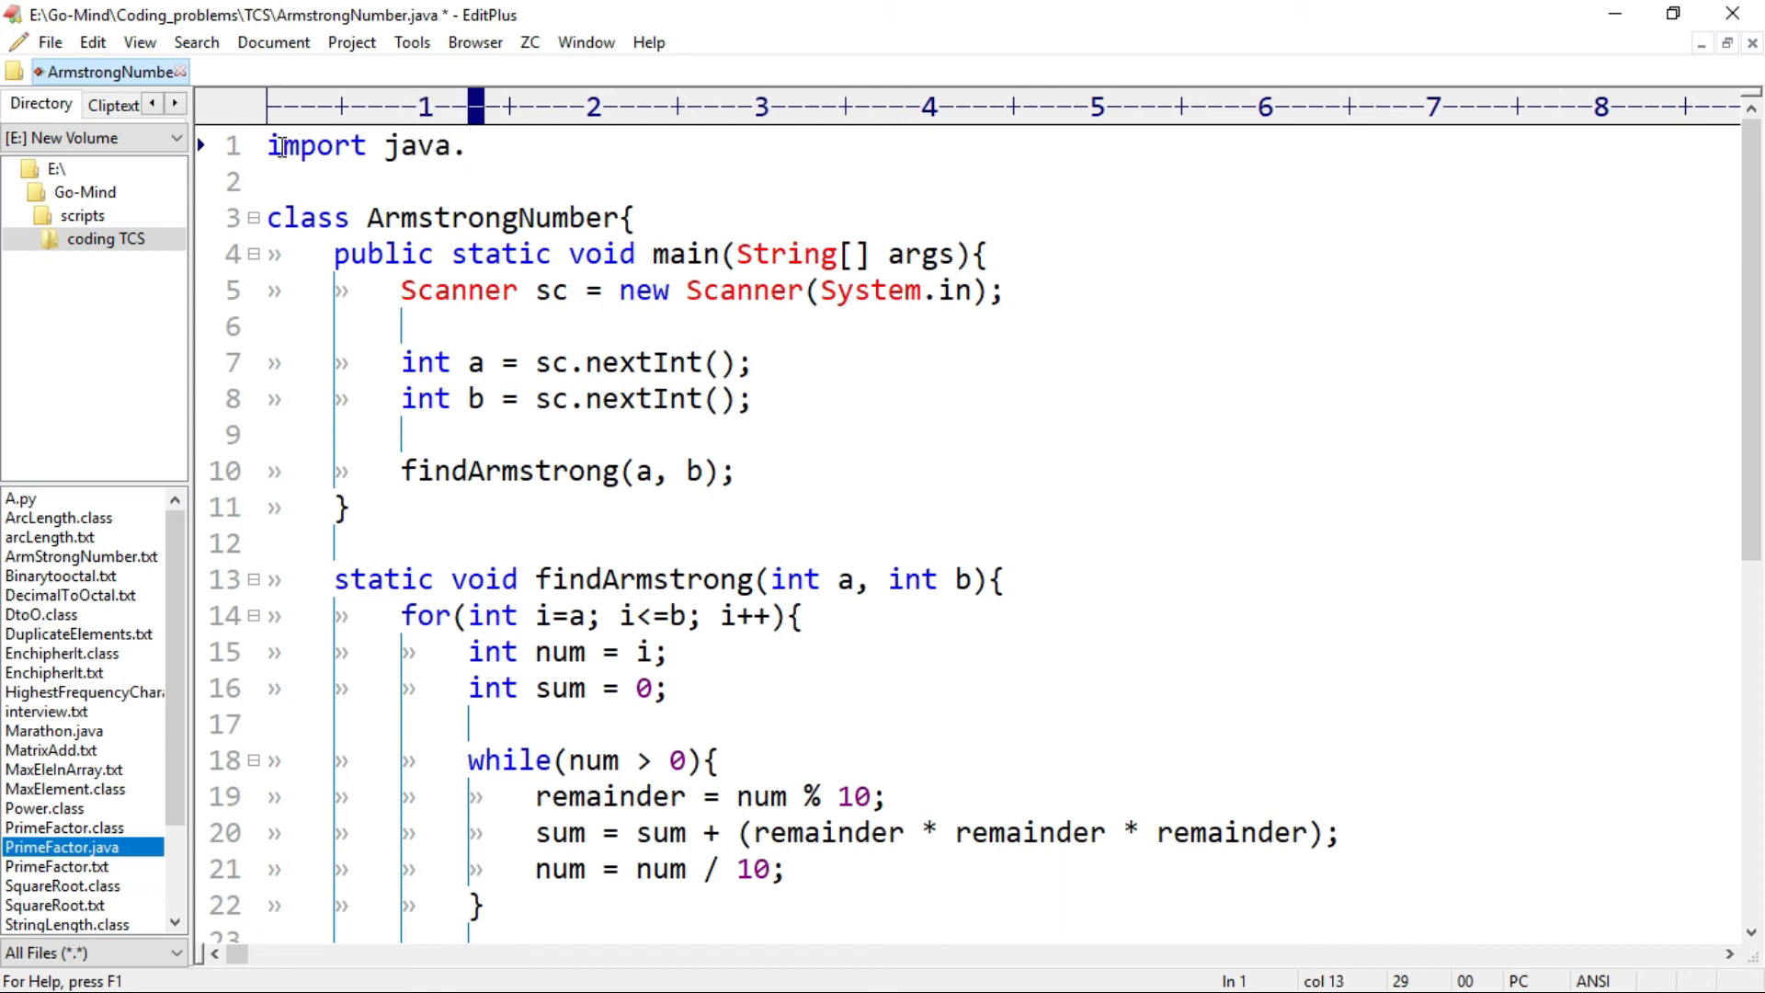
type("util.Scan")
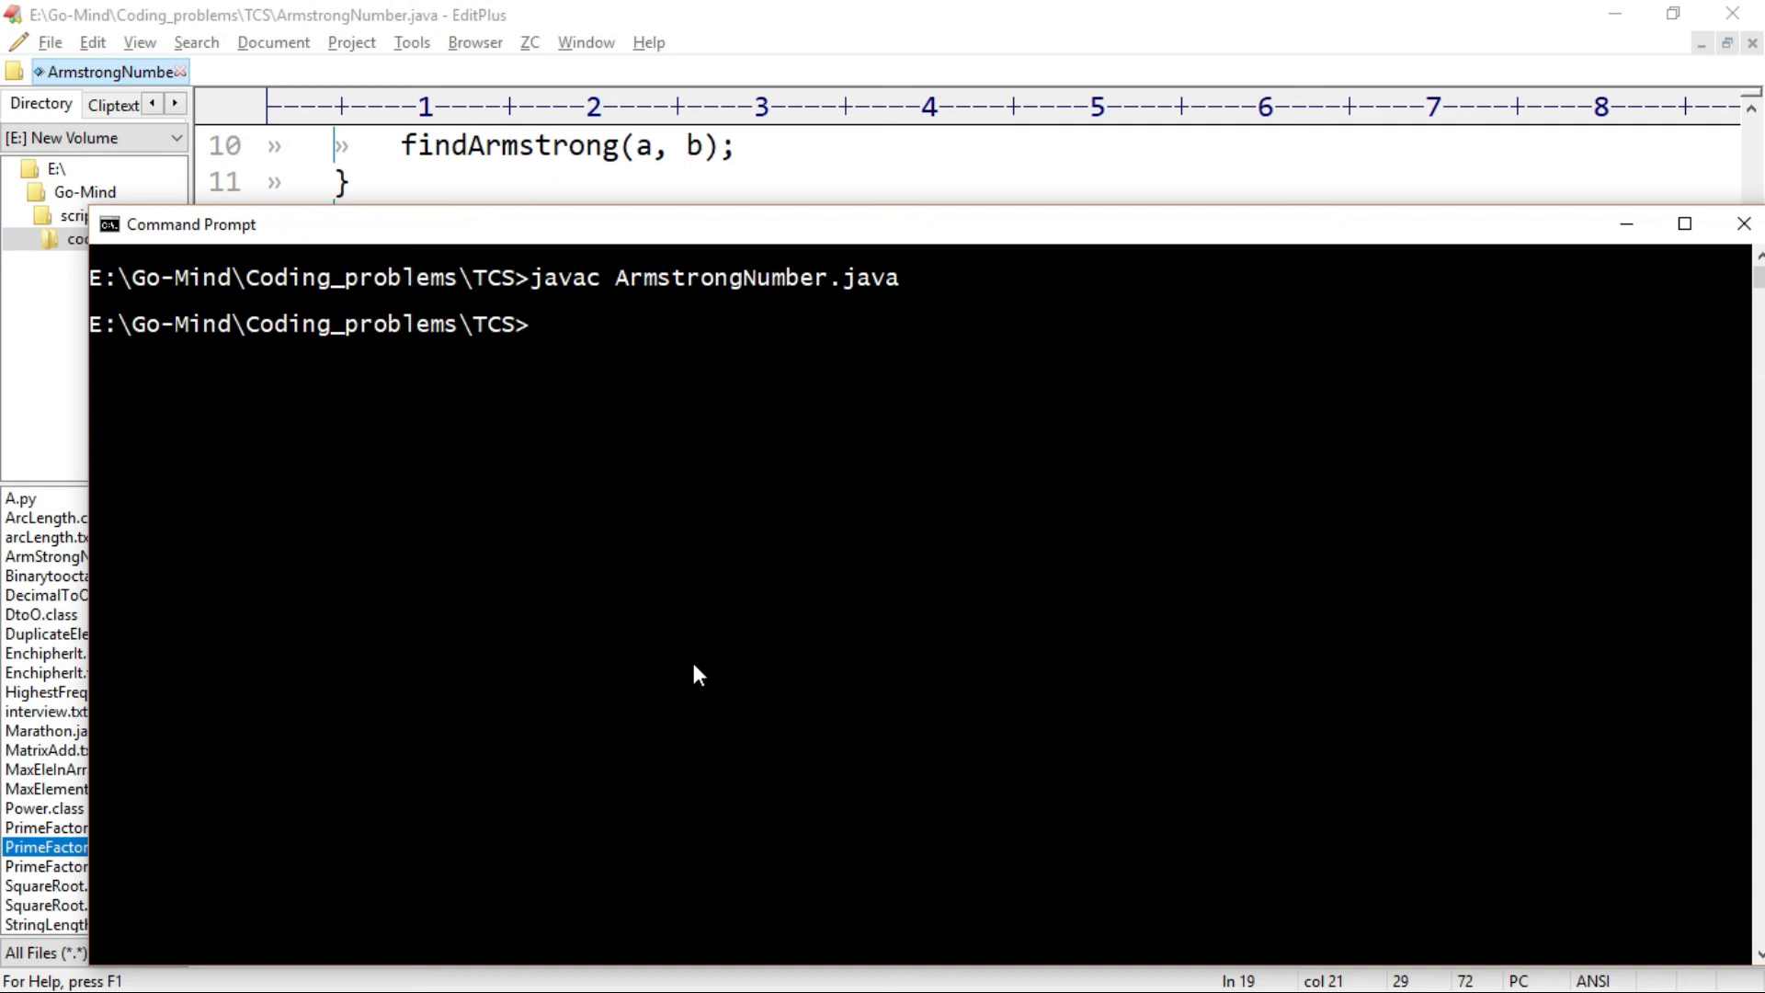
- Run java ArmstrongNumber without the extension and enter 1 and 1000 as the interval
type("java")
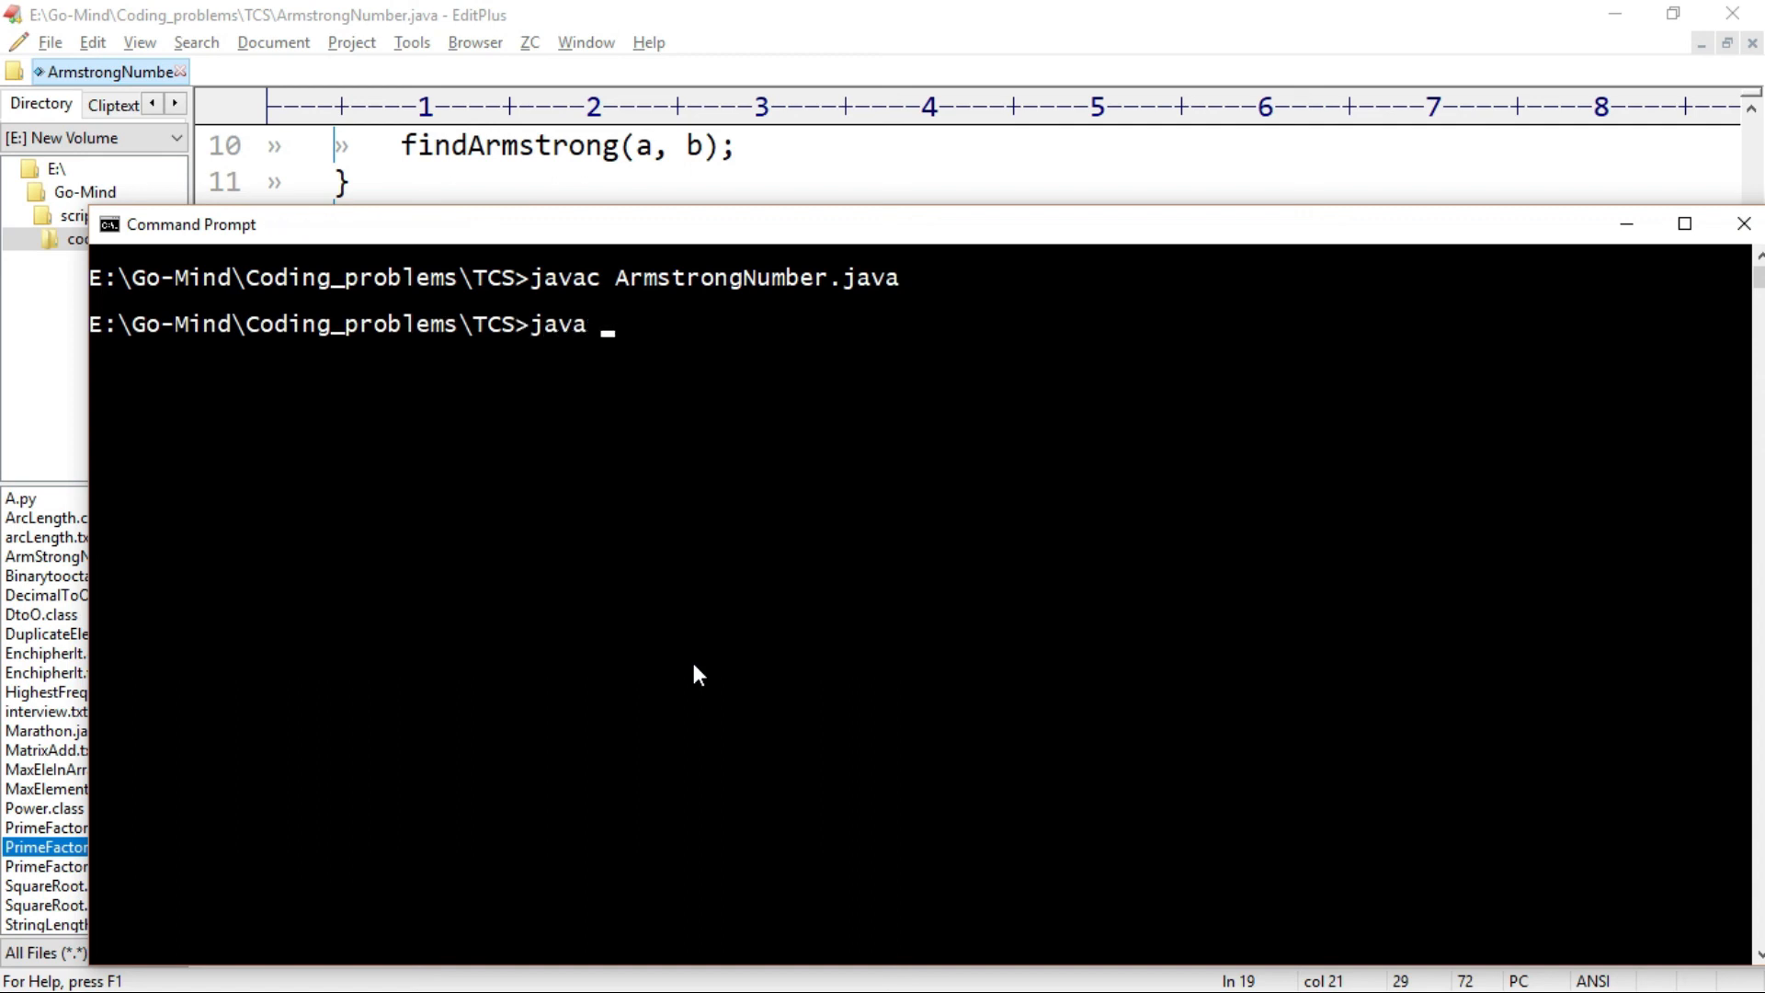
type("ArmstrongNumber.class")
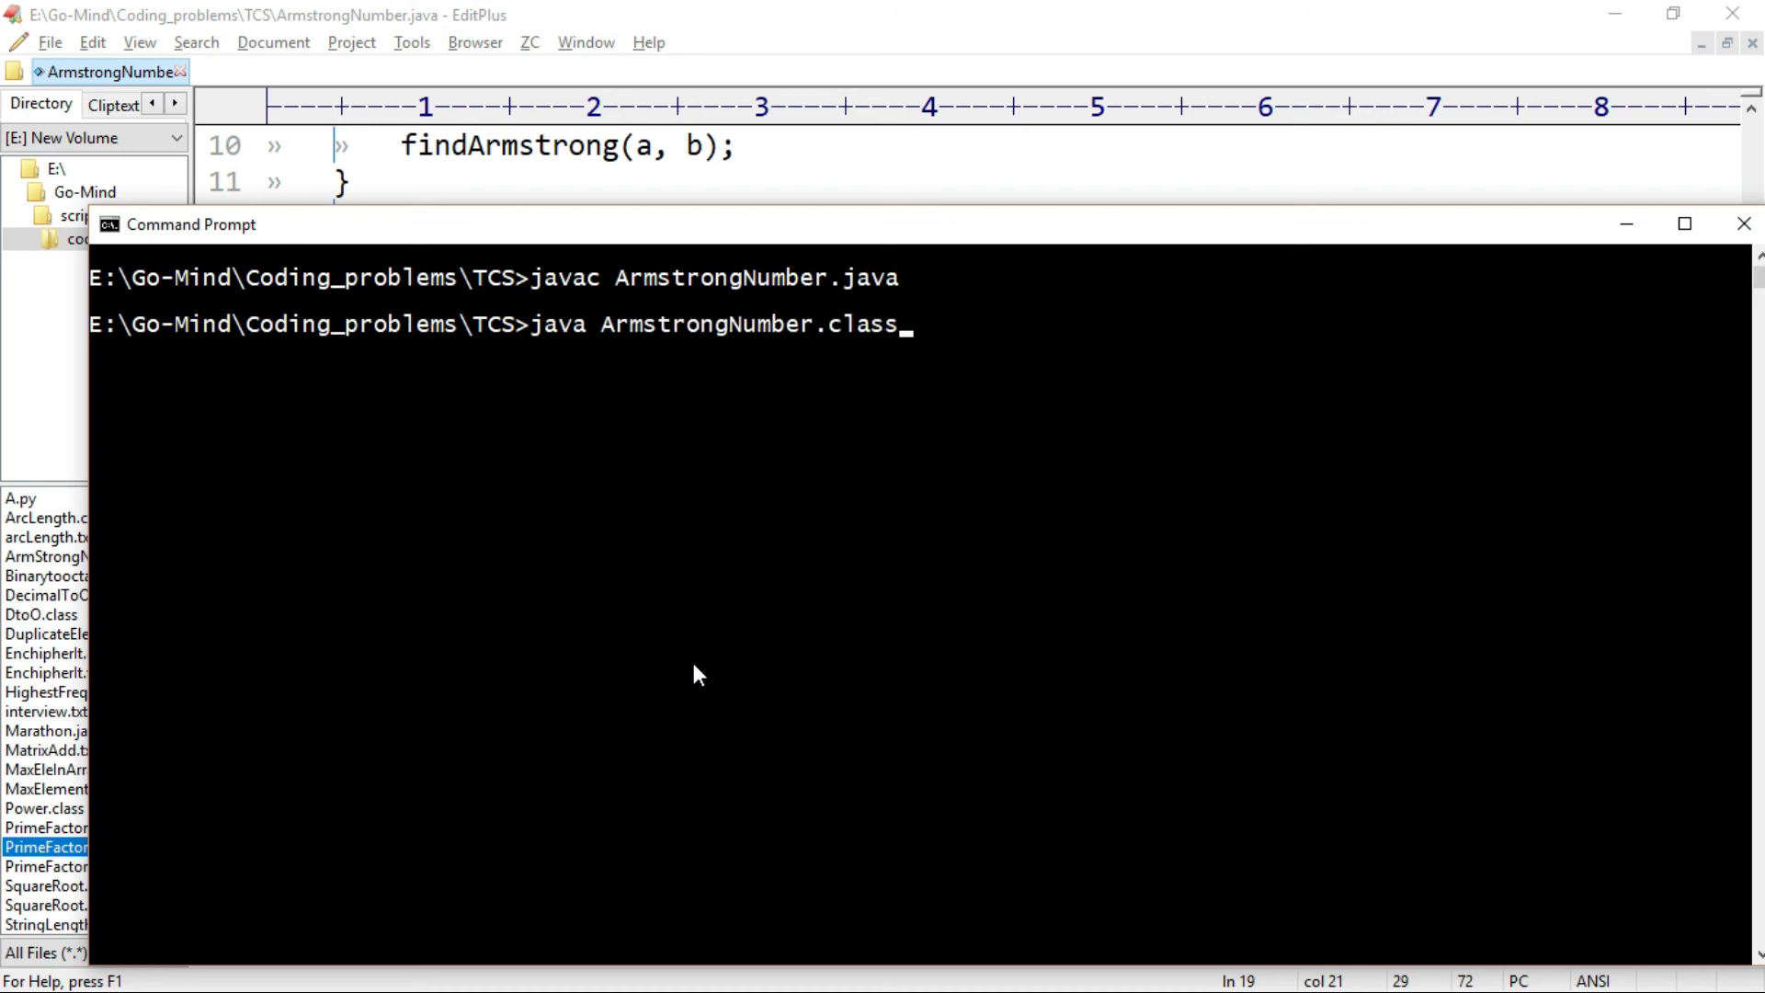
key("Backspace")
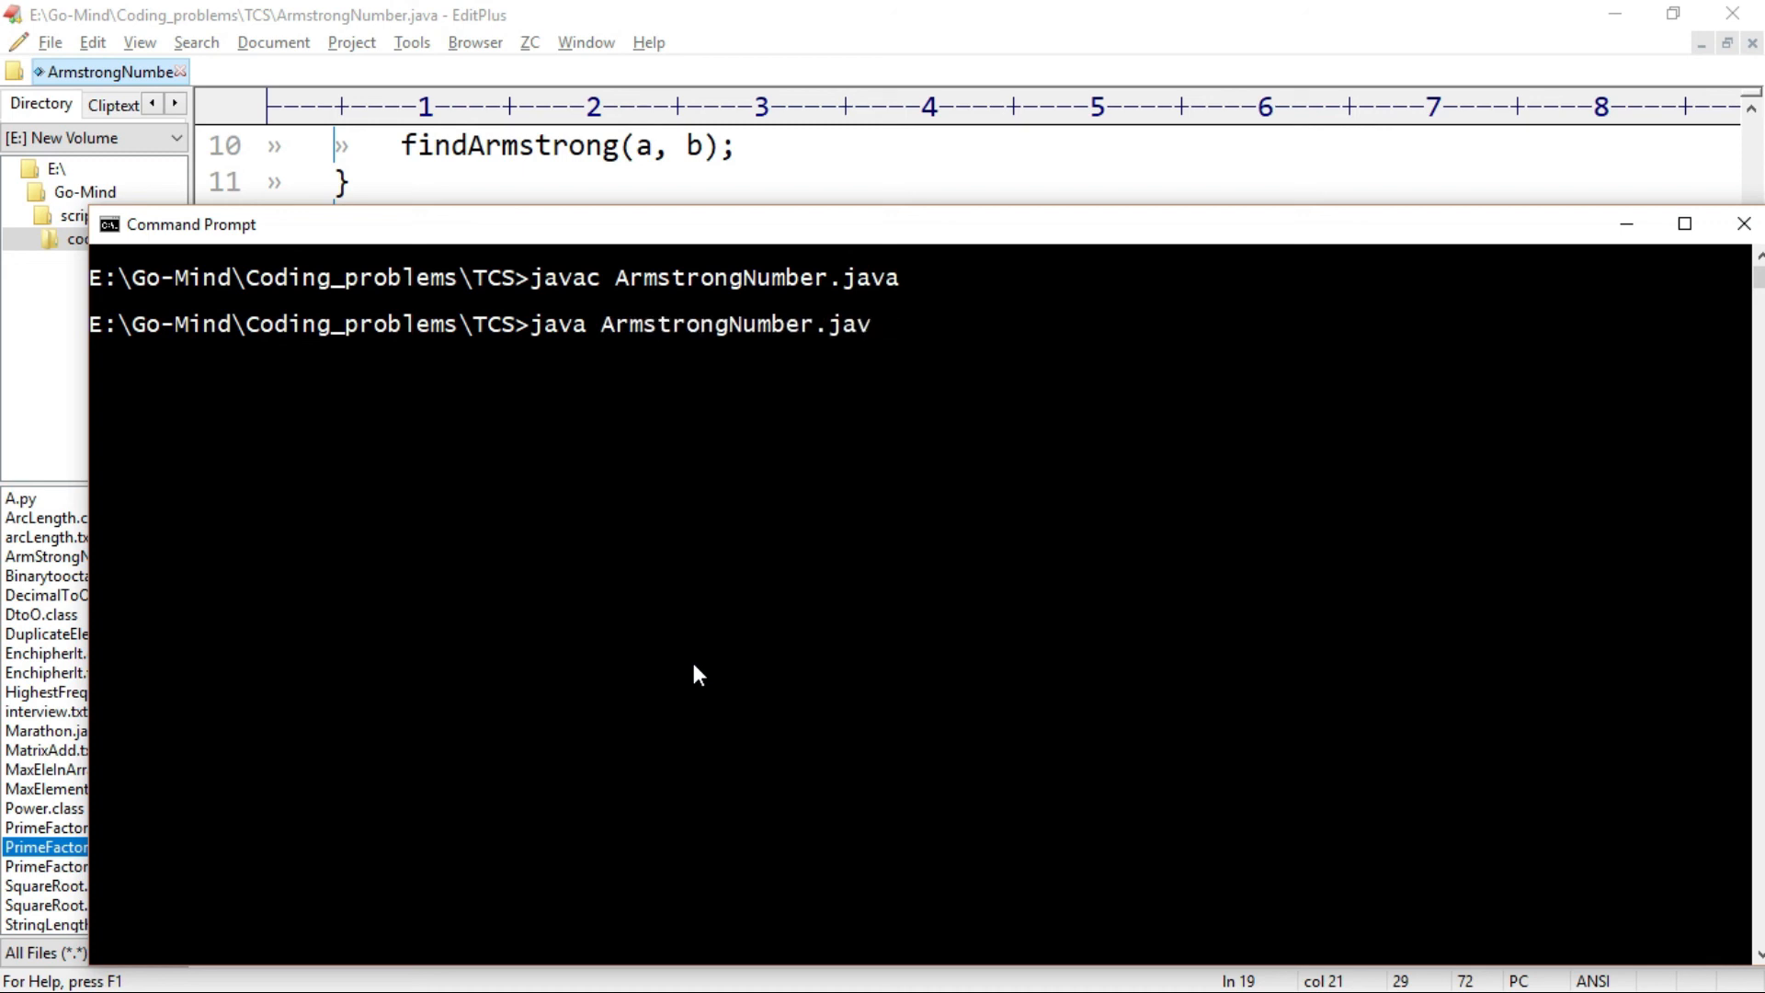
key("BackSpace")
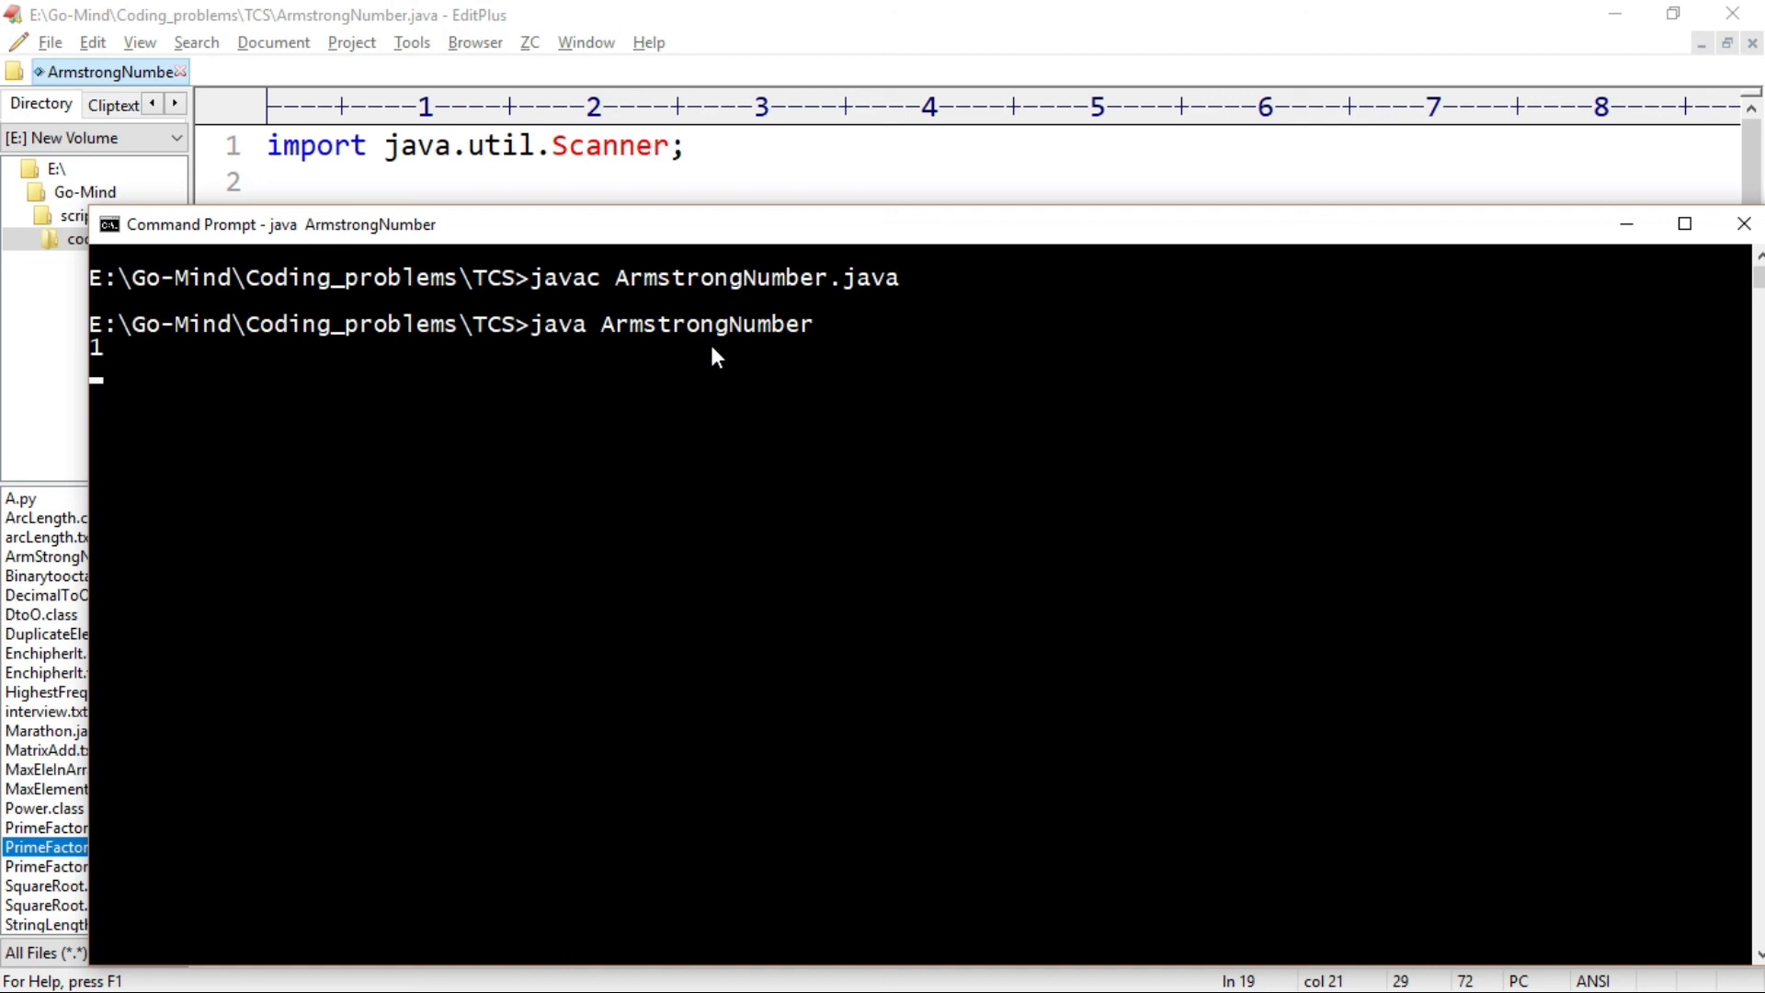
type("1000")
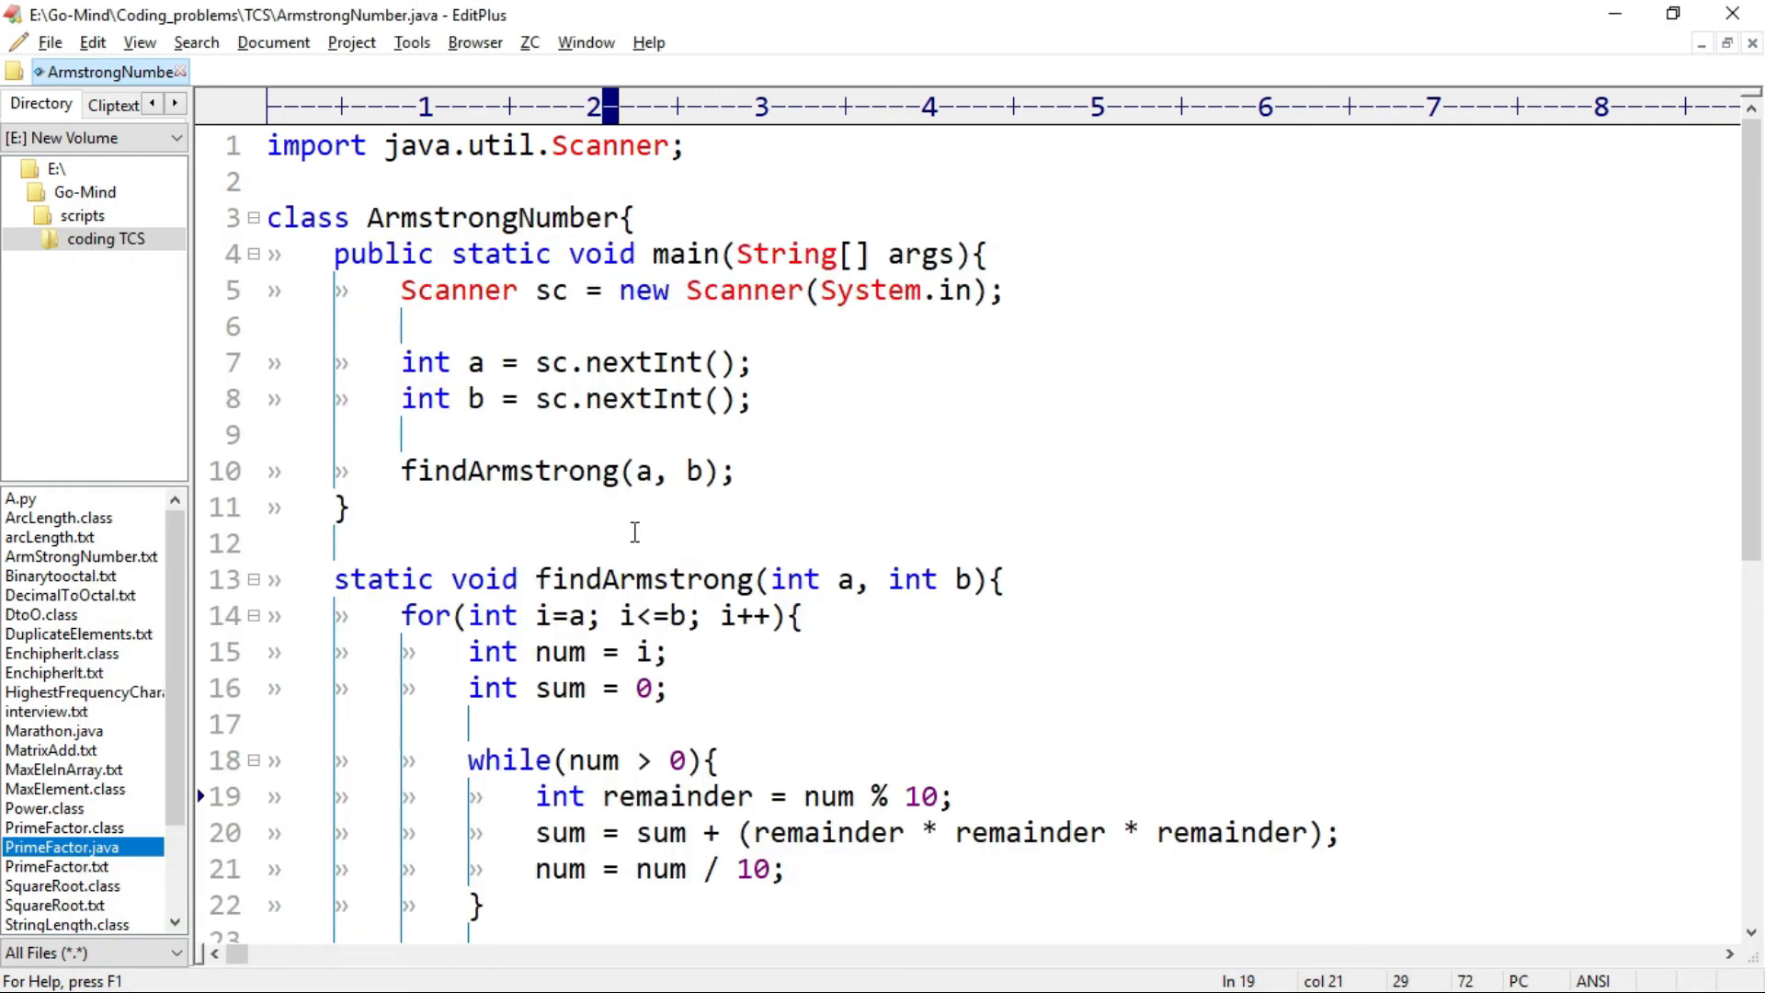
- Declare remainder as int on line 19: int remainder = num % 10
left_click(603, 796)
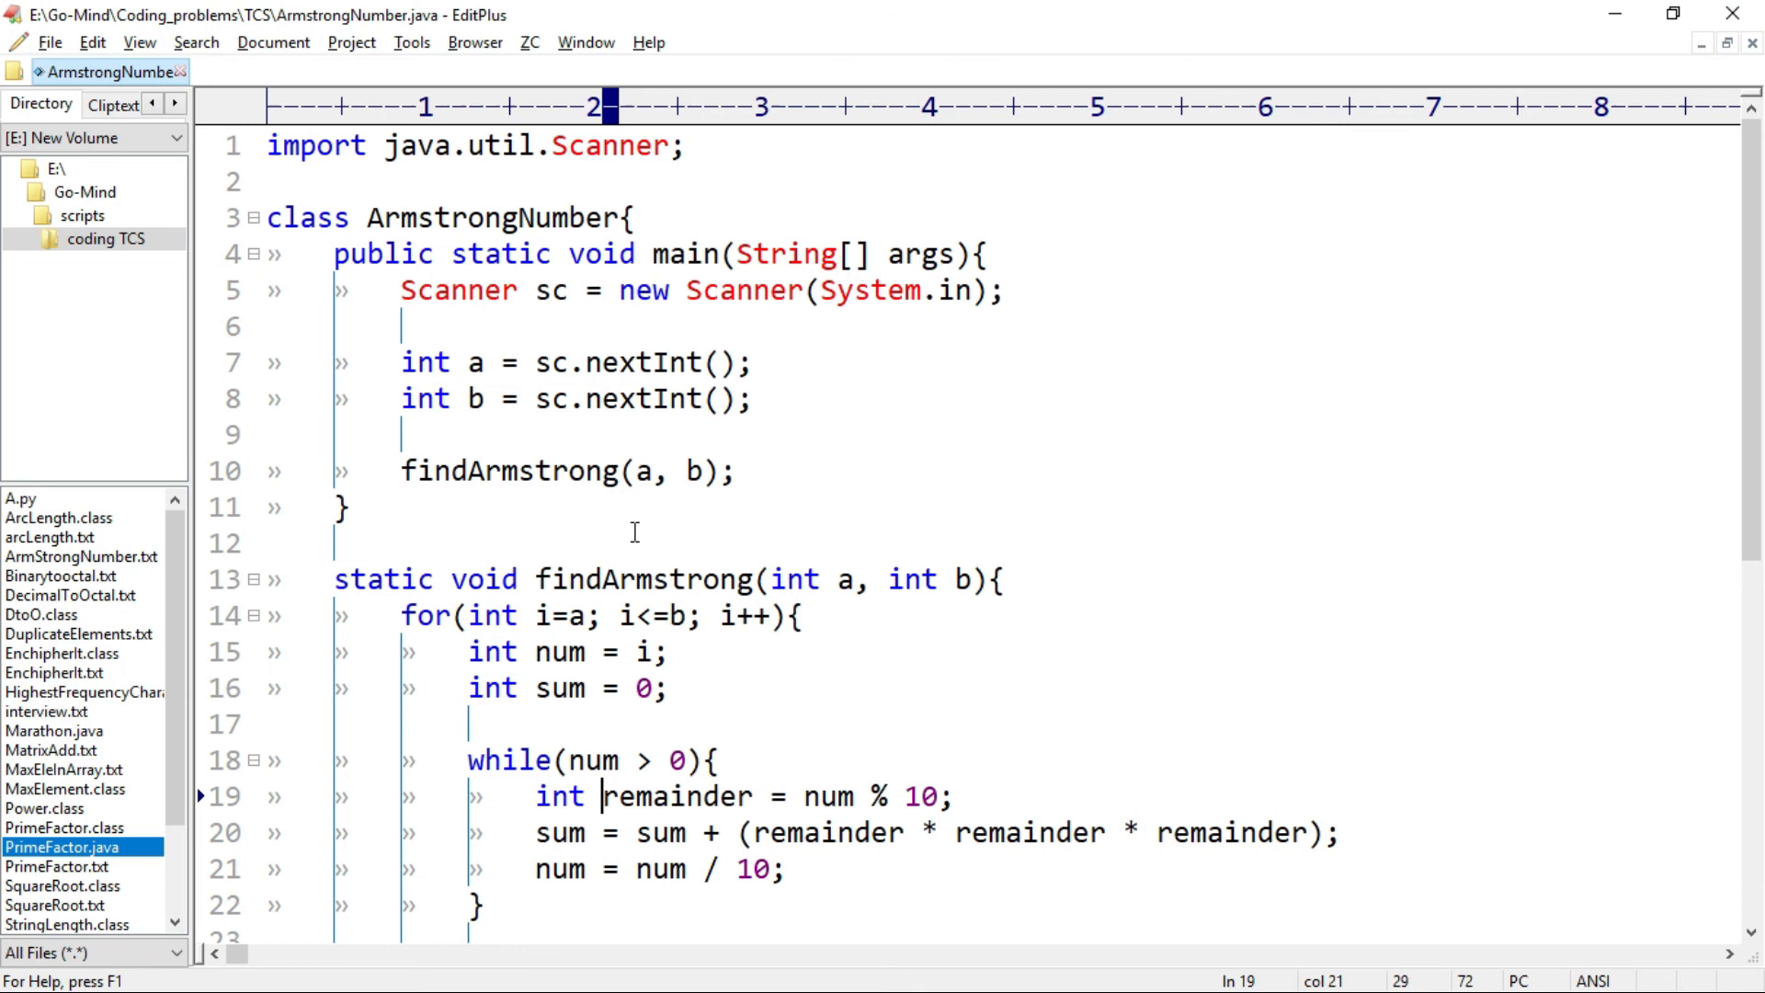
mouse_move(636, 540)
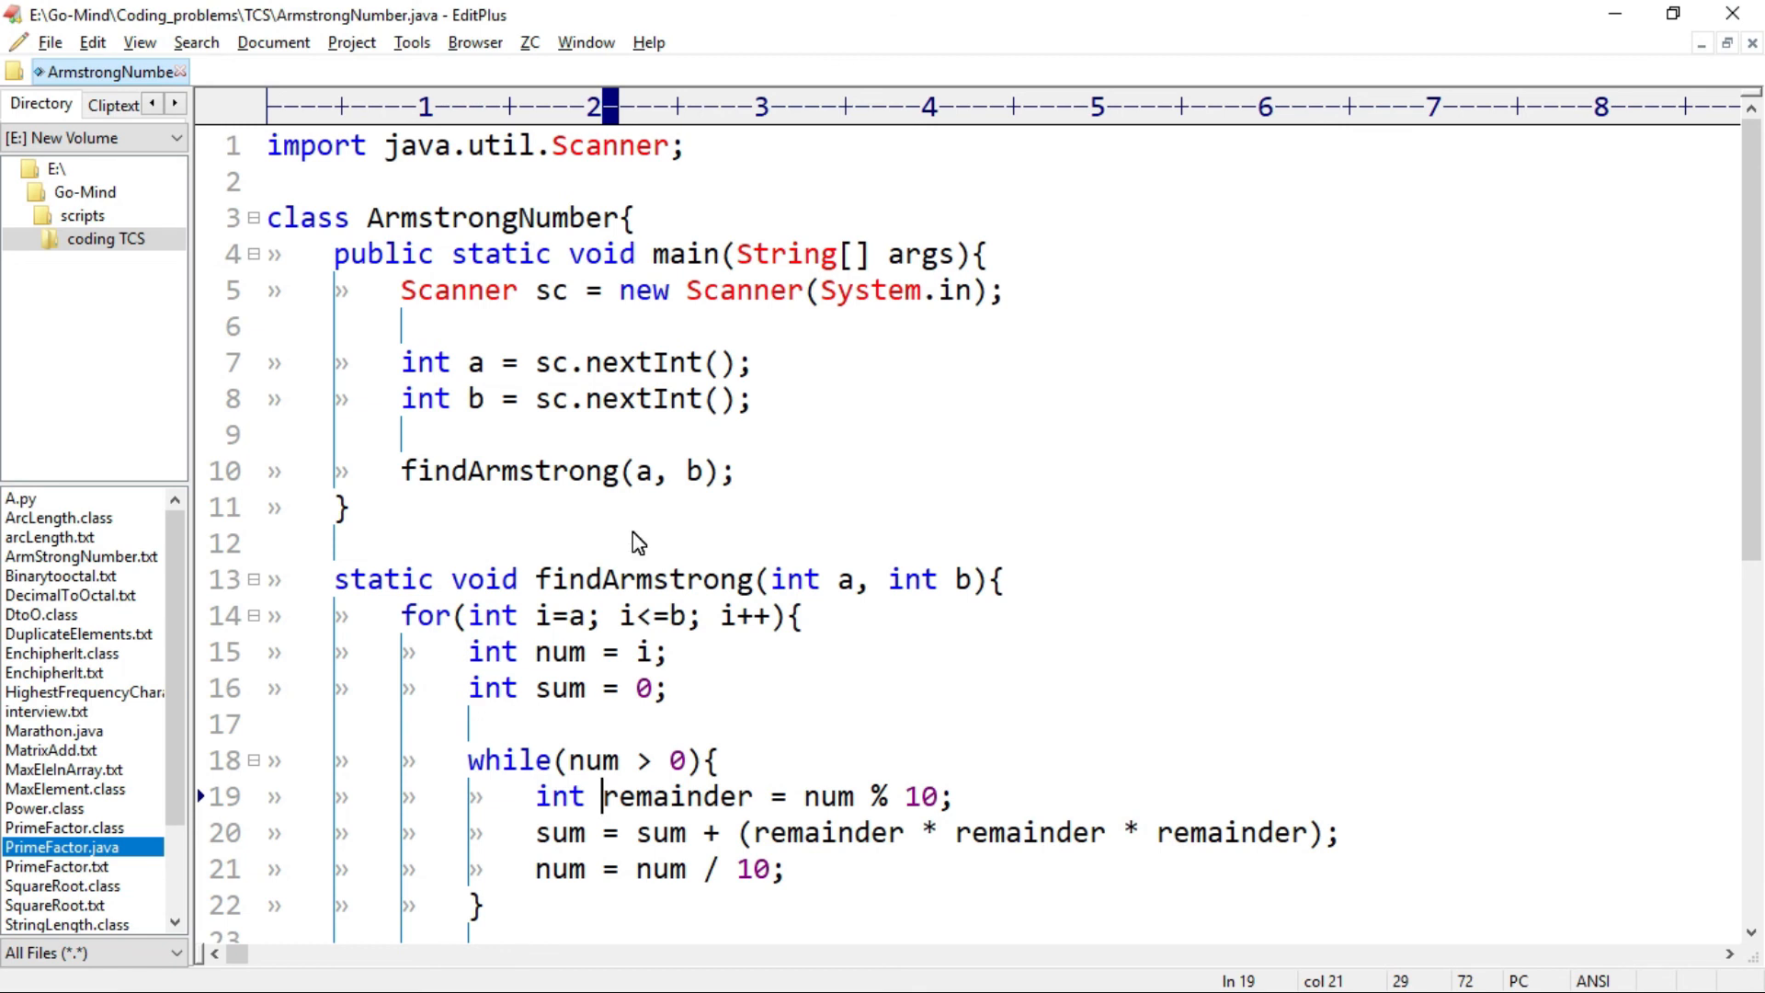